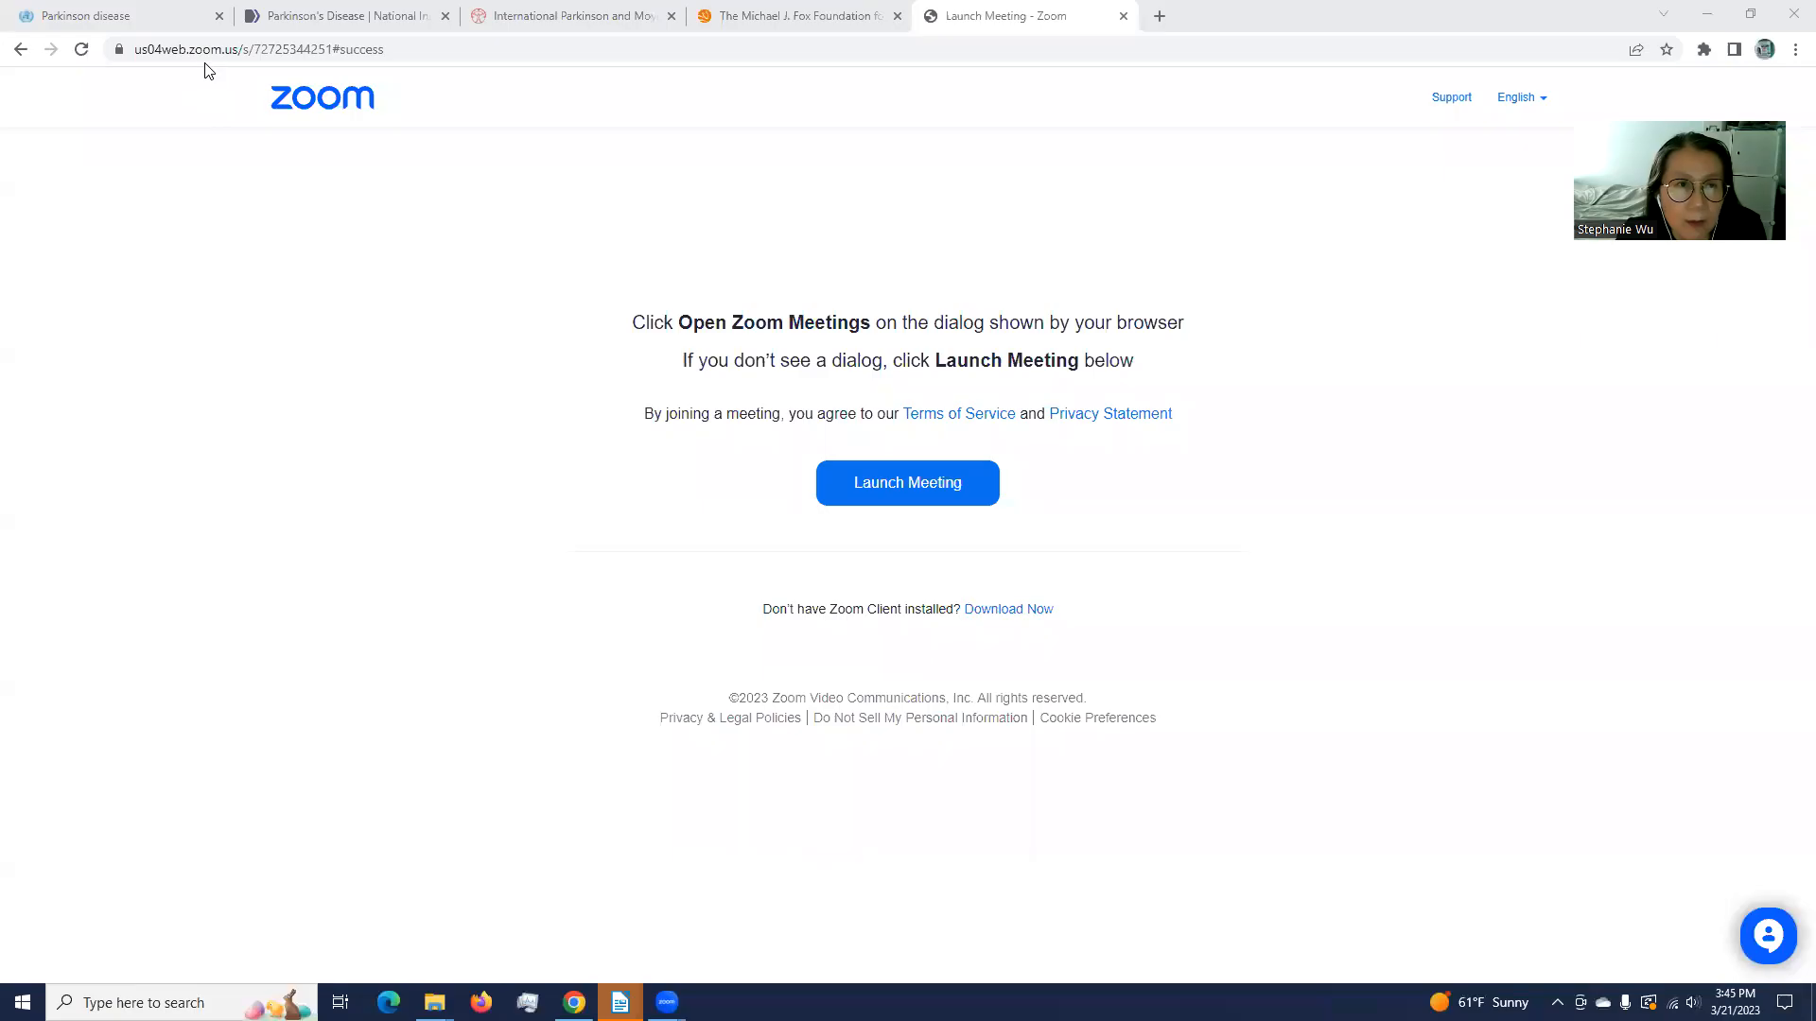
# Step: Switch to the WHO Parkinson disease fact sheet and read its Key facts and Overview
pyautogui.click(104, 15)
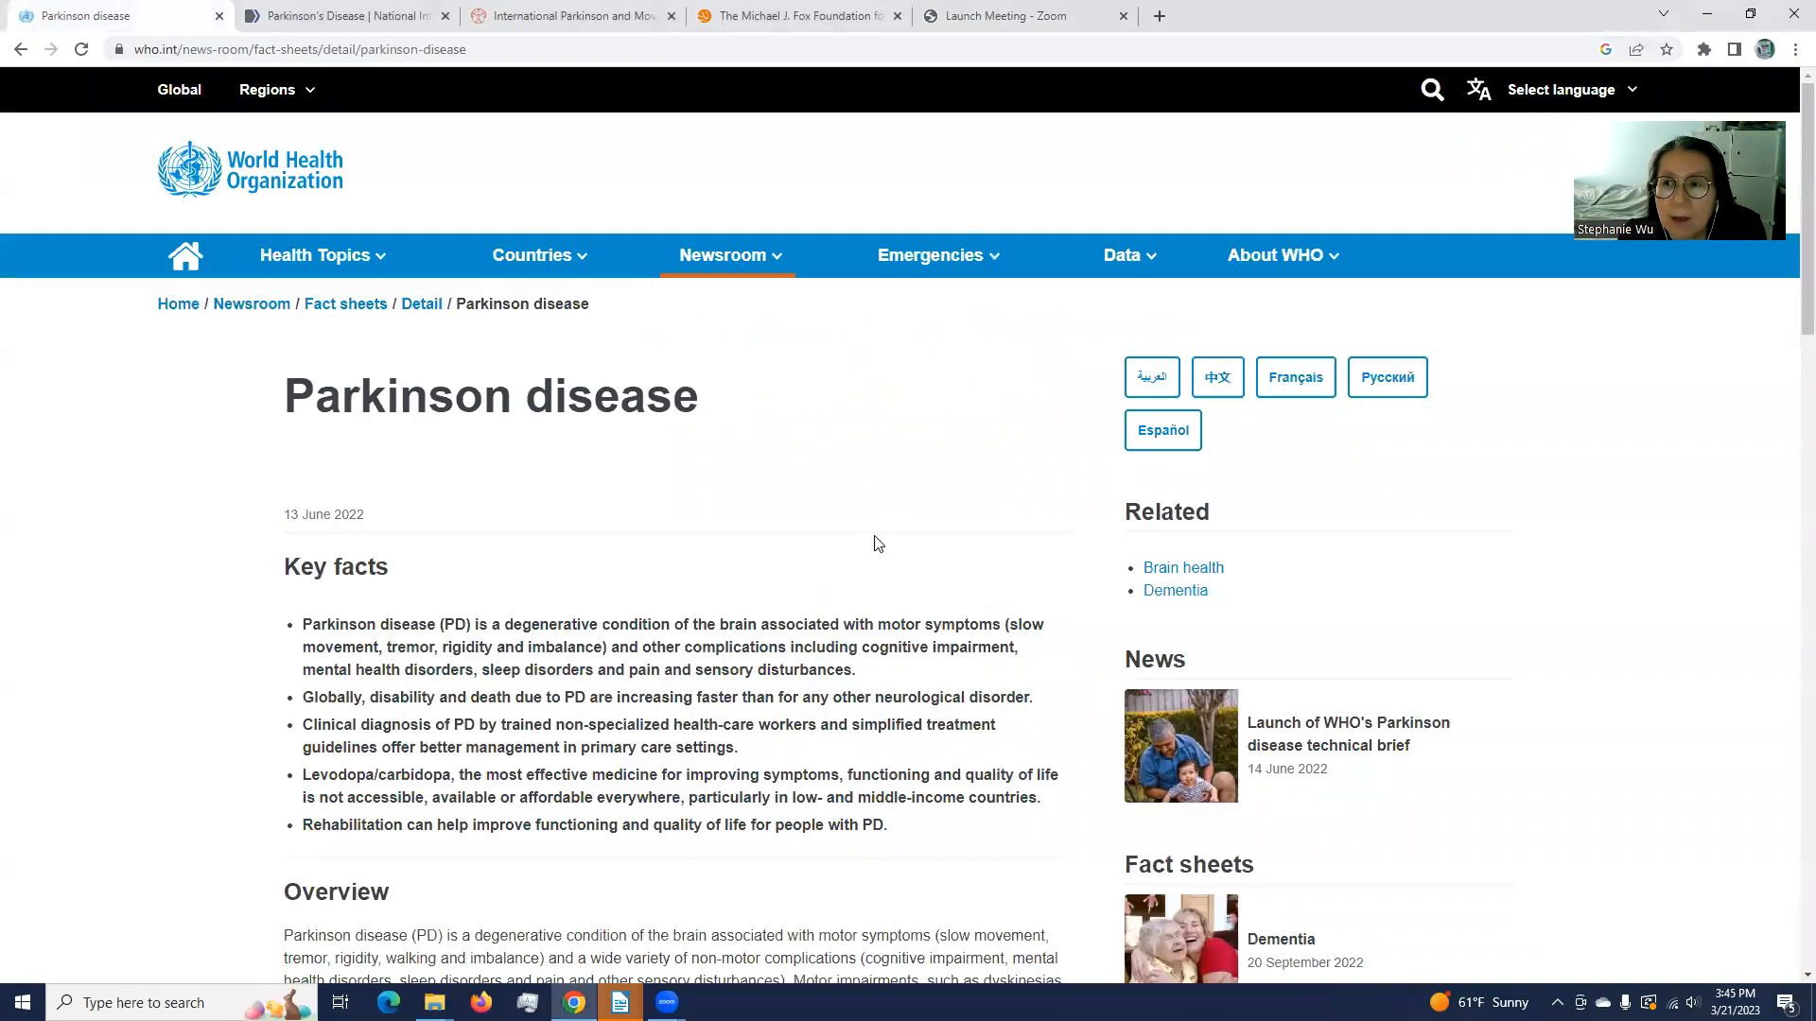
pyautogui.moveTo(868, 536)
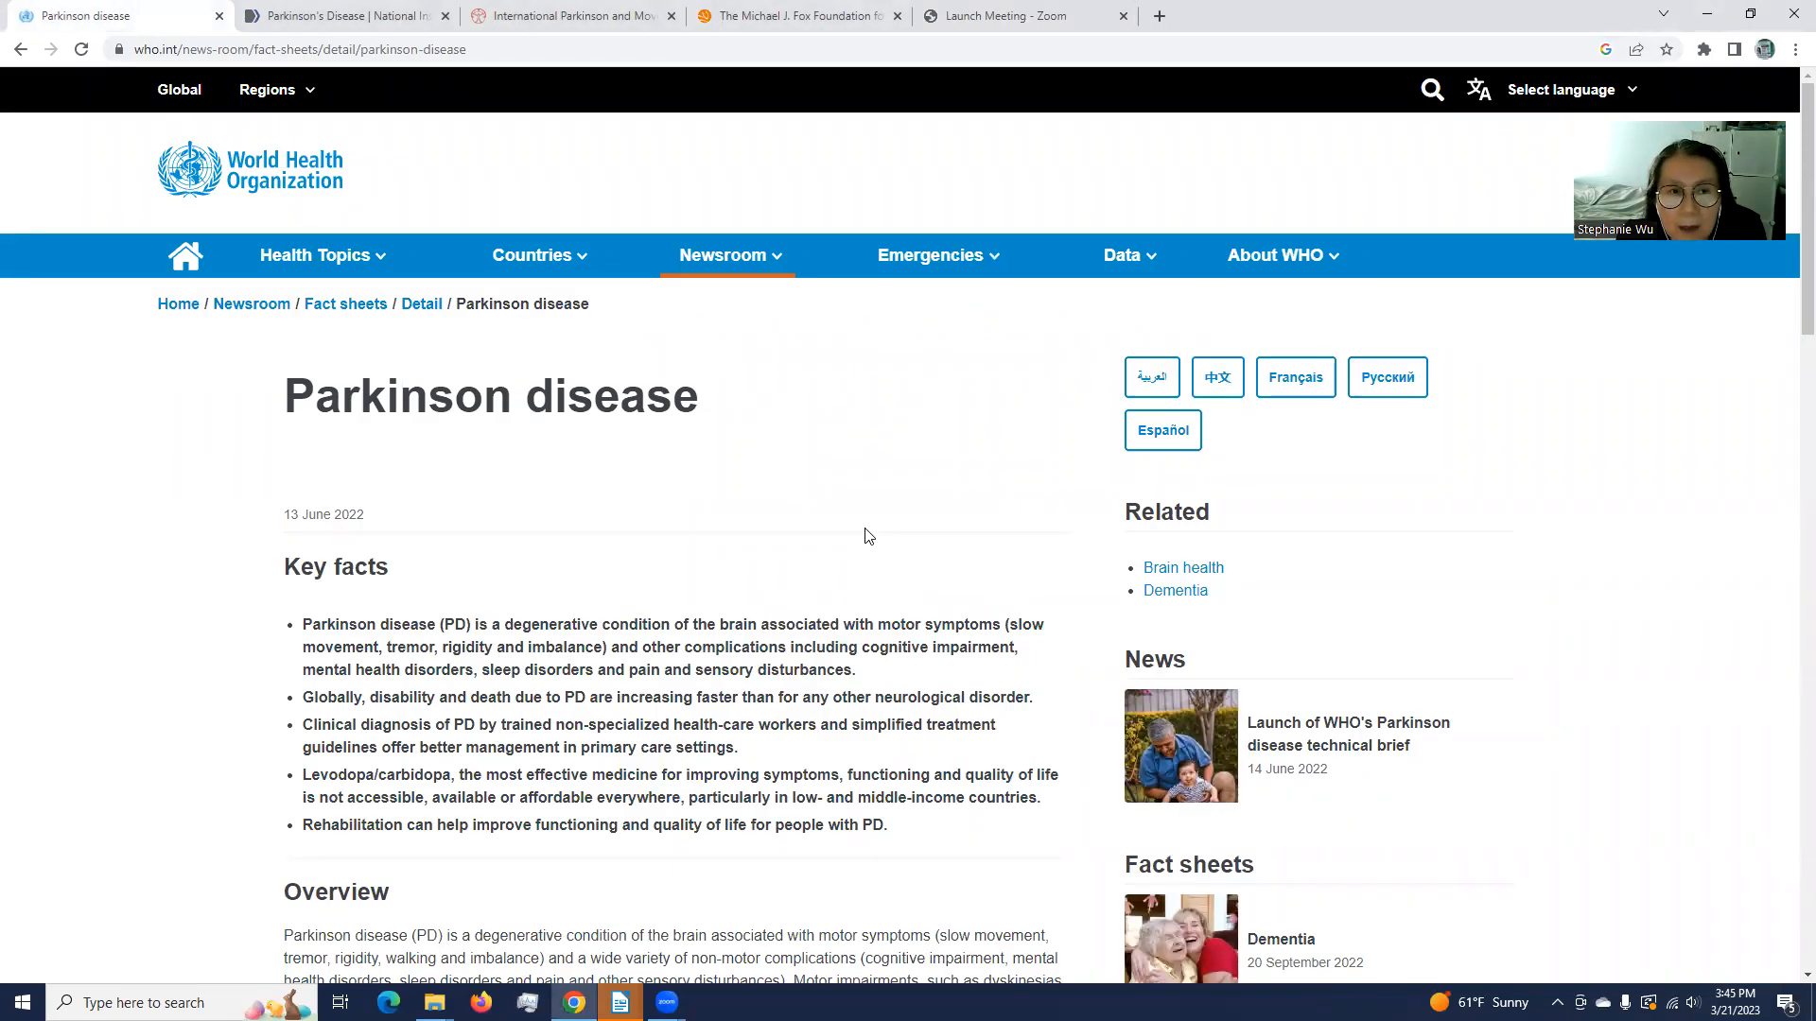
pyautogui.moveTo(473, 507)
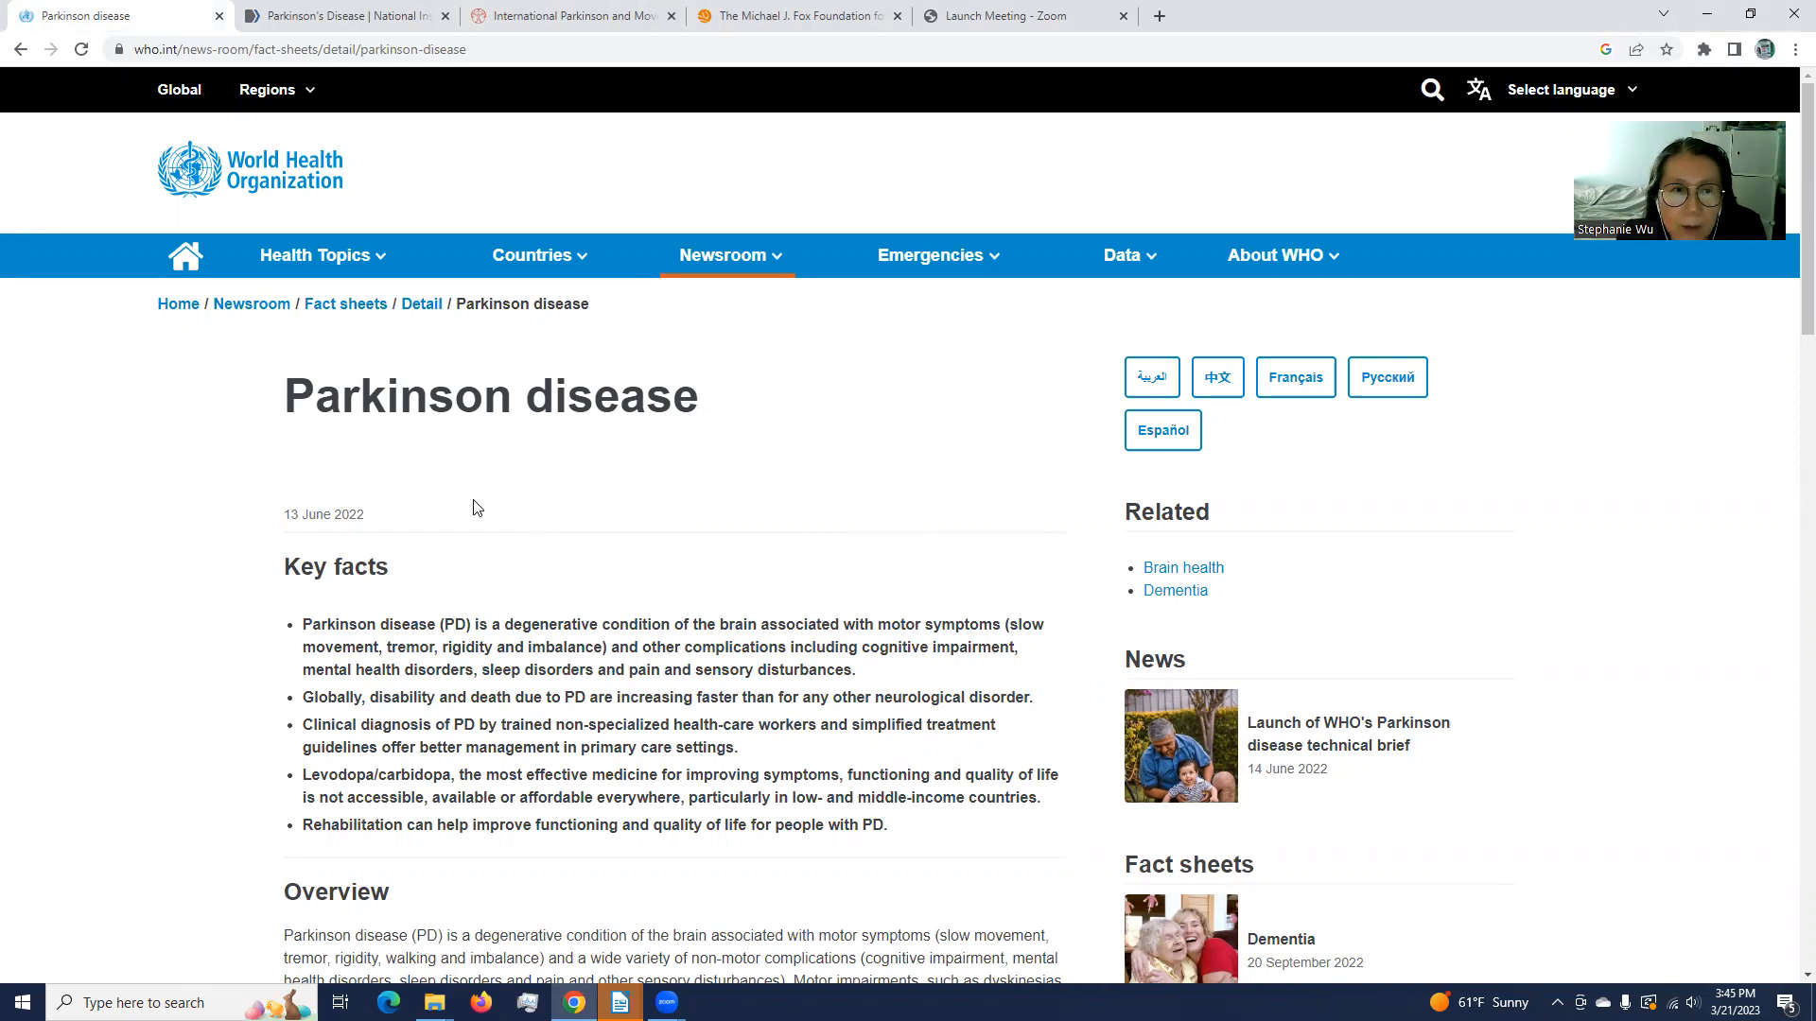
pyautogui.scroll(-3)
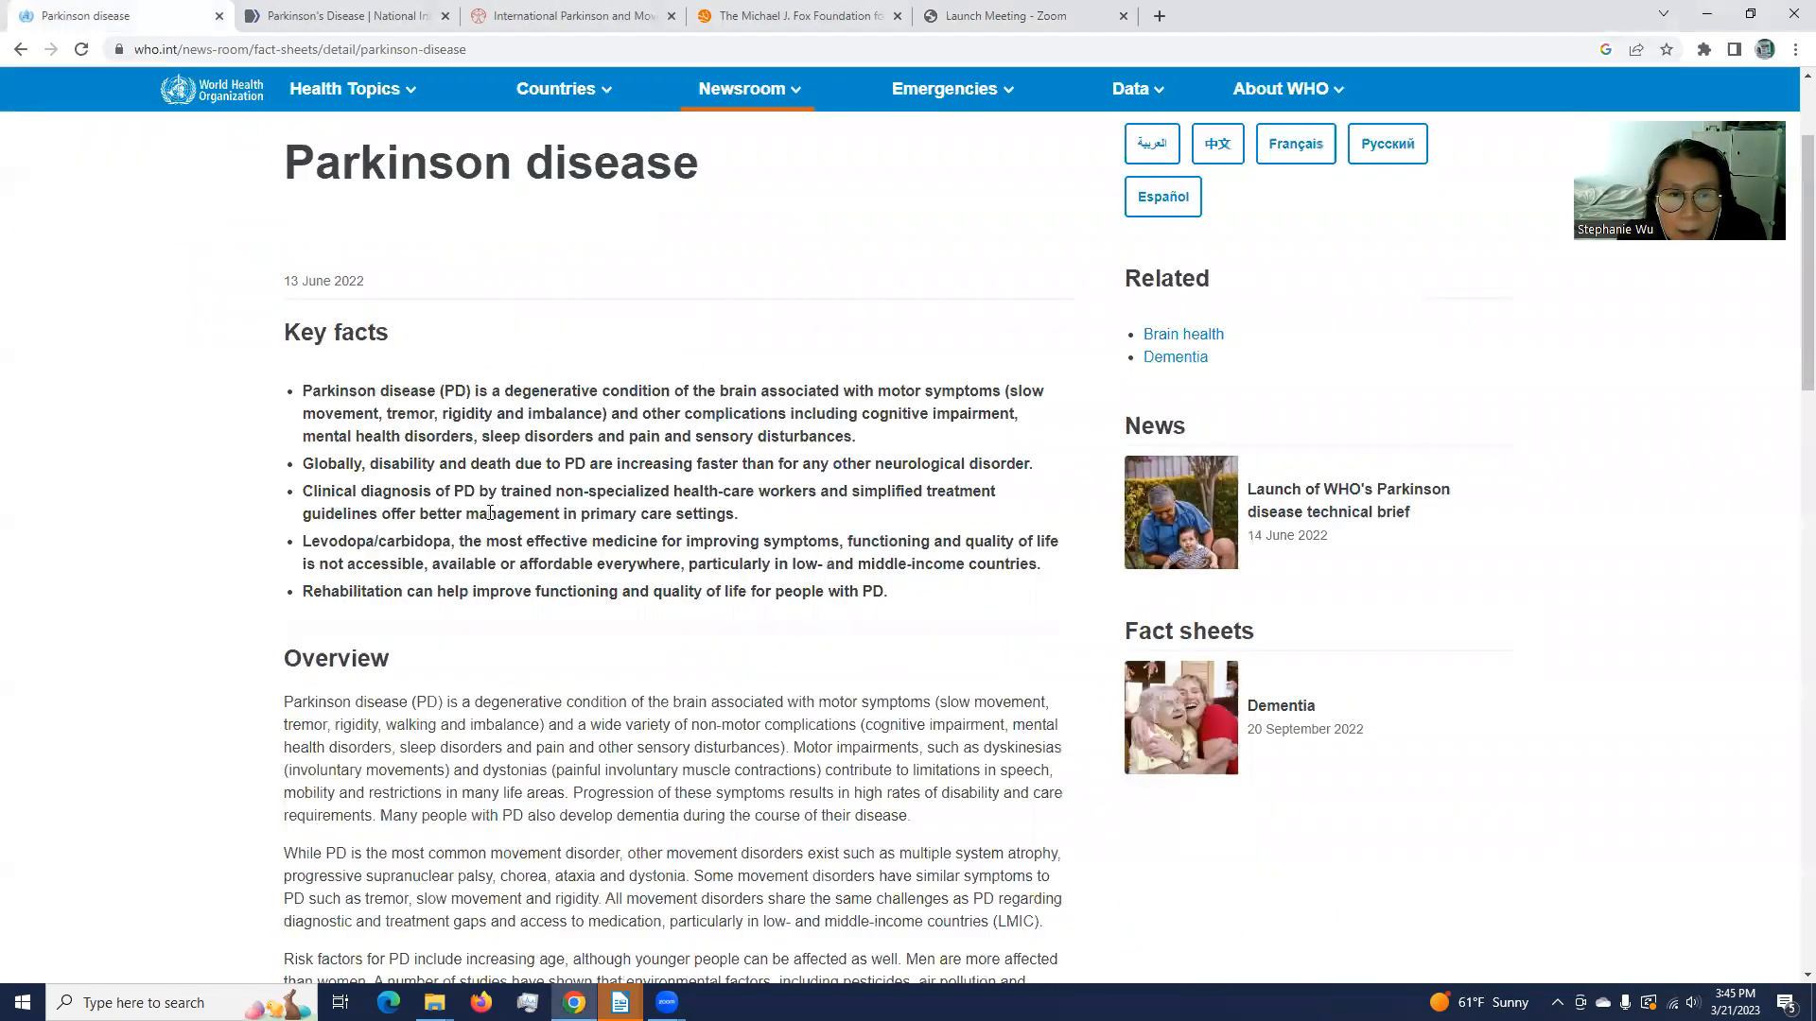
pyautogui.scroll(-3)
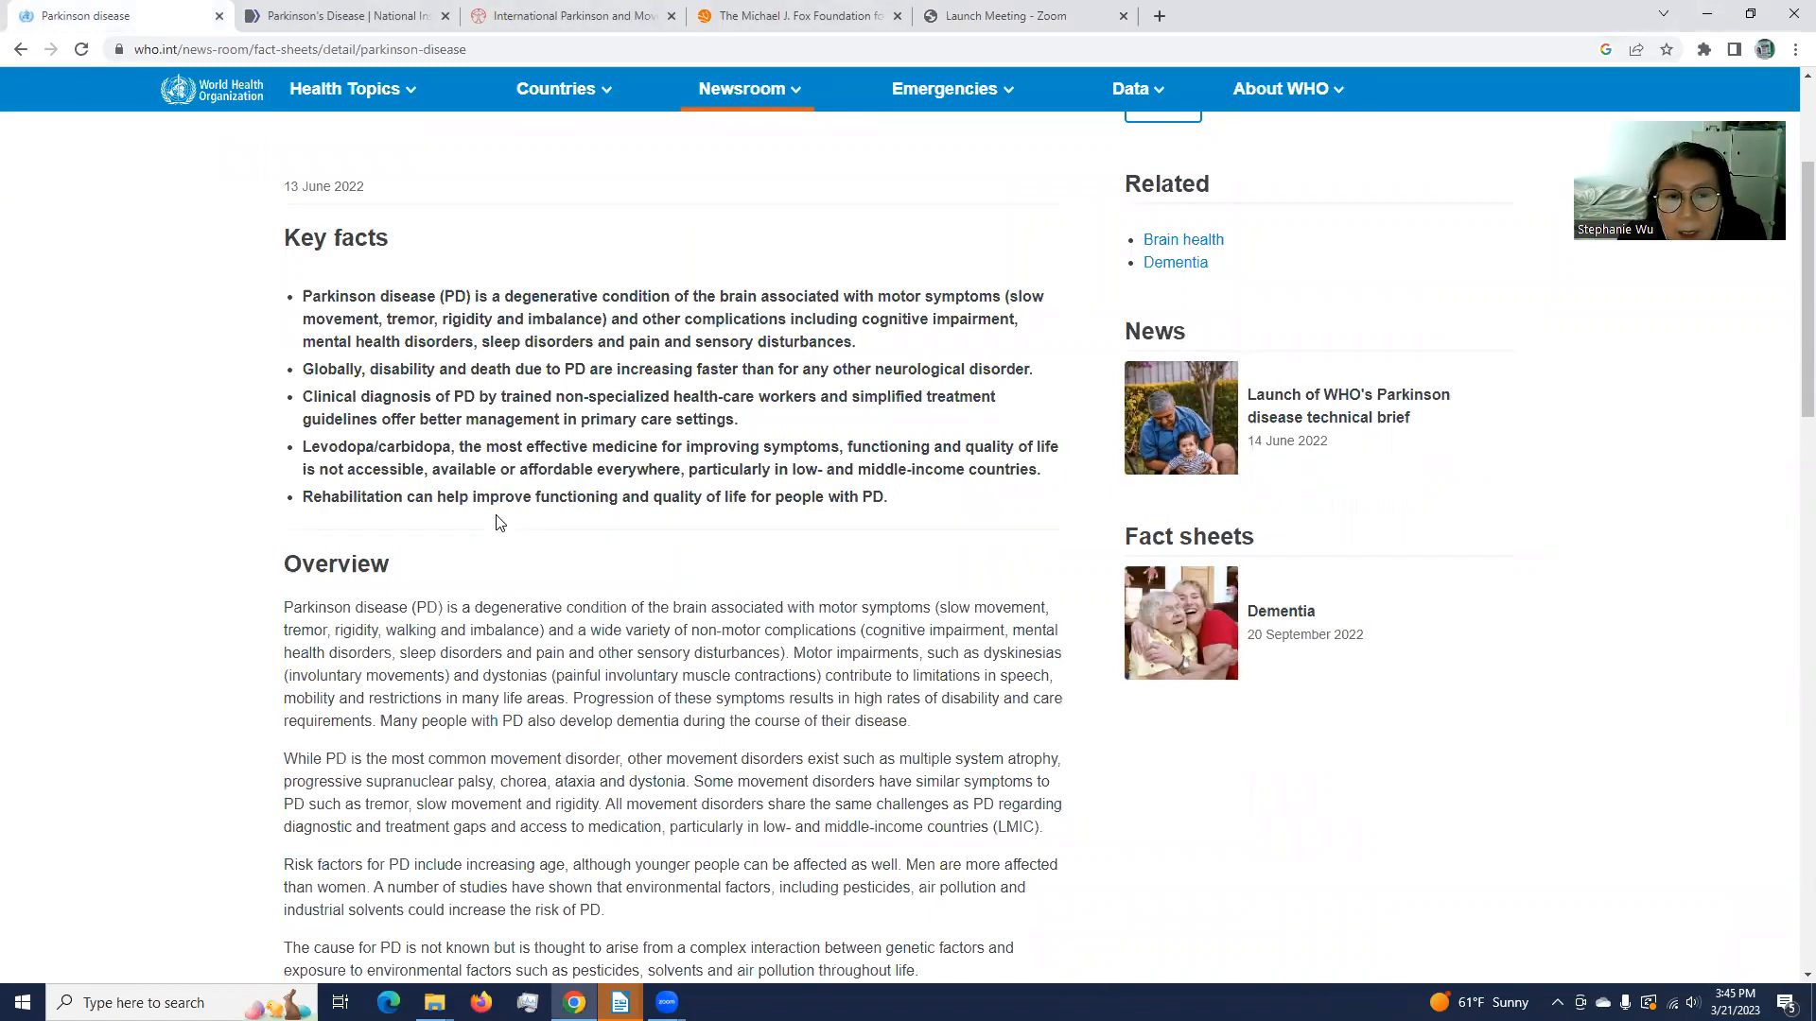
pyautogui.scroll(-3)
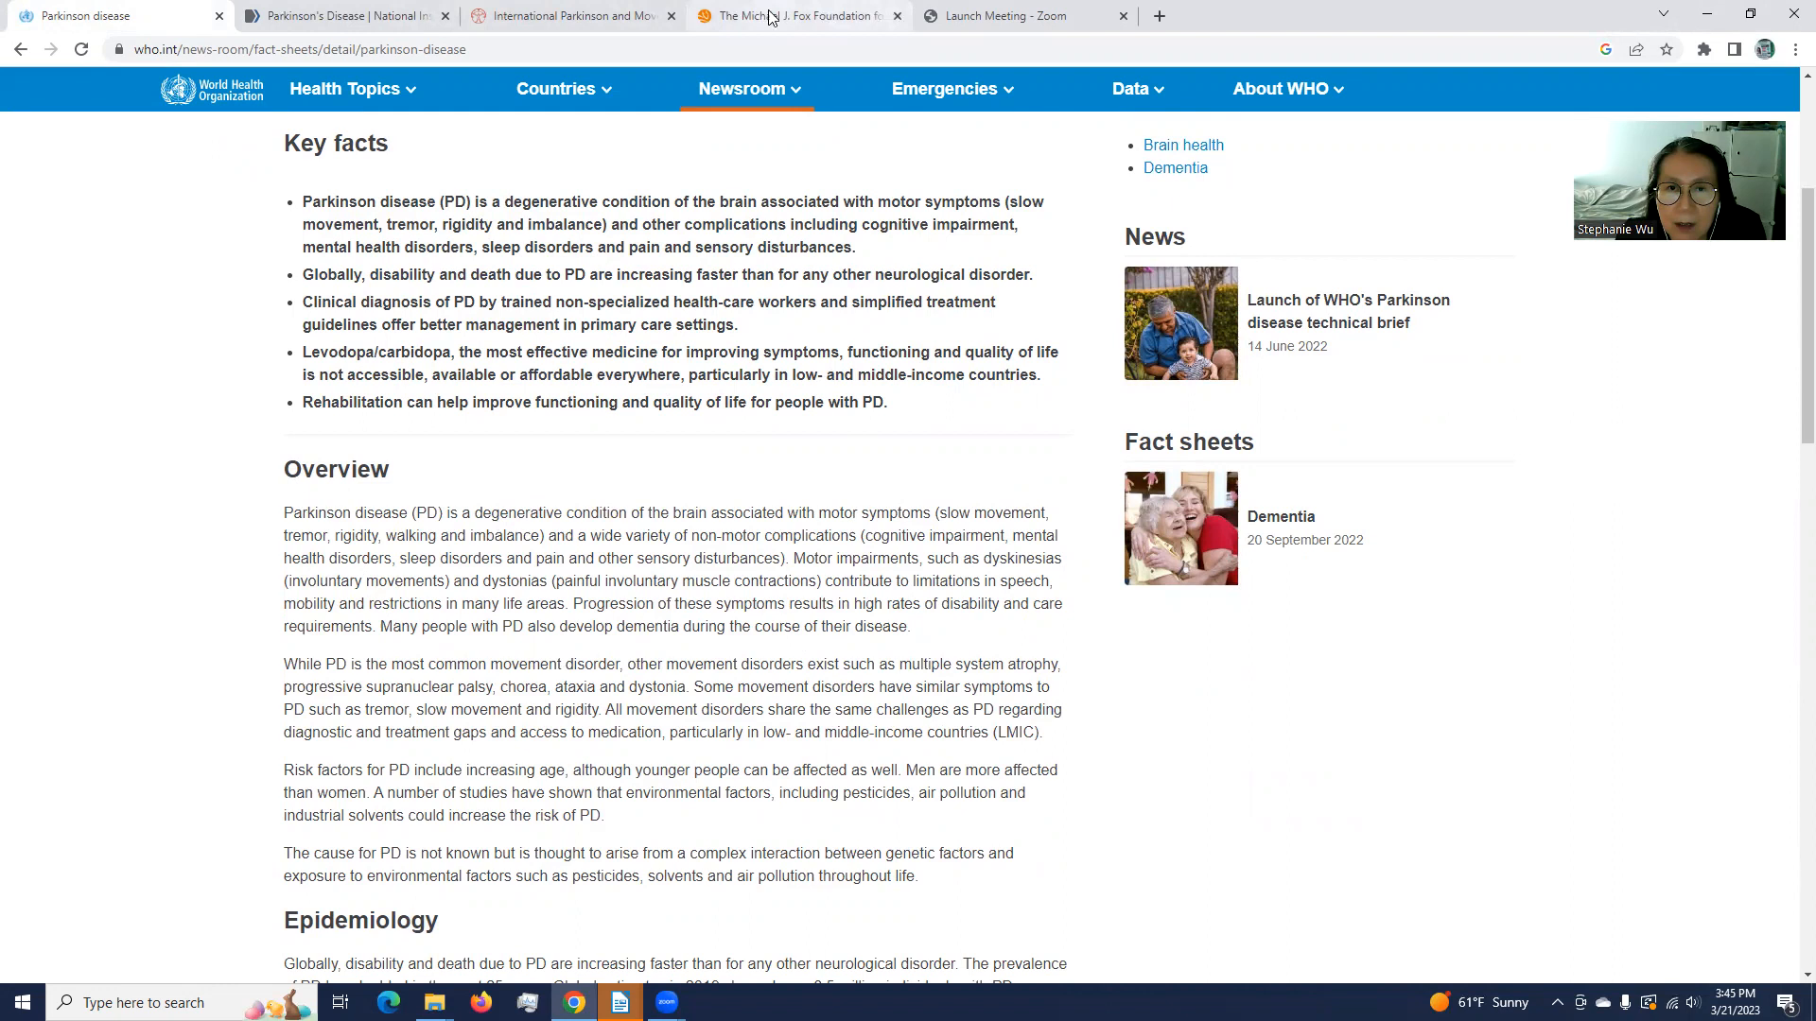
# Step: Switch to the Michael J. Fox Foundation homepage
pyautogui.click(797, 15)
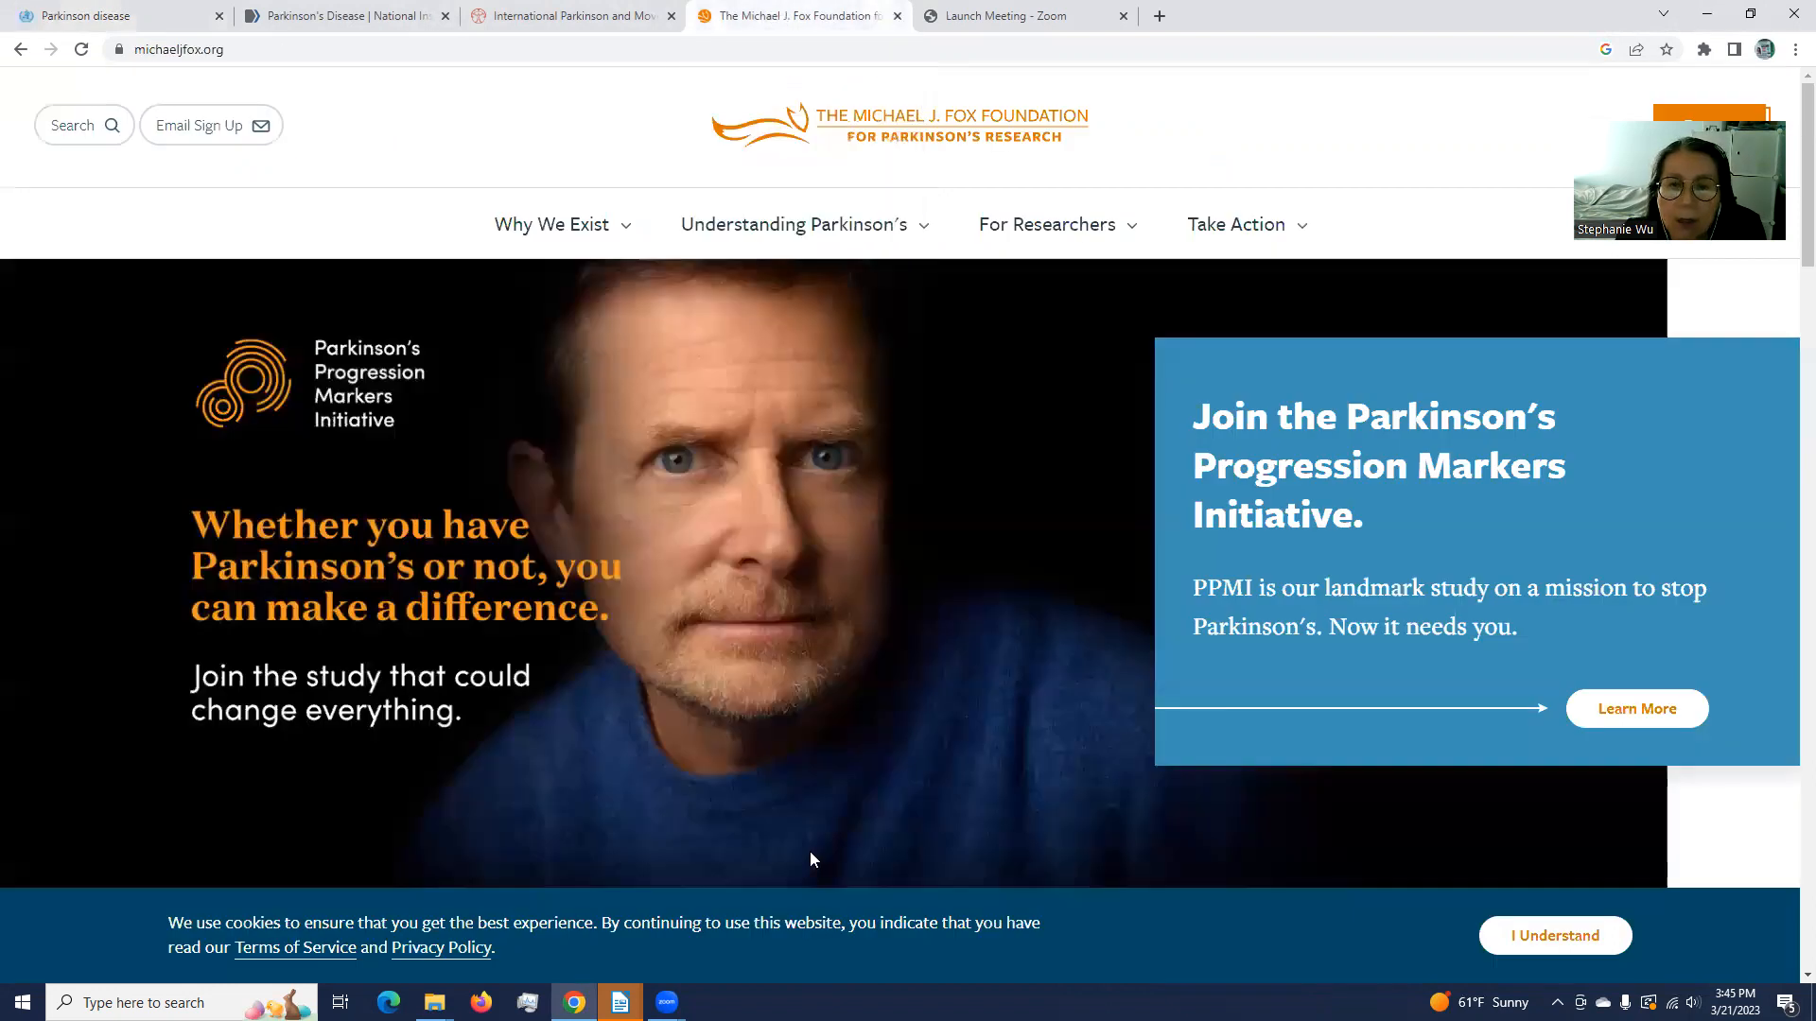
pyautogui.moveTo(838, 849)
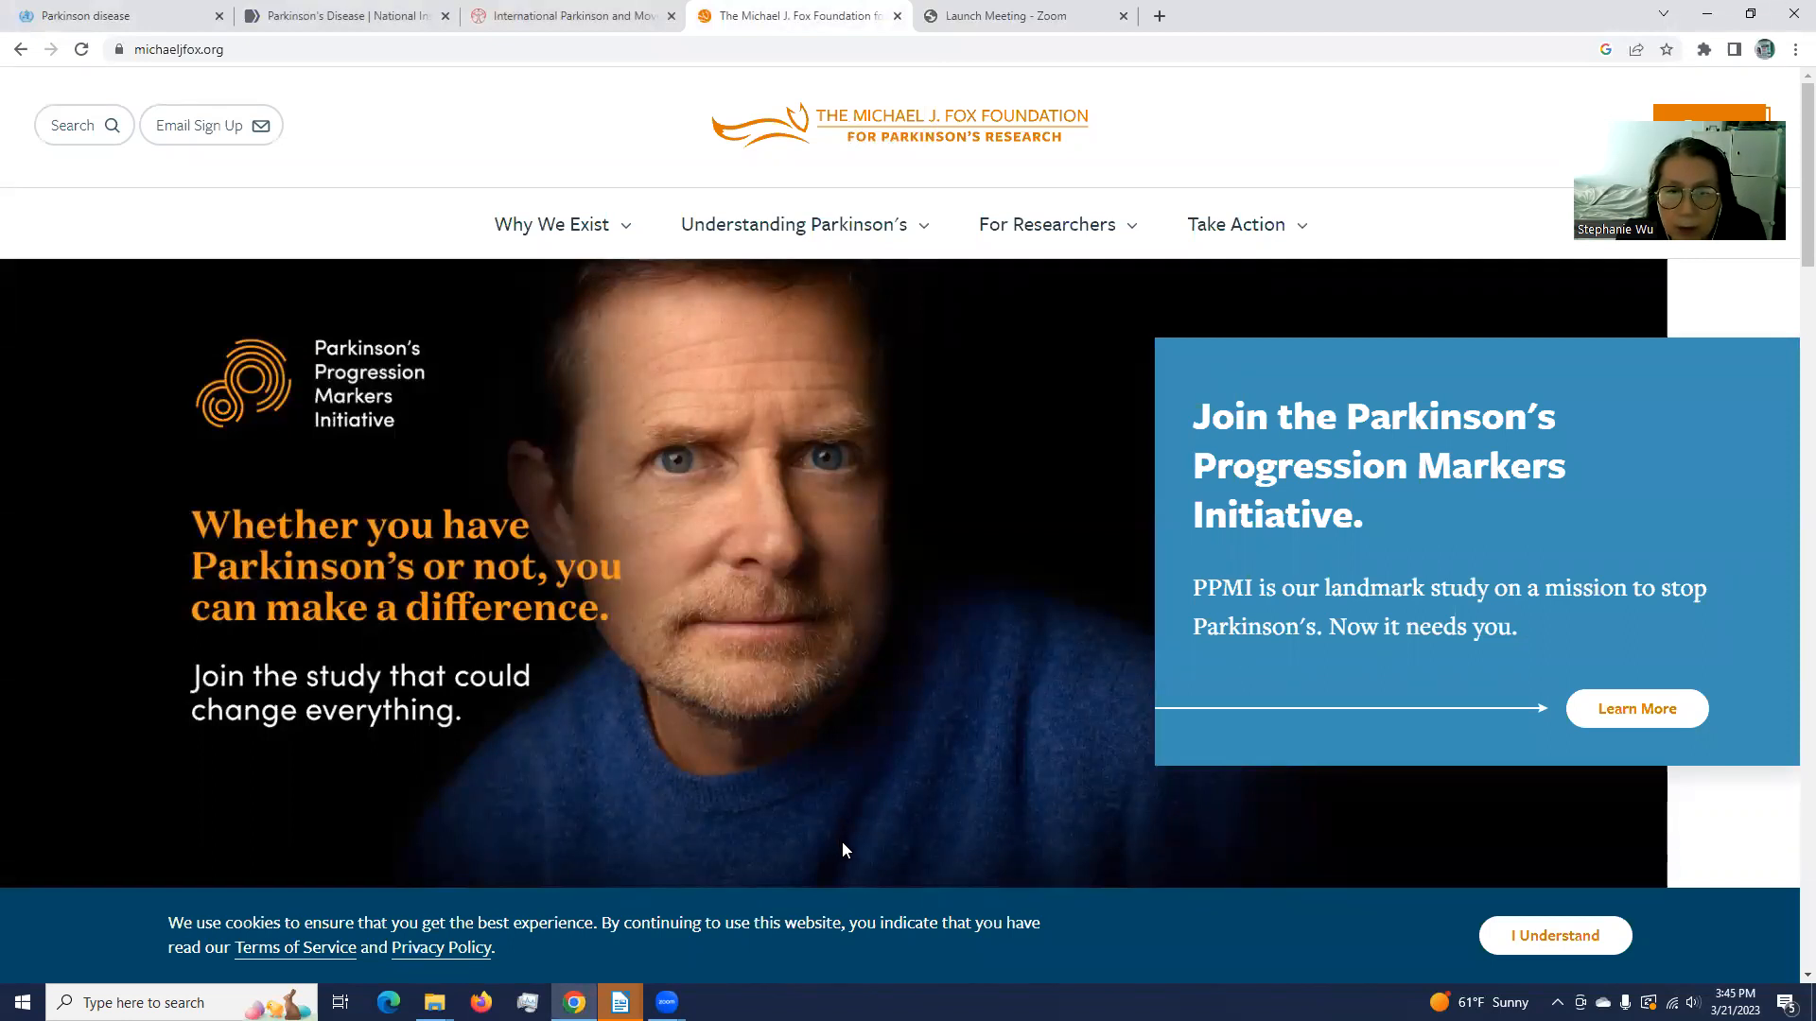
pyautogui.moveTo(844, 821)
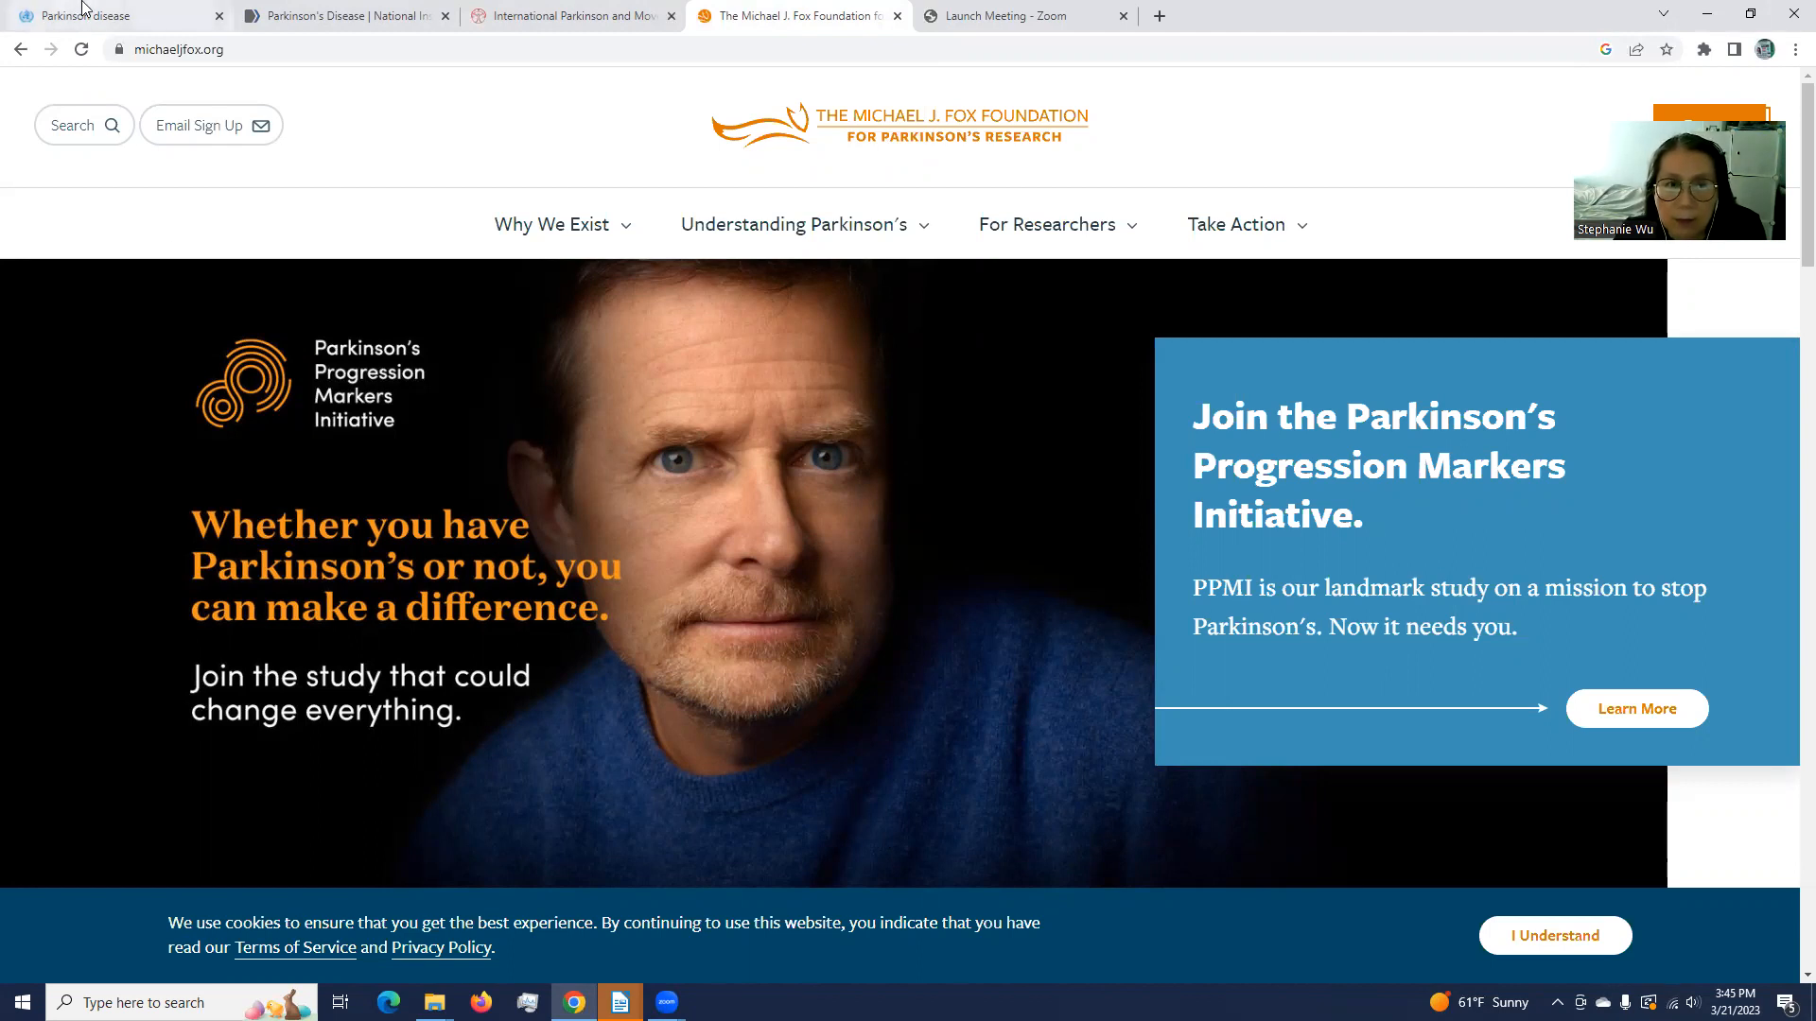
# Step: Return to the WHO fact sheet and read Epidemiology, Assessment and care, and WHO response, then back up
pyautogui.click(110, 15)
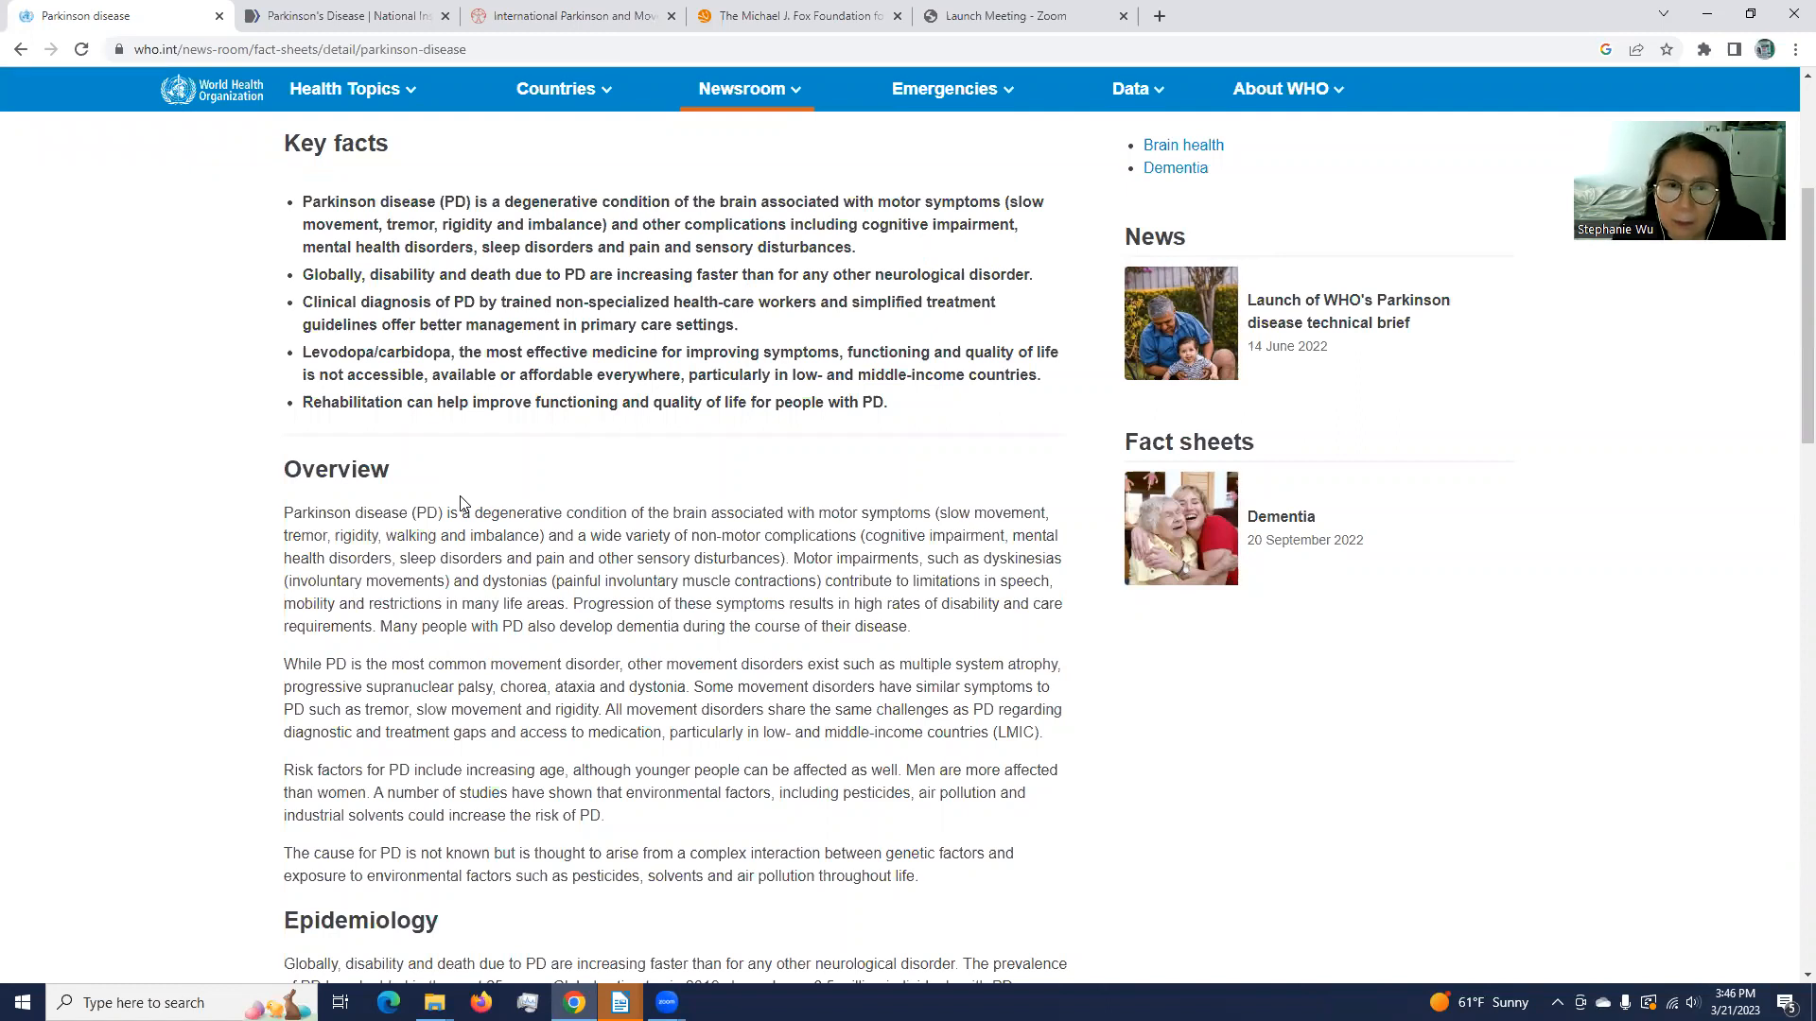
pyautogui.moveTo(577, 556)
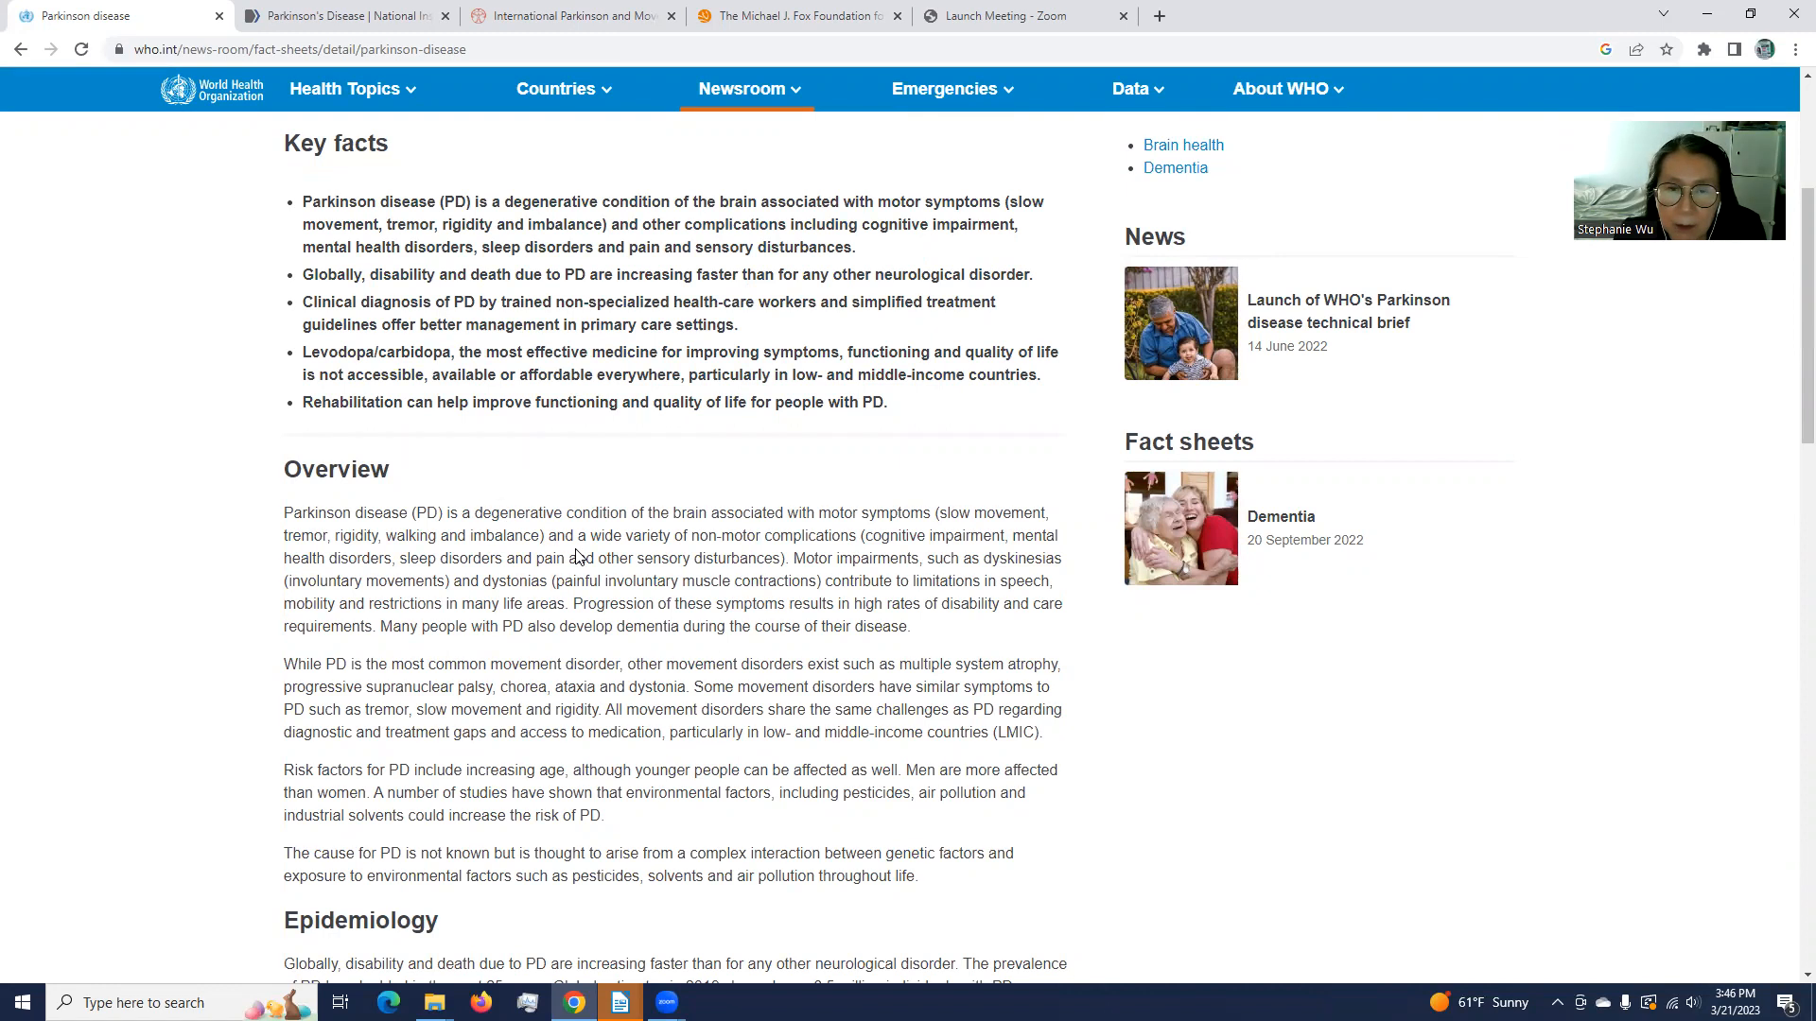
pyautogui.scroll(-3)
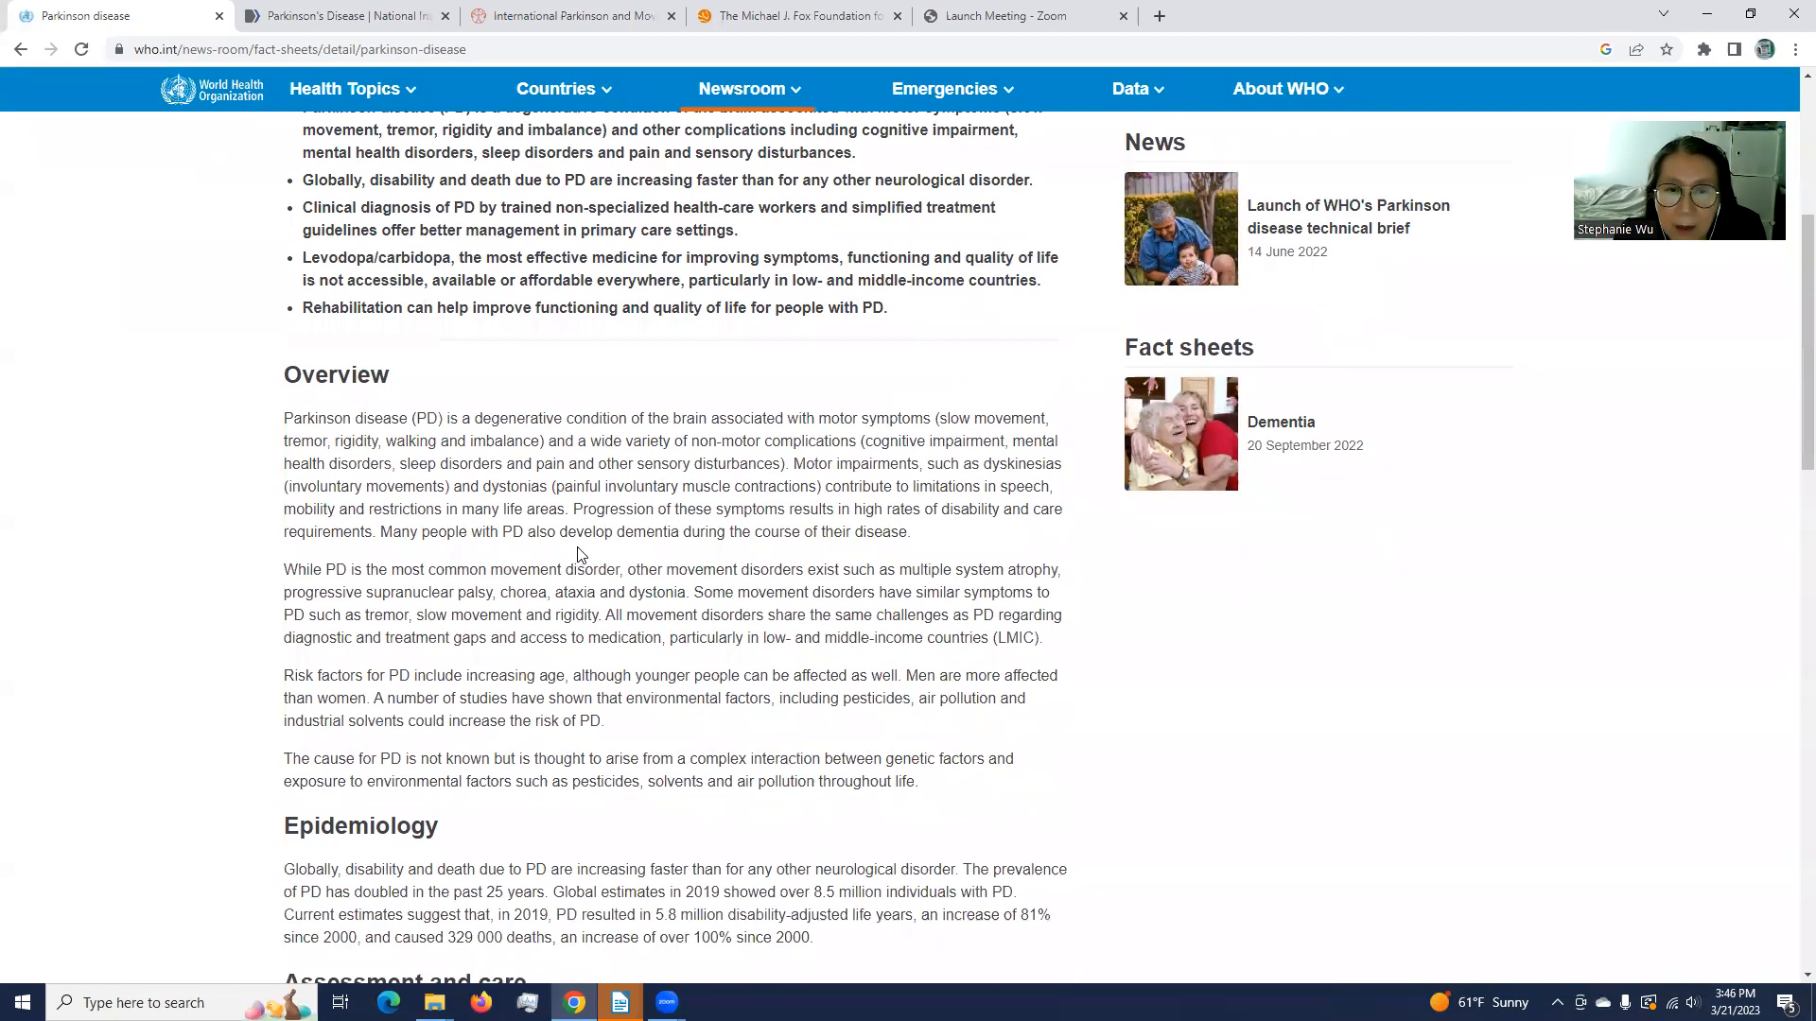
pyautogui.scroll(-3)
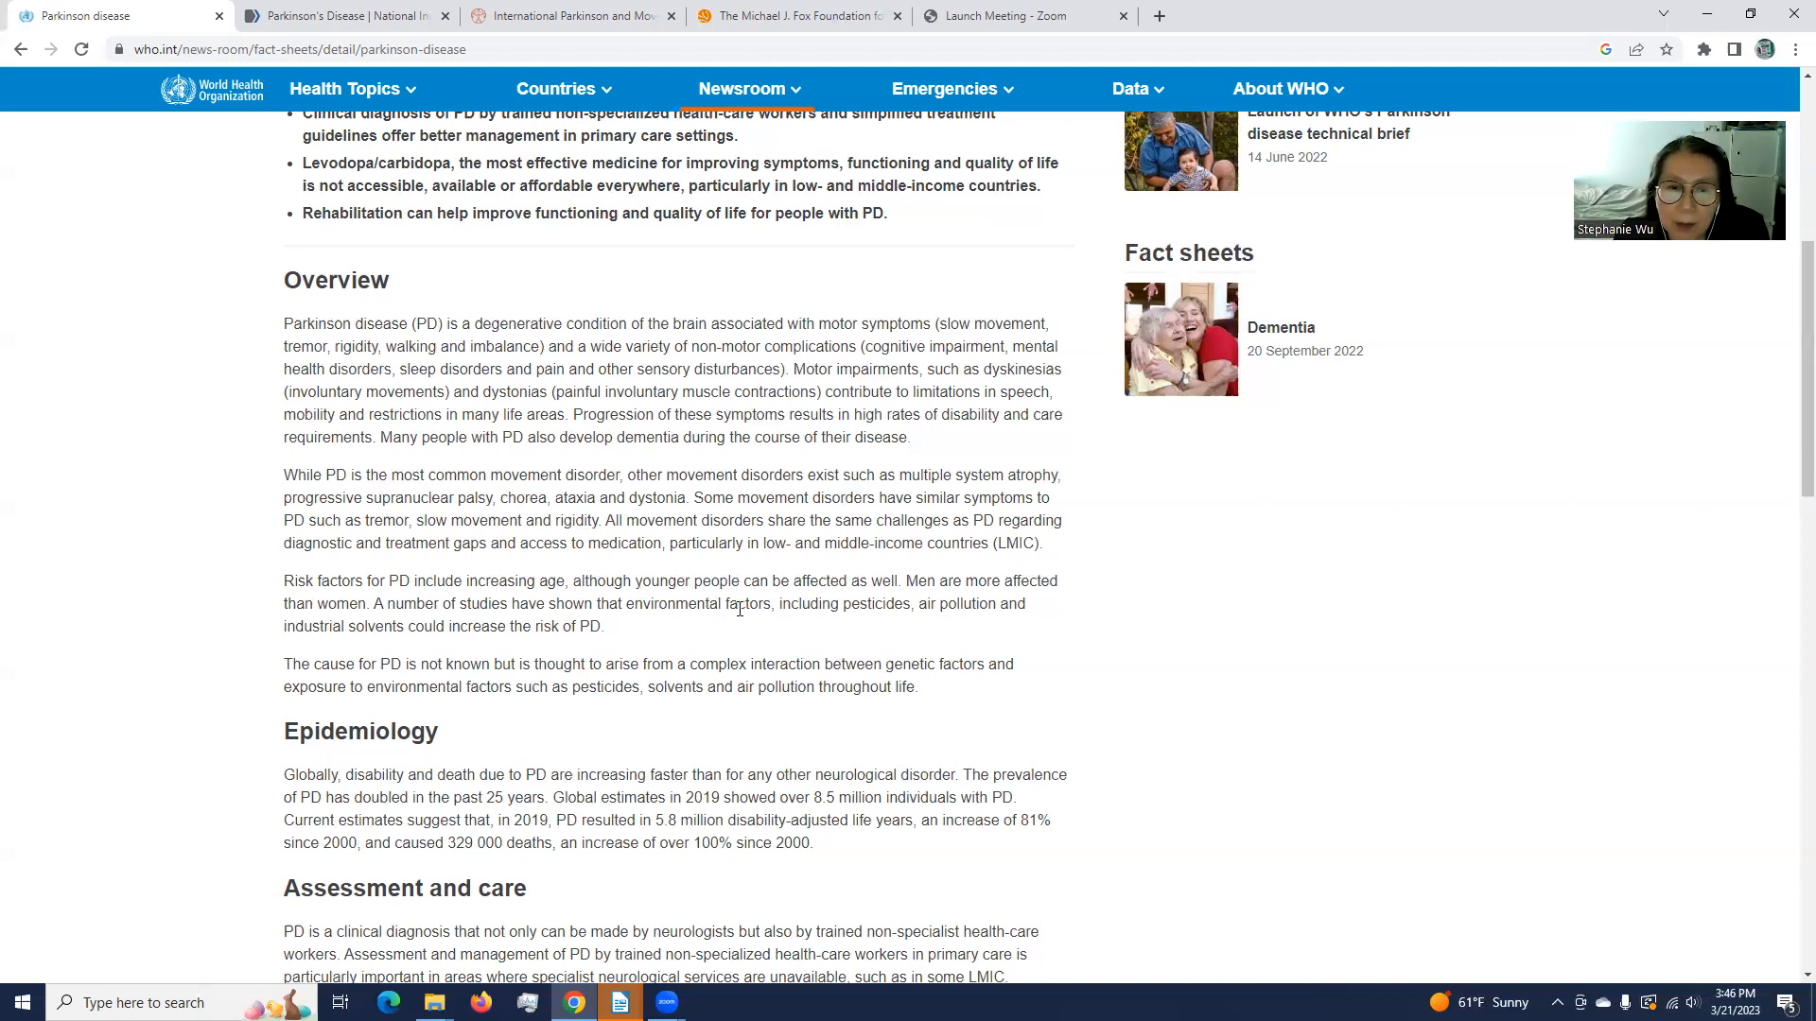
pyautogui.scroll(-3)
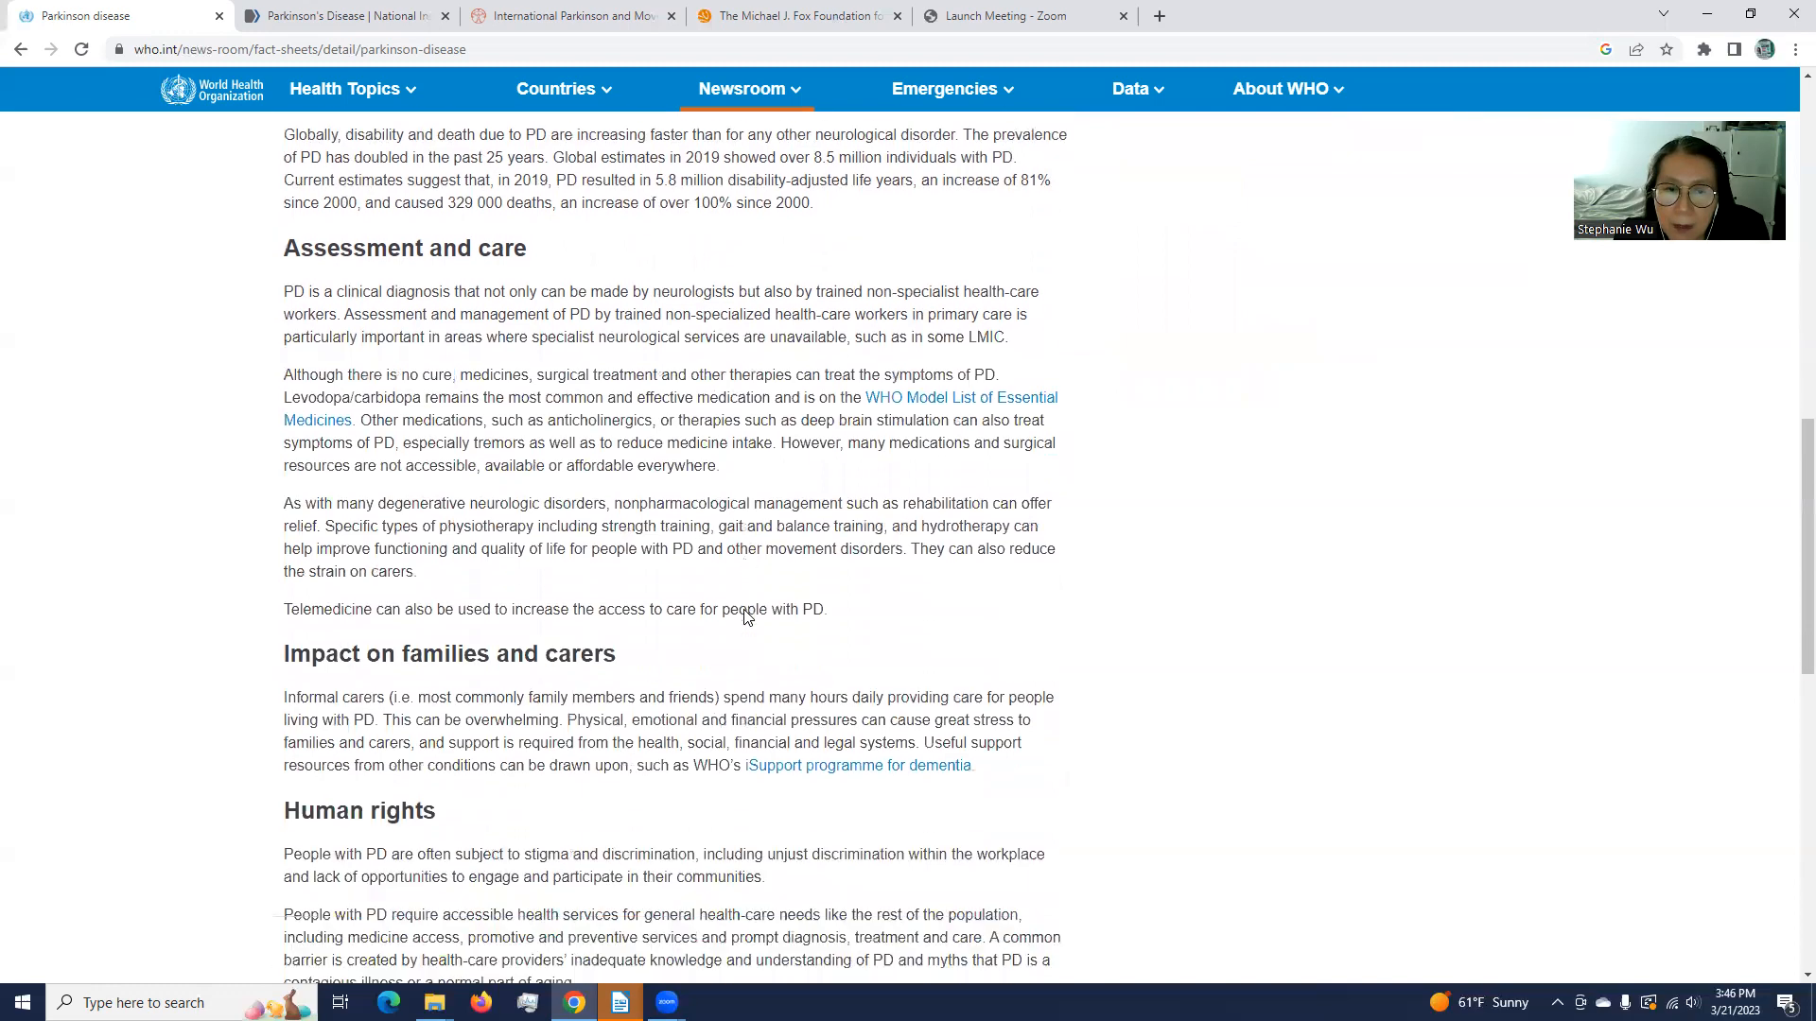
pyautogui.scroll(-3)
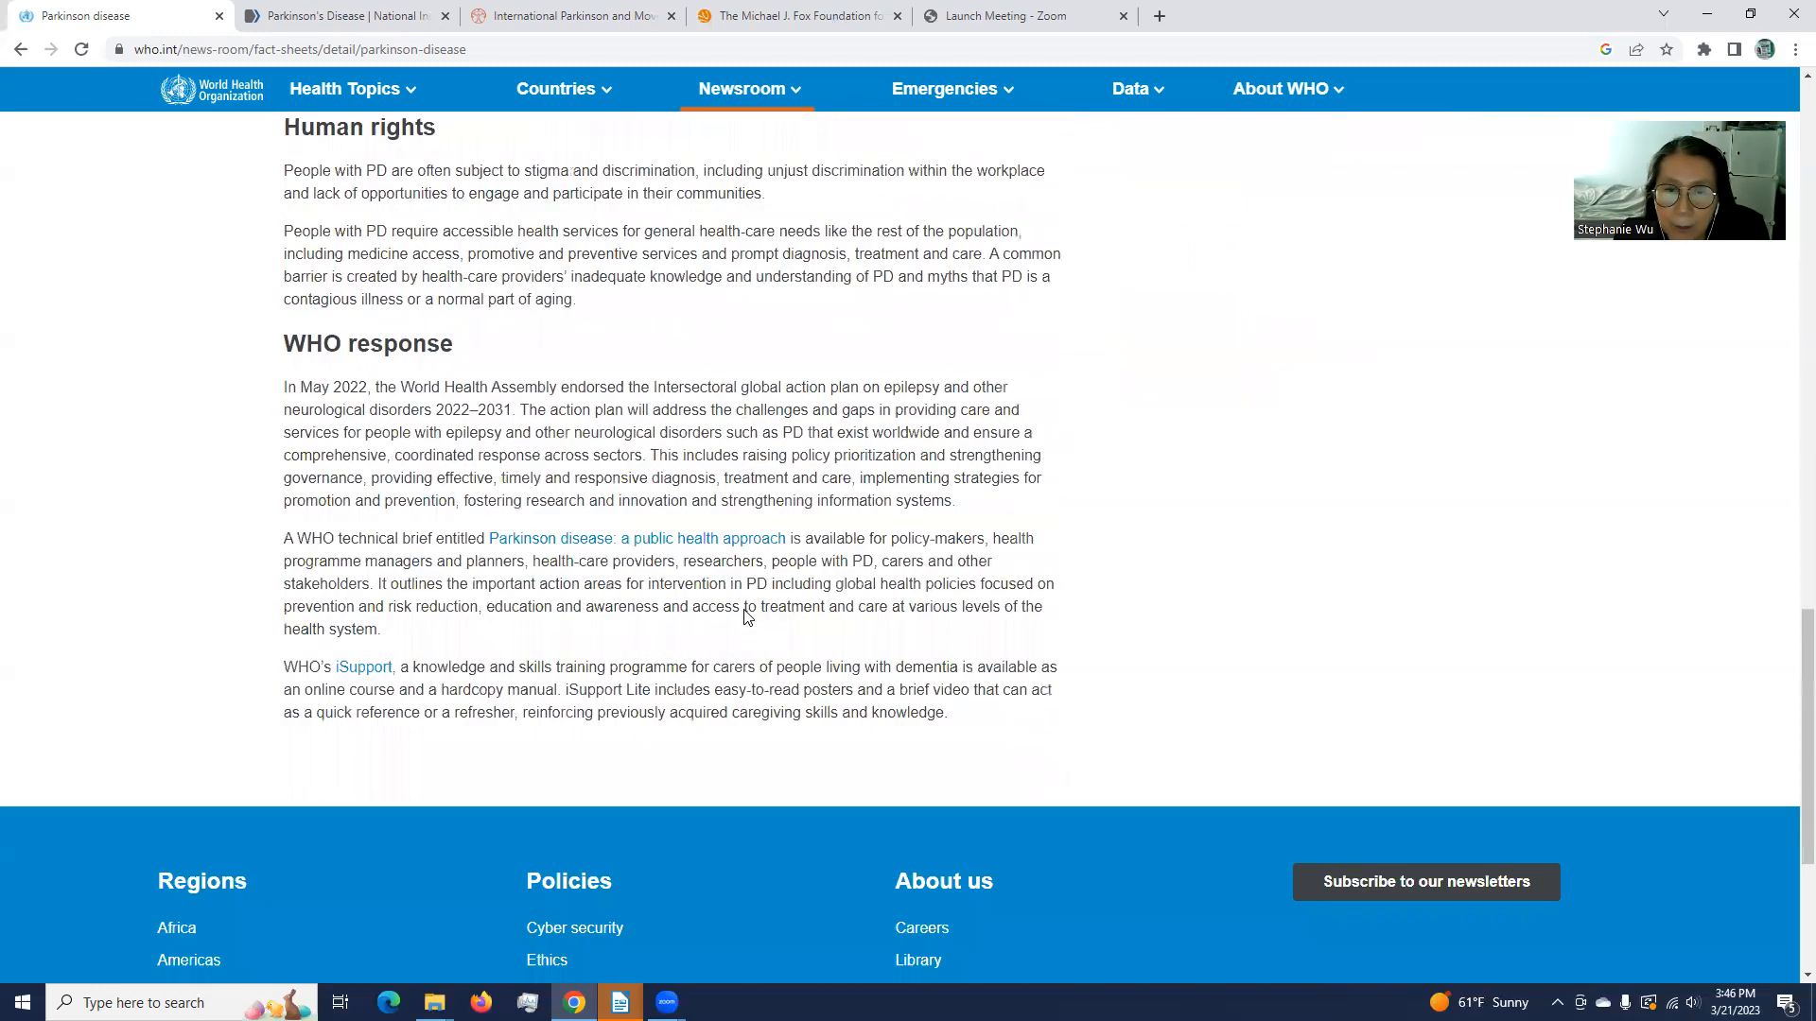
pyautogui.scroll(3)
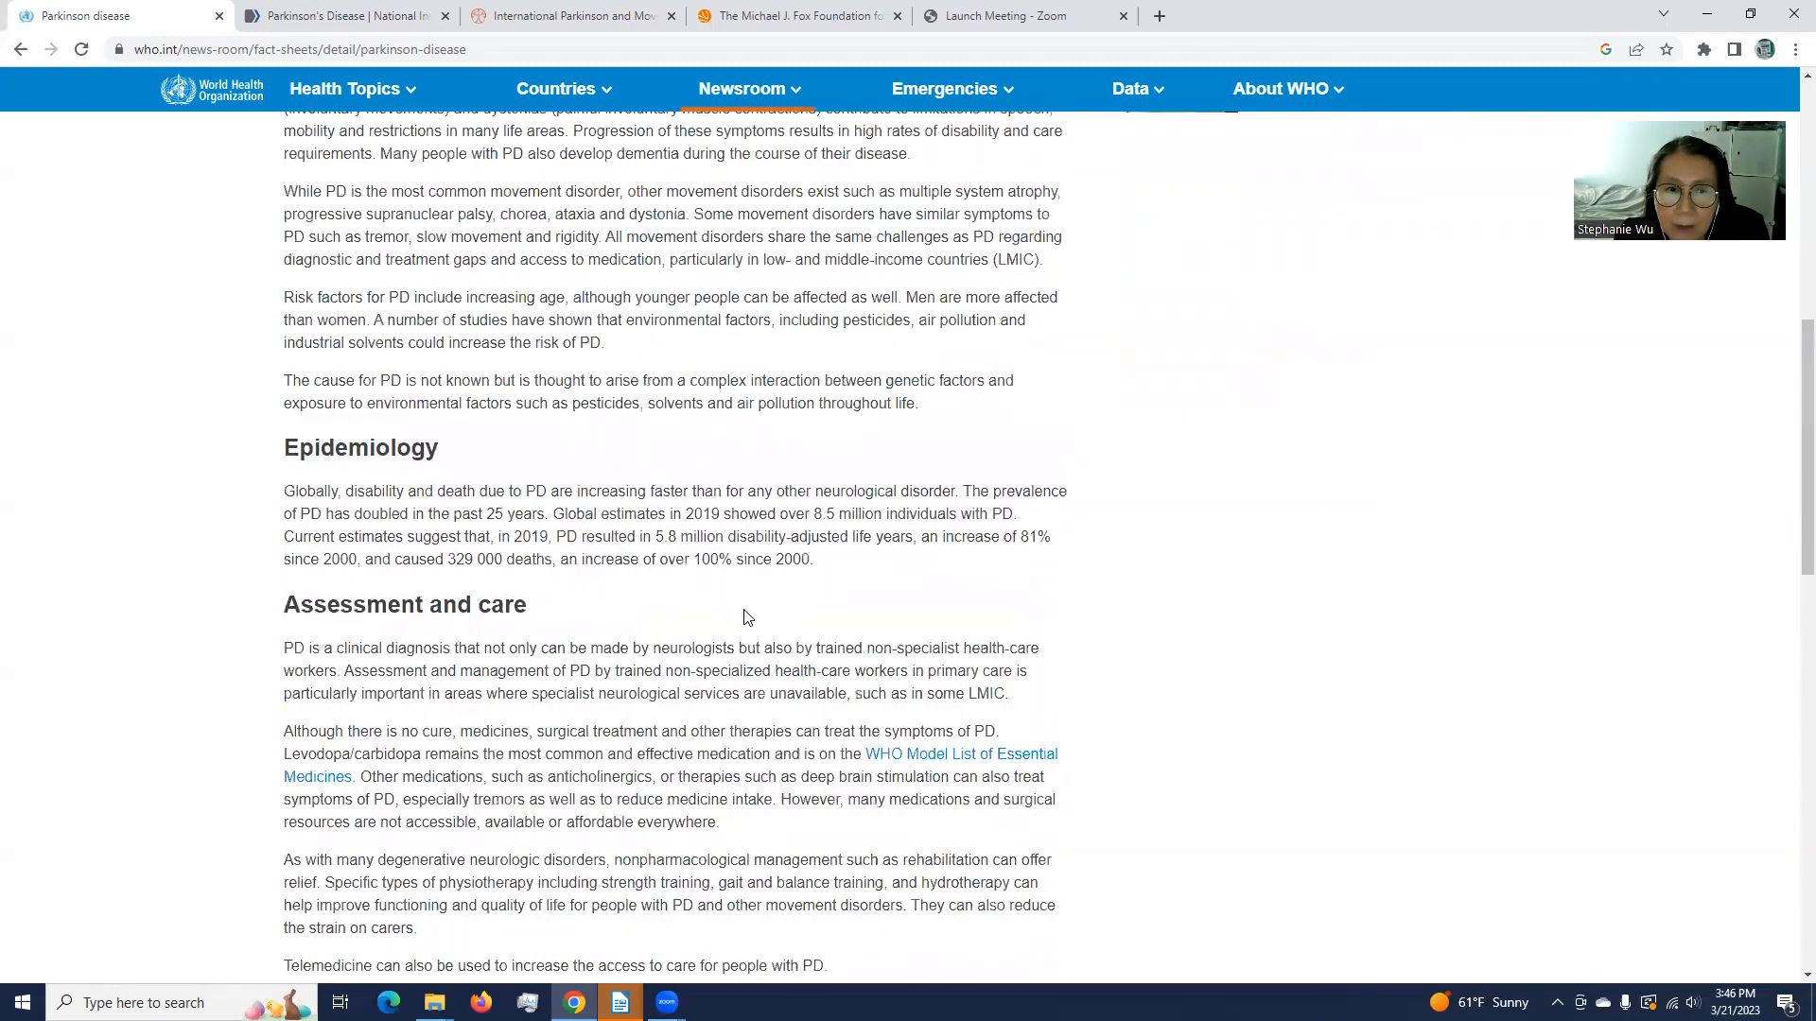
pyautogui.scroll(3)
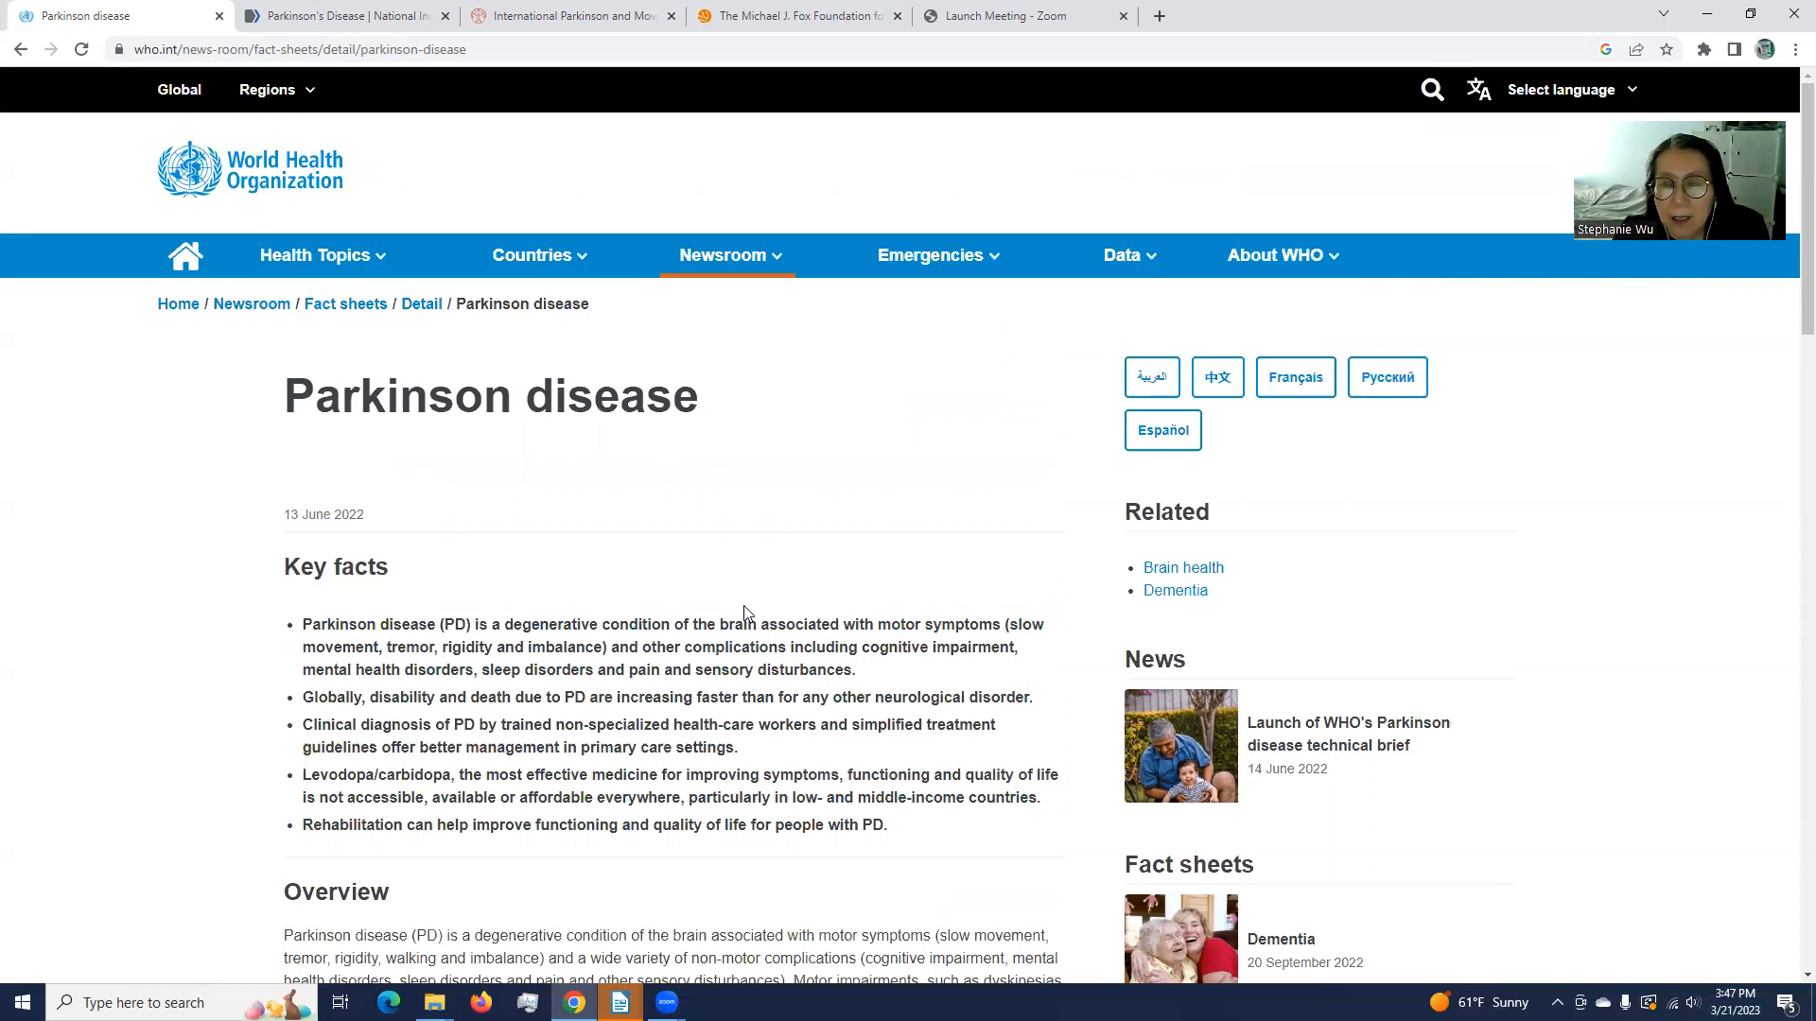
pyautogui.moveTo(737, 613)
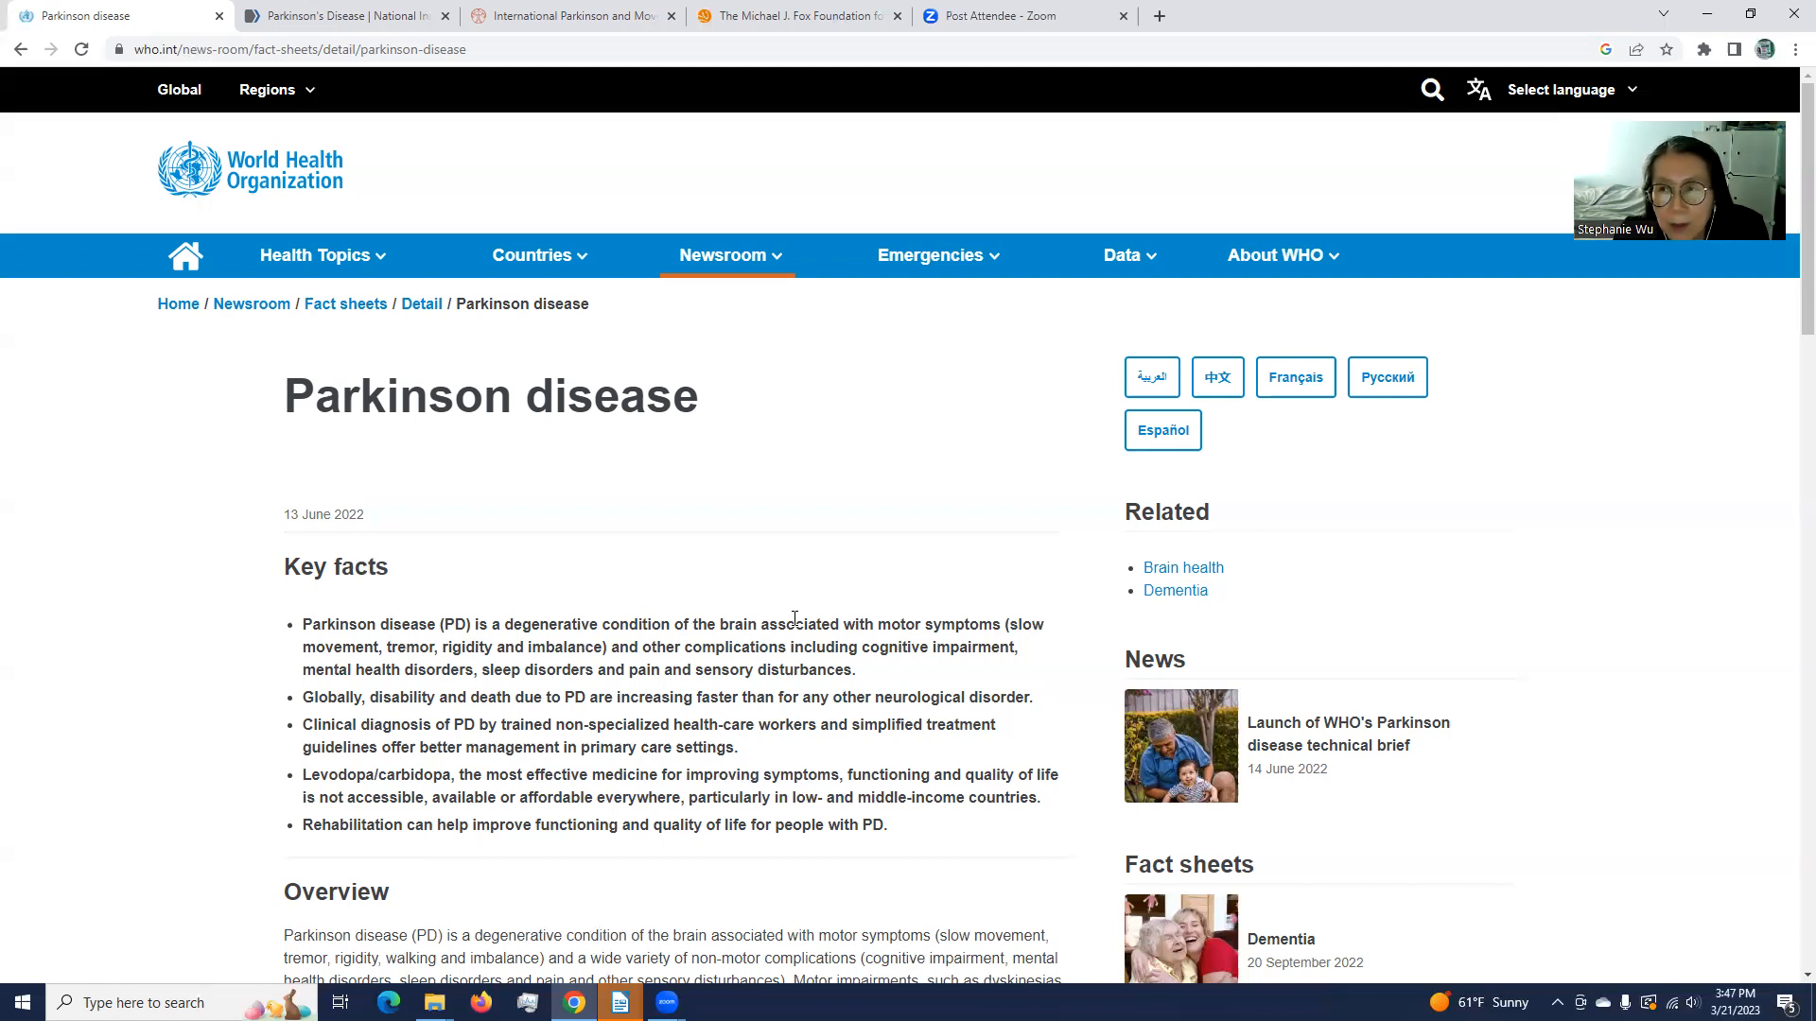
pyautogui.moveTo(790, 623)
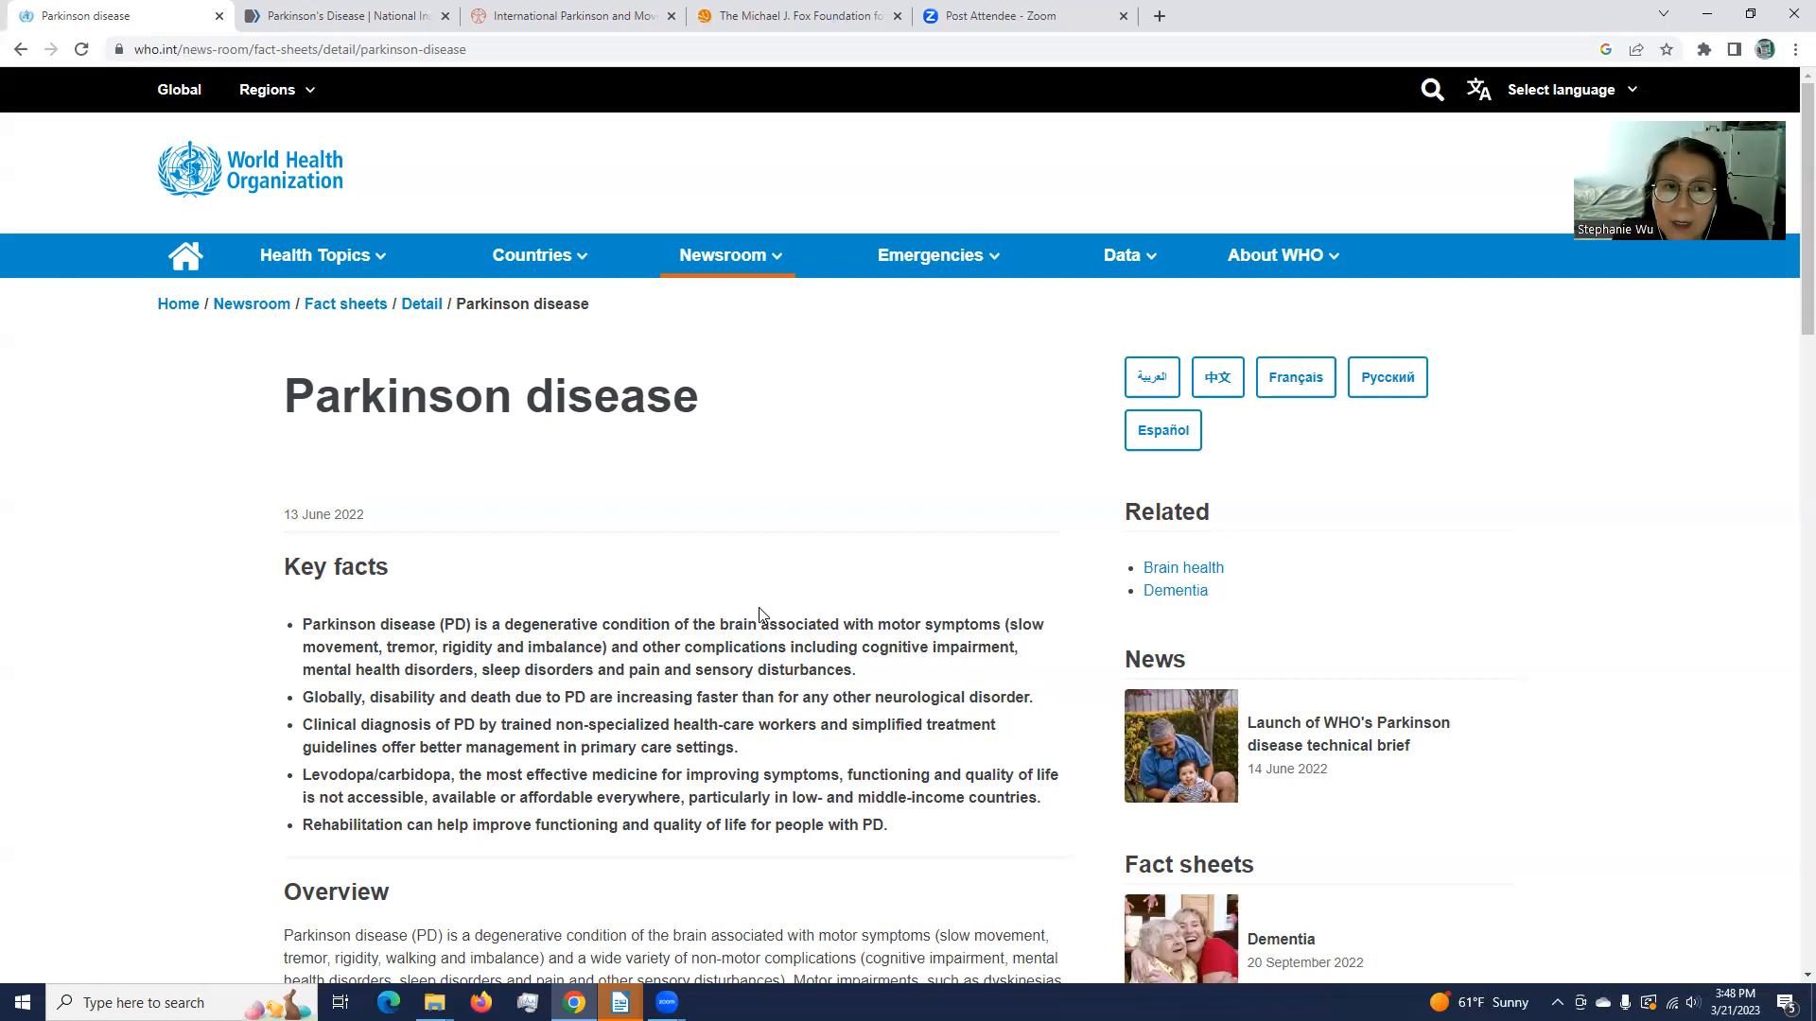
pyautogui.moveTo(742, 583)
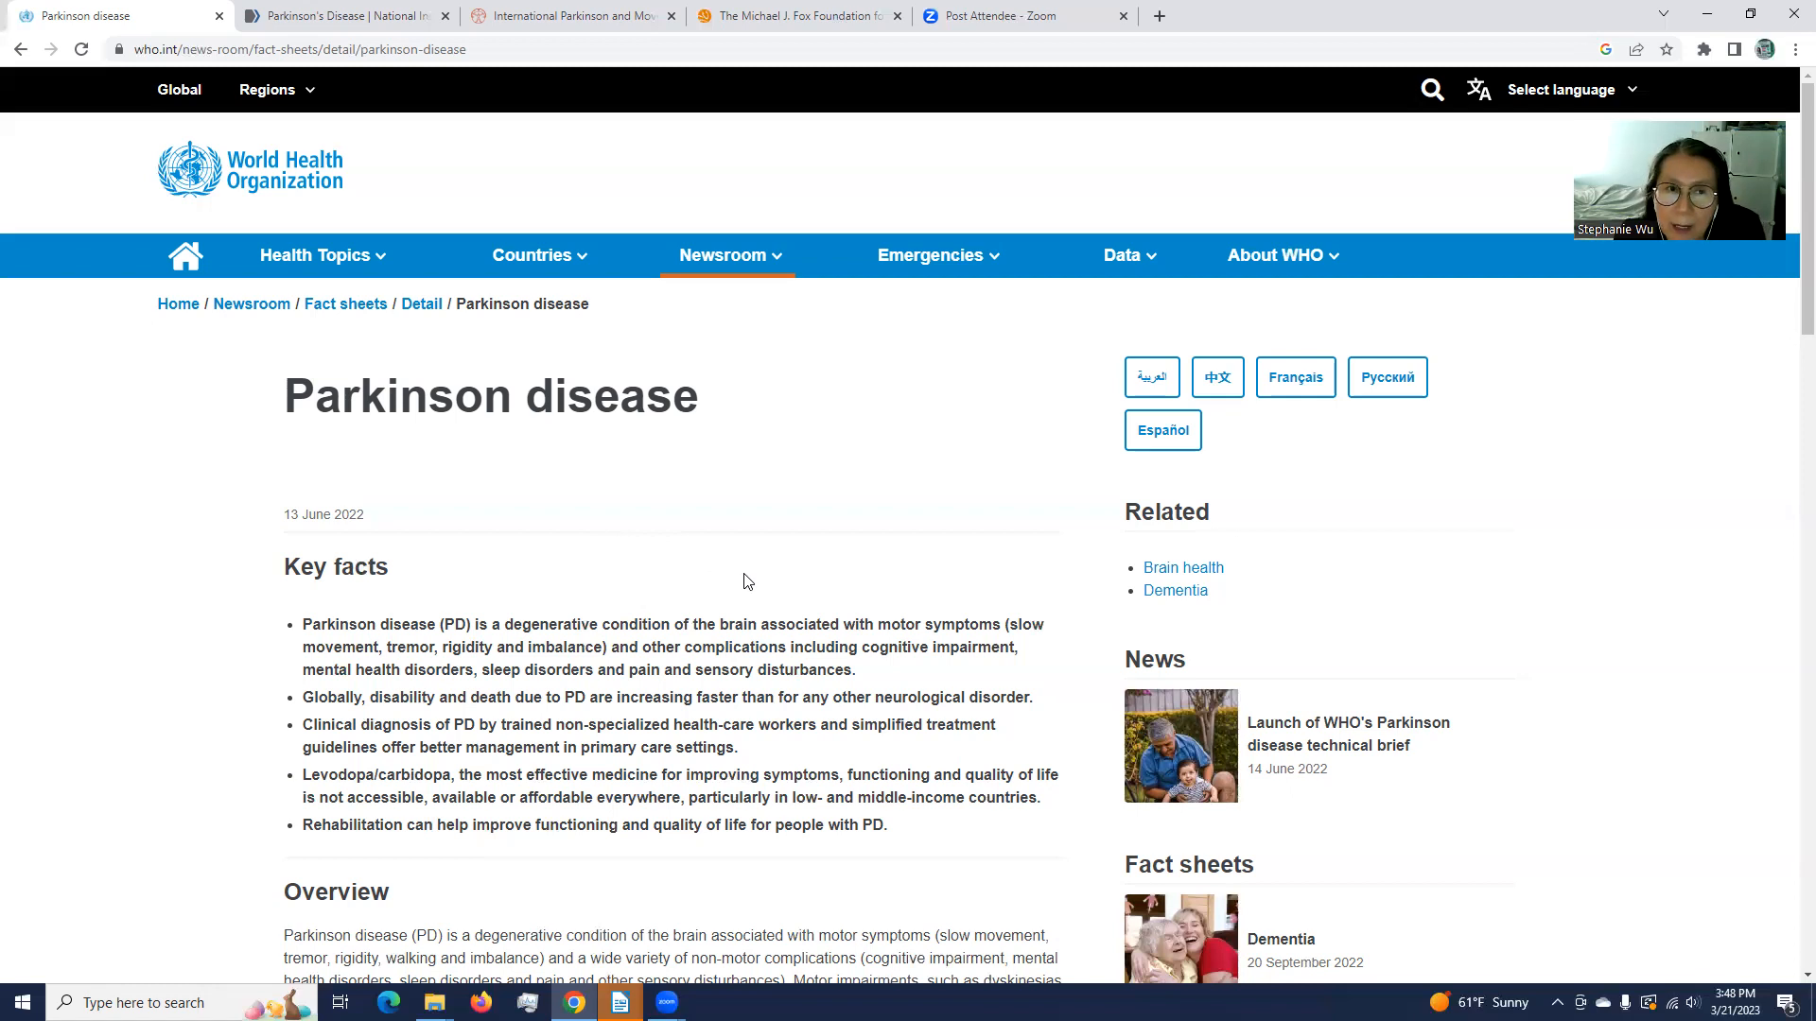
pyautogui.moveTo(636, 376)
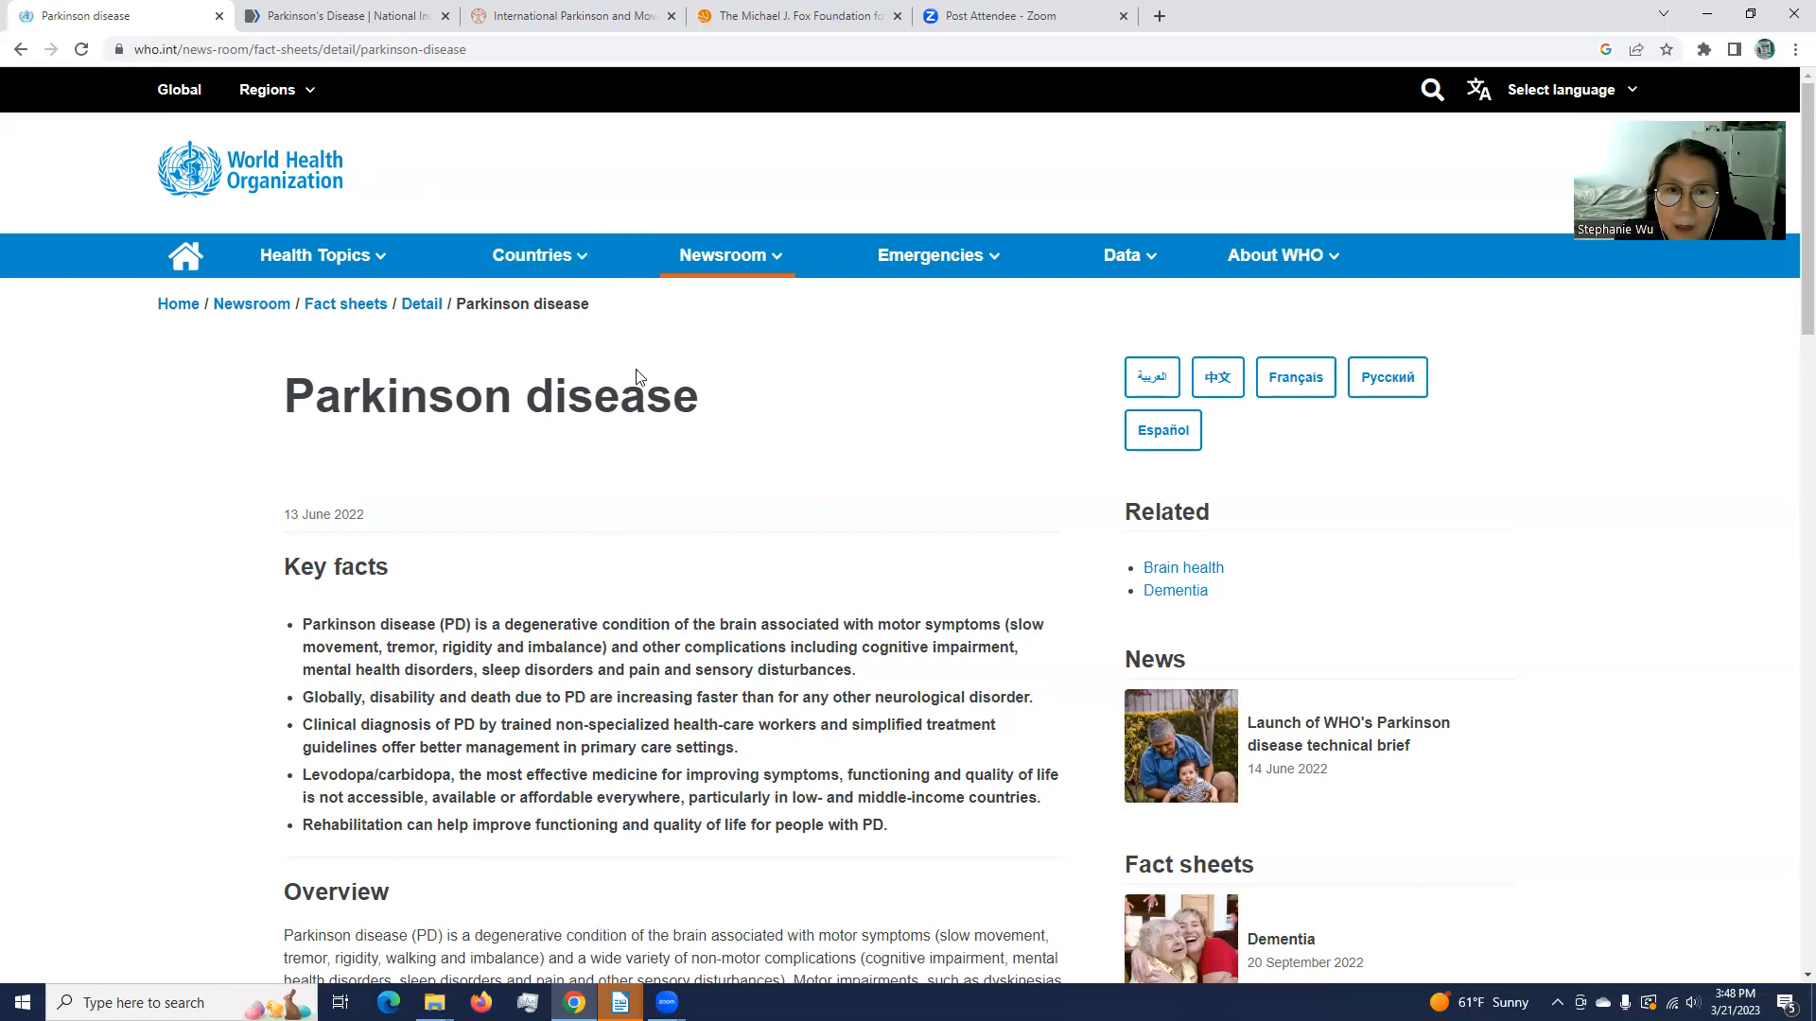
# Step: Scroll the WHO fact sheet past Epidemiology and Assessment and care to Impact on families and carers
pyautogui.scroll(-3)
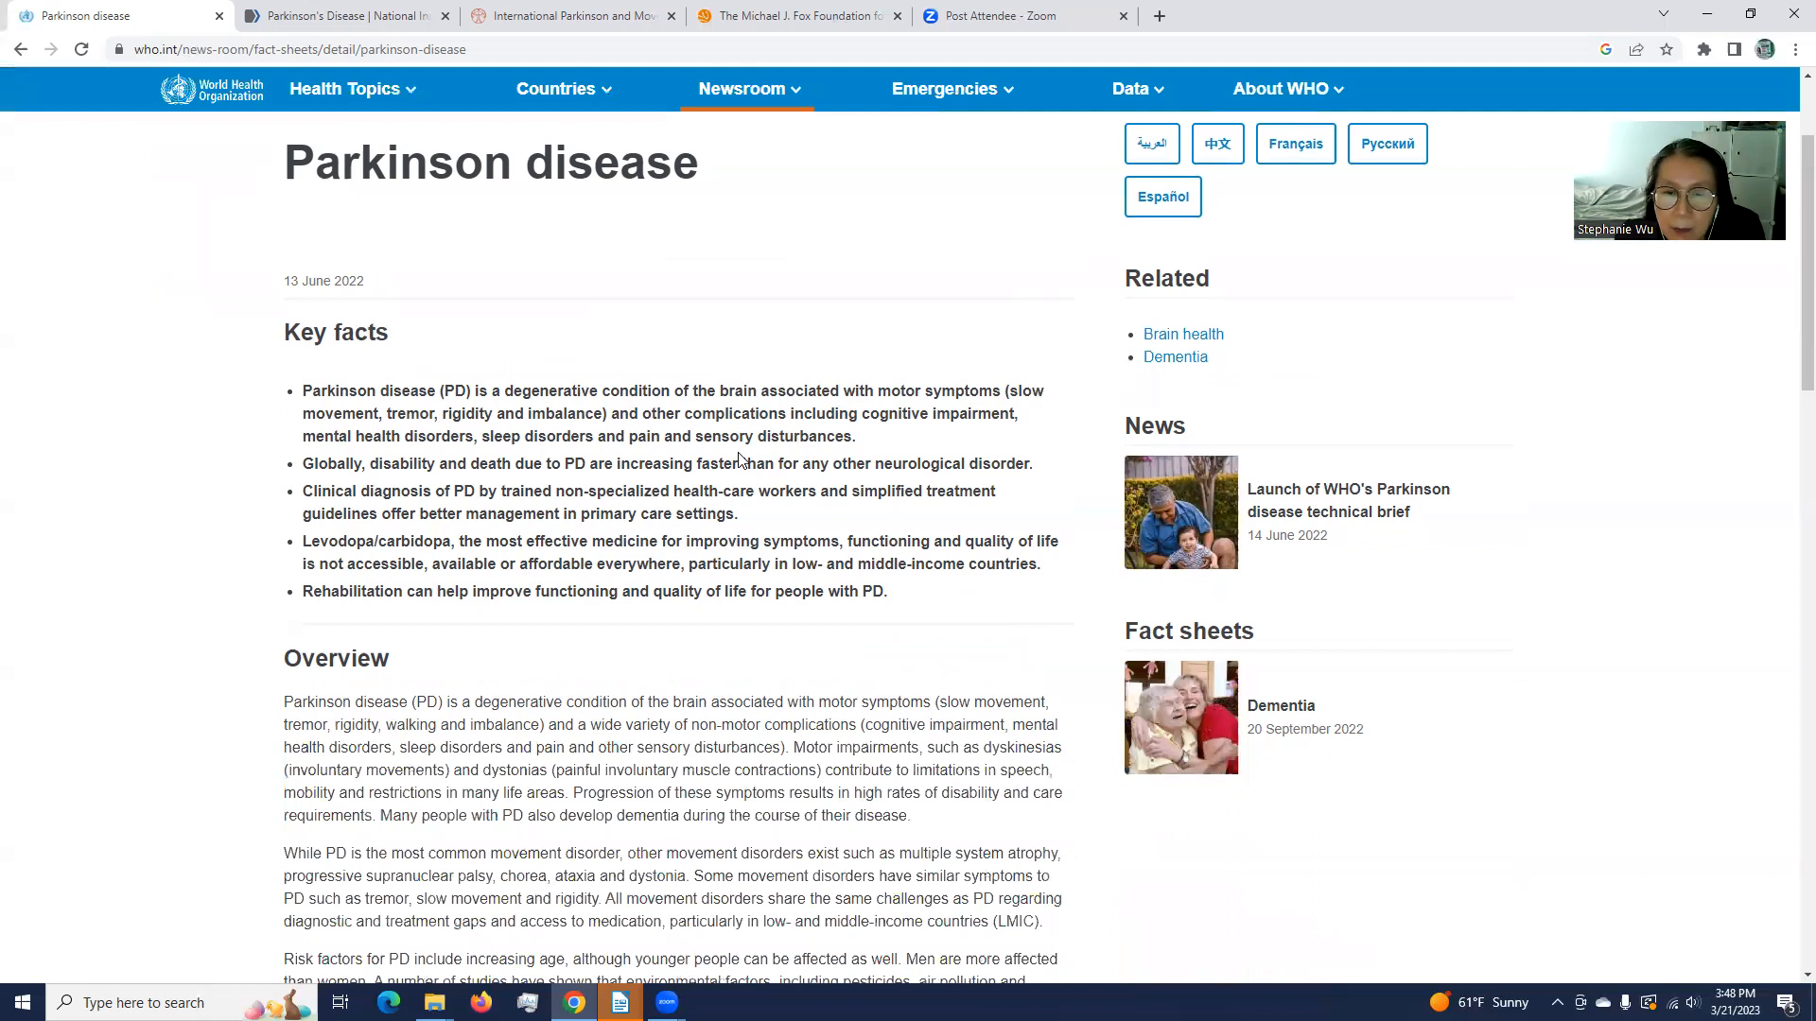
pyautogui.scroll(-3)
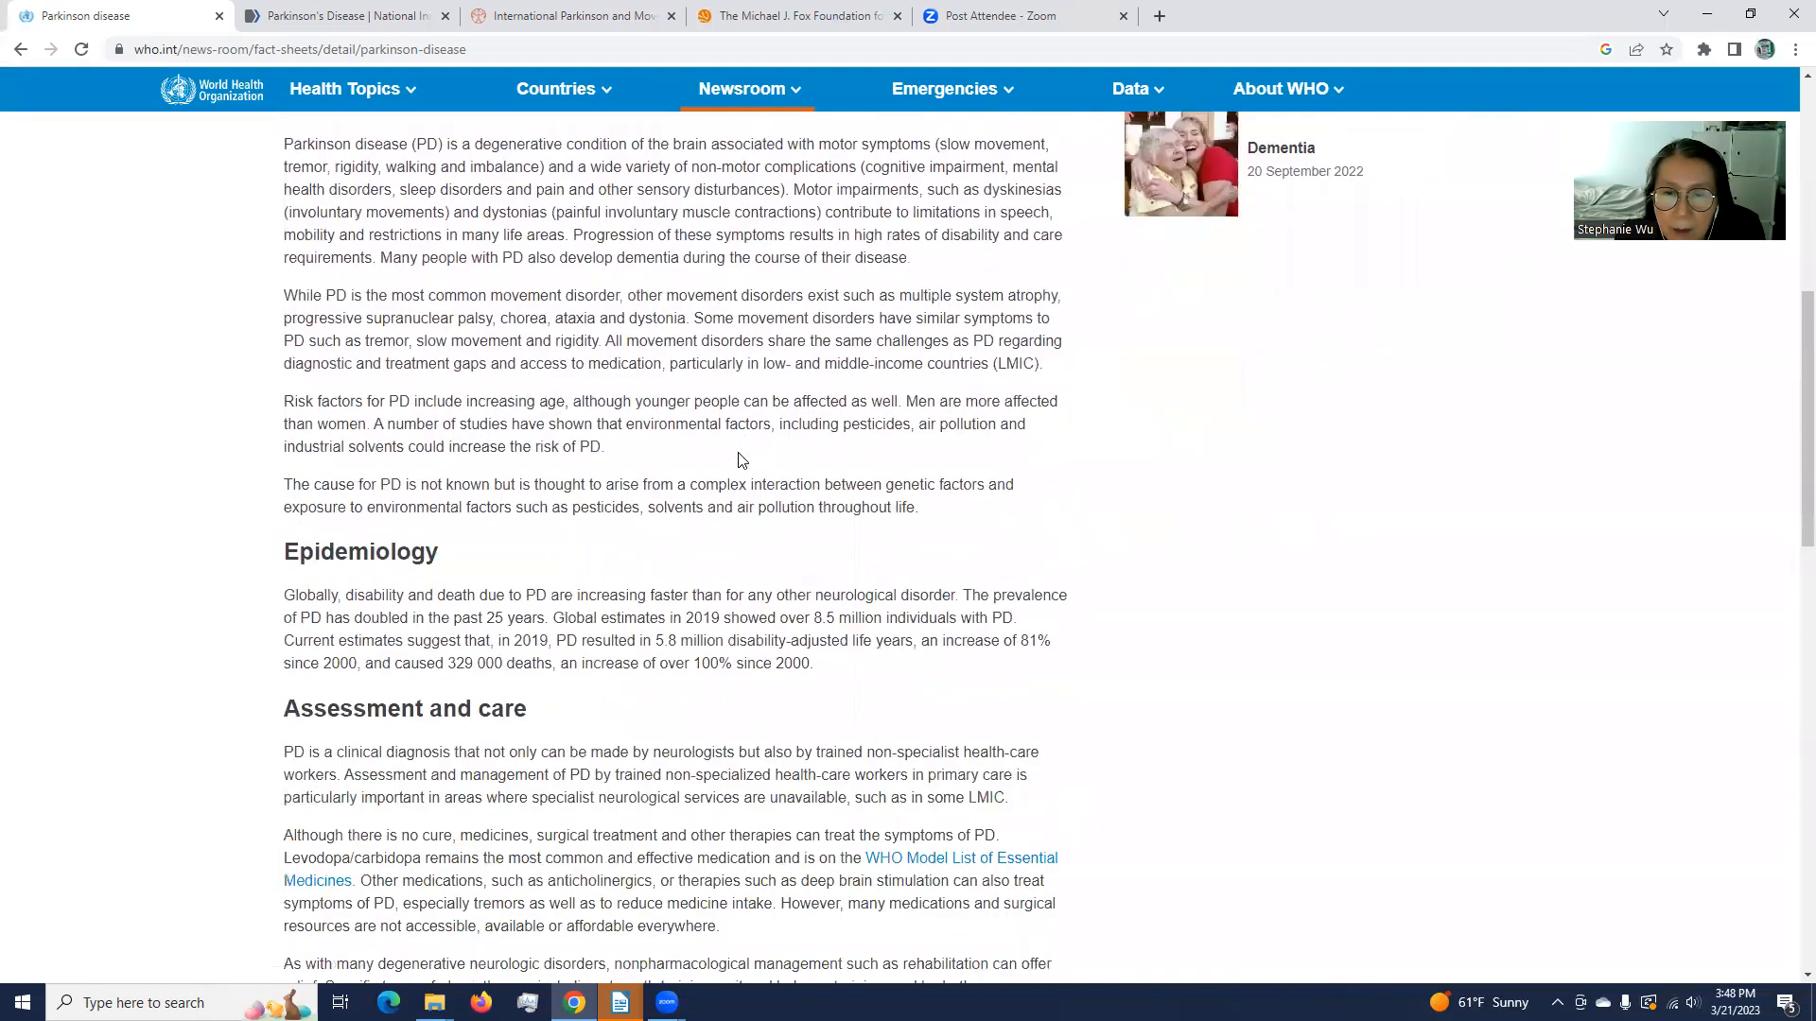
pyautogui.scroll(-3)
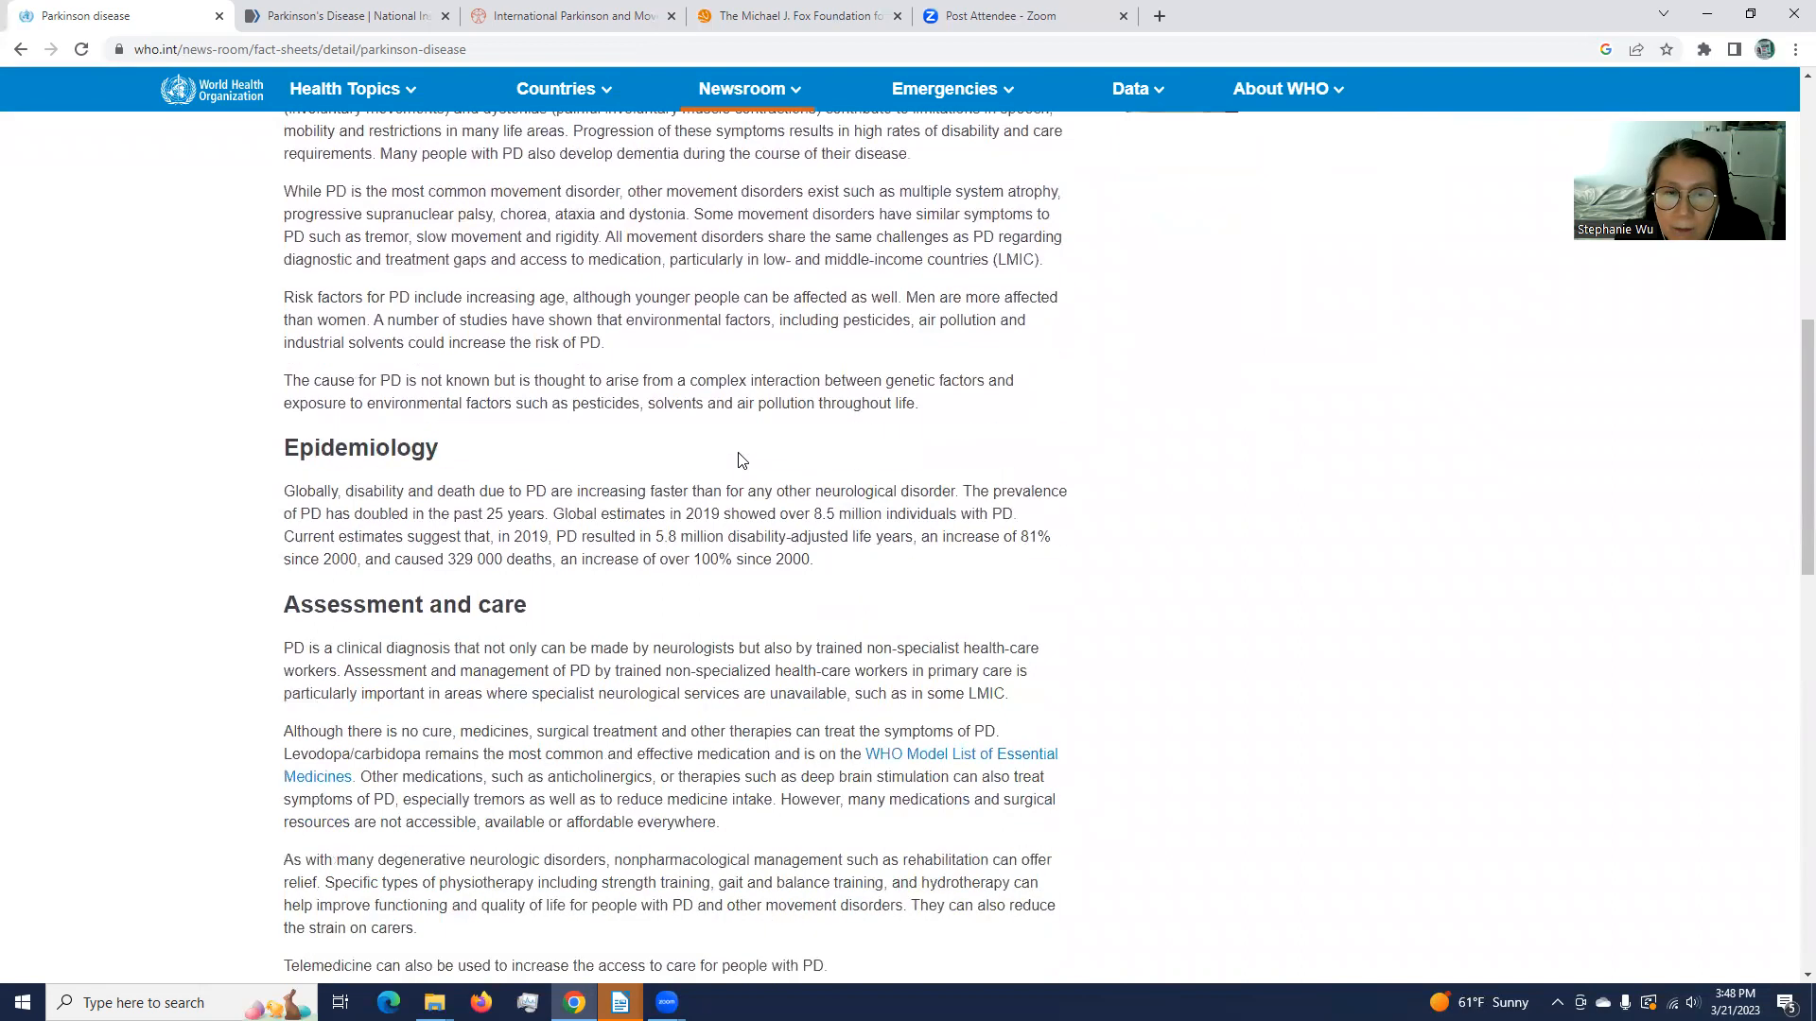
pyautogui.moveTo(845, 587)
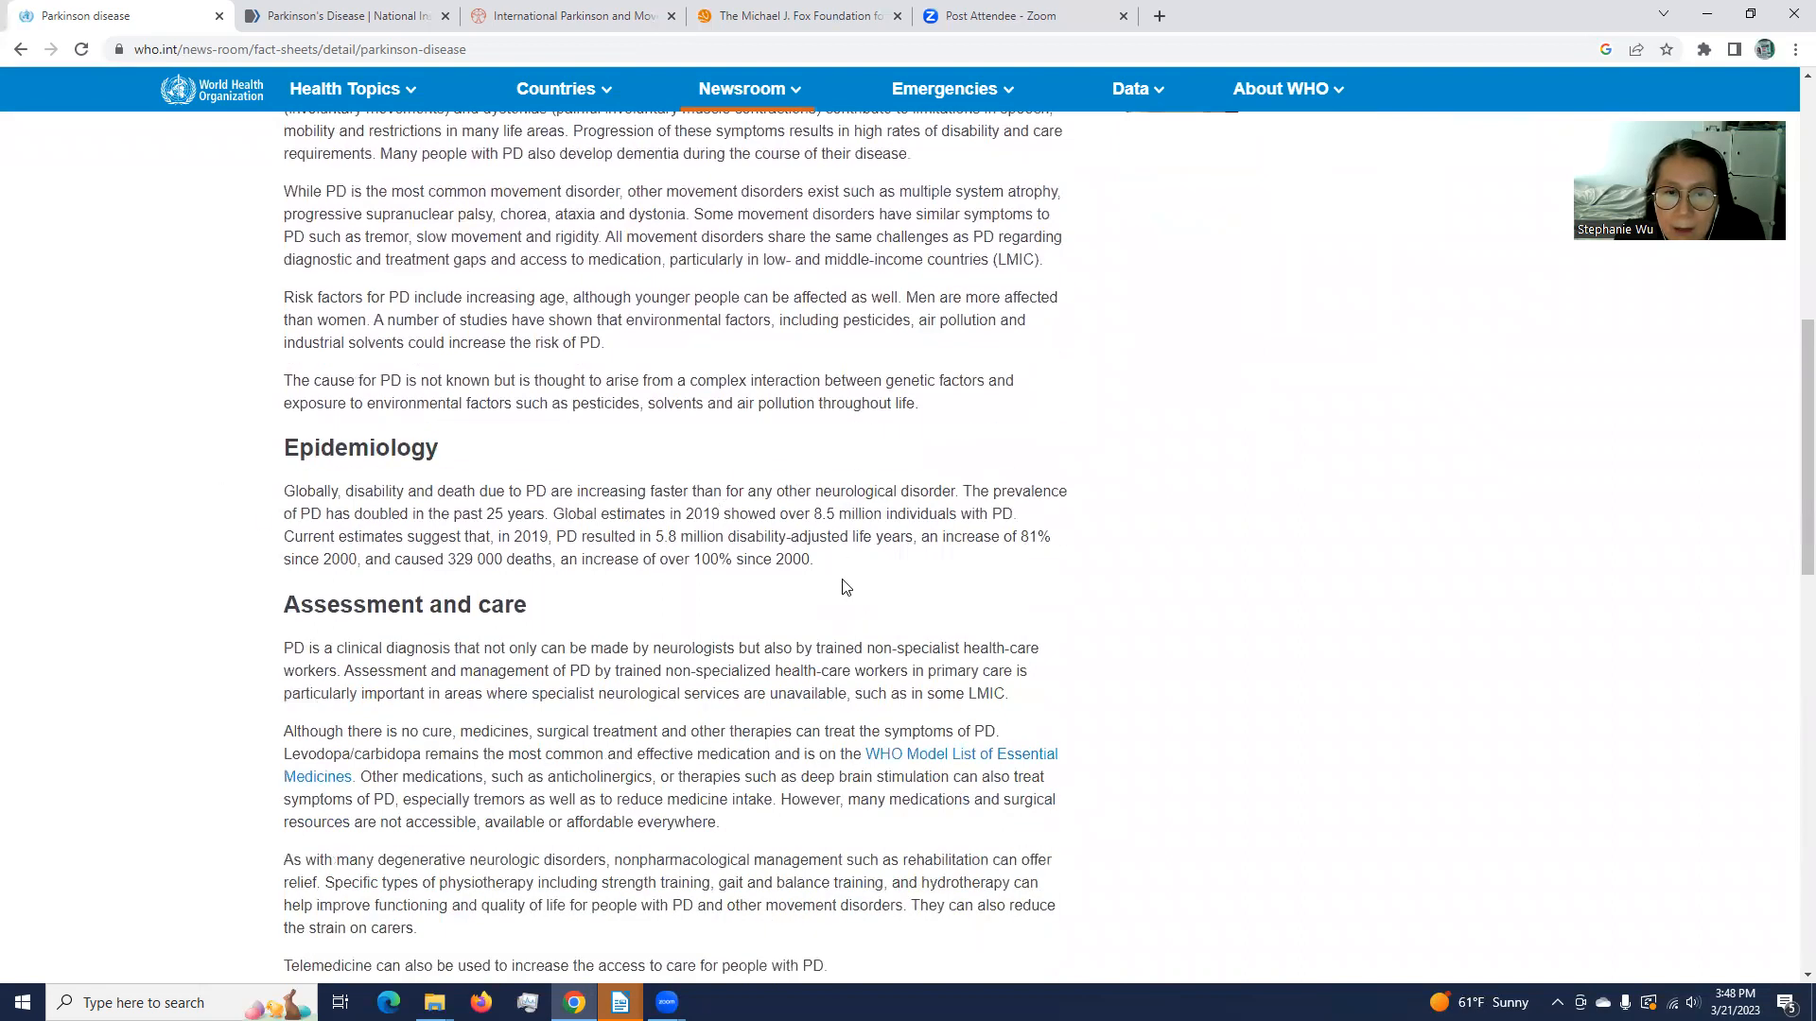
pyautogui.scroll(-3)
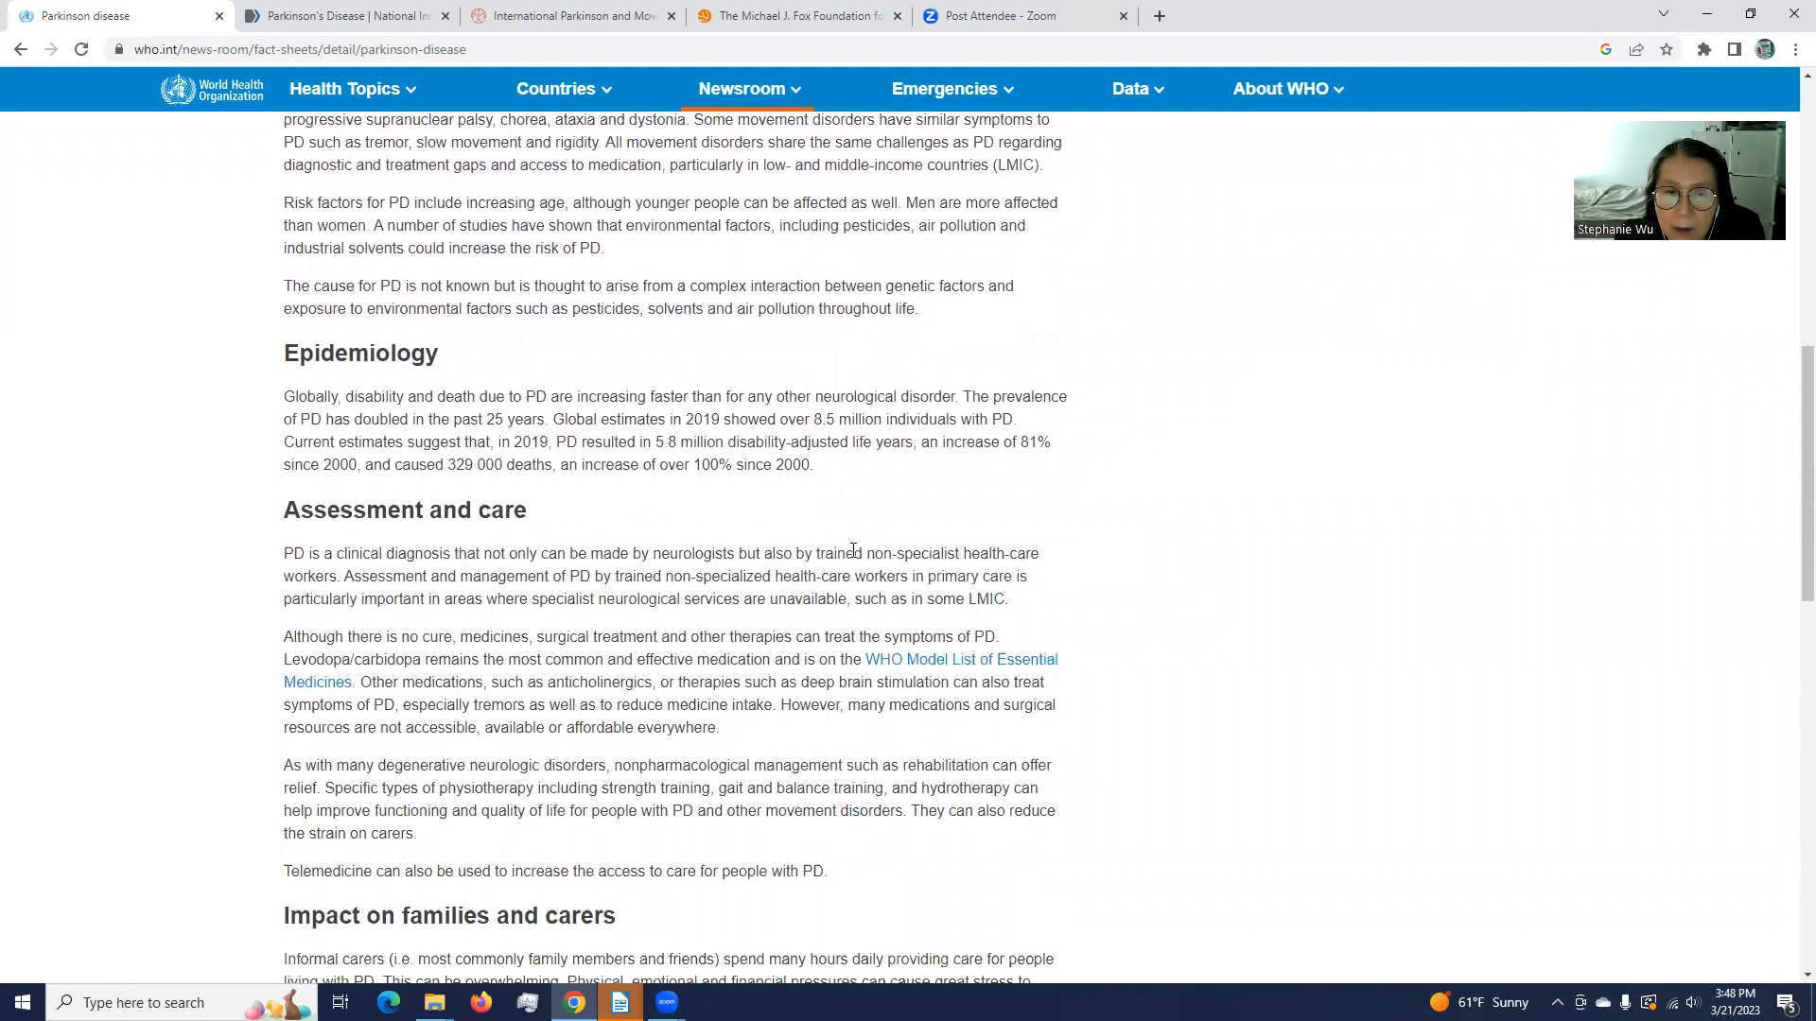
pyautogui.scroll(-3)
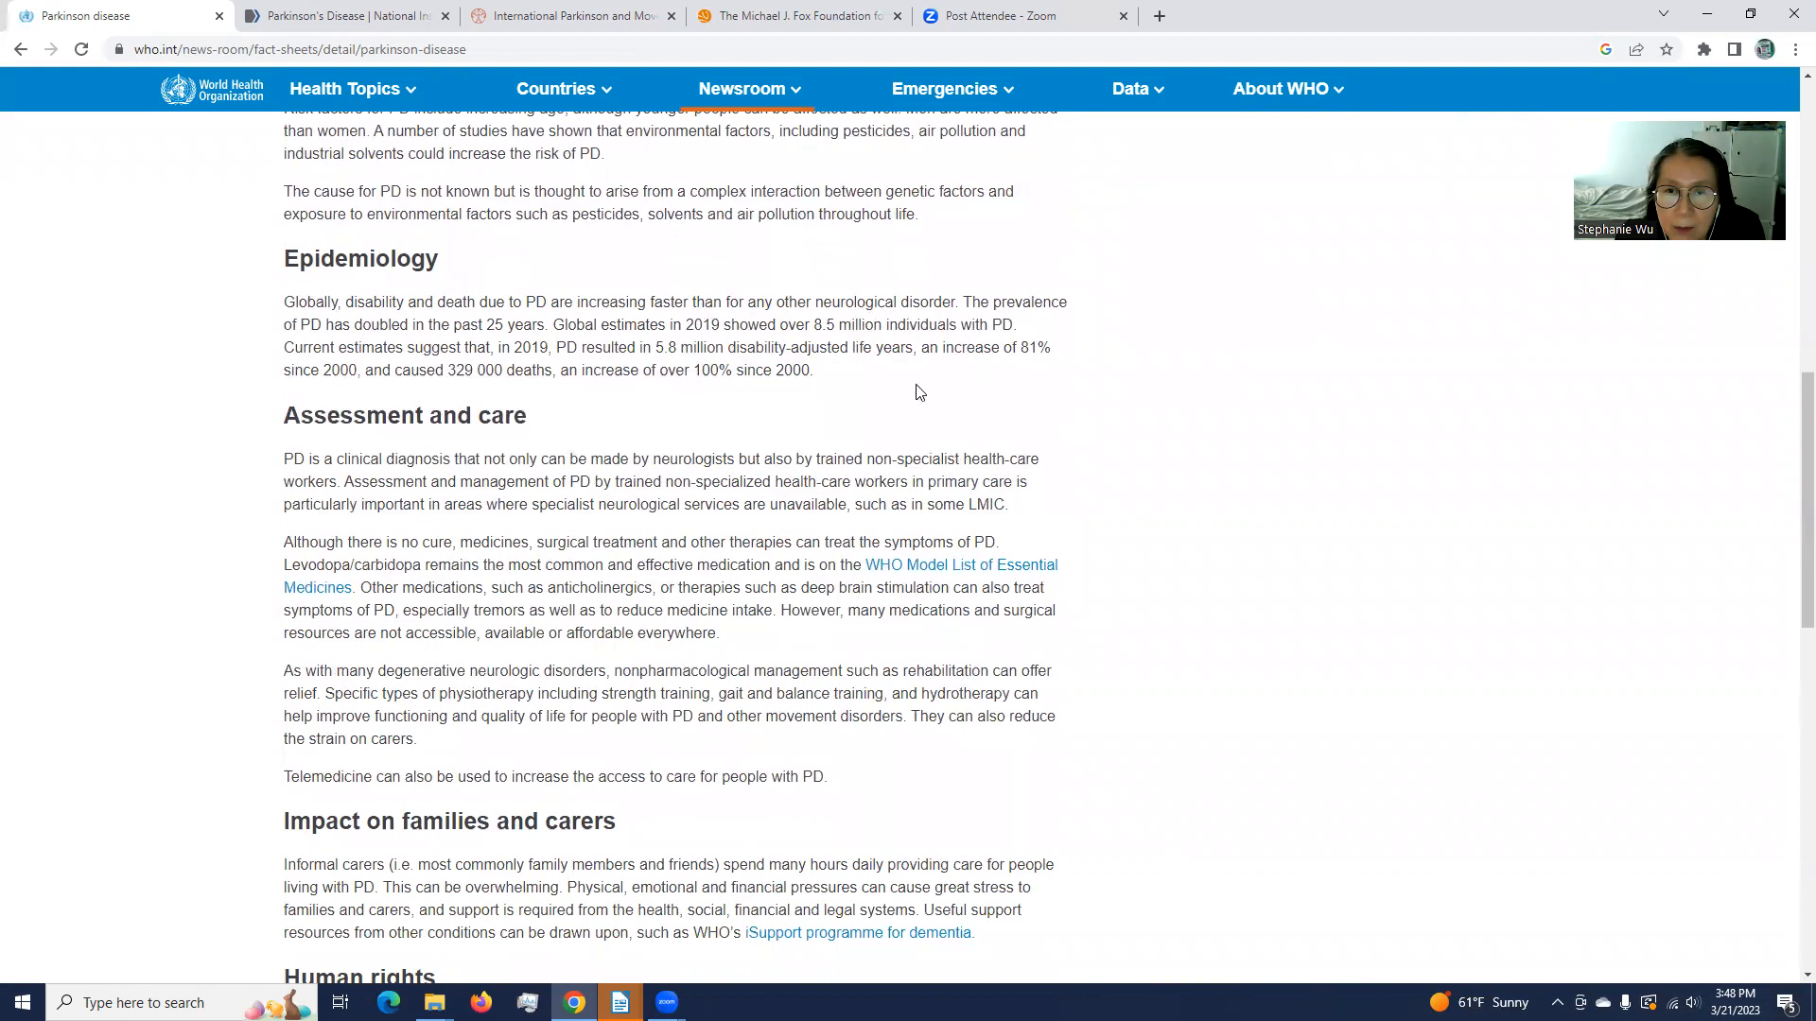
pyautogui.moveTo(509, 180)
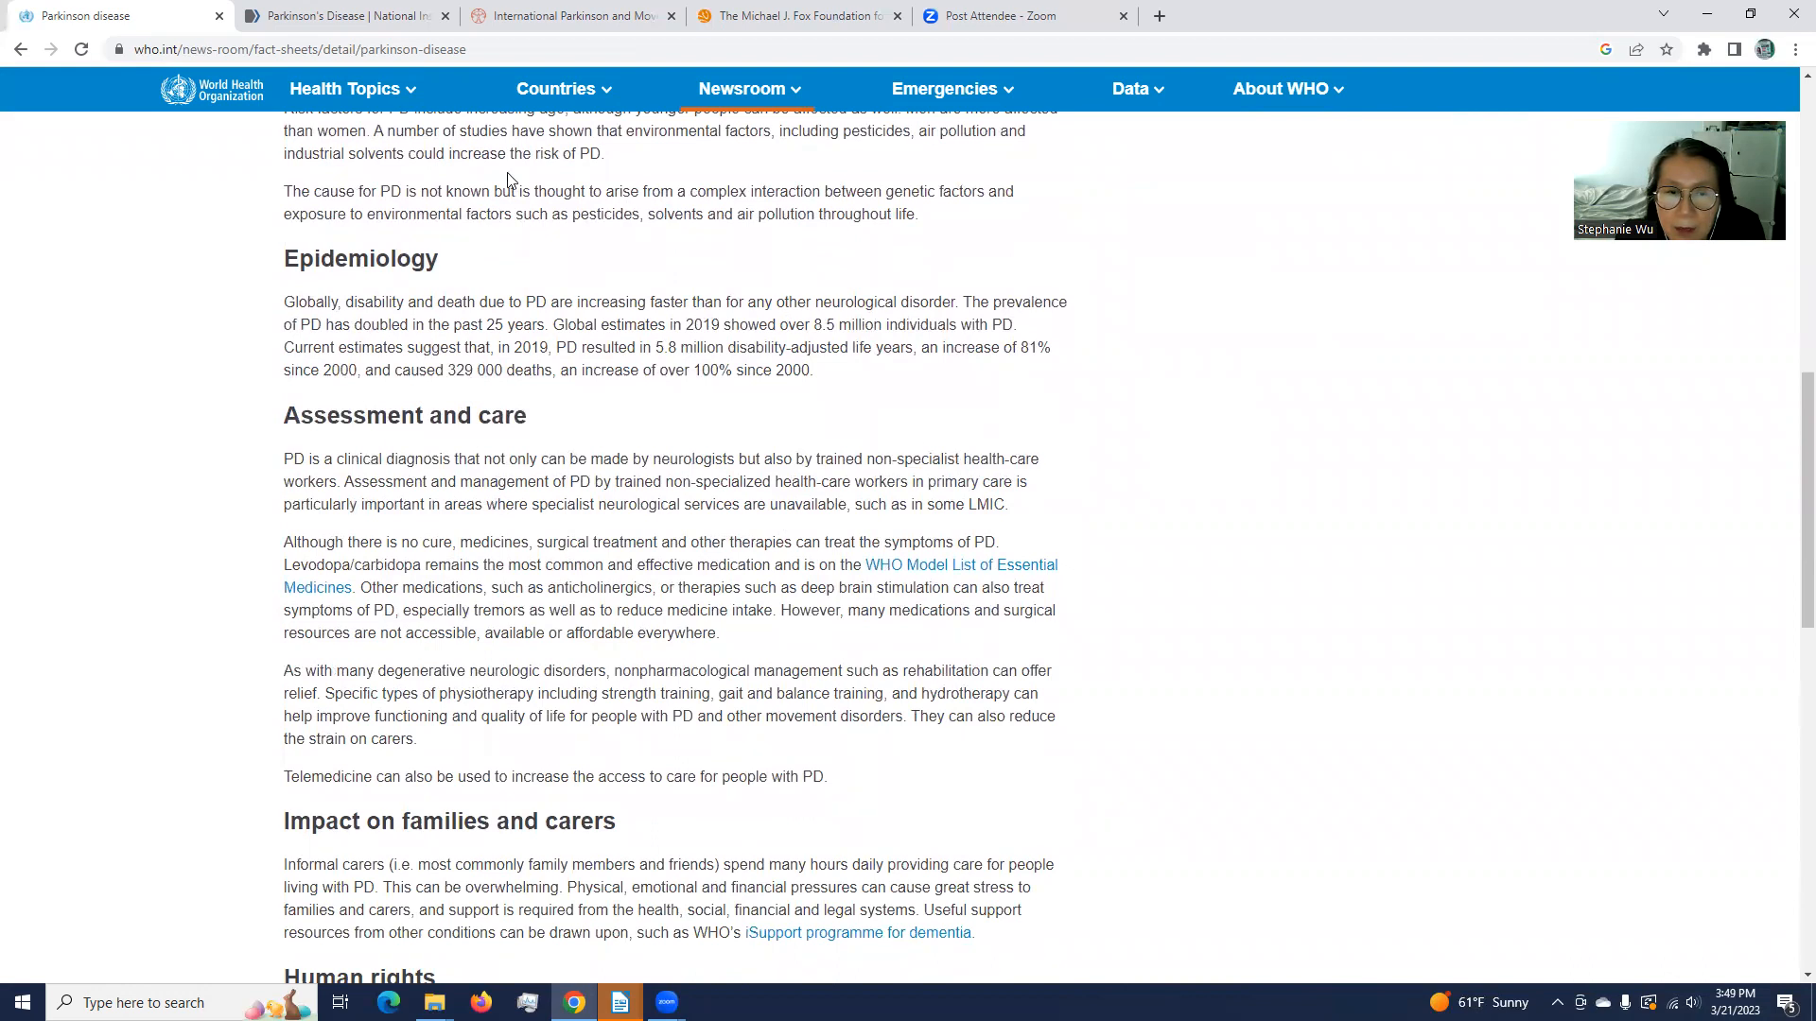
# Step: Switch to the NINDS Parkinson's Disease page and read past the symptoms list to 'Who is more likely to get Parkinson's disease?'
pyautogui.click(342, 15)
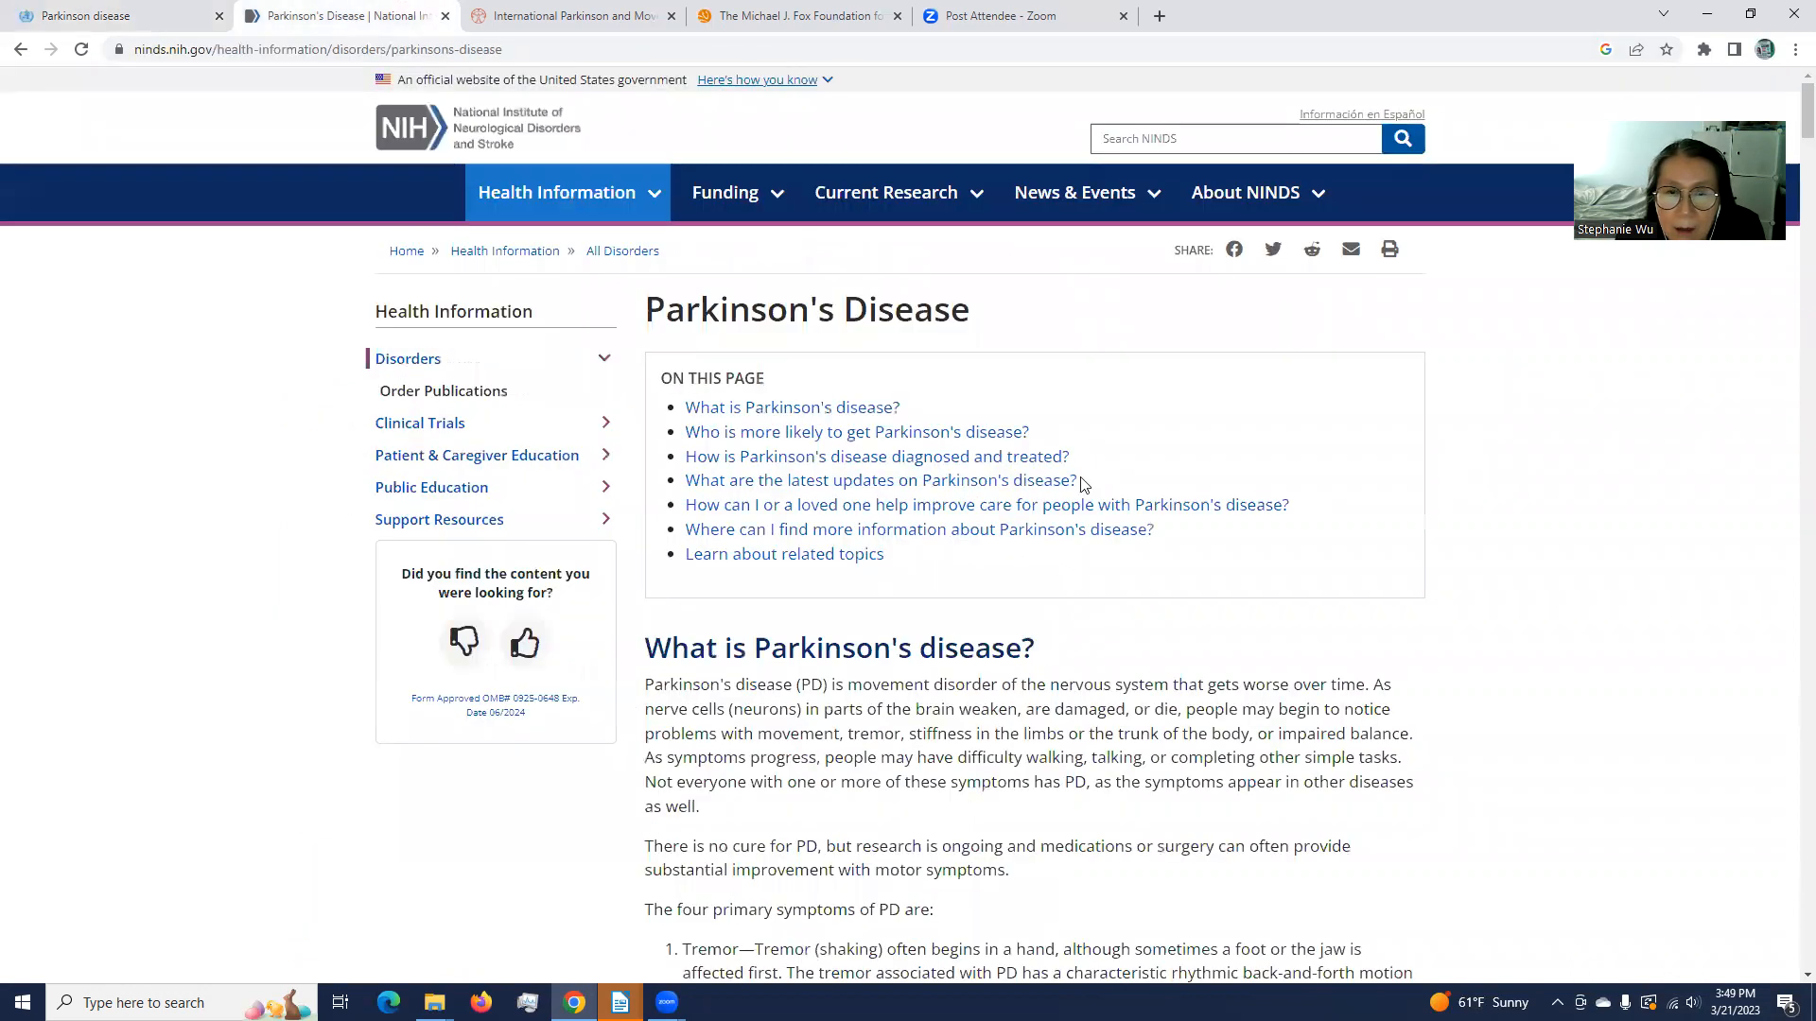
pyautogui.moveTo(1182, 569)
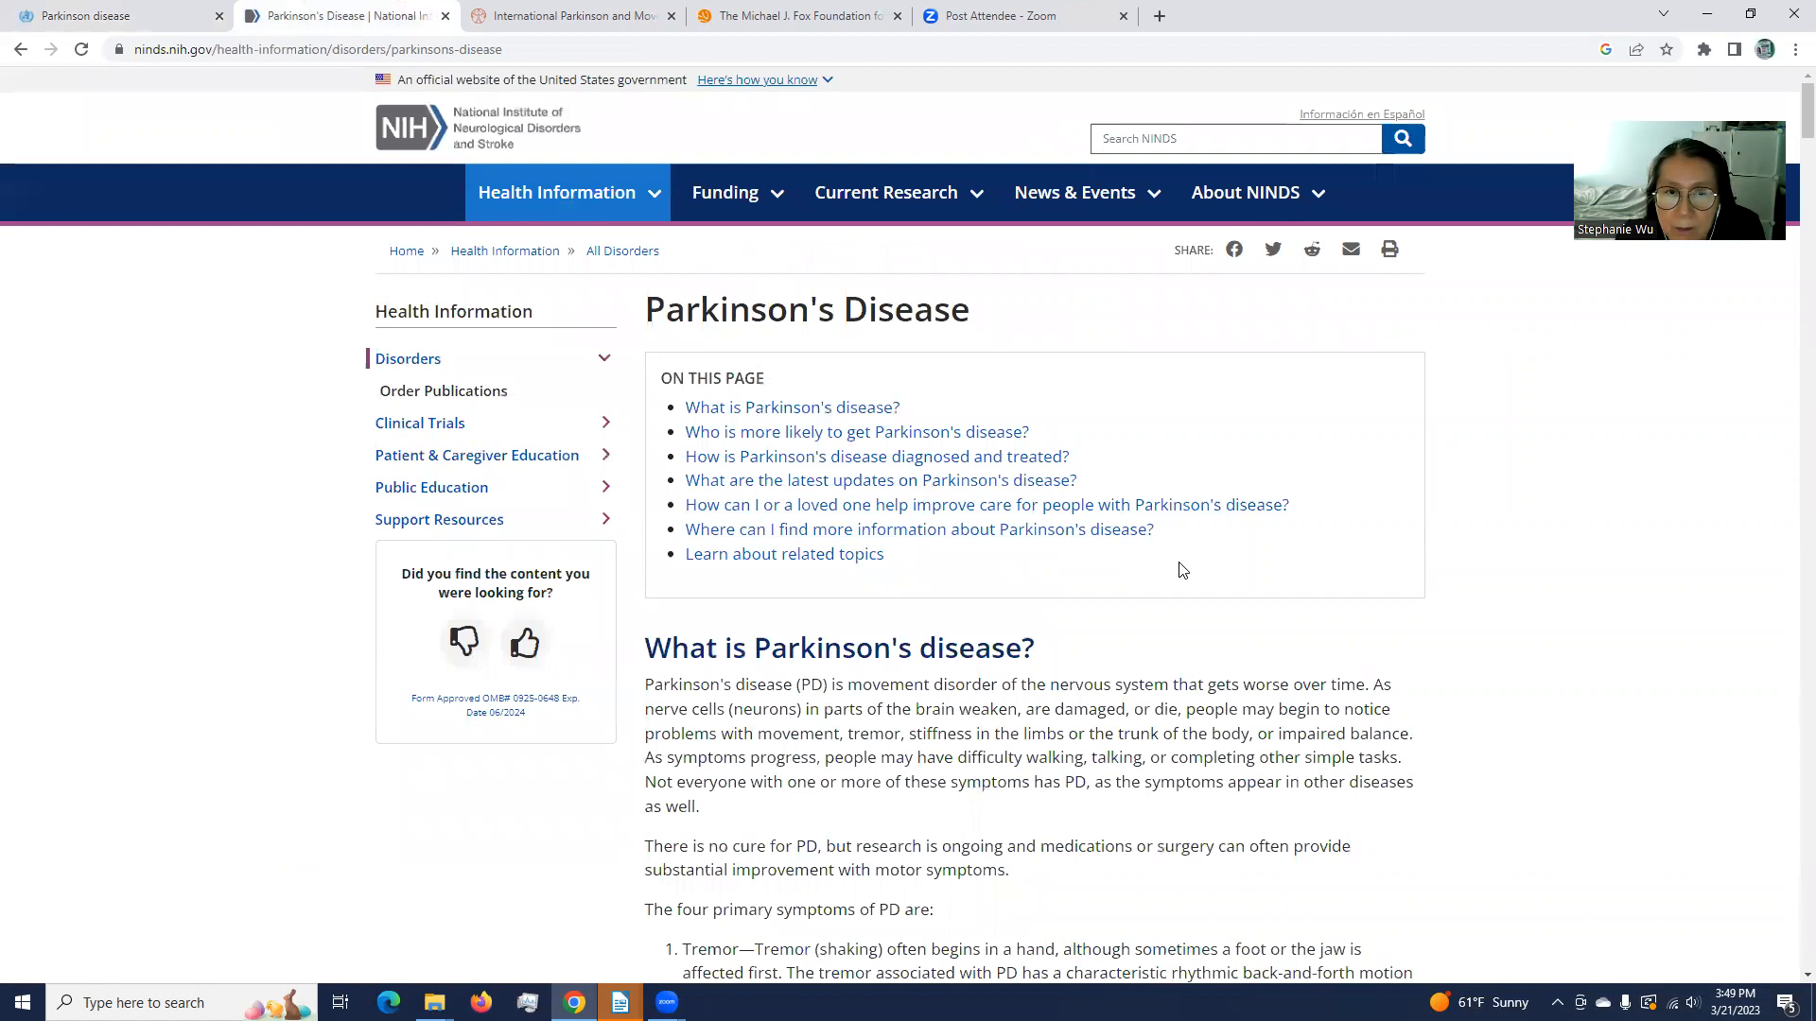
pyautogui.scroll(-3)
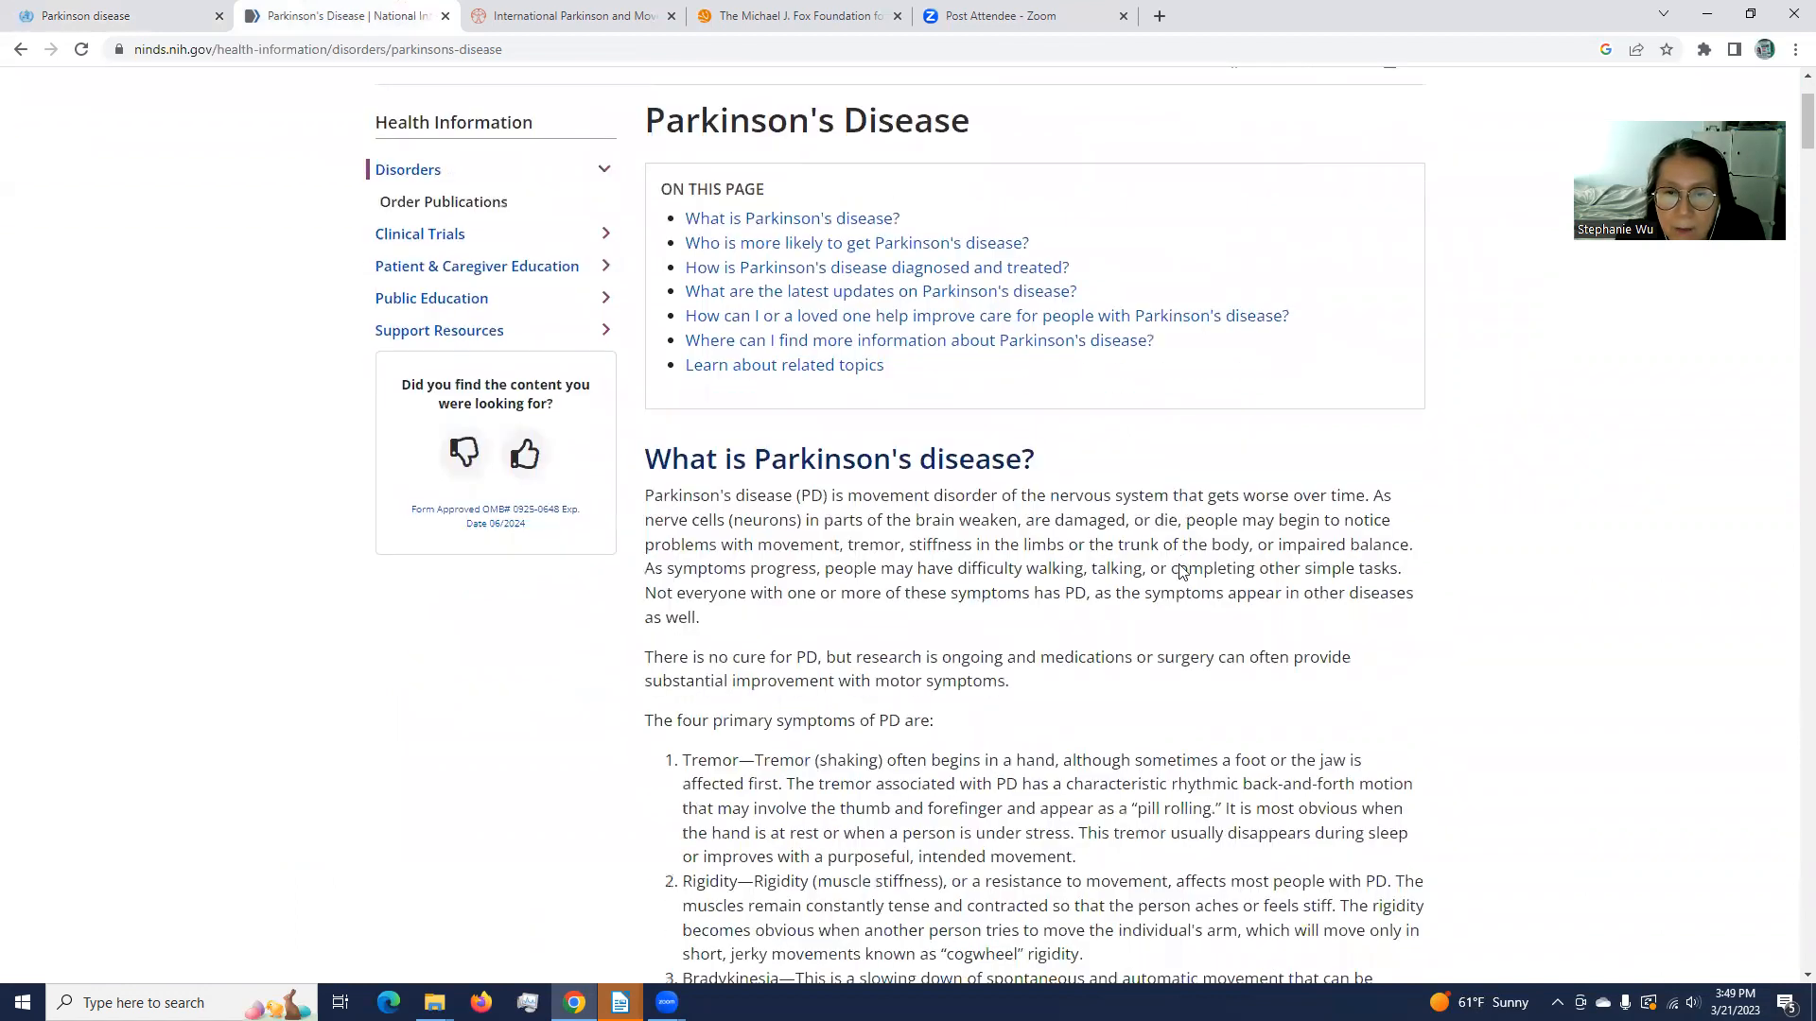
pyautogui.scroll(-3)
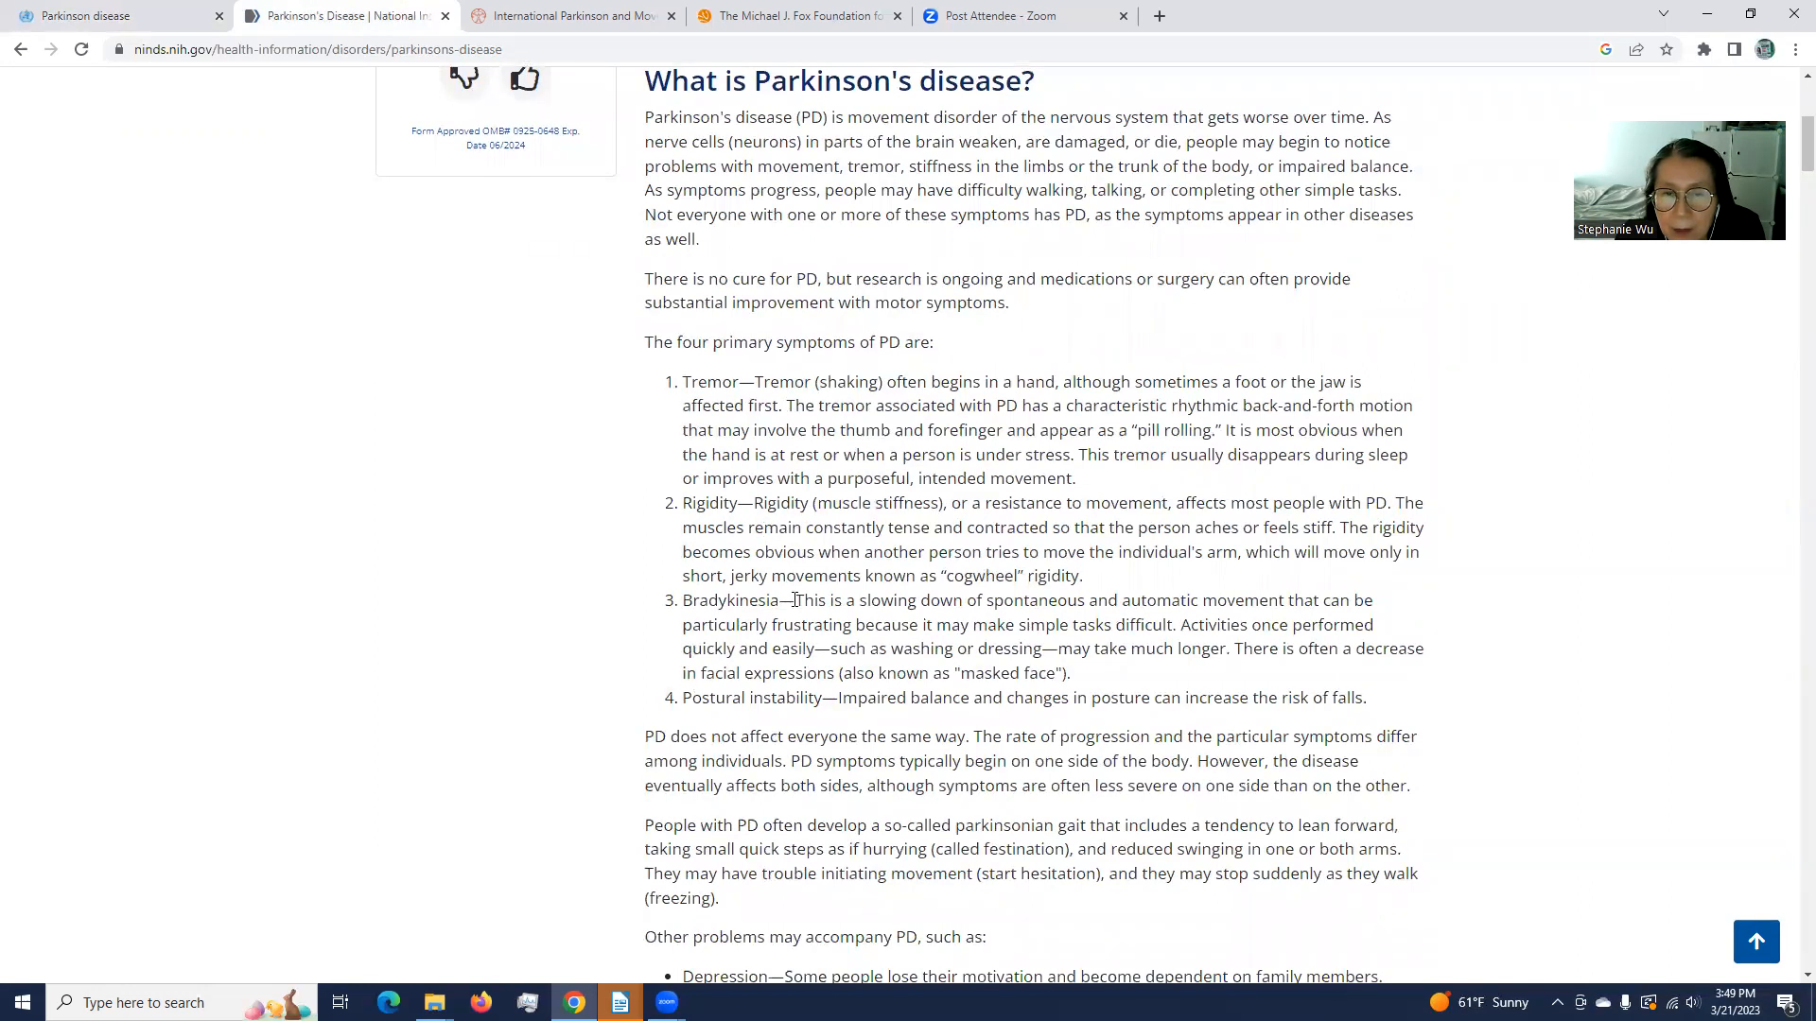
pyautogui.scroll(-3)
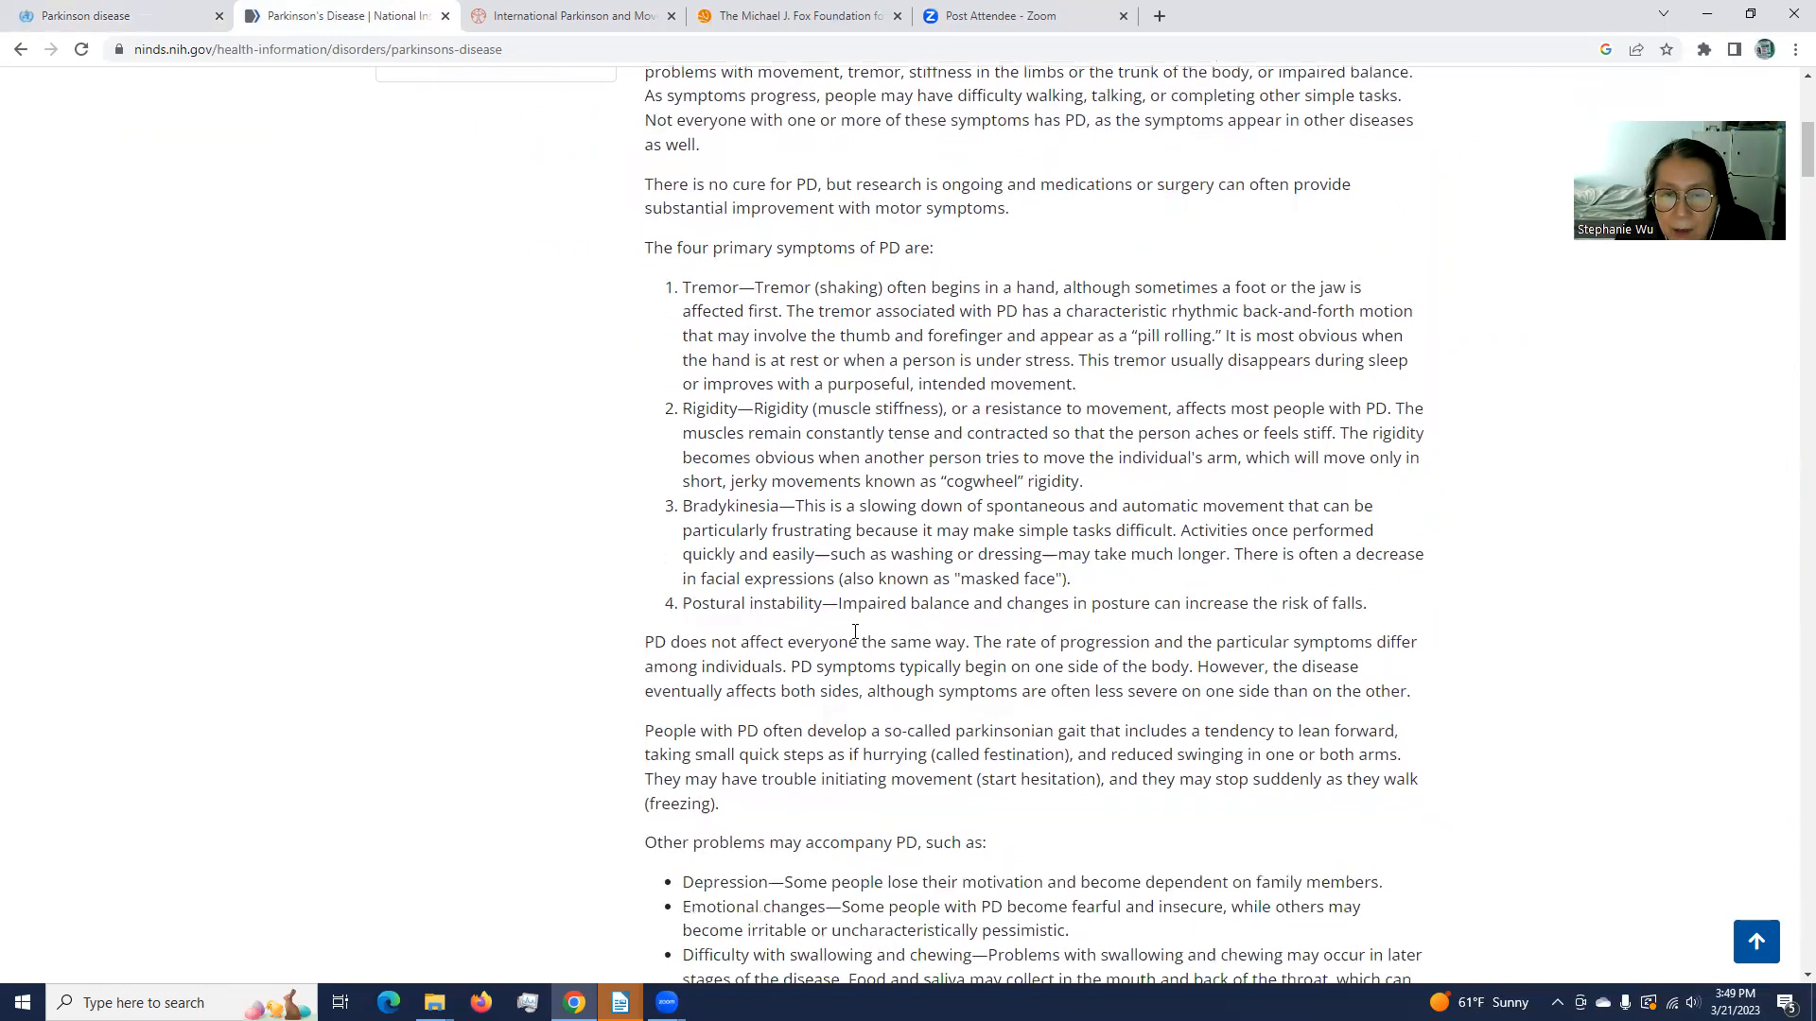
pyautogui.scroll(-3)
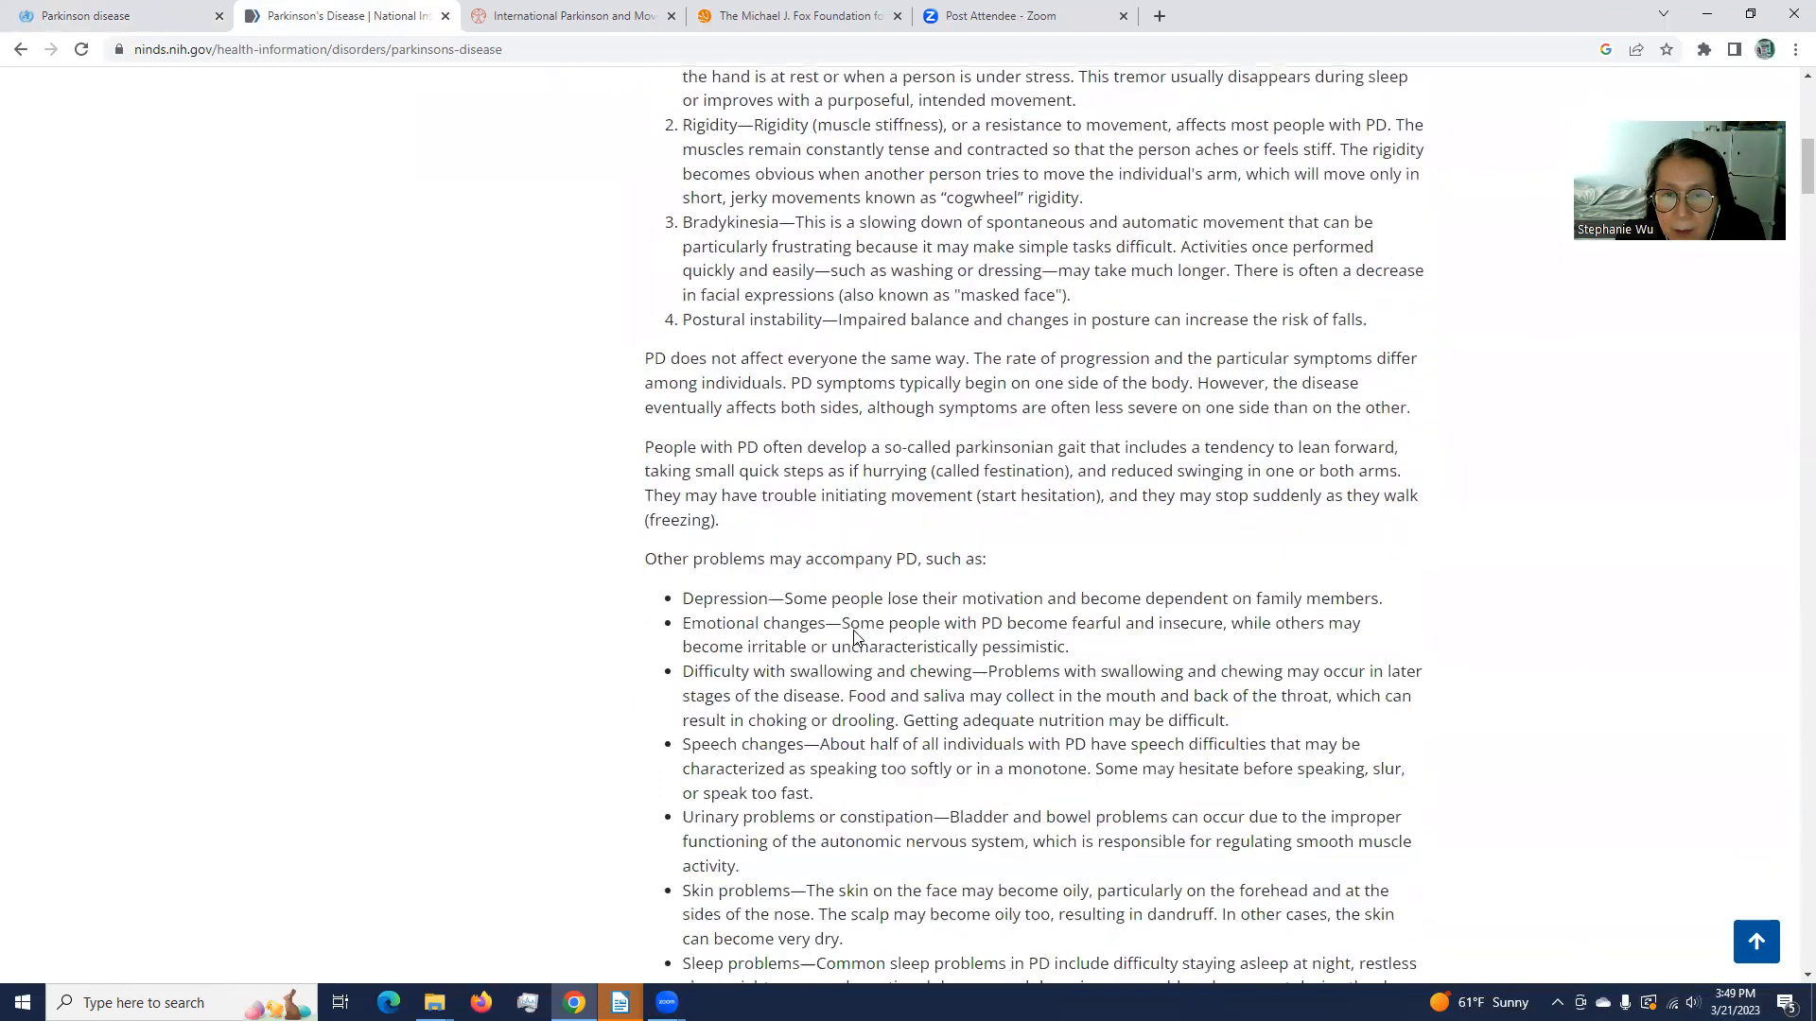
pyautogui.scroll(-3)
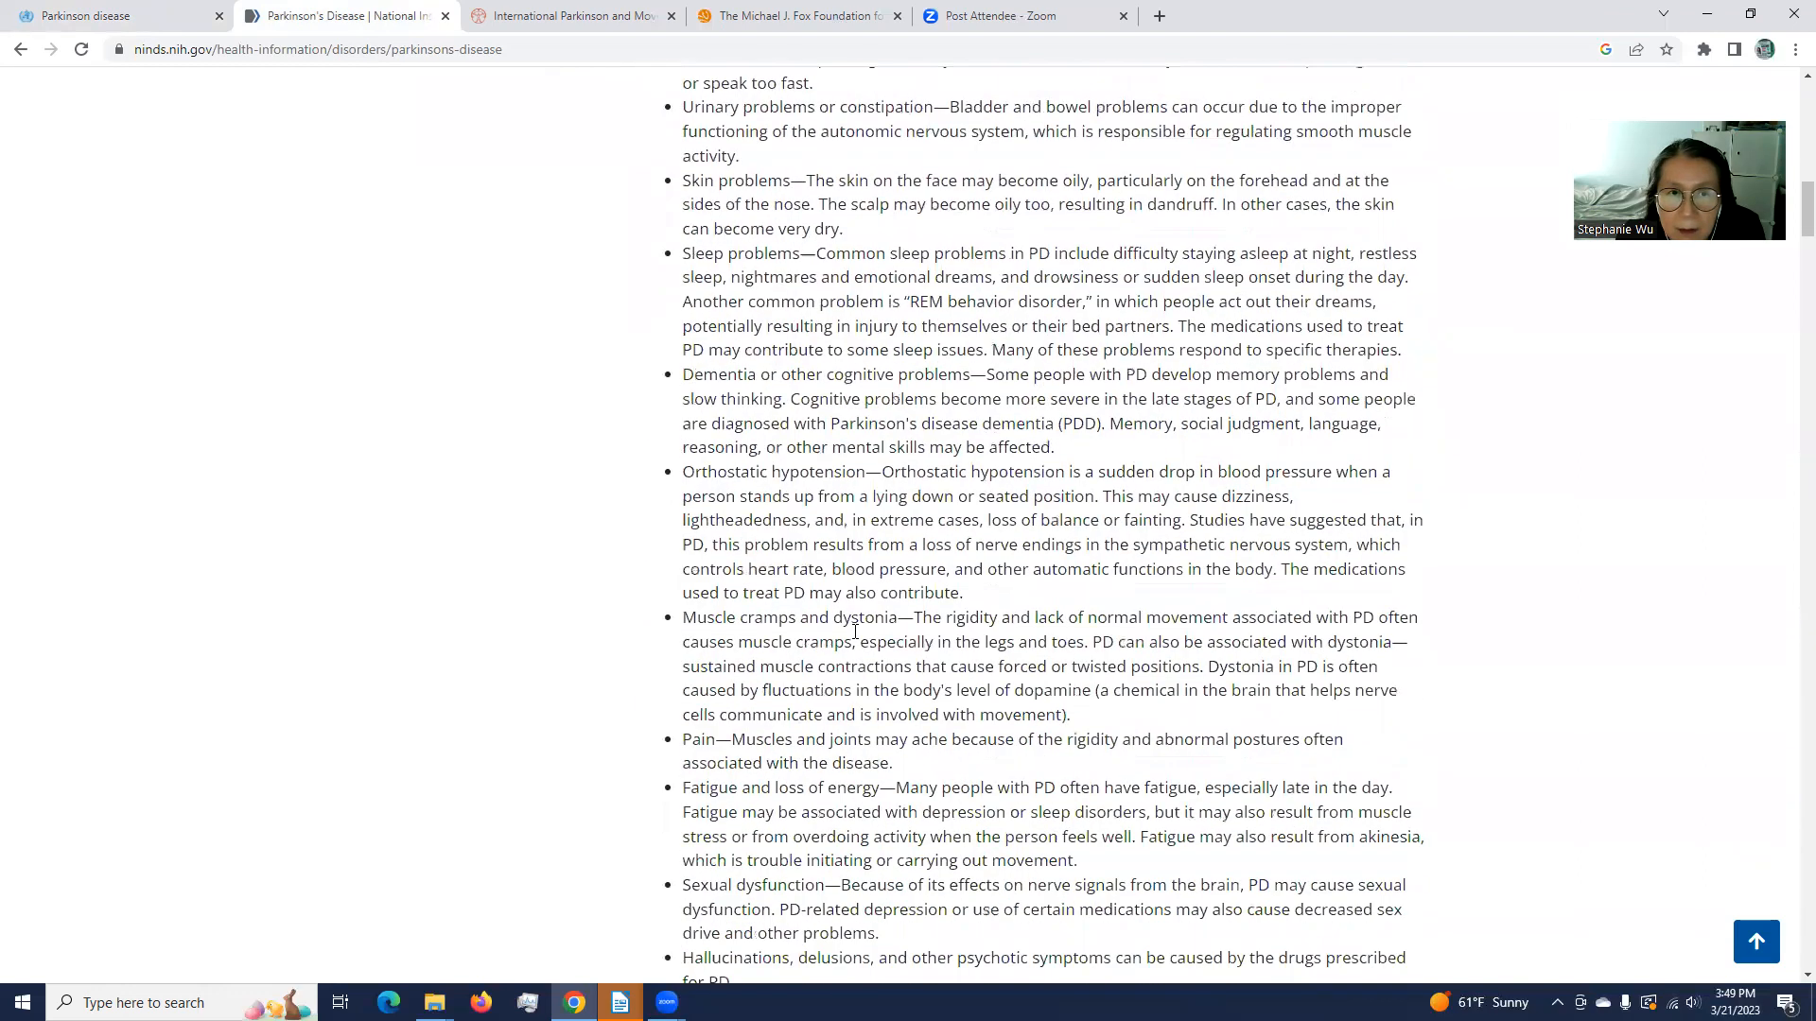
pyautogui.scroll(-3)
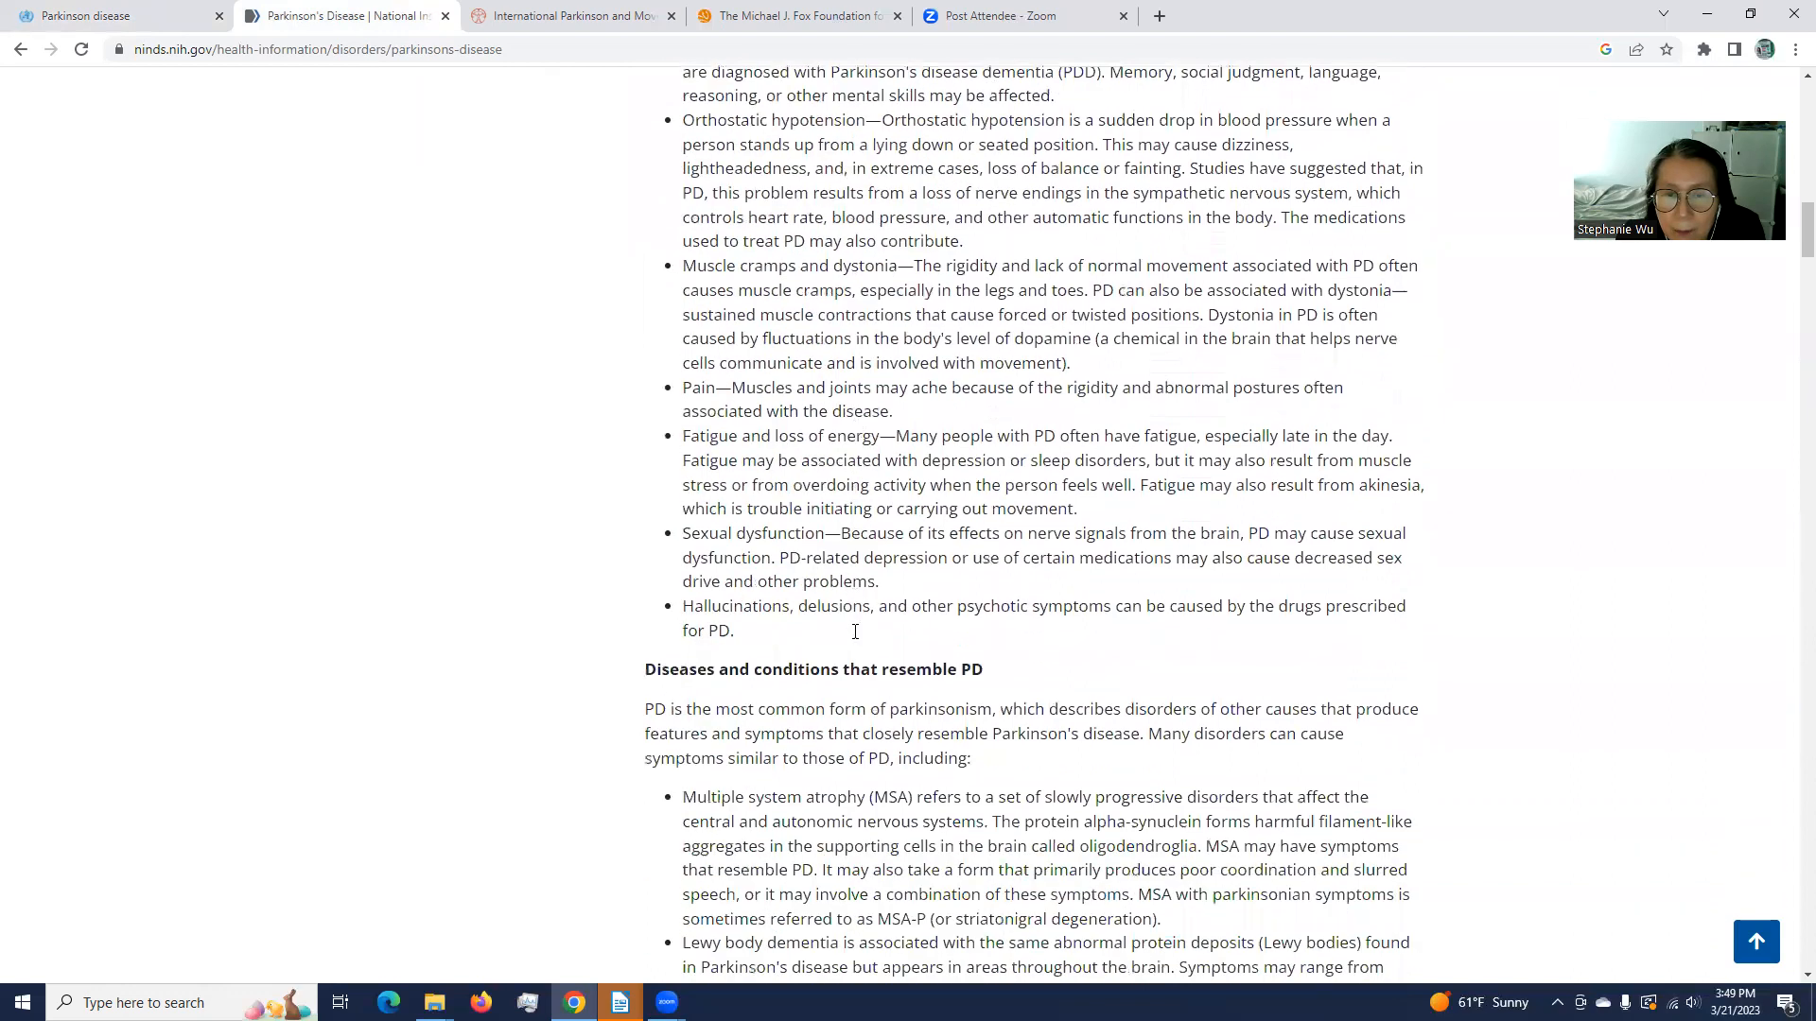
pyautogui.scroll(-3)
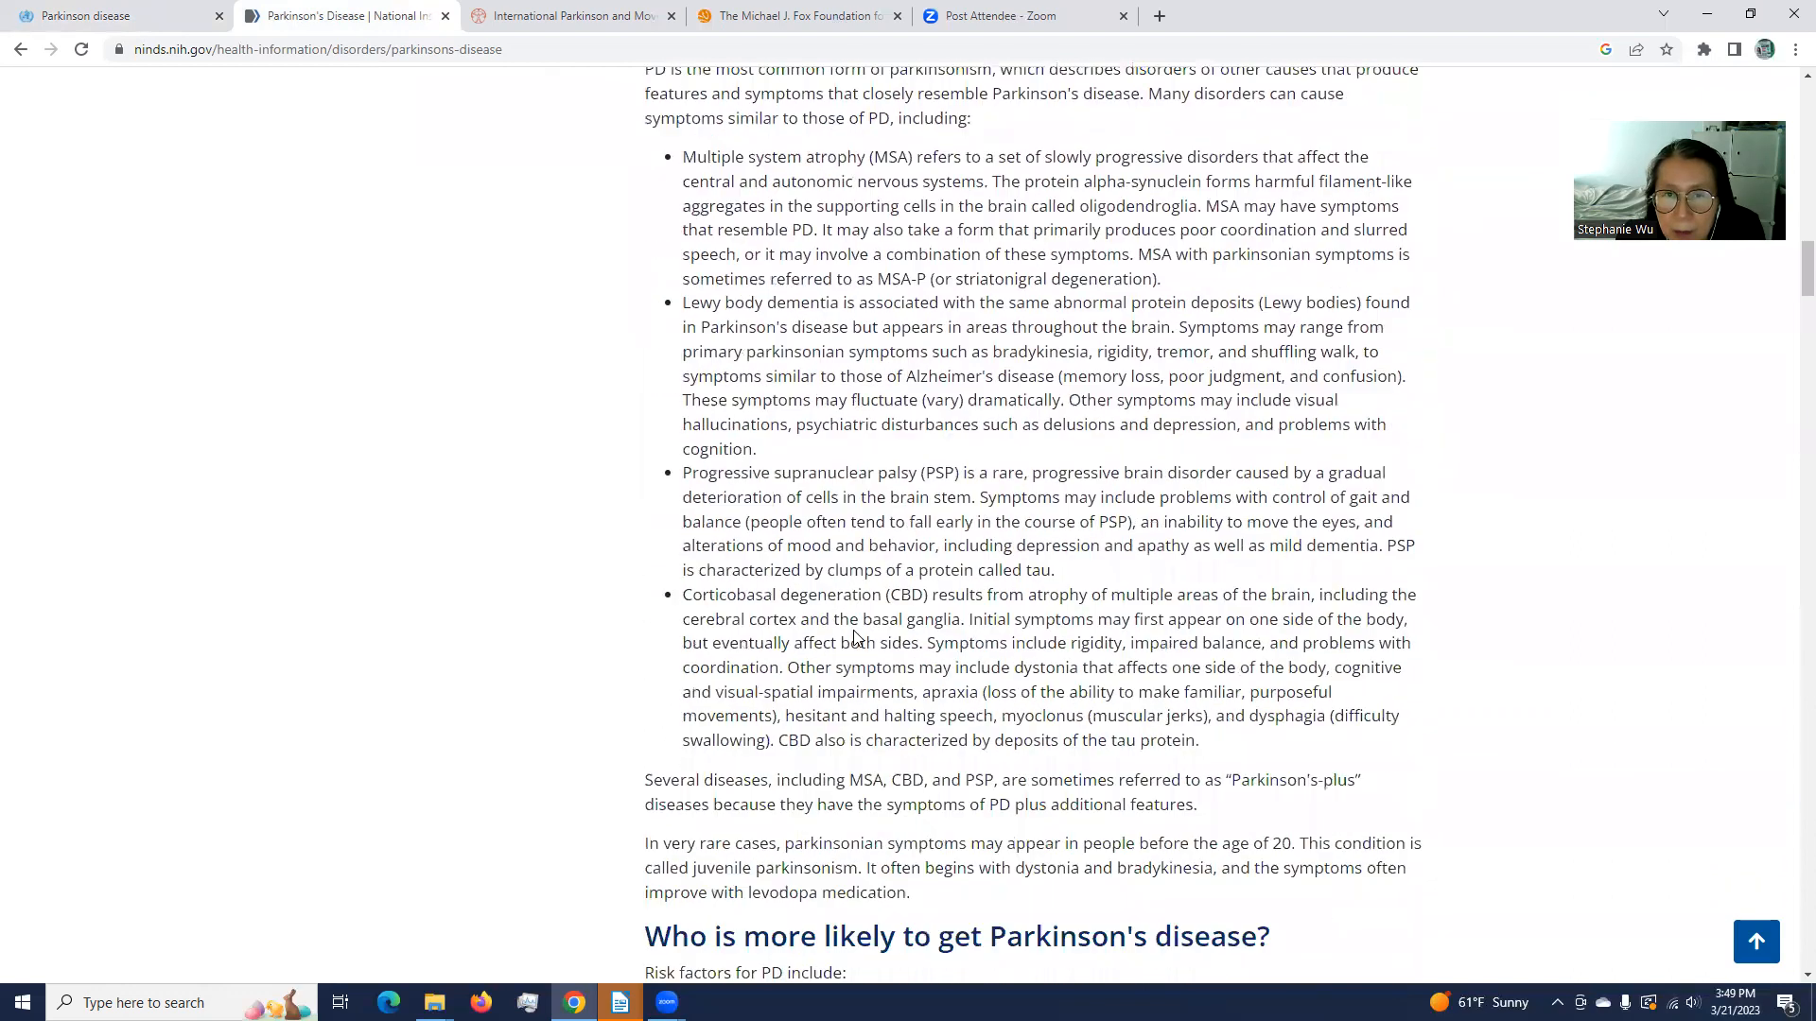
pyautogui.scroll(-3)
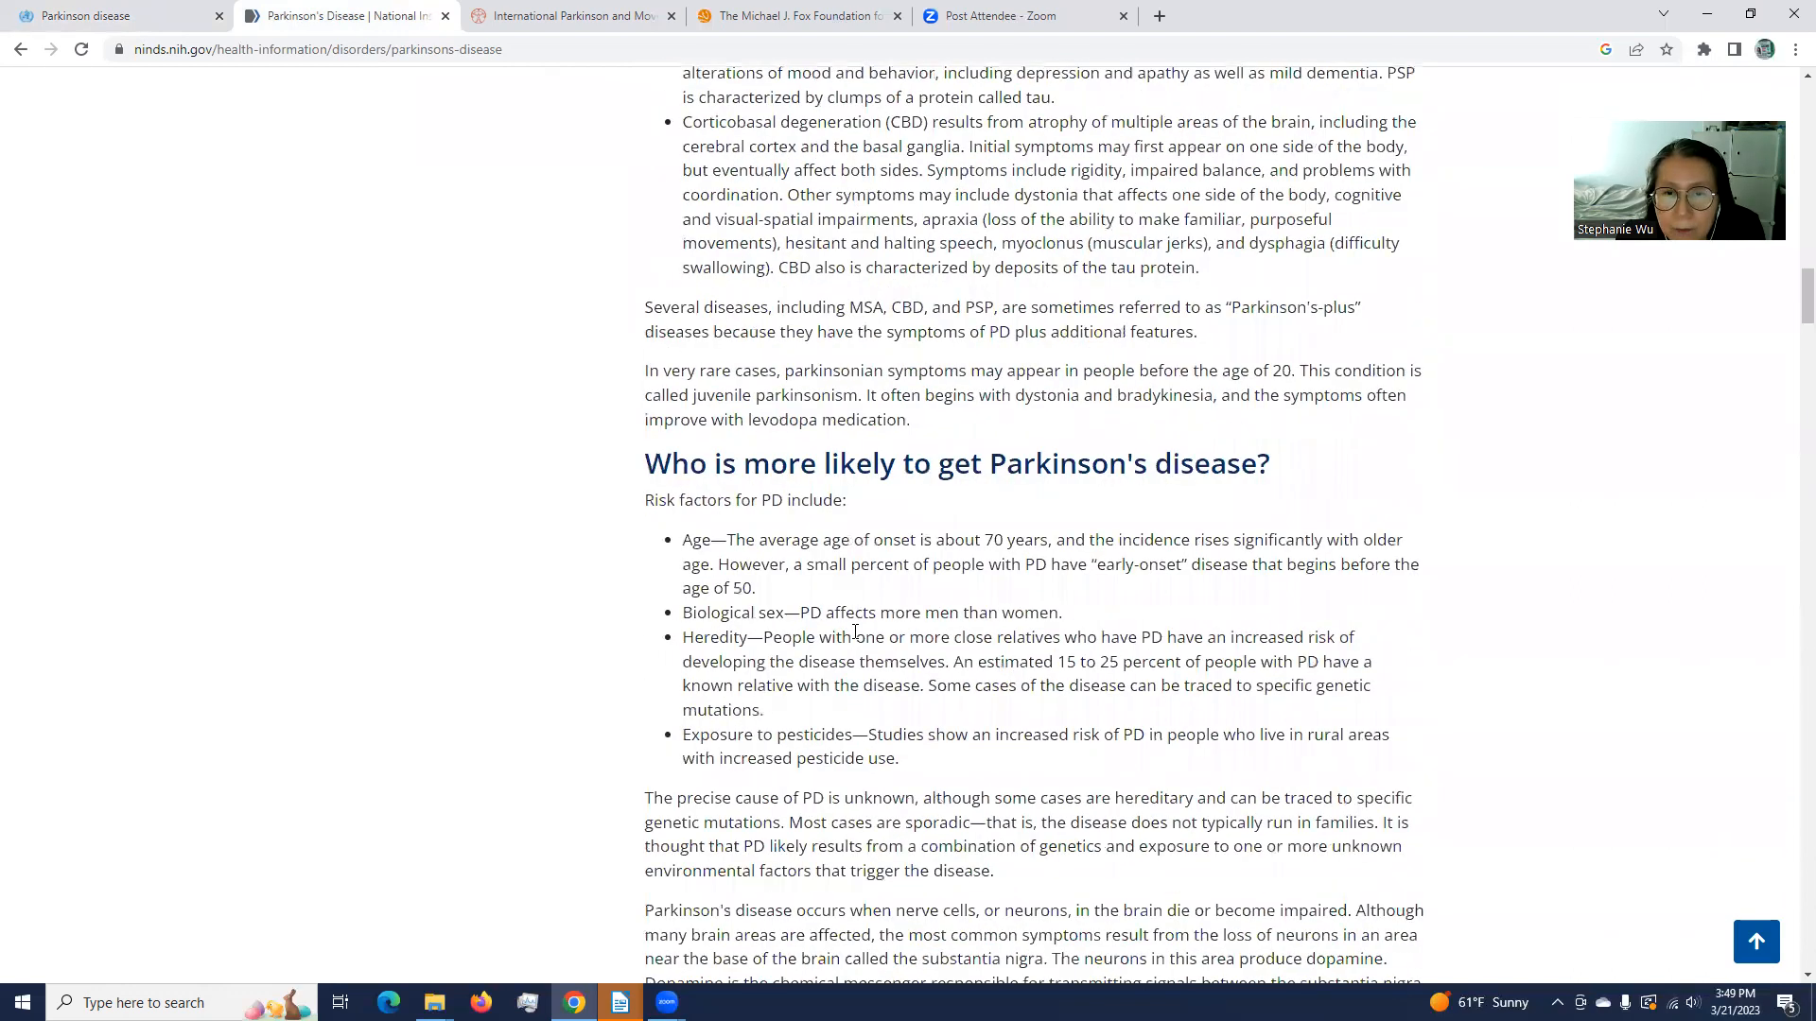
pyautogui.scroll(-3)
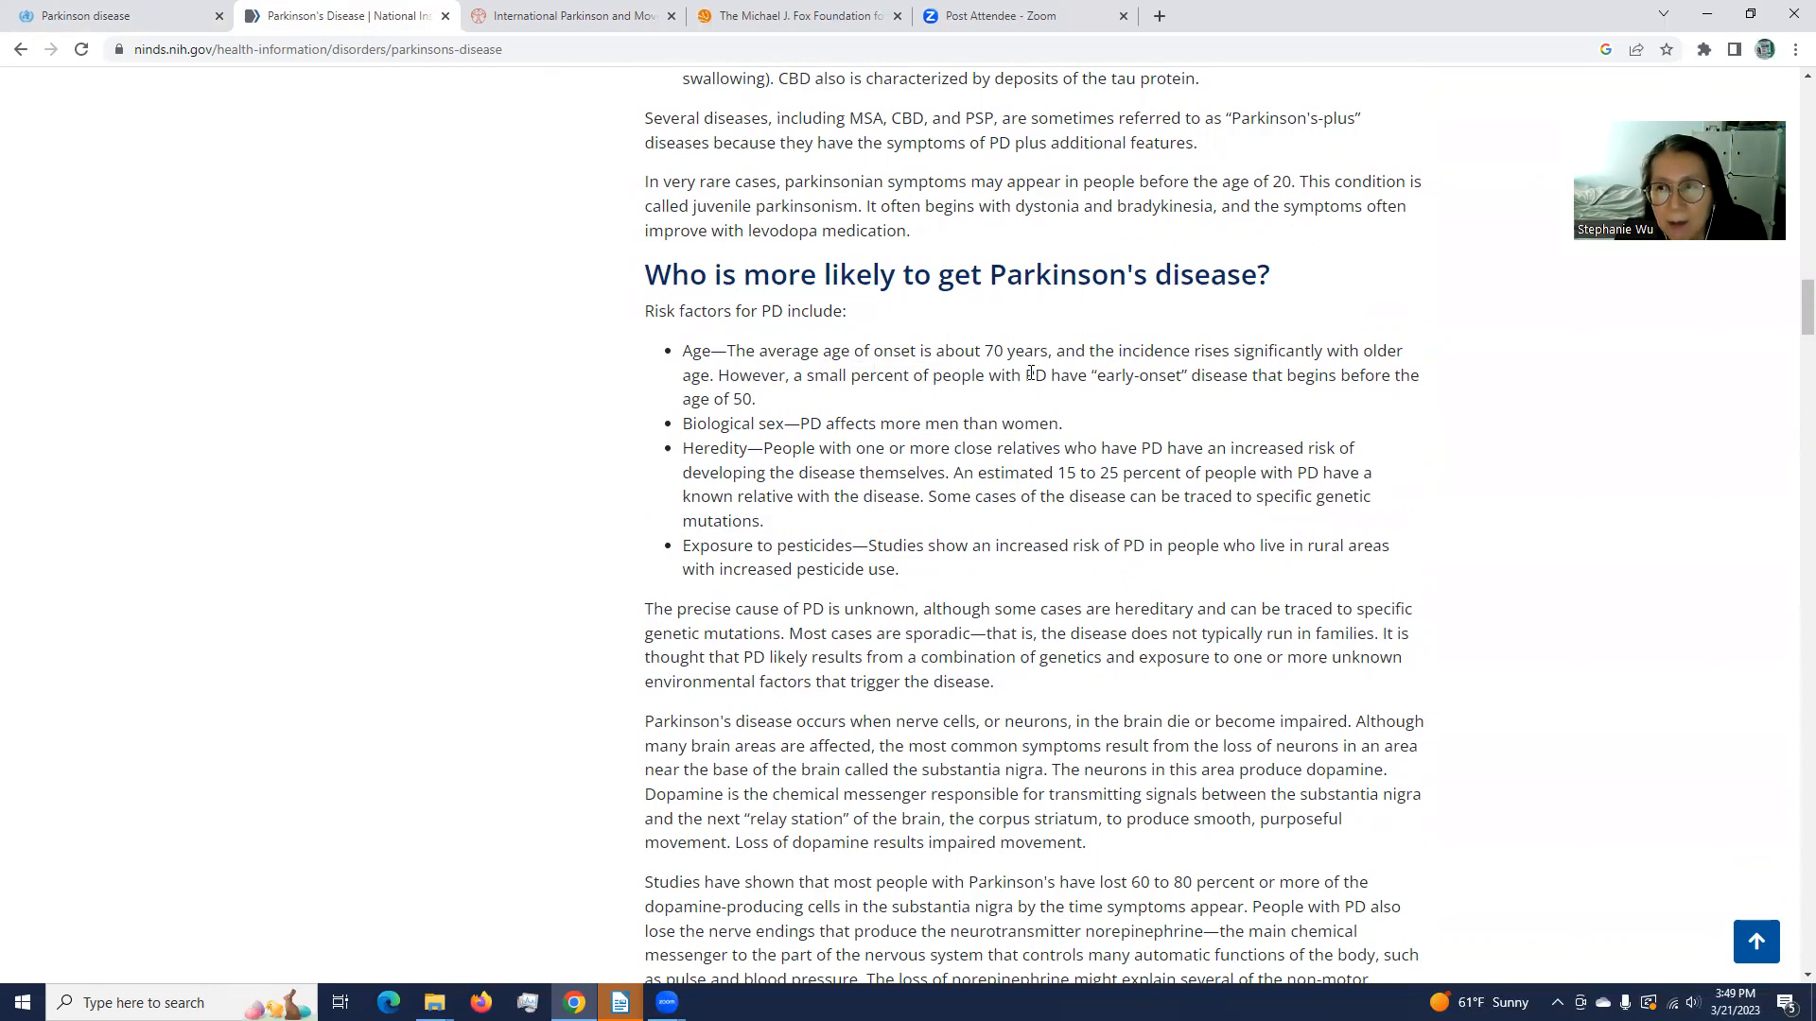
pyautogui.moveTo(1070, 438)
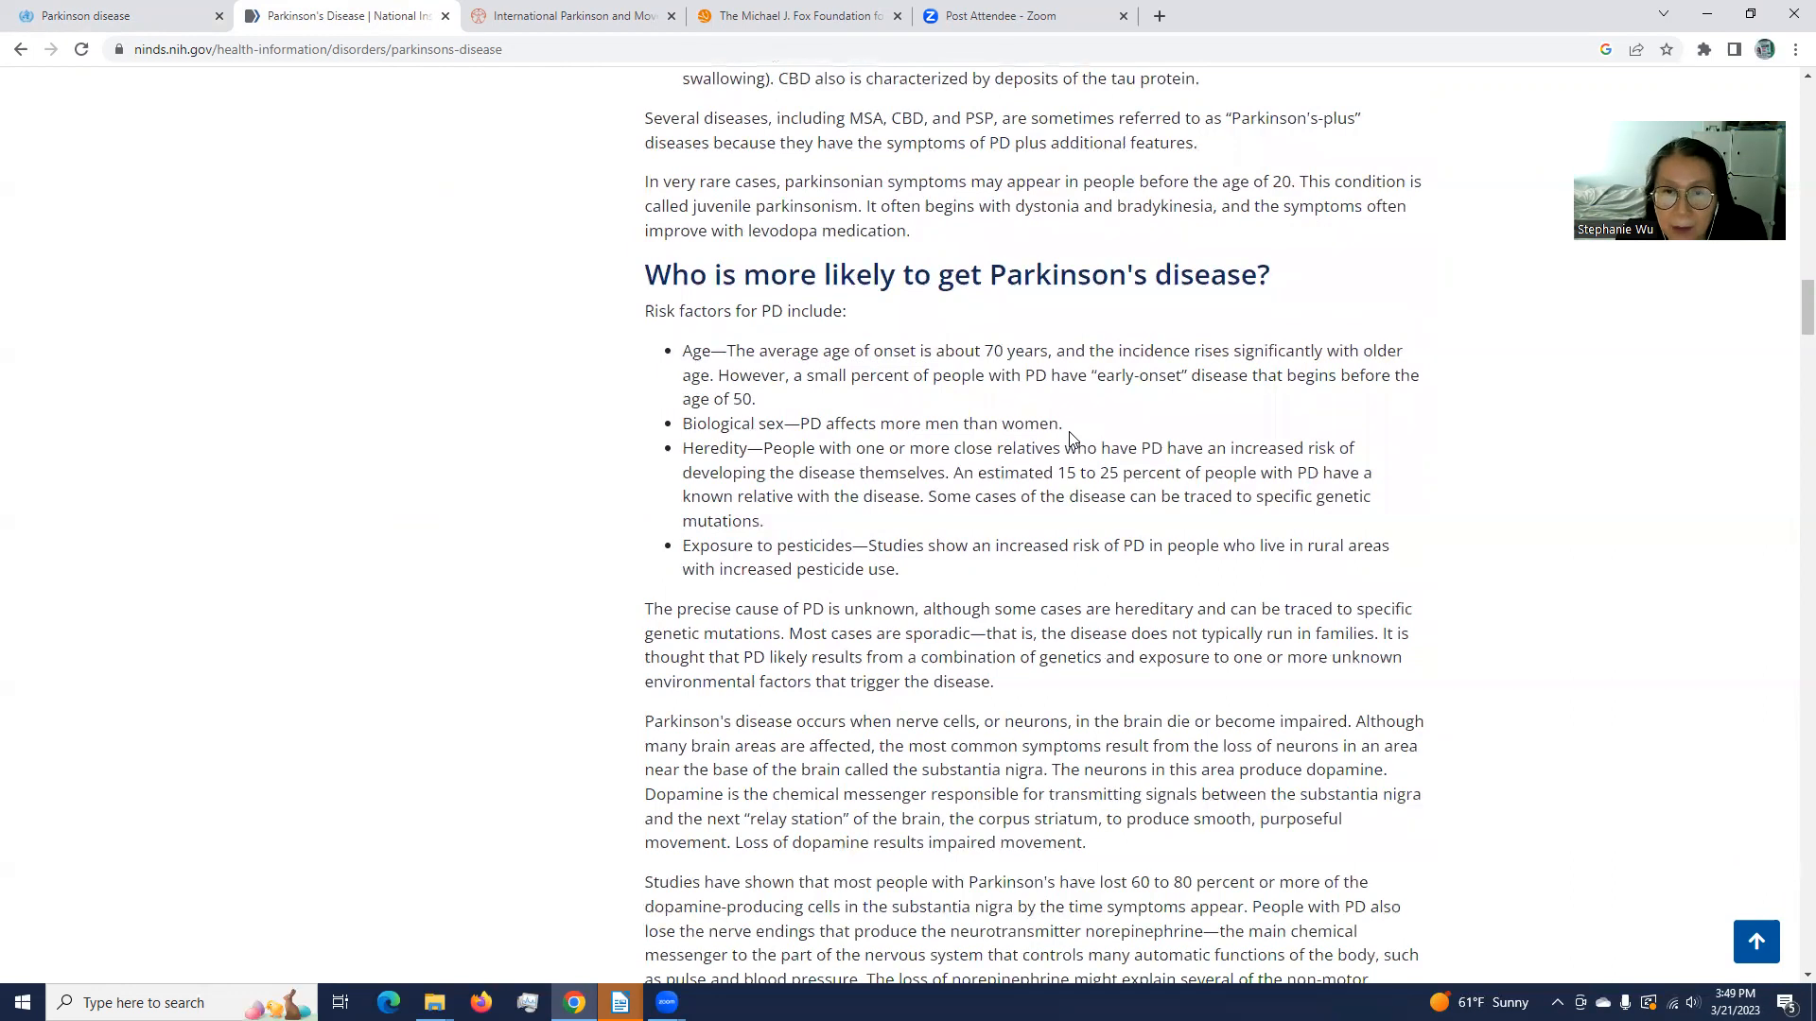
pyautogui.moveTo(866, 418)
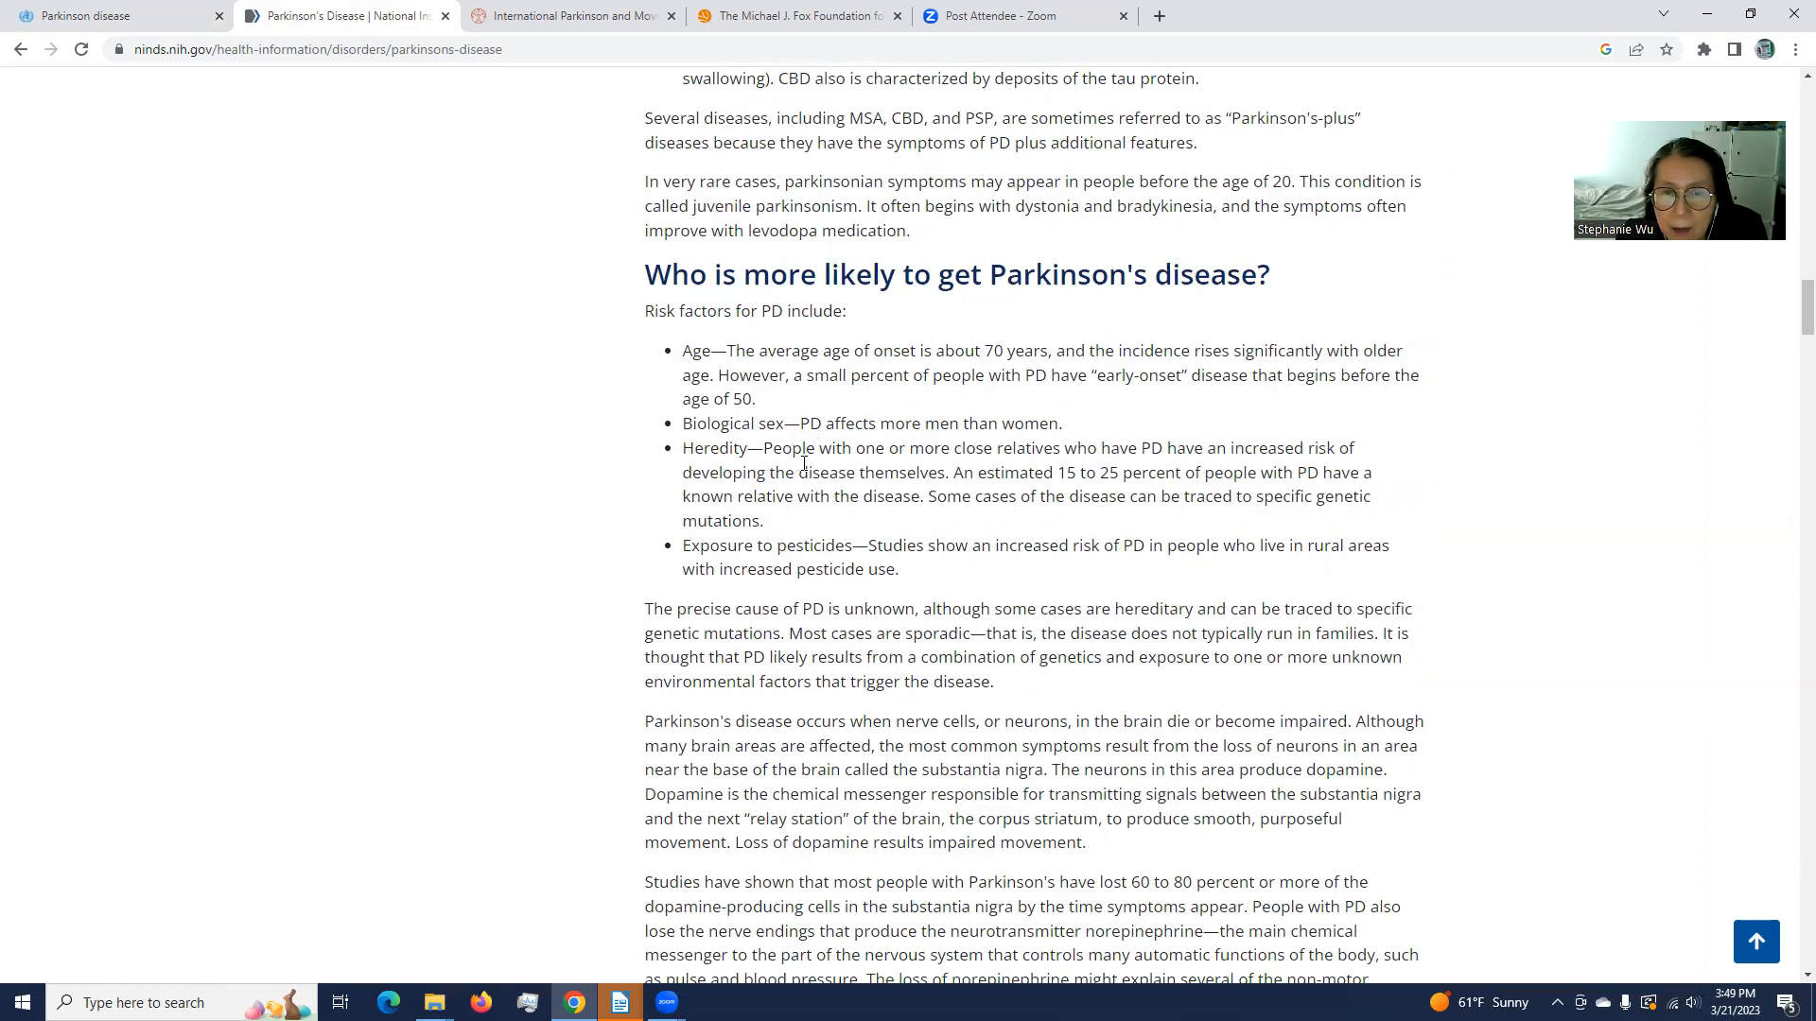
pyautogui.scroll(-3)
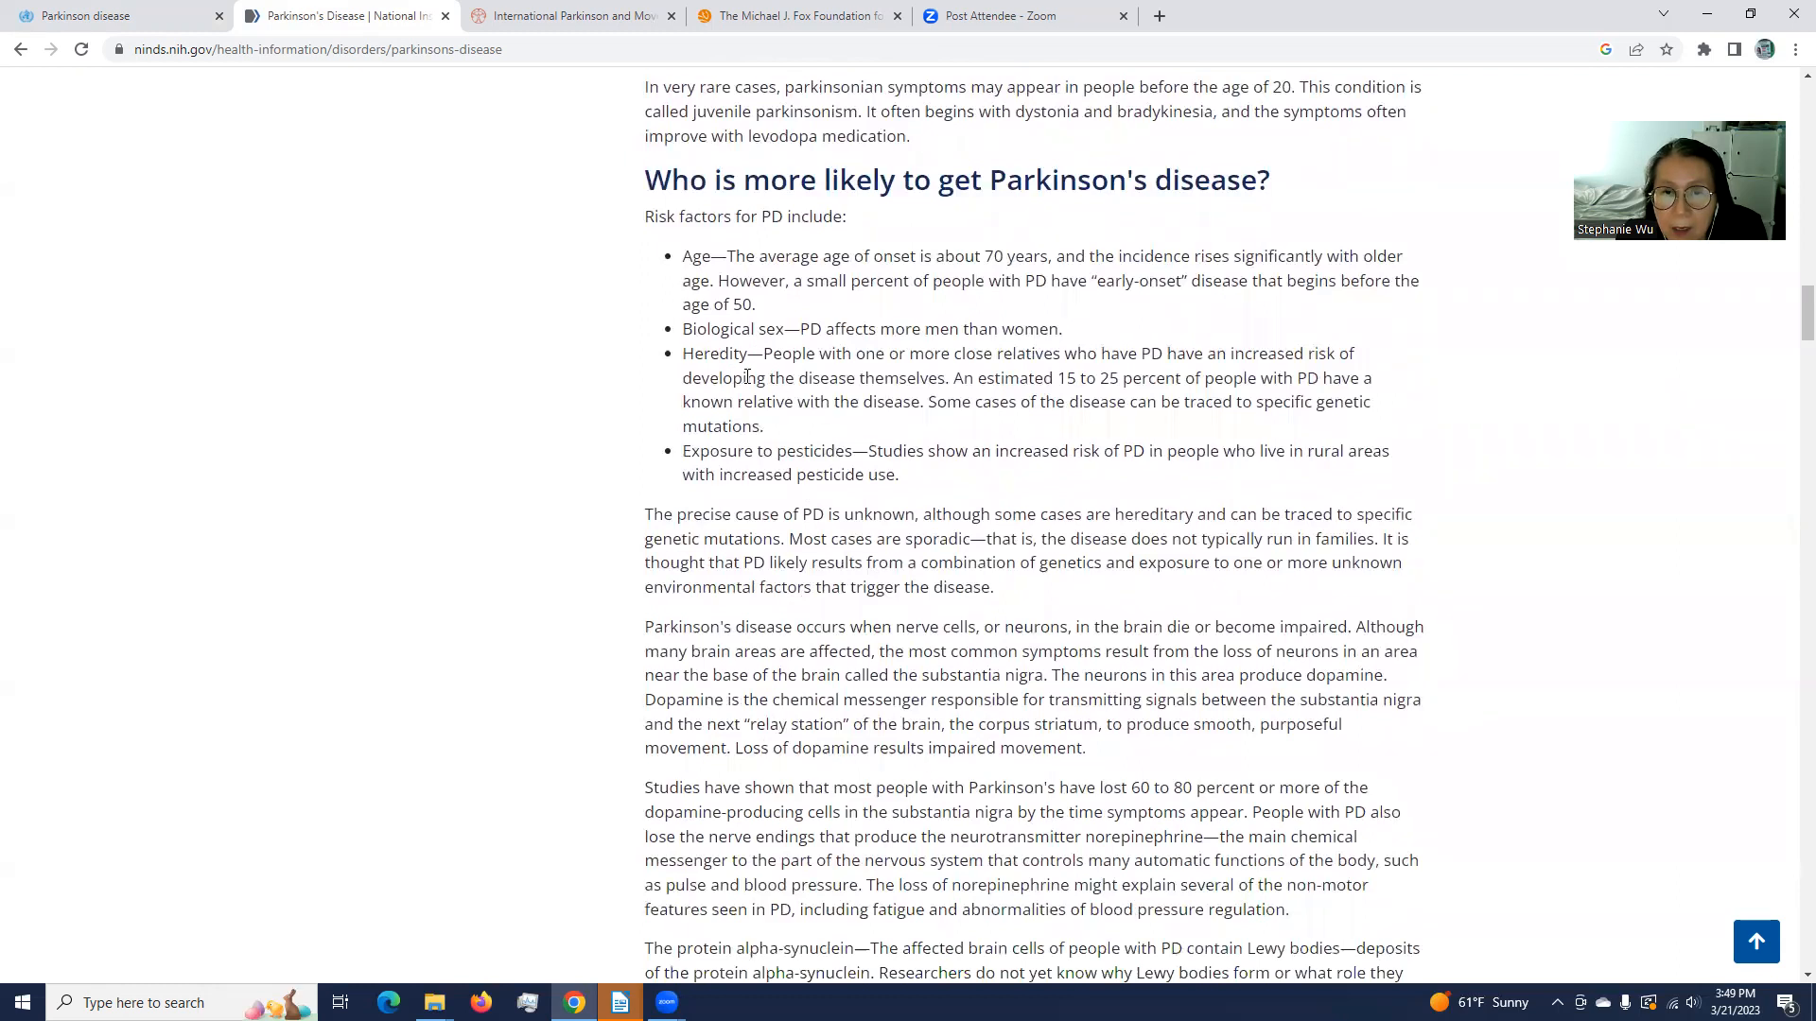
pyautogui.scroll(3)
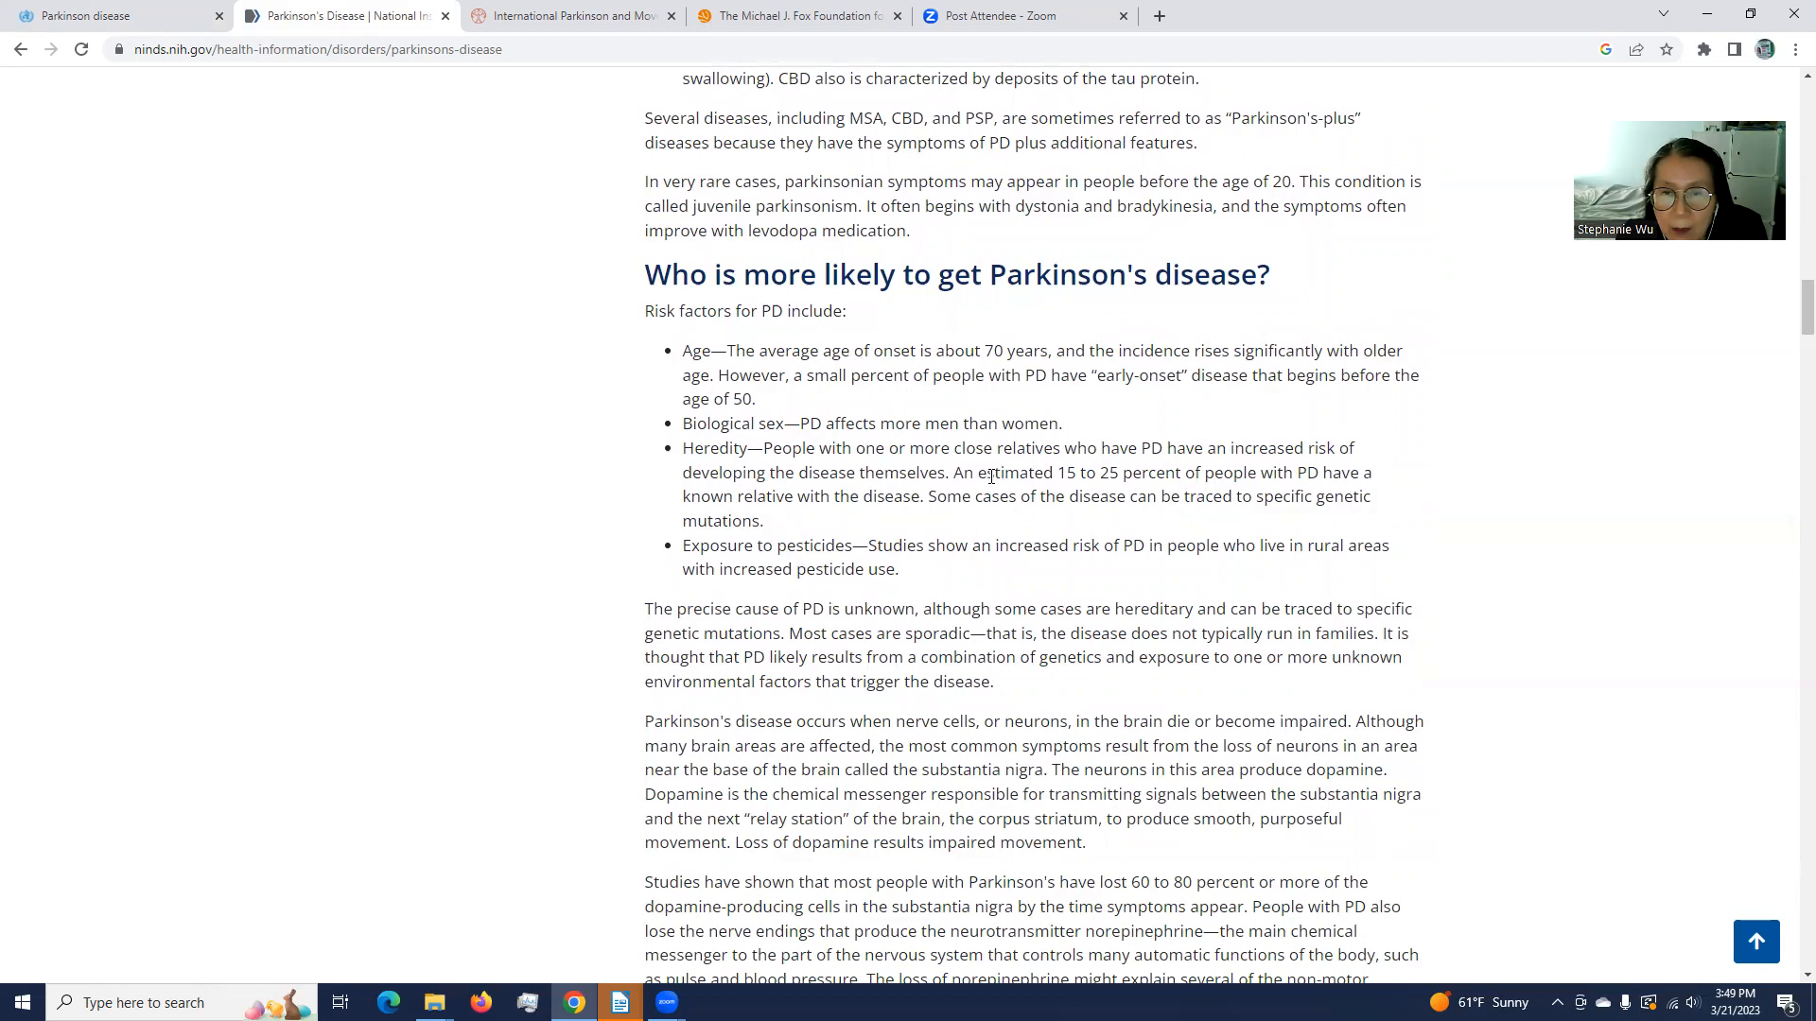
pyautogui.moveTo(853, 465)
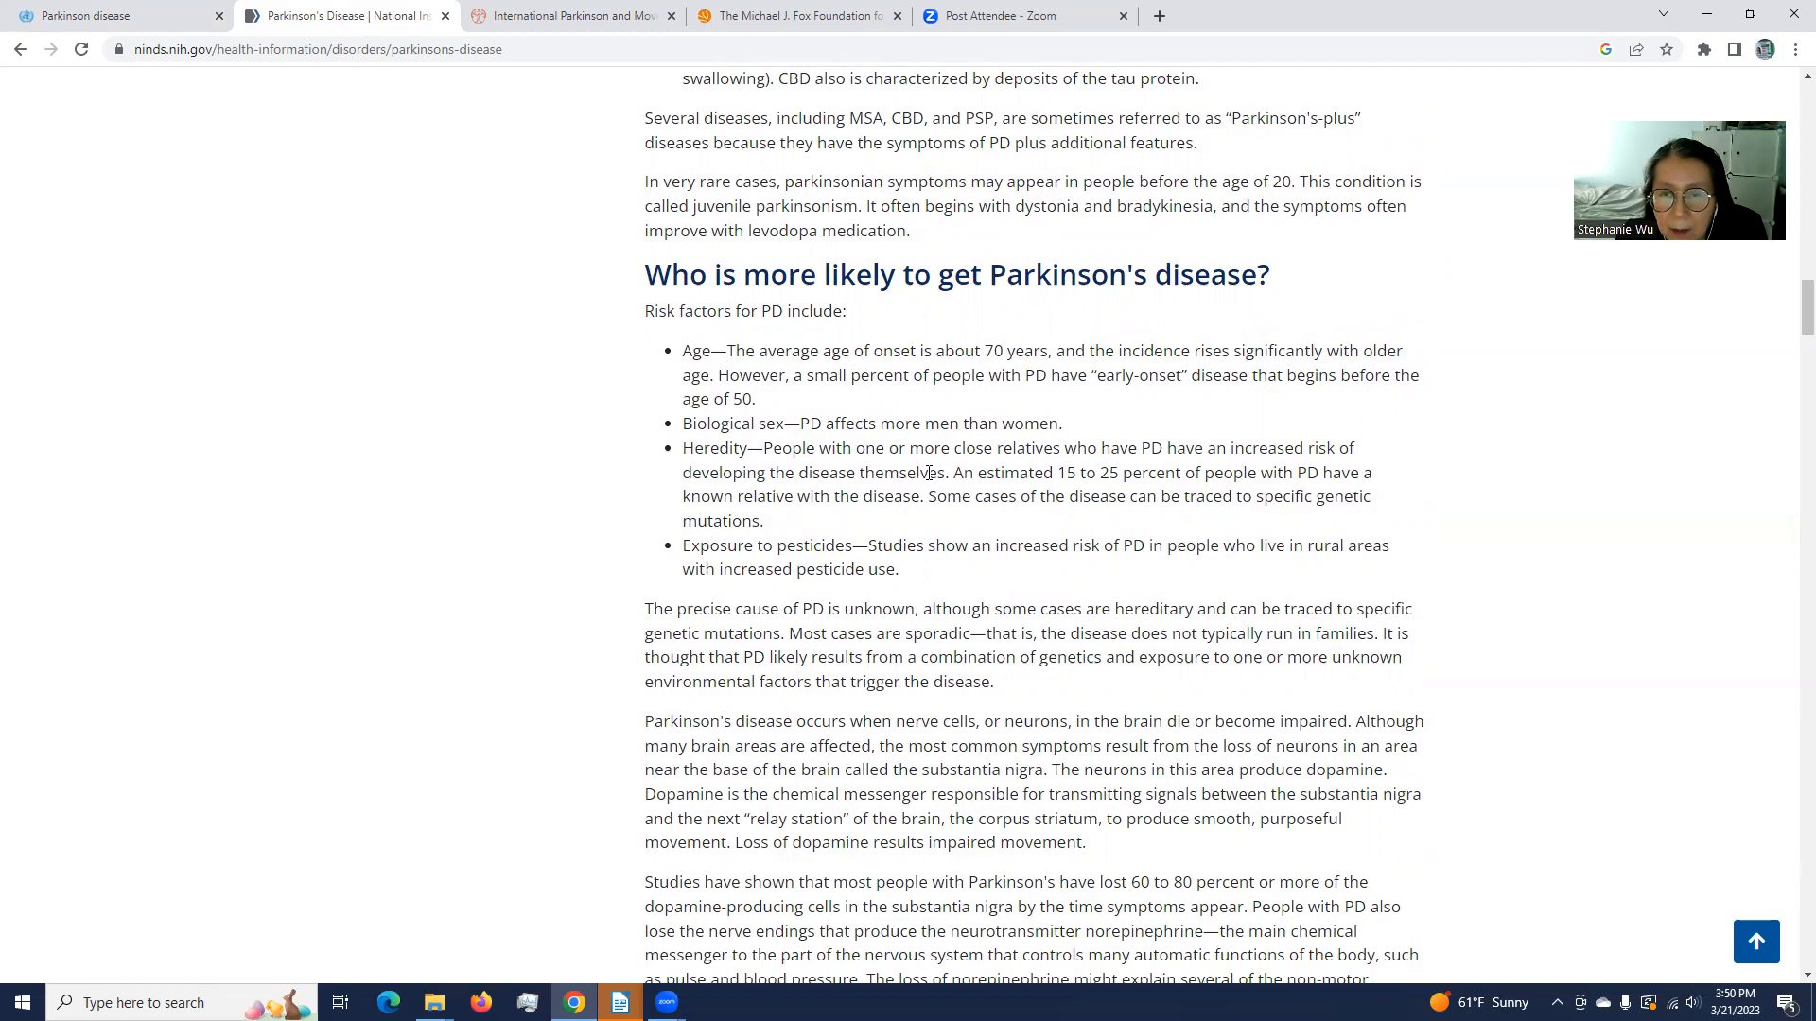
pyautogui.scroll(-3)
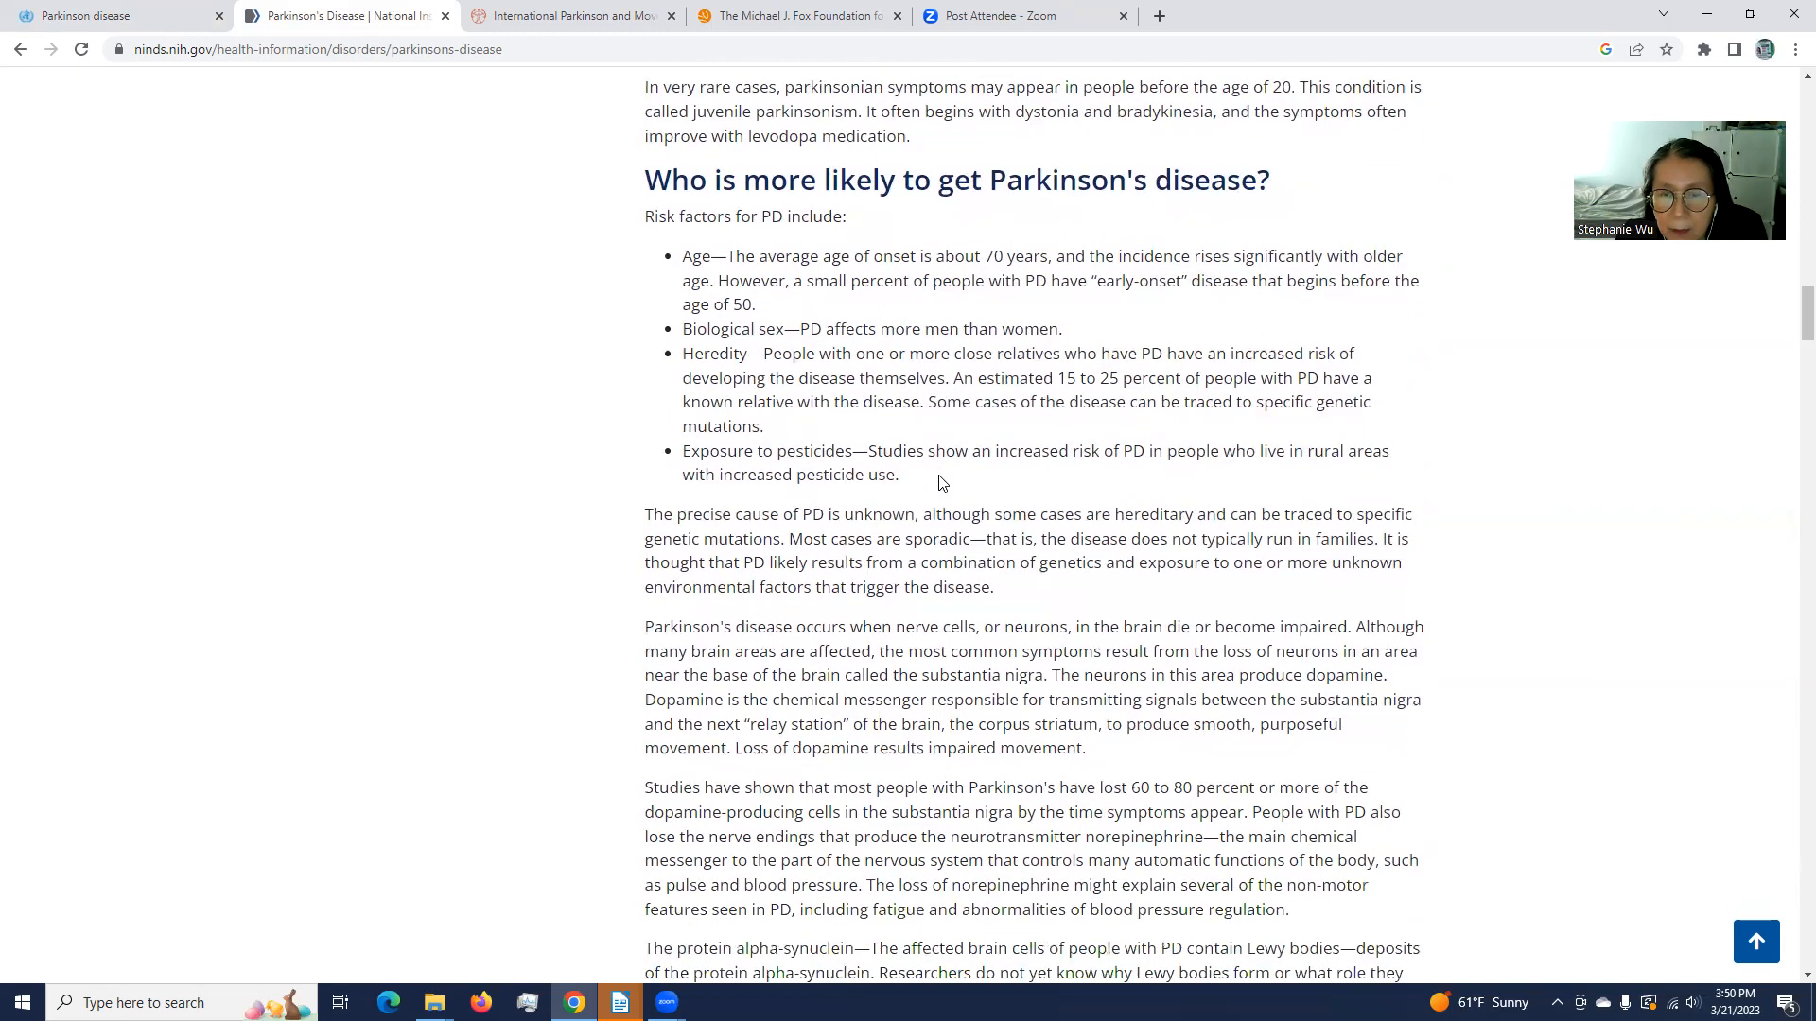
pyautogui.scroll(-3)
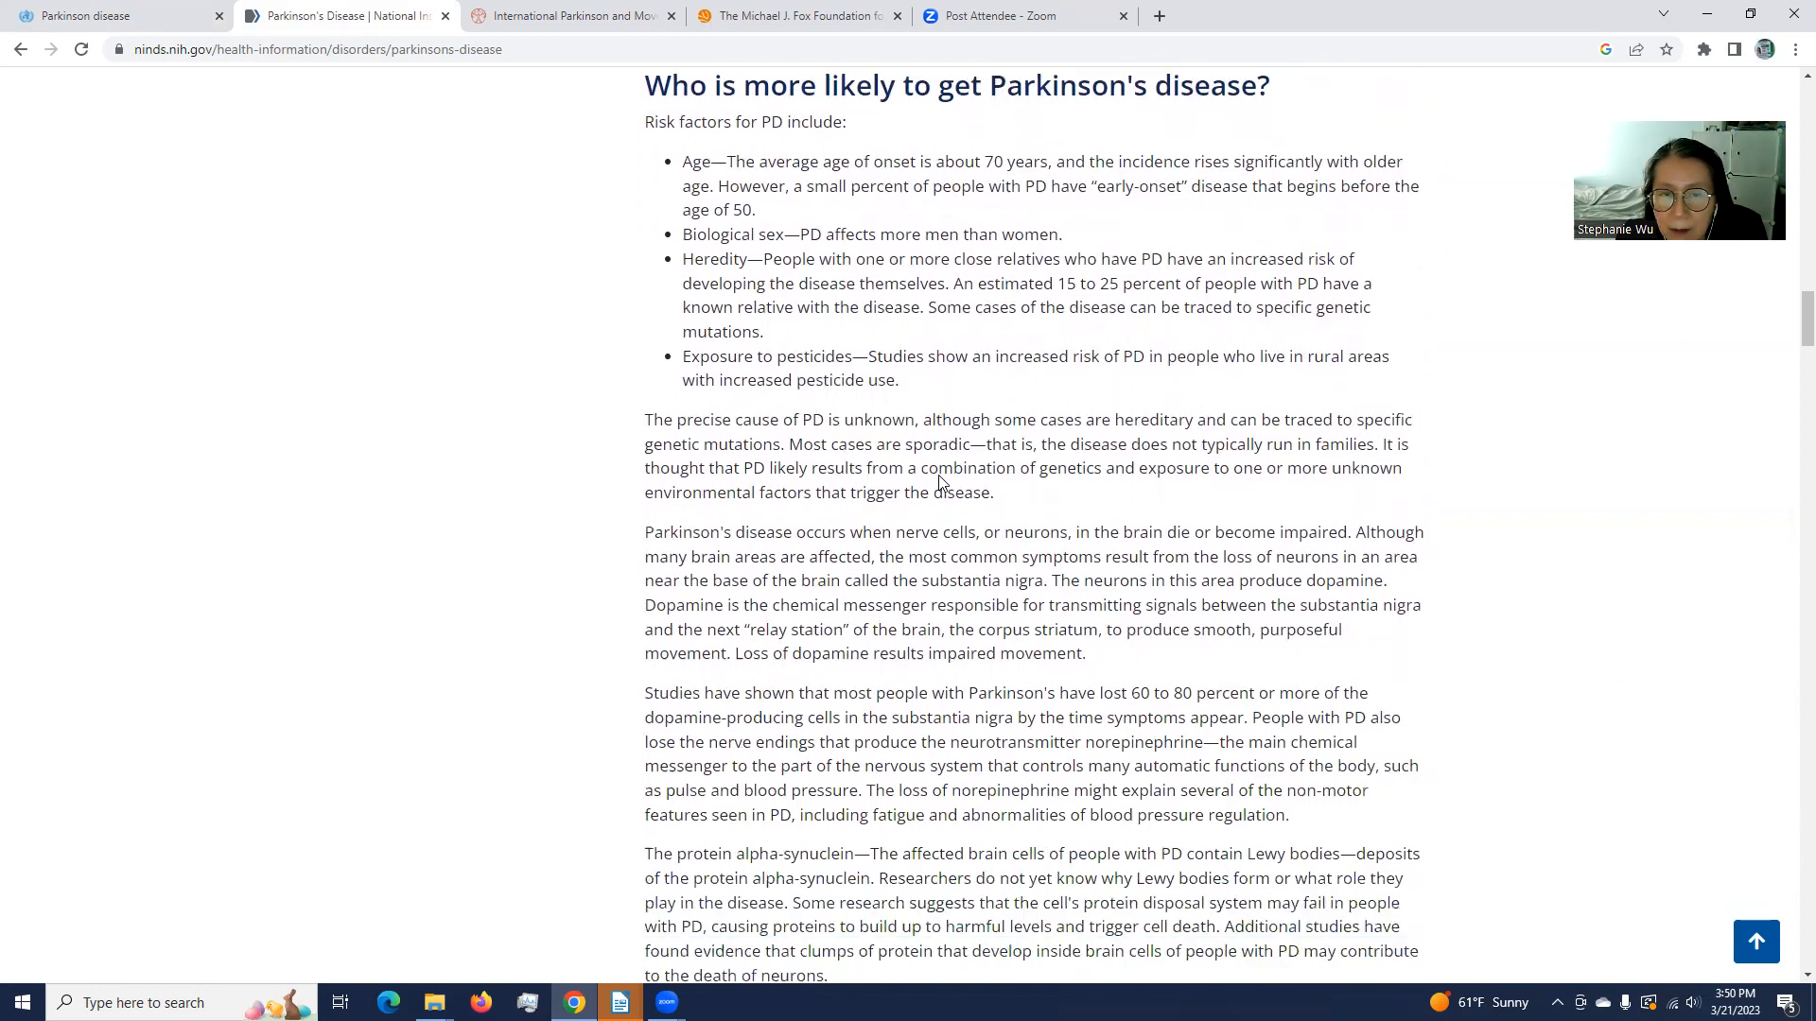
pyautogui.scroll(-3)
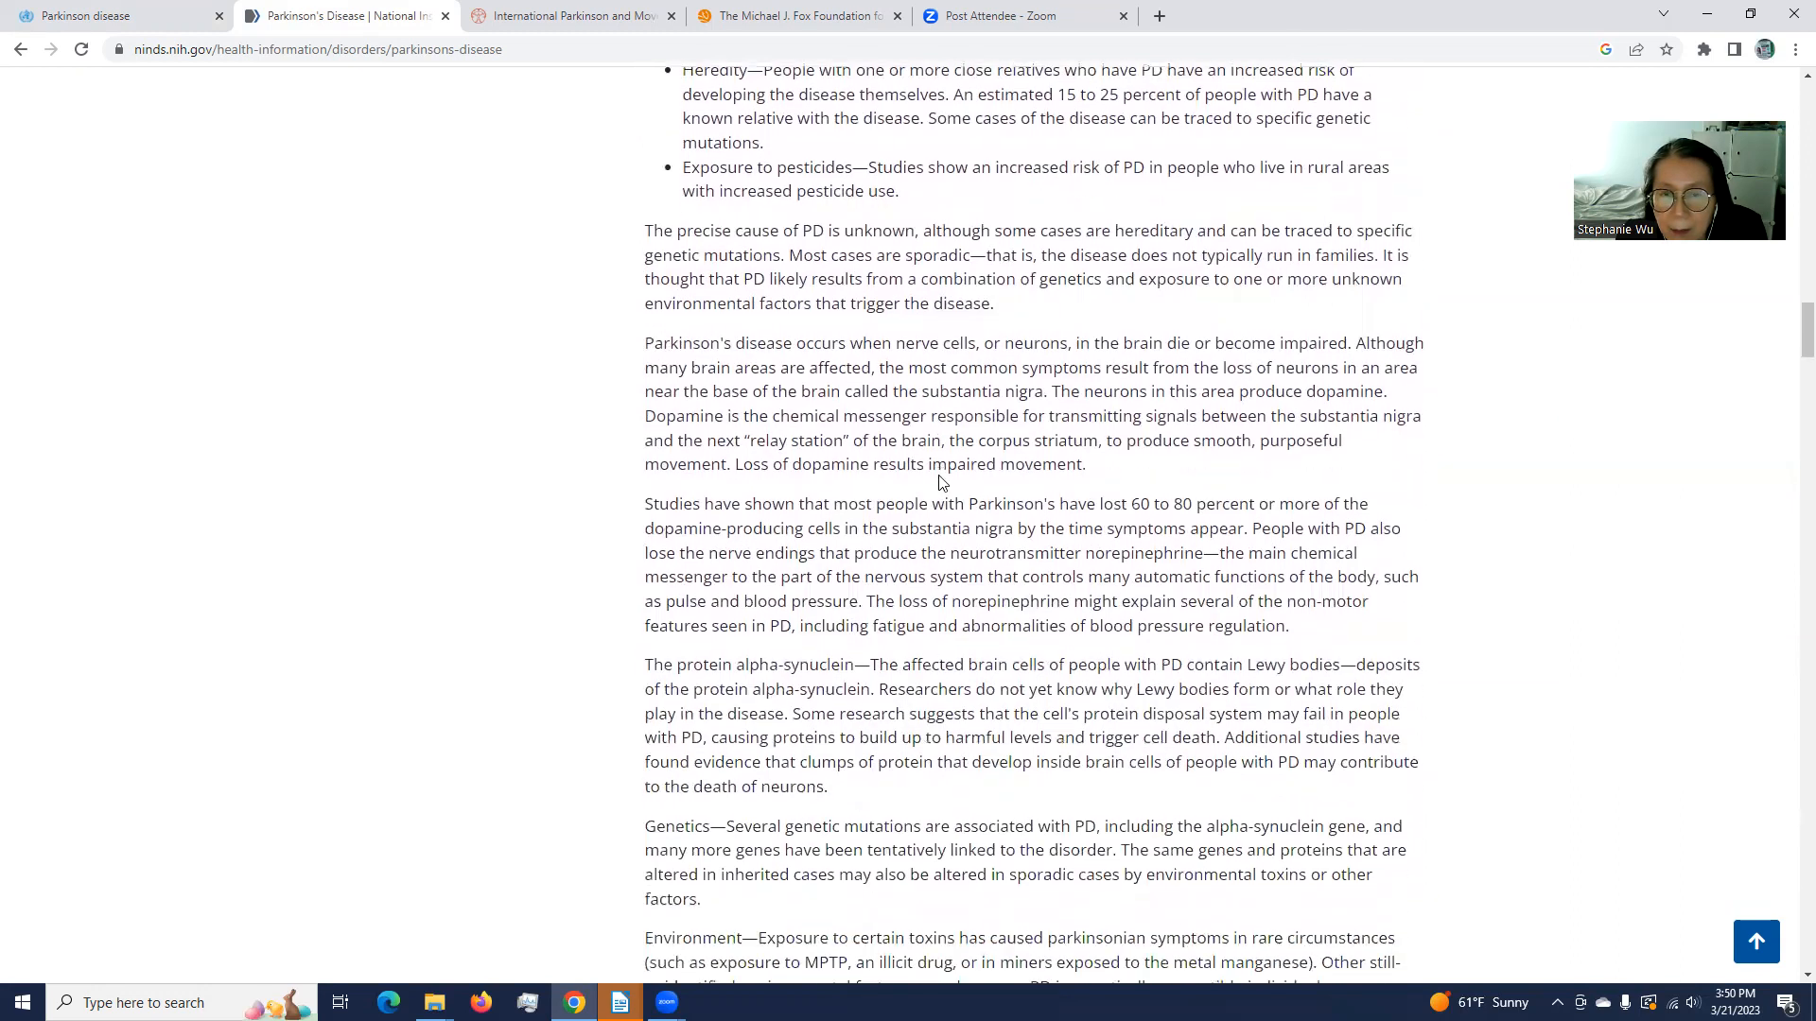
pyautogui.scroll(-3)
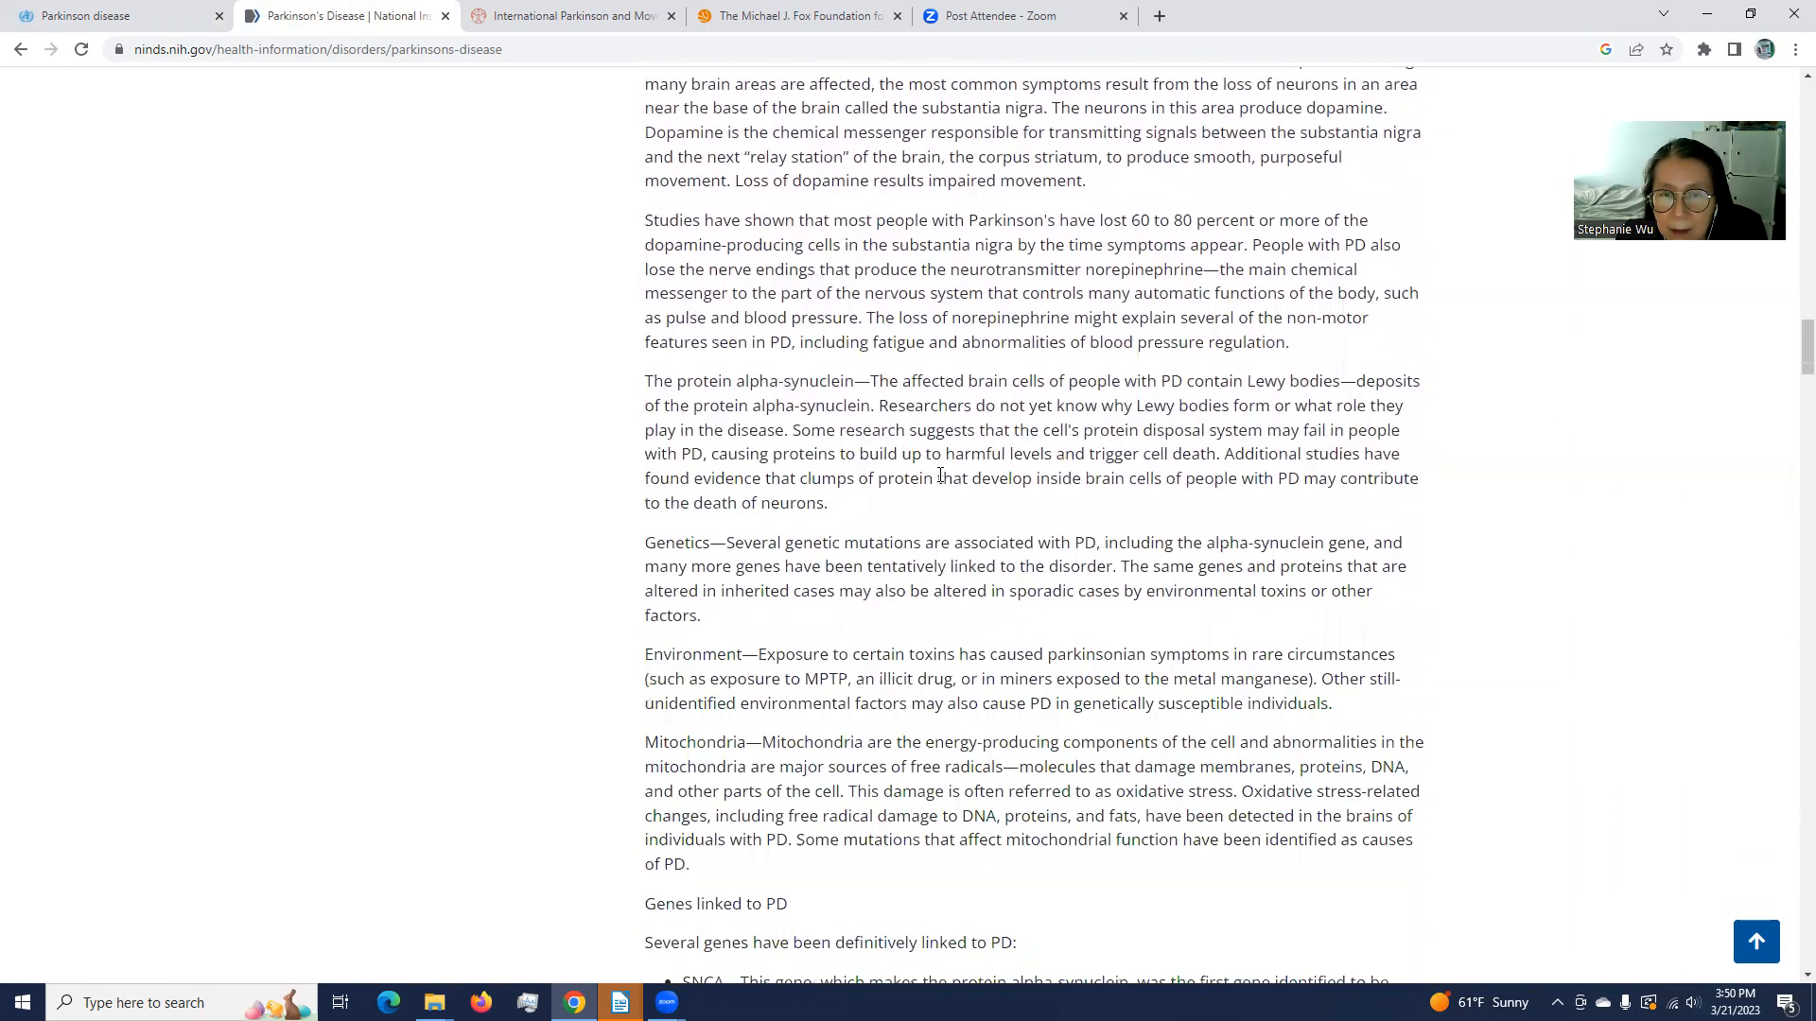
pyautogui.scroll(-3)
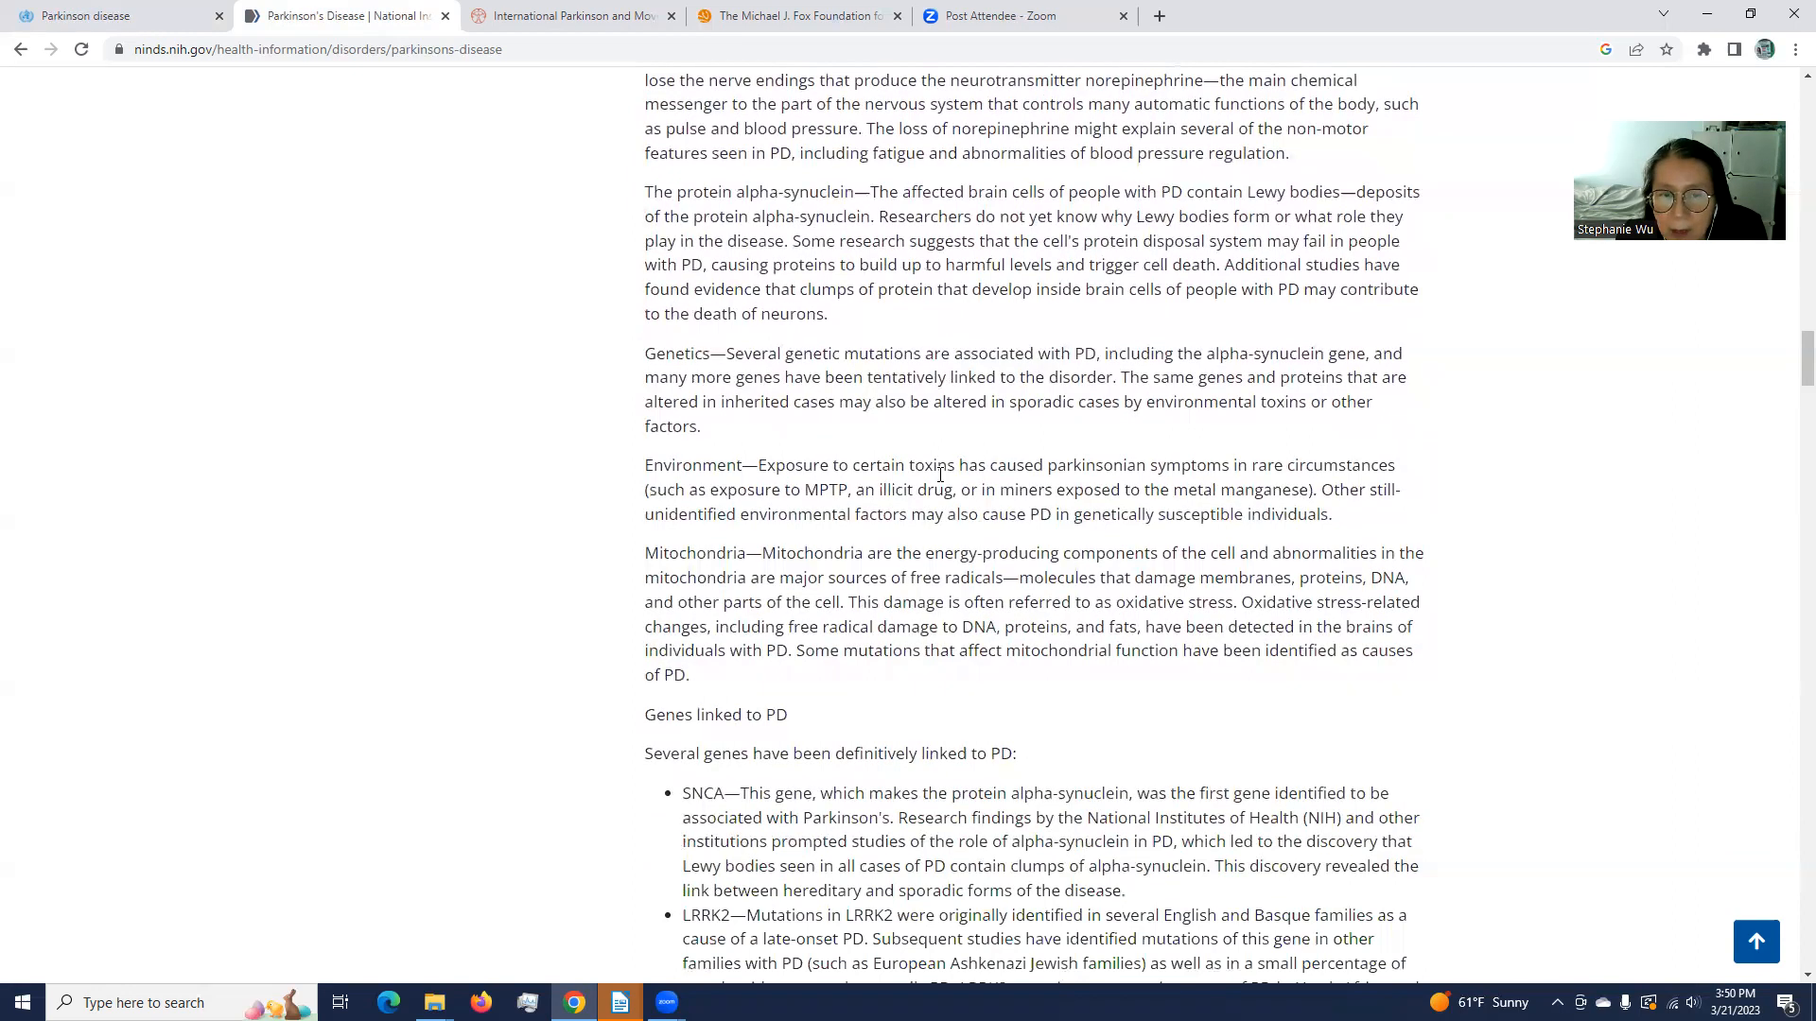
pyautogui.scroll(-3)
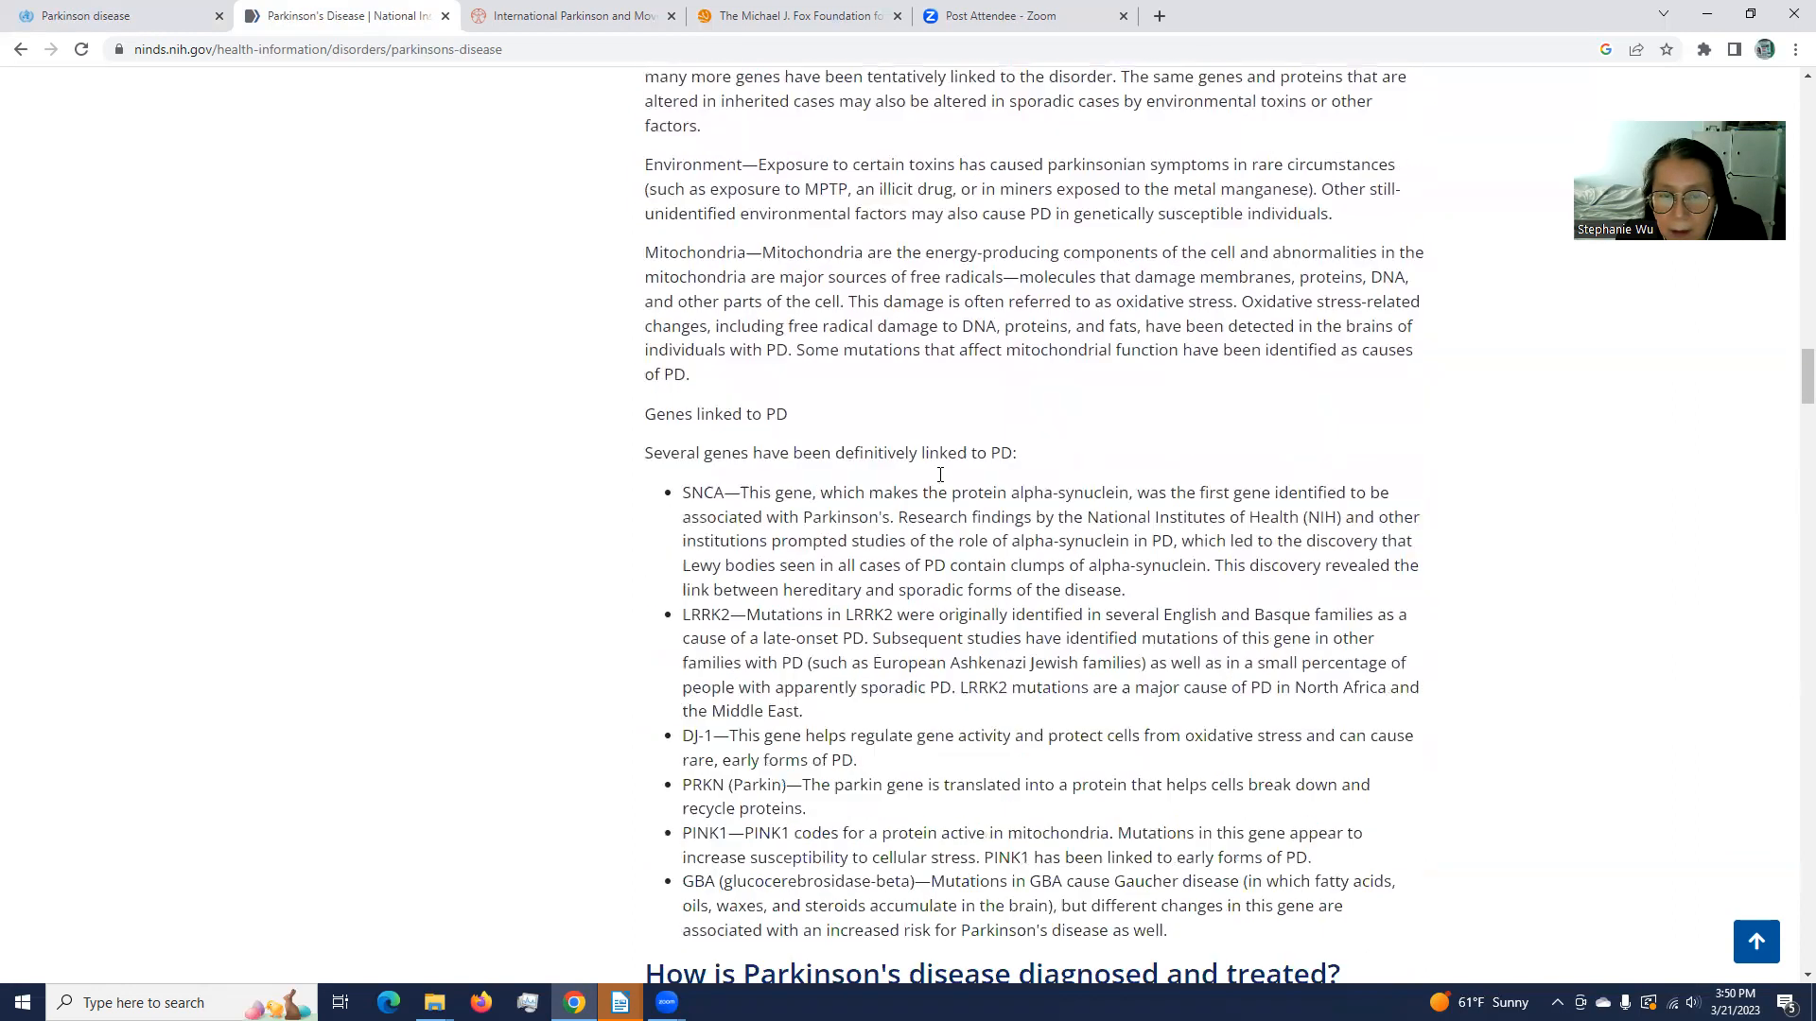
pyautogui.scroll(-3)
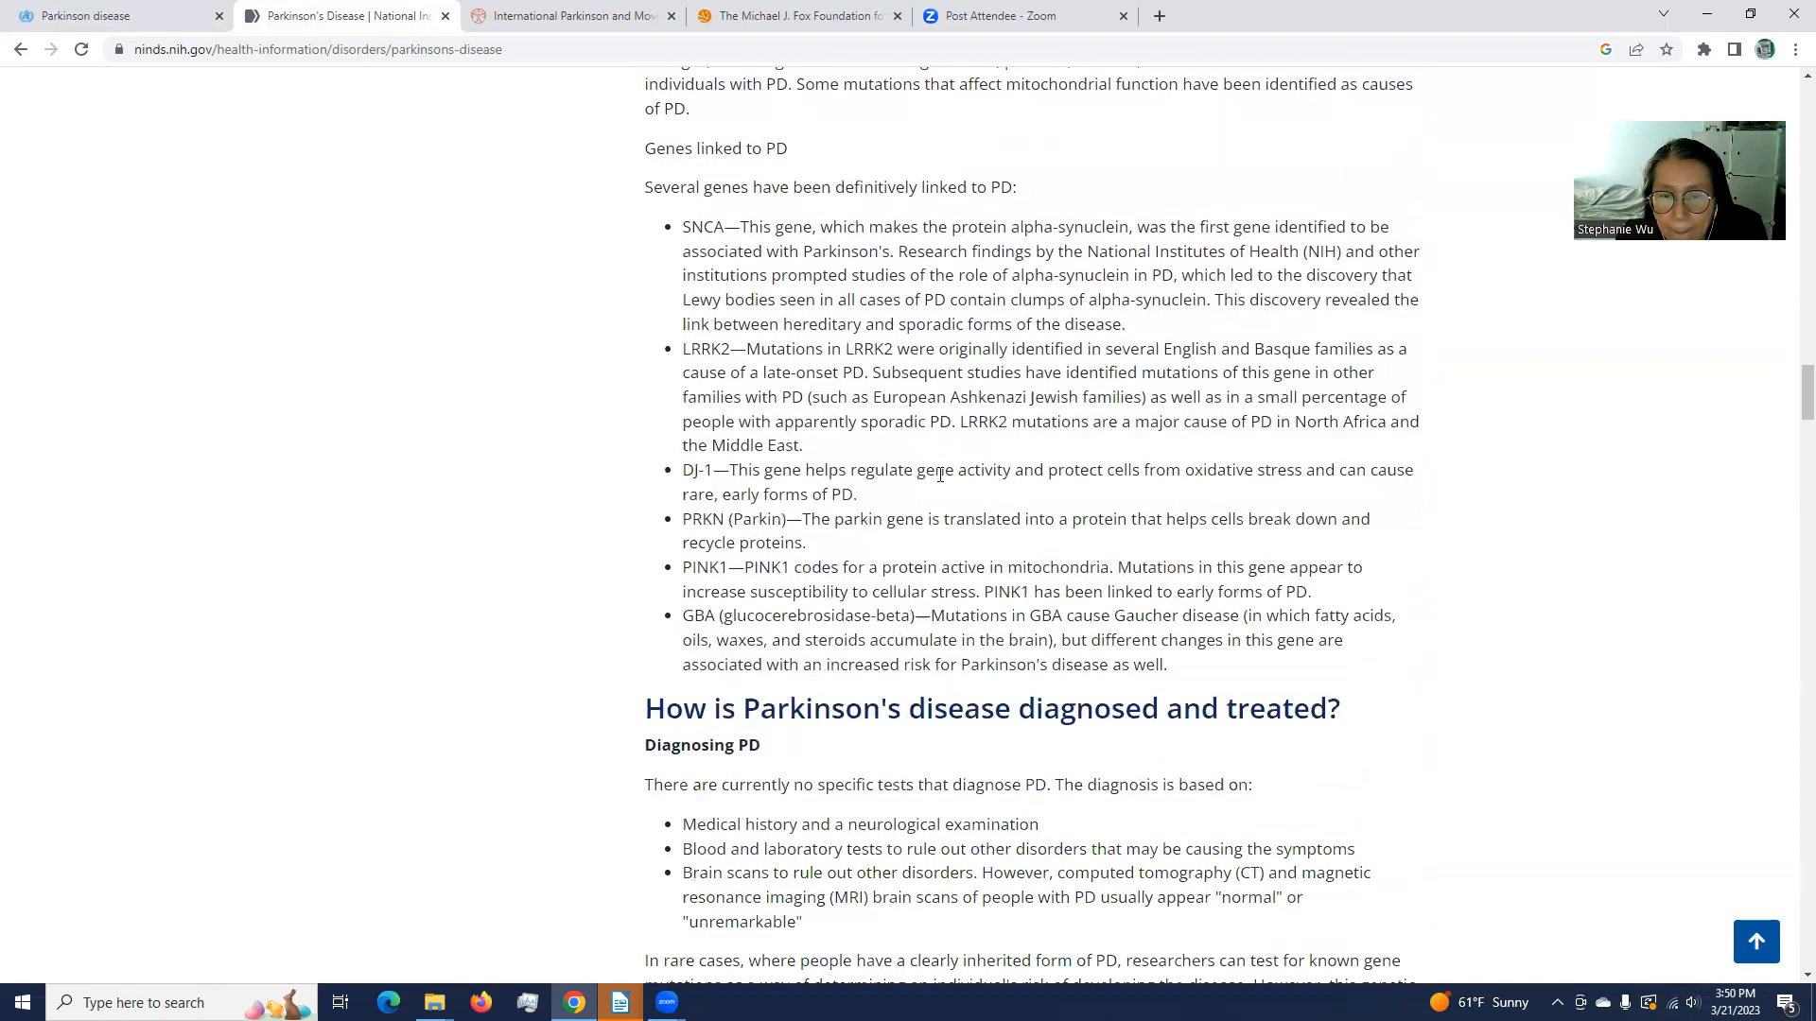
pyautogui.scroll(-3)
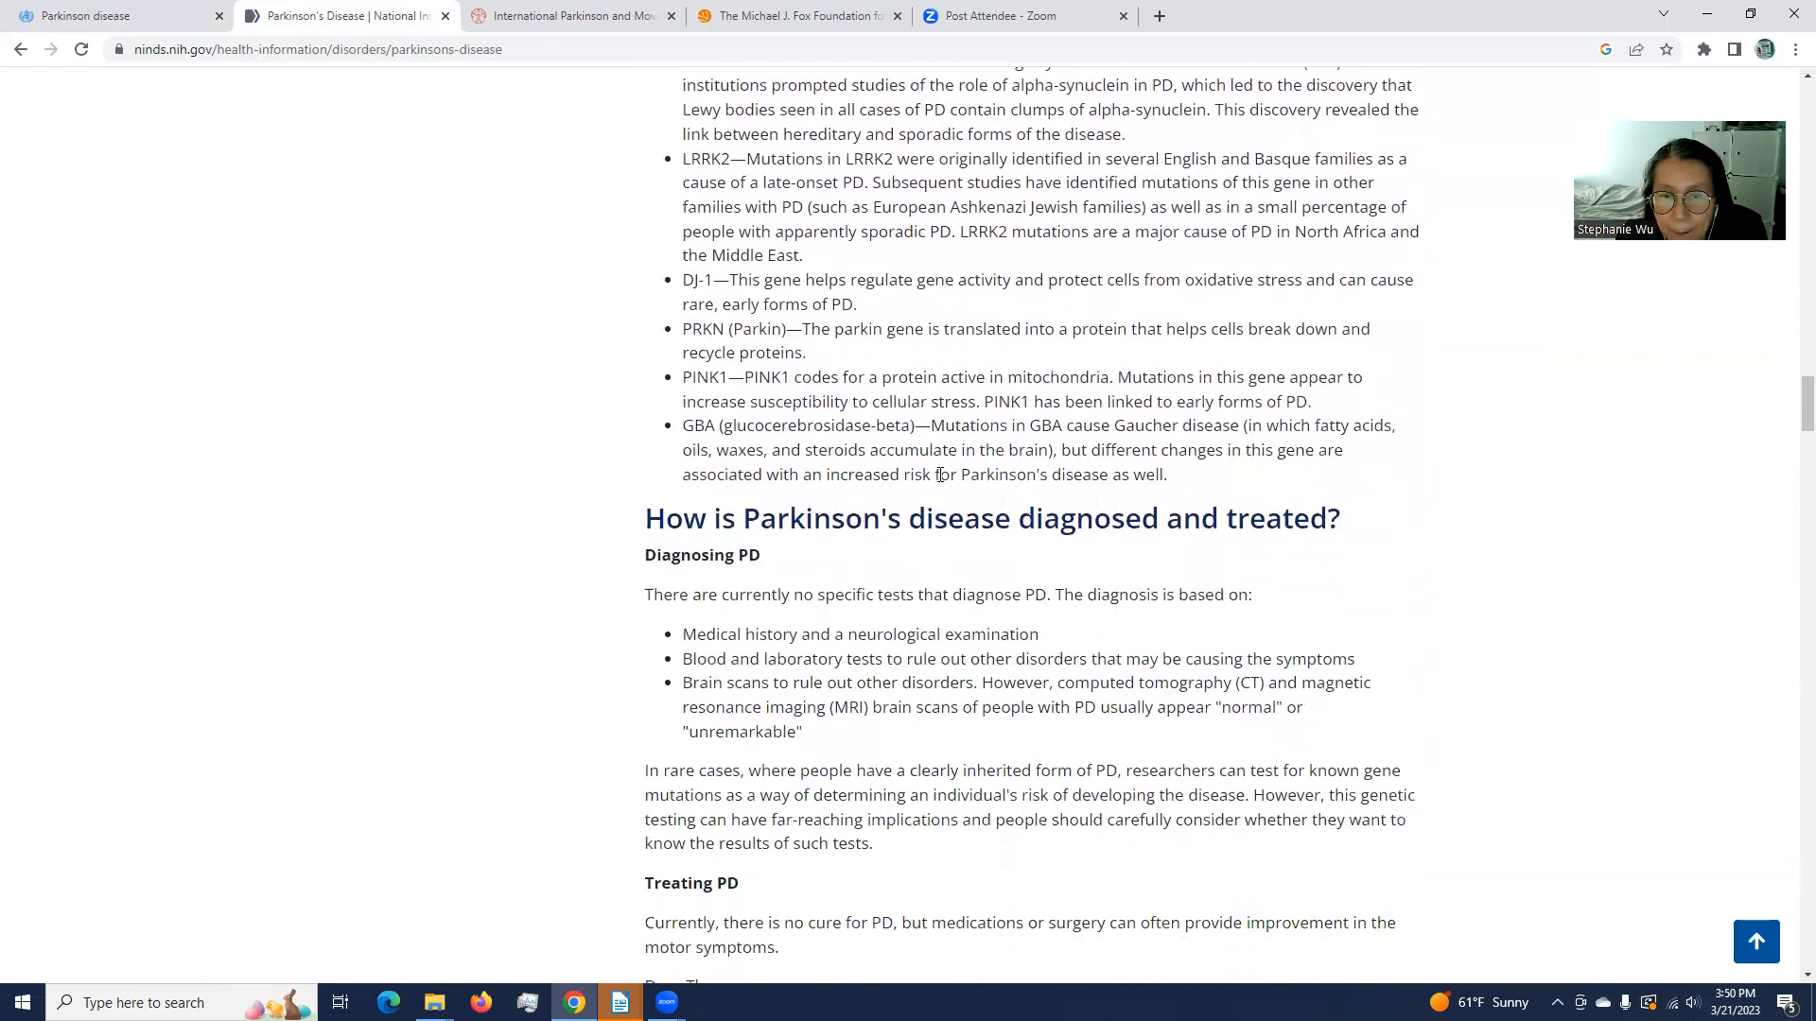
pyautogui.scroll(-3)
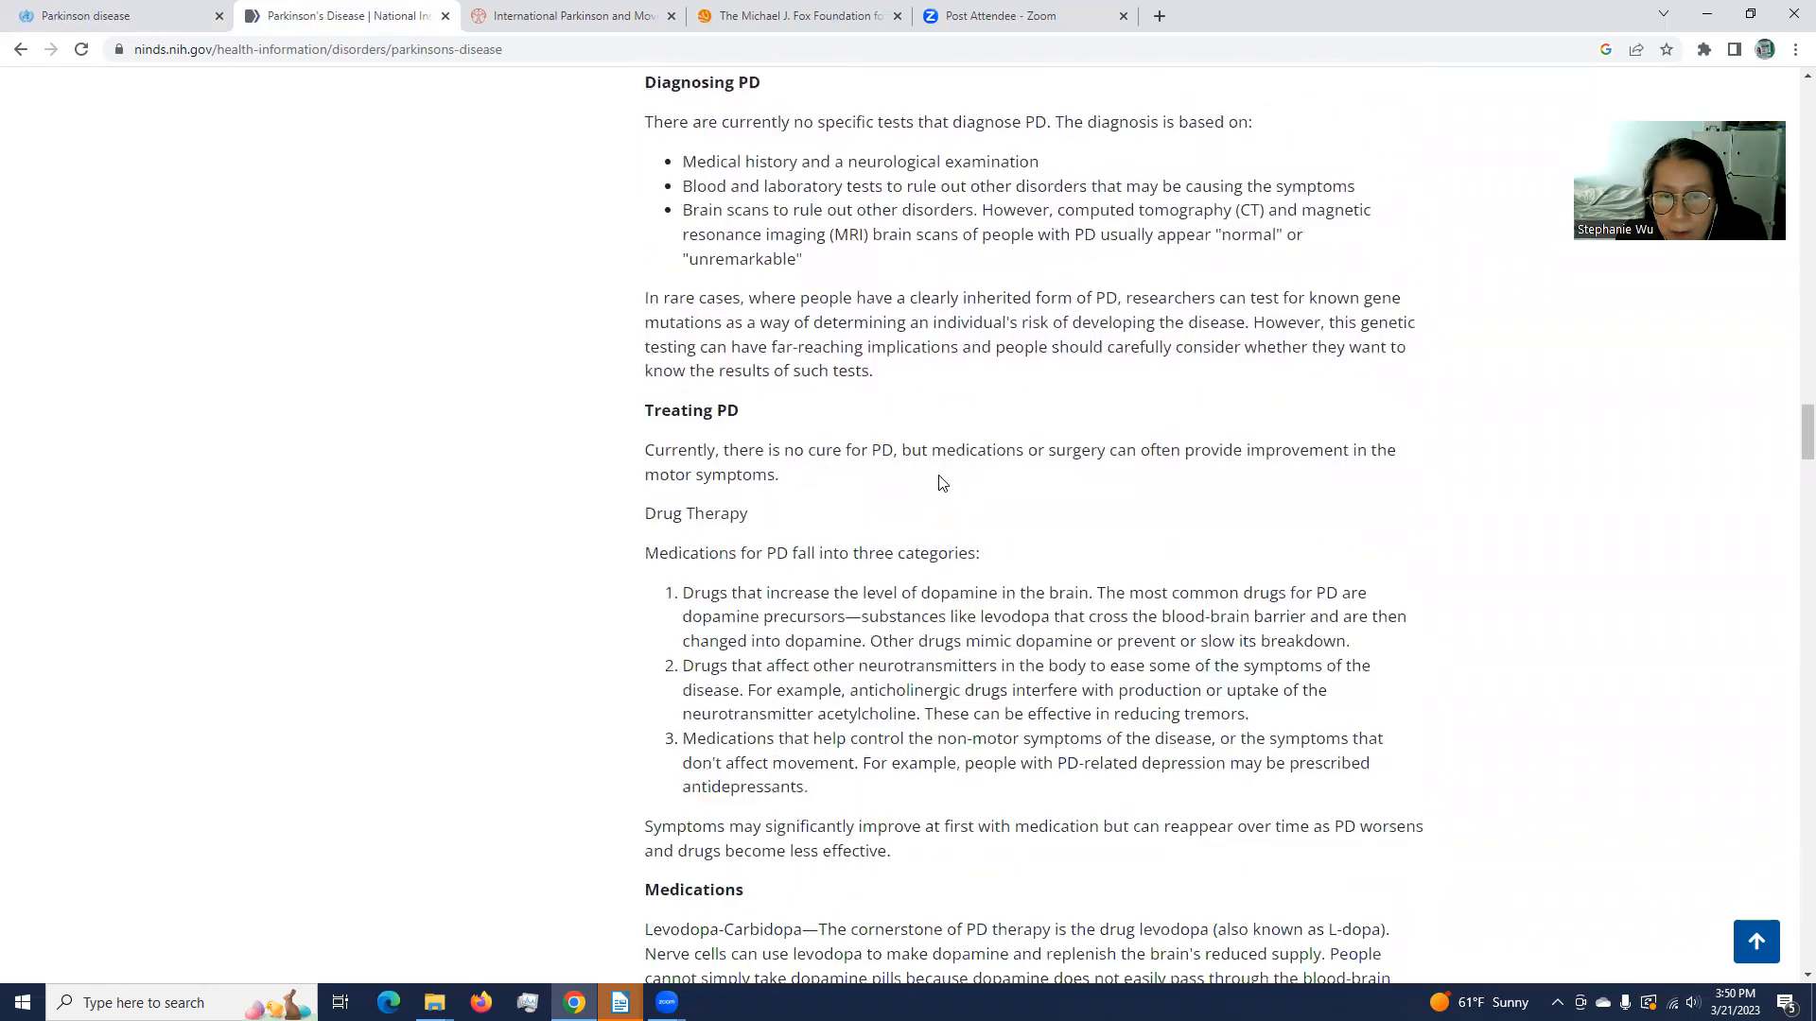
pyautogui.scroll(-3)
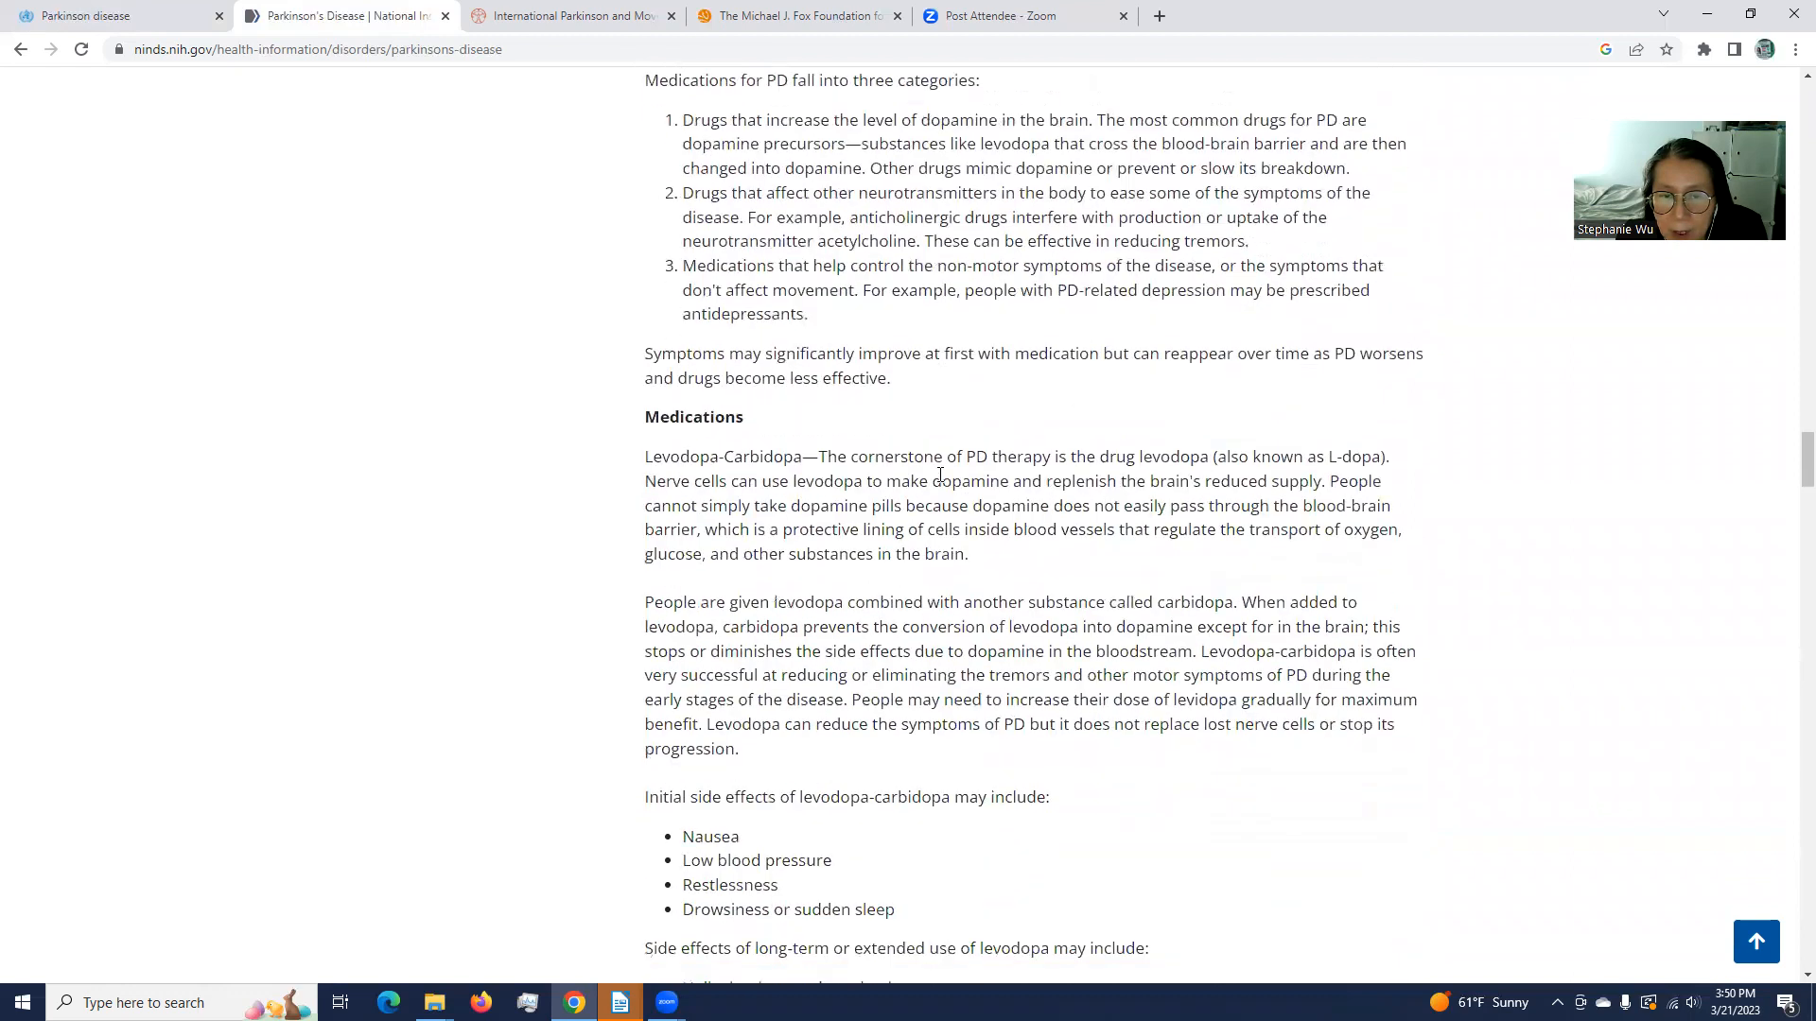
pyautogui.scroll(-3)
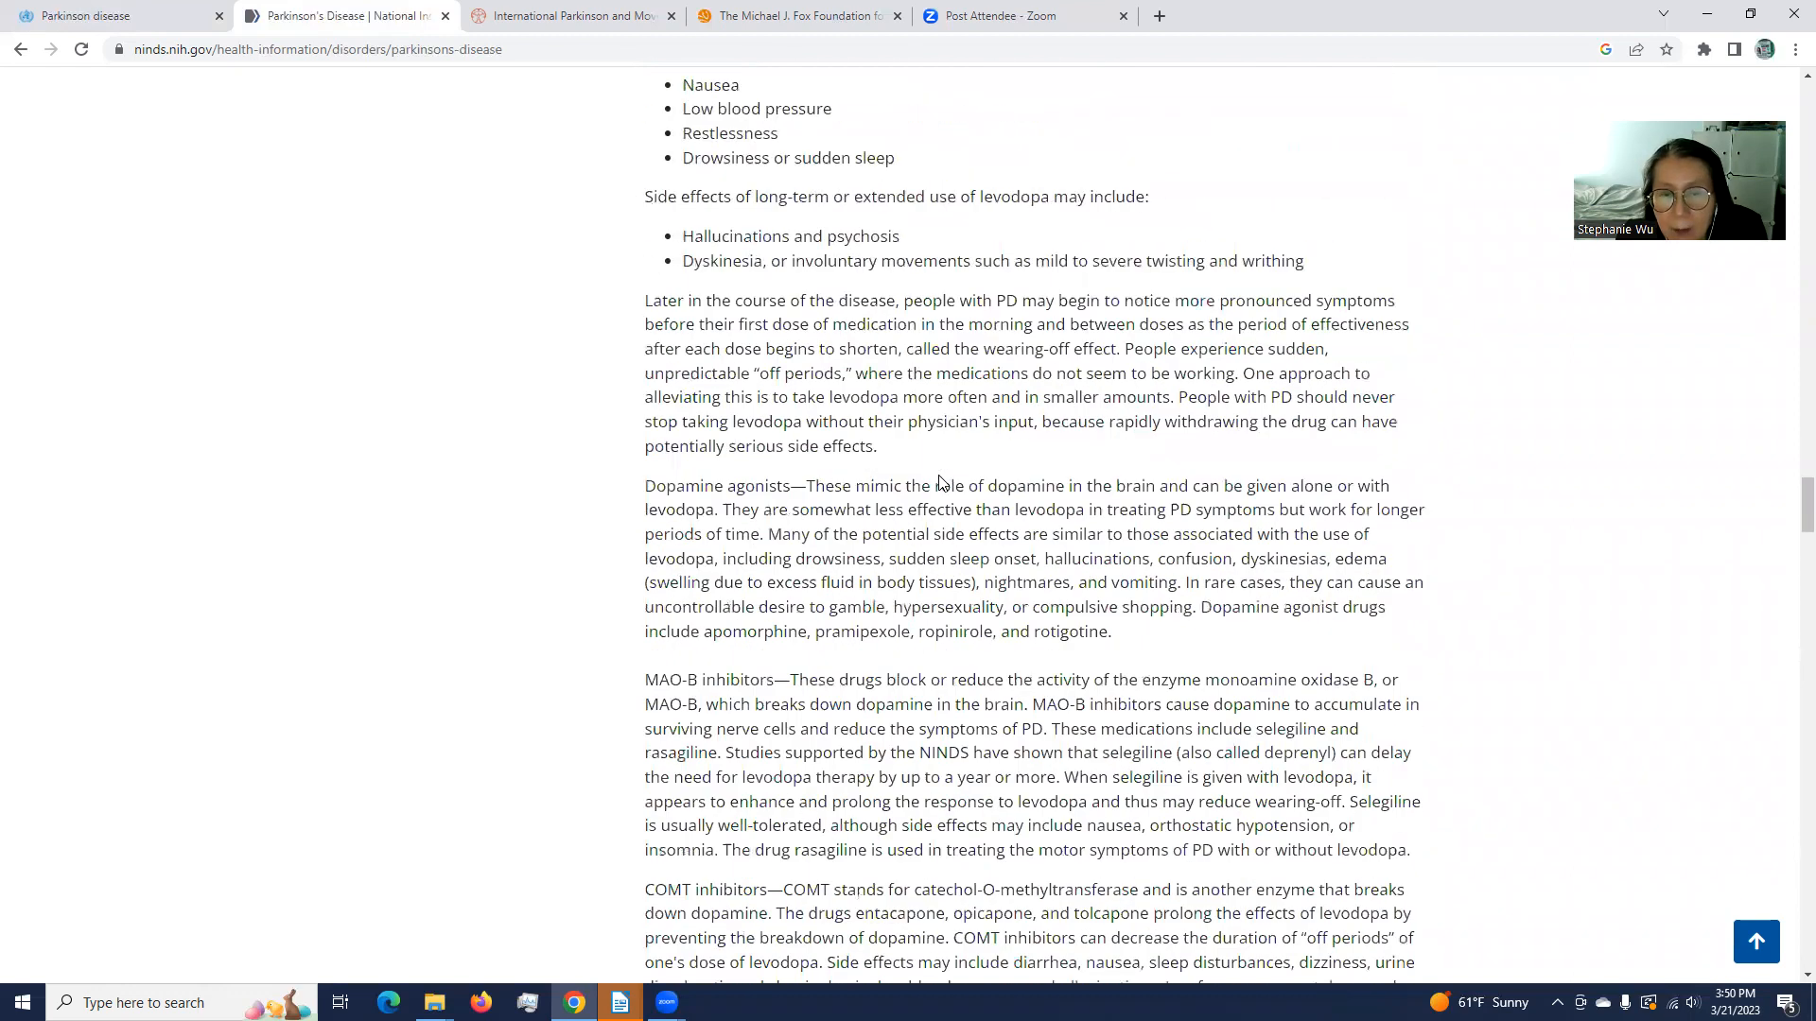
pyautogui.scroll(-3)
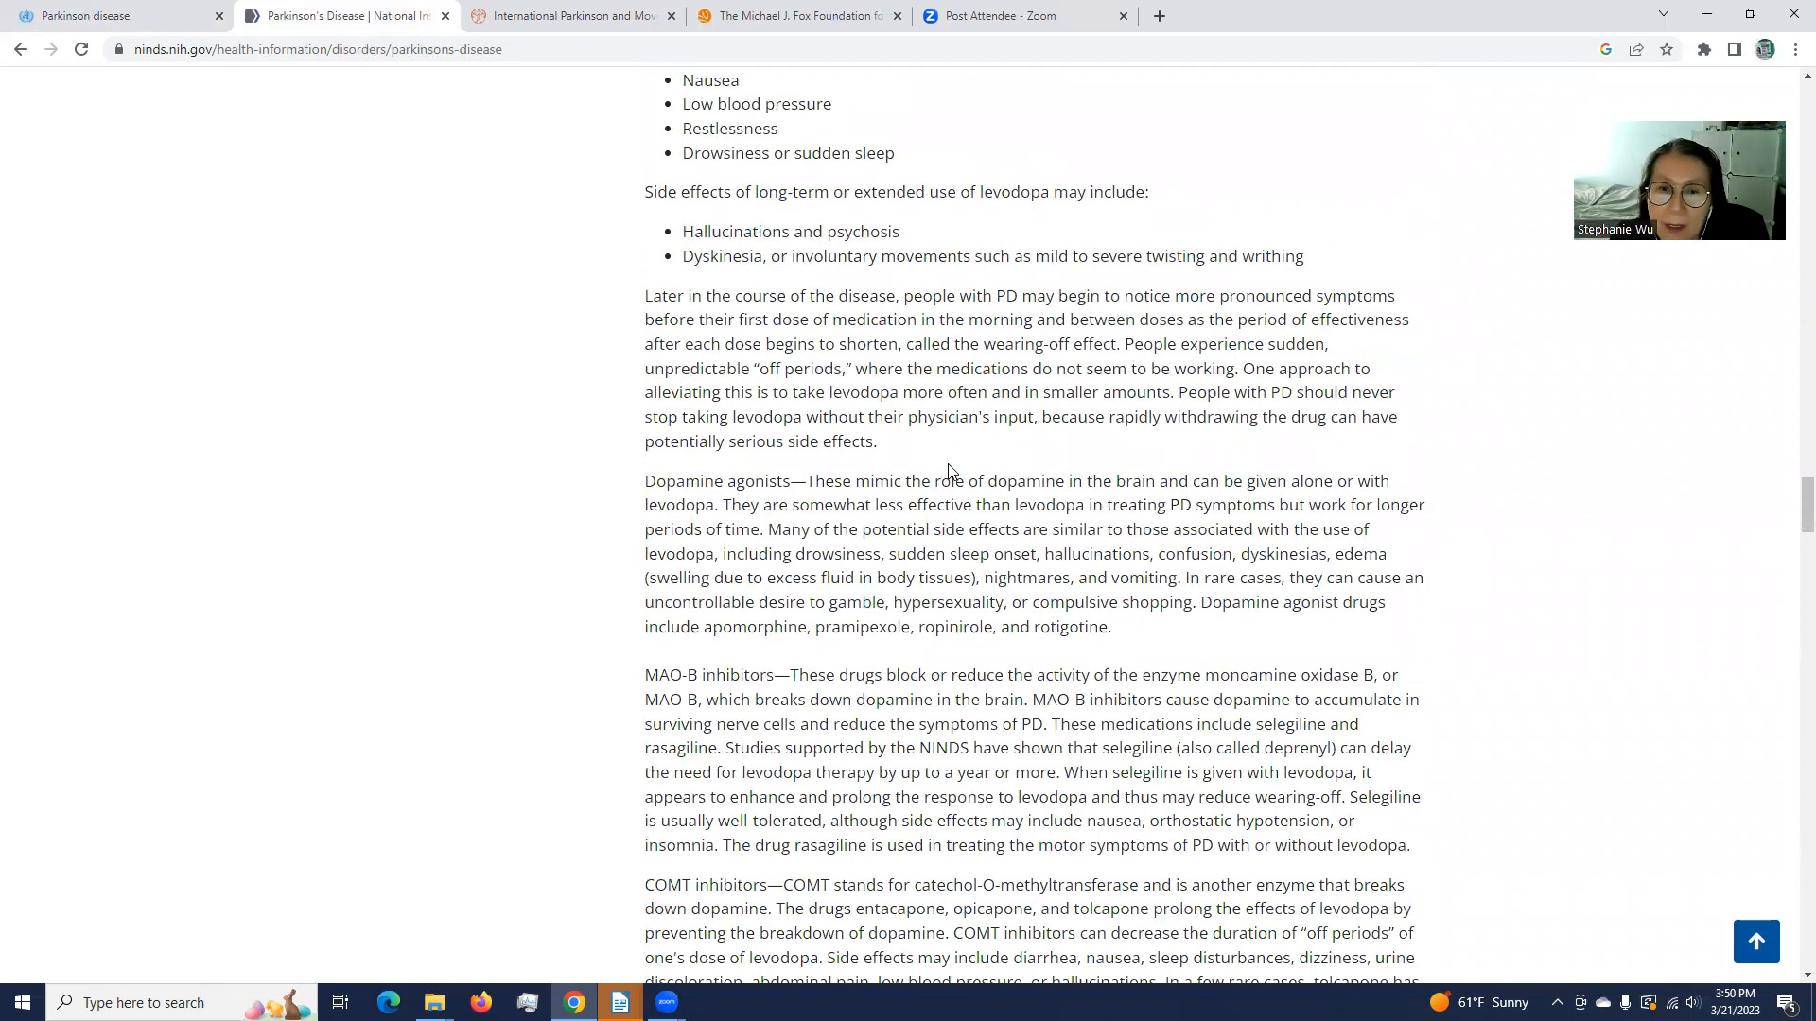
pyautogui.scroll(-3)
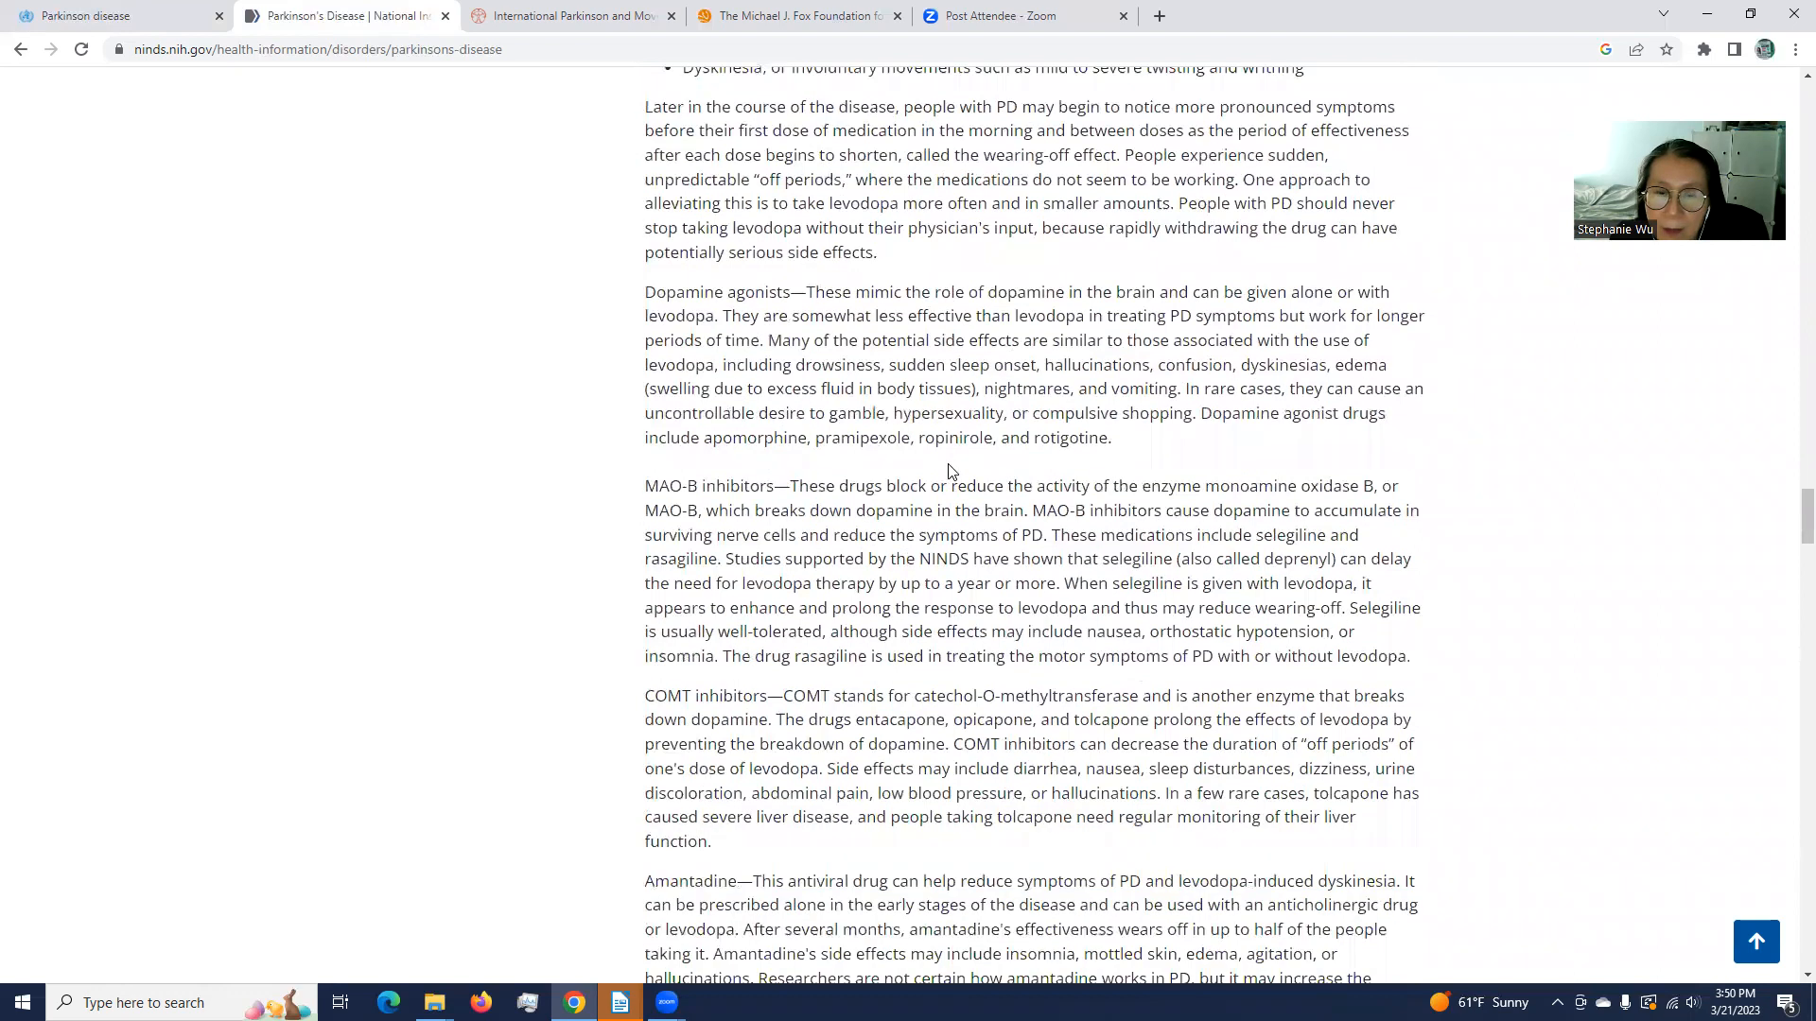
pyautogui.scroll(-3)
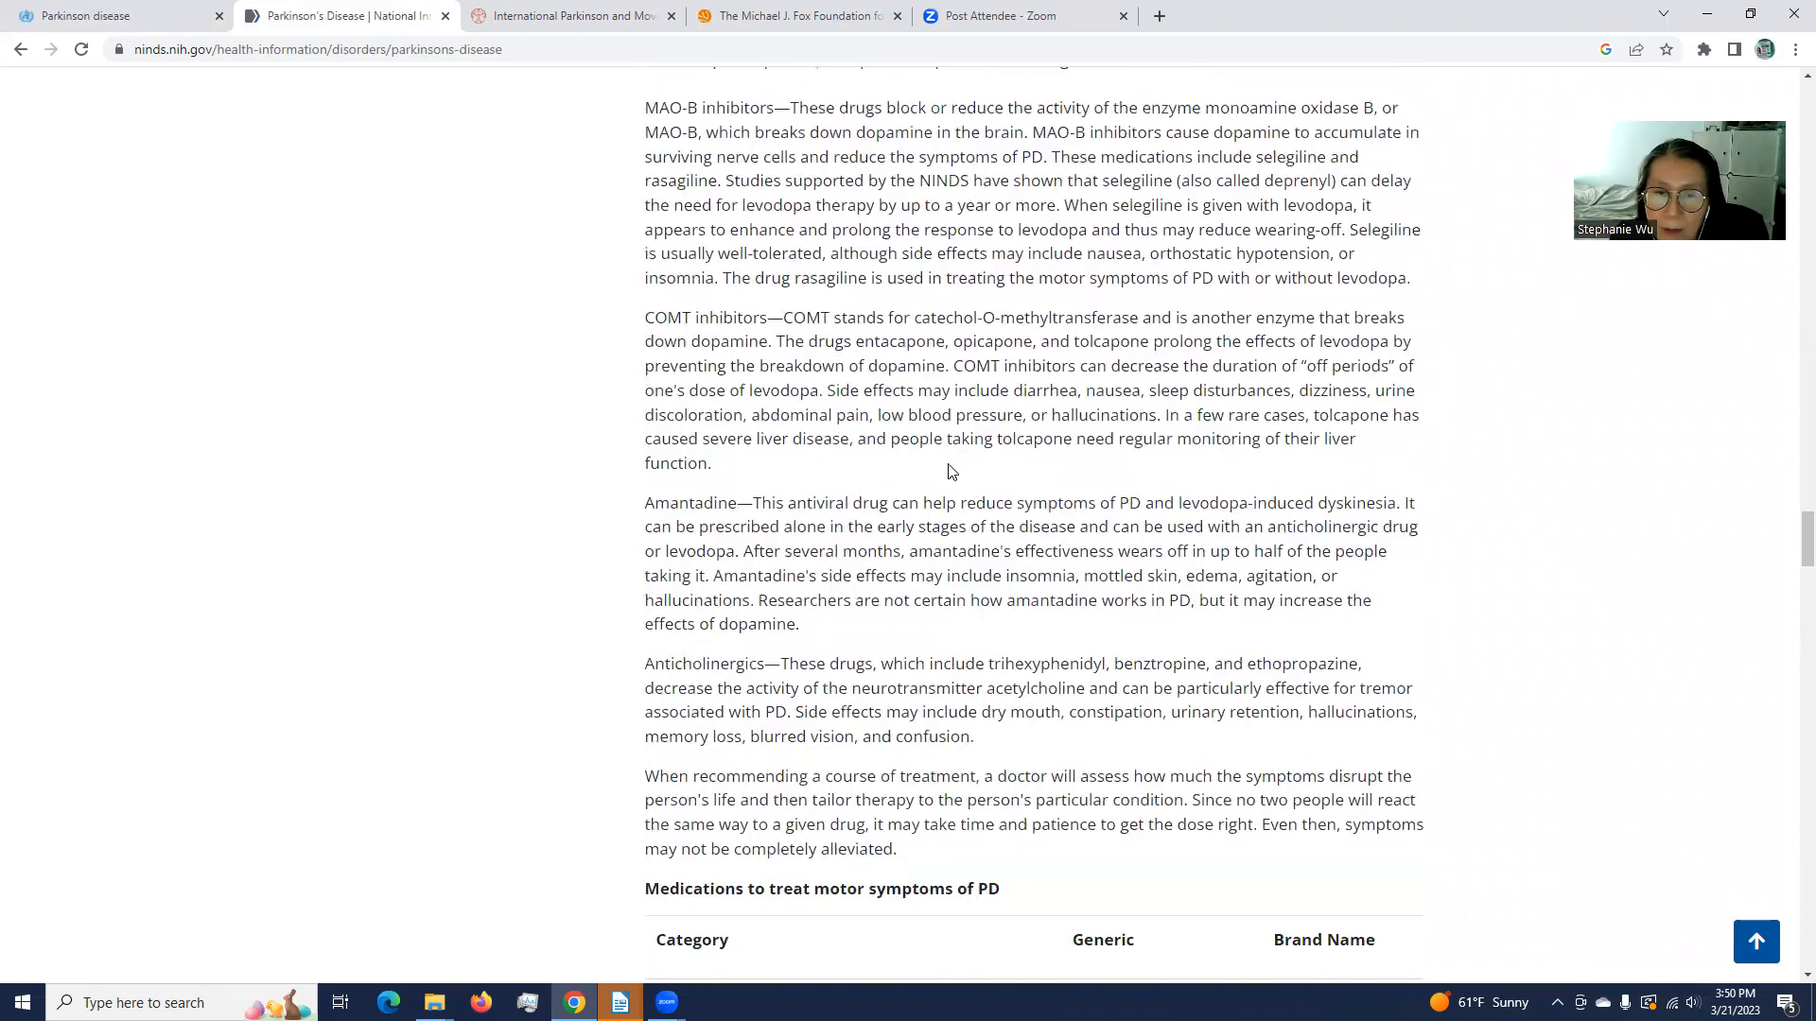
pyautogui.scroll(-3)
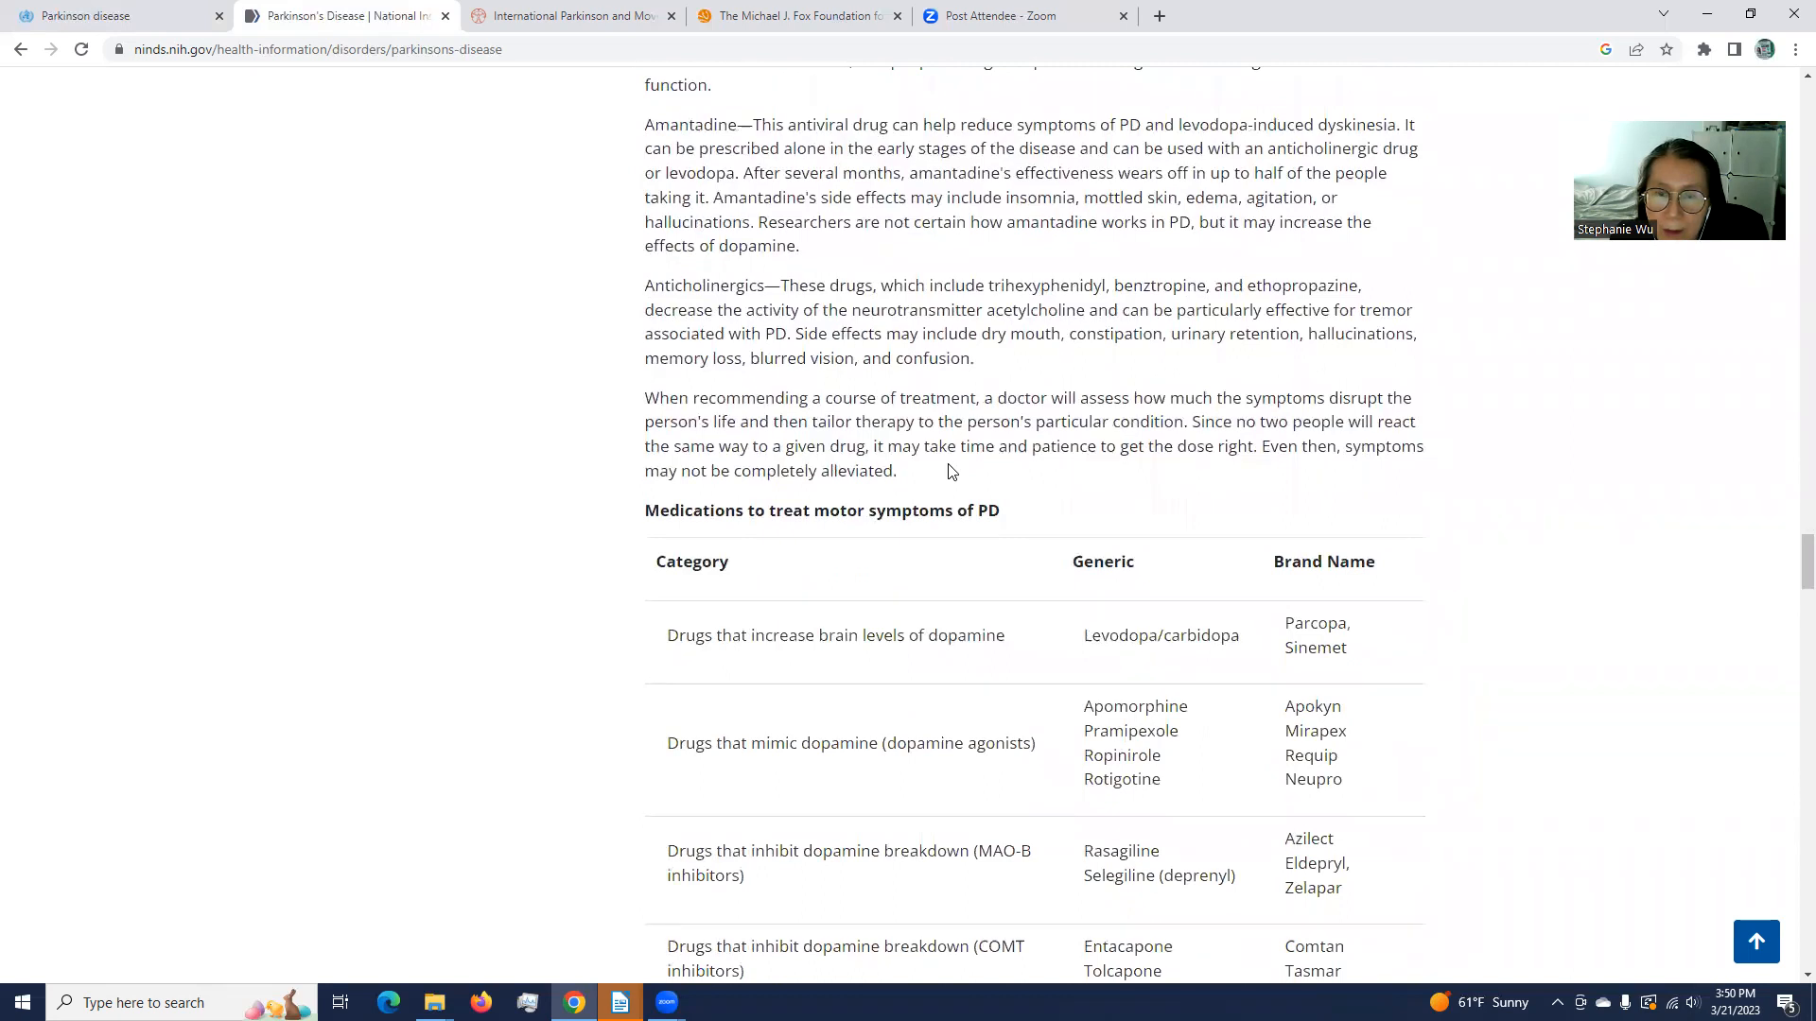
pyautogui.scroll(3)
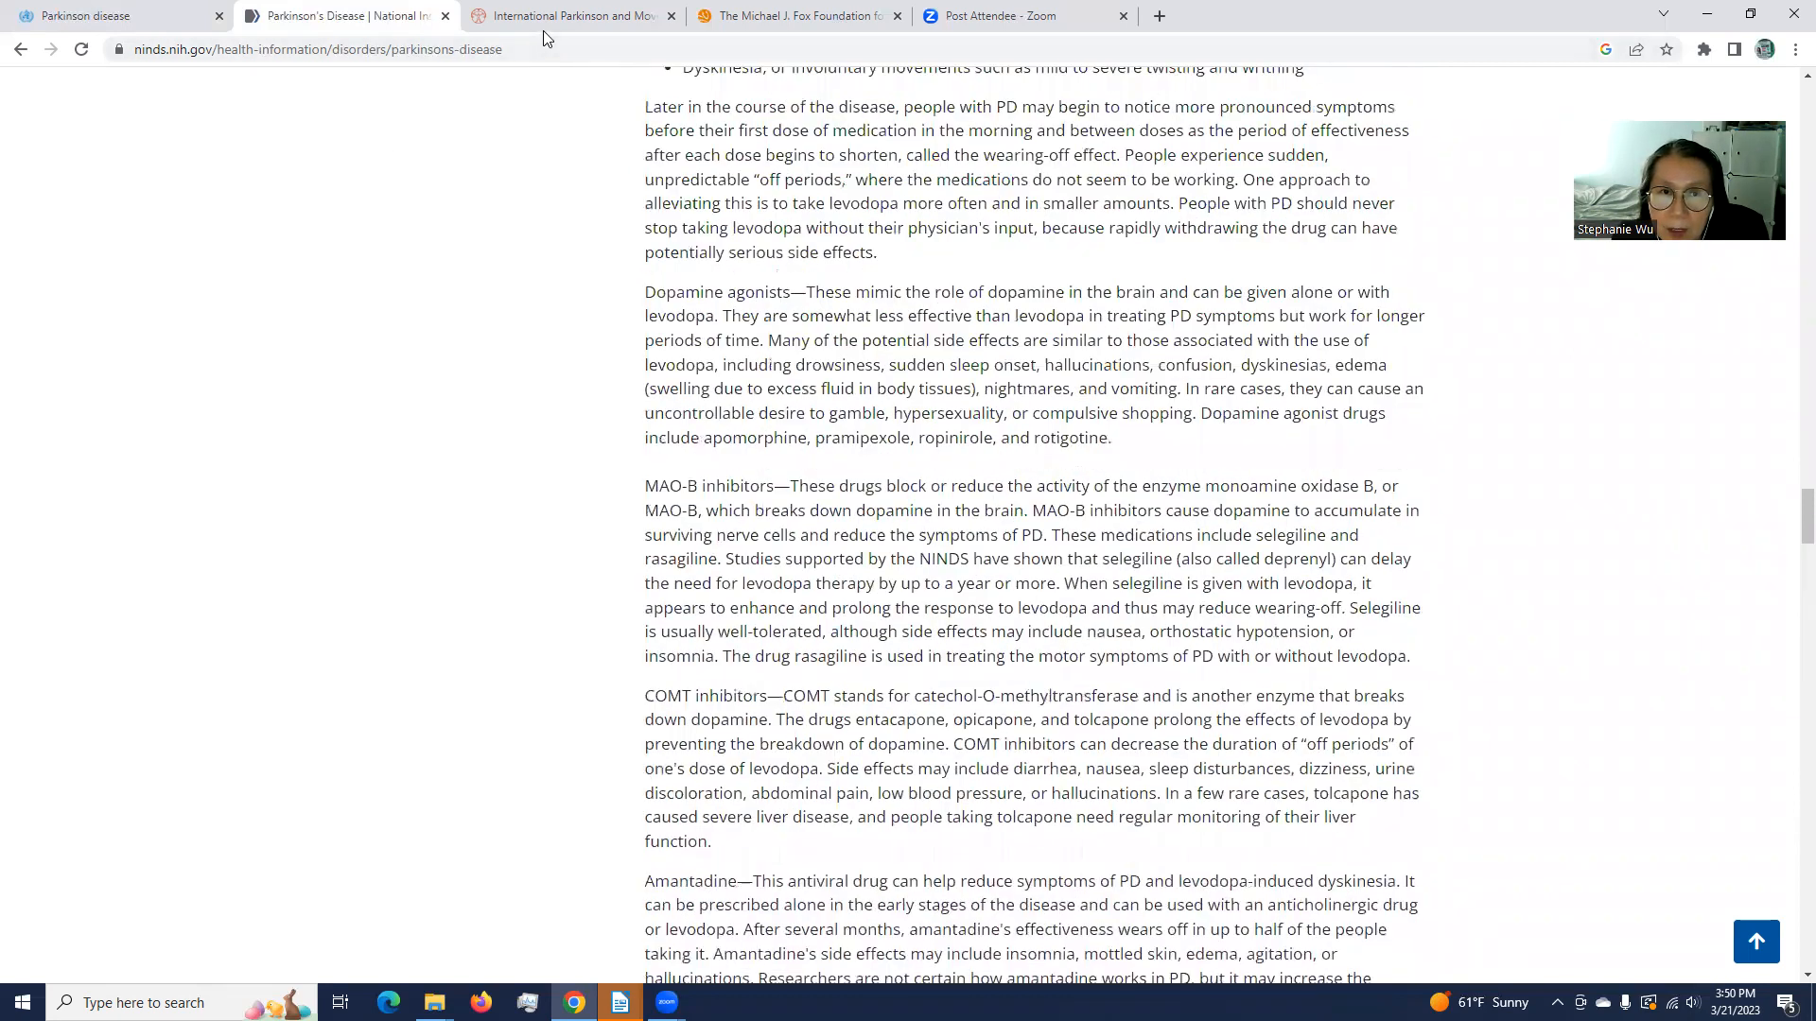
# Step: Switch to the International Parkinson and Movement Disorder Society site and show its Regional Sections world map
pyautogui.click(571, 15)
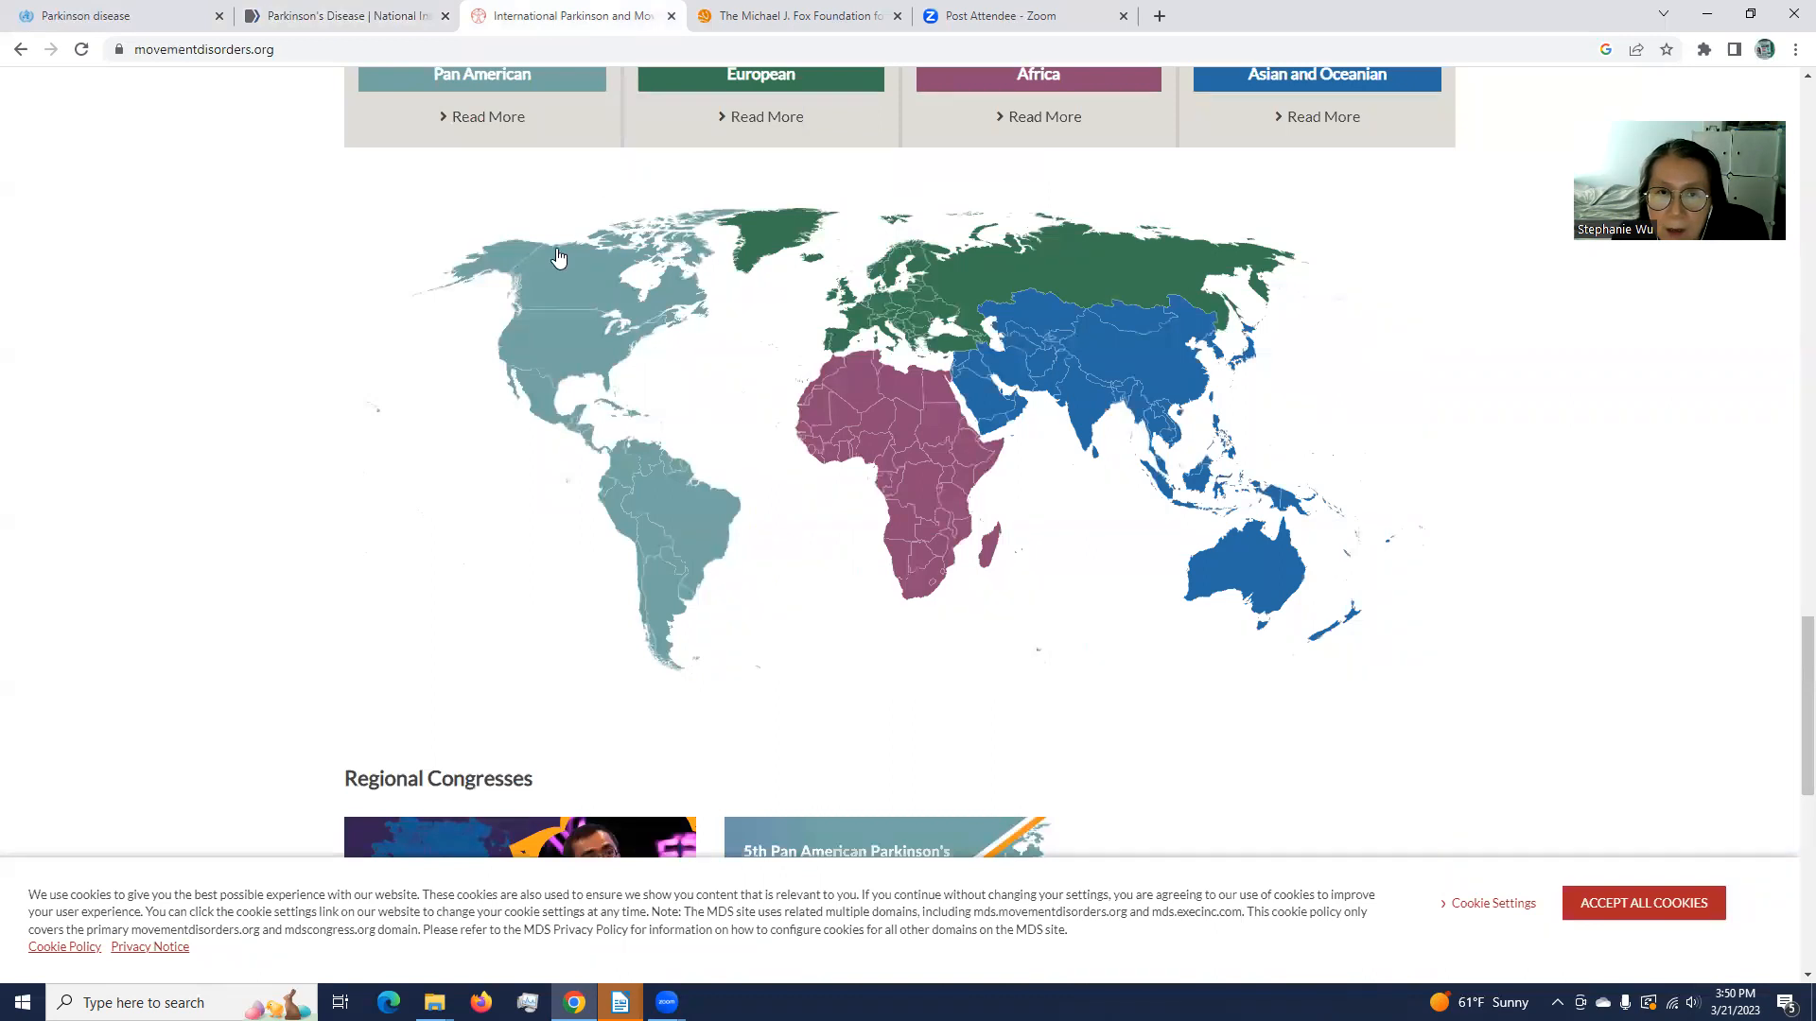
pyautogui.moveTo(962, 420)
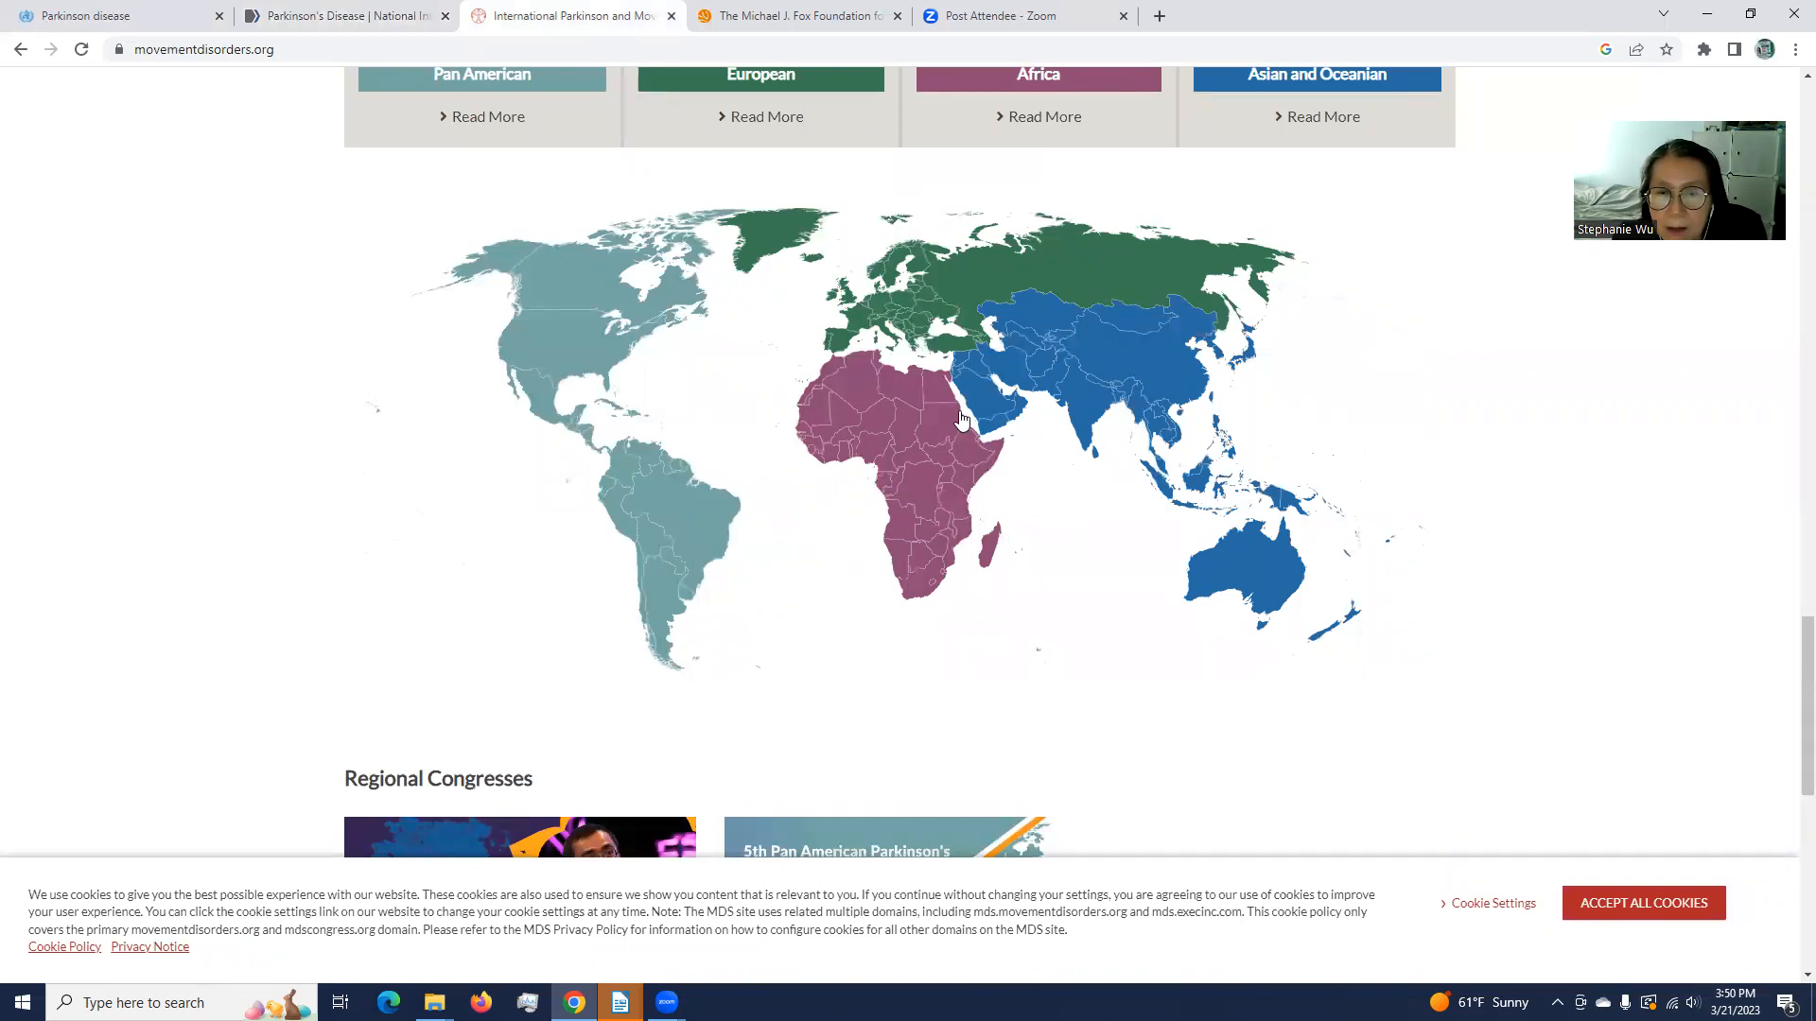
pyautogui.moveTo(1237, 492)
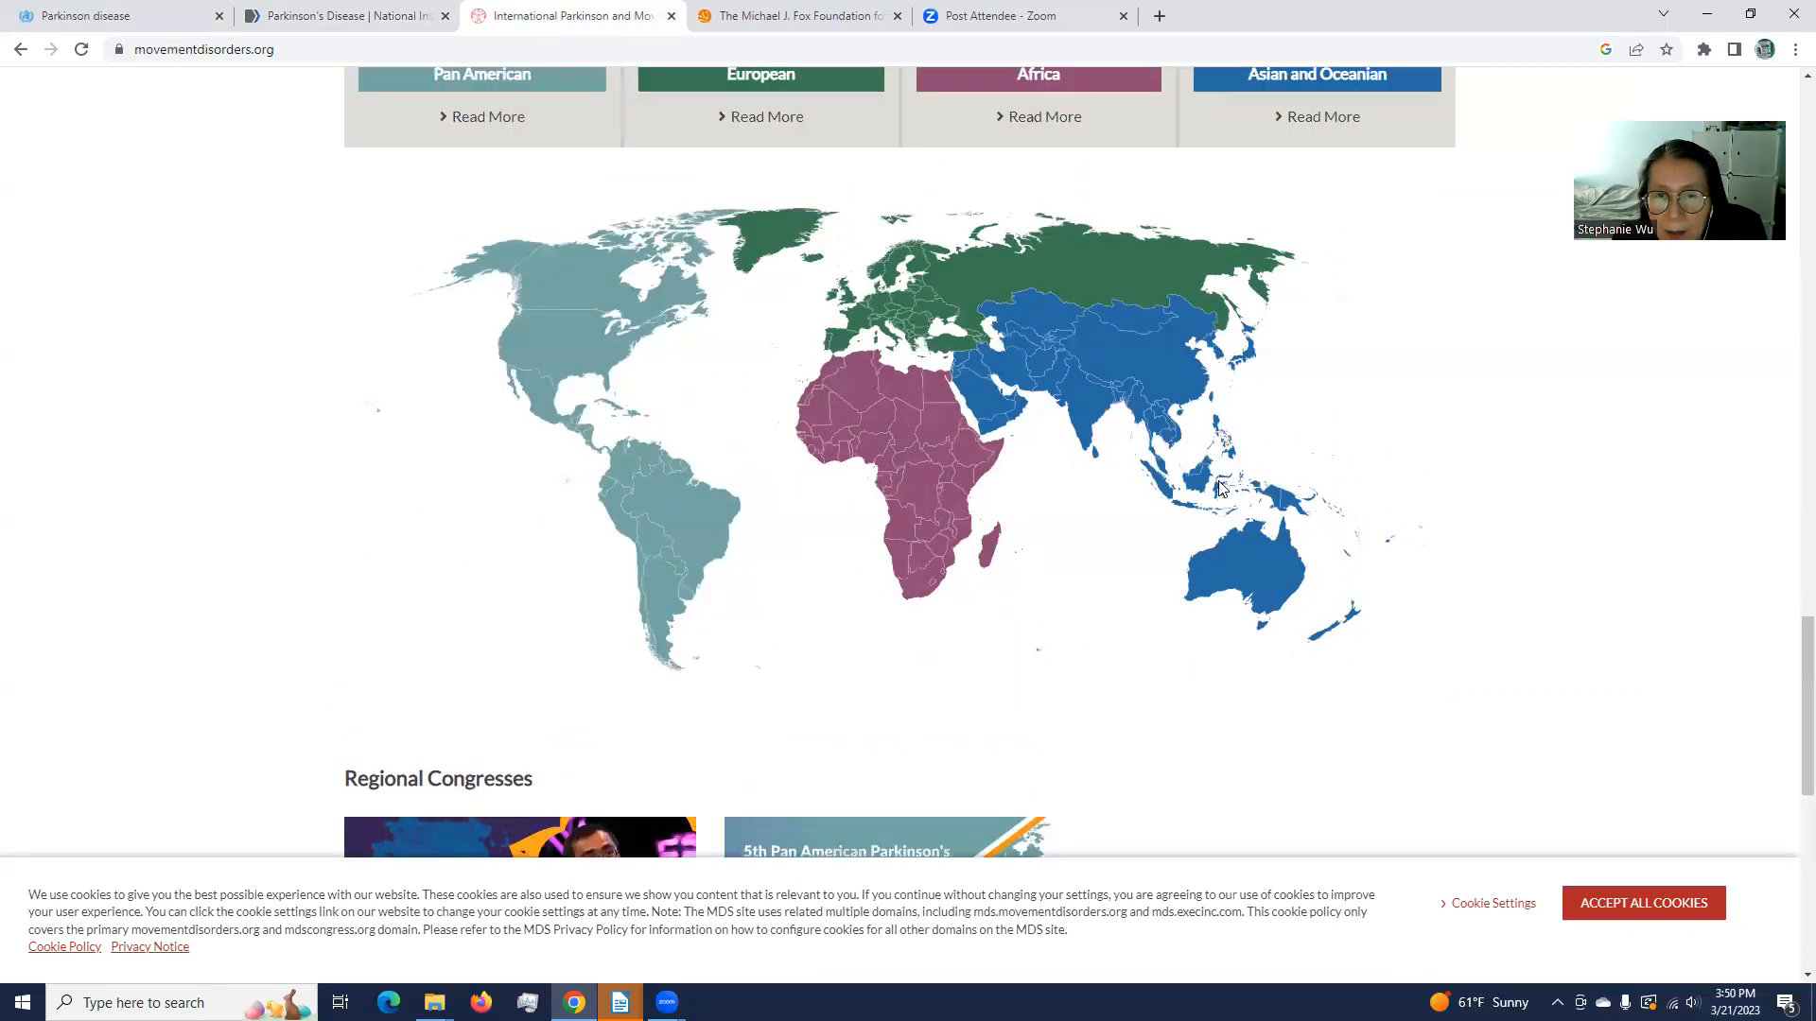
pyautogui.moveTo(1435, 579)
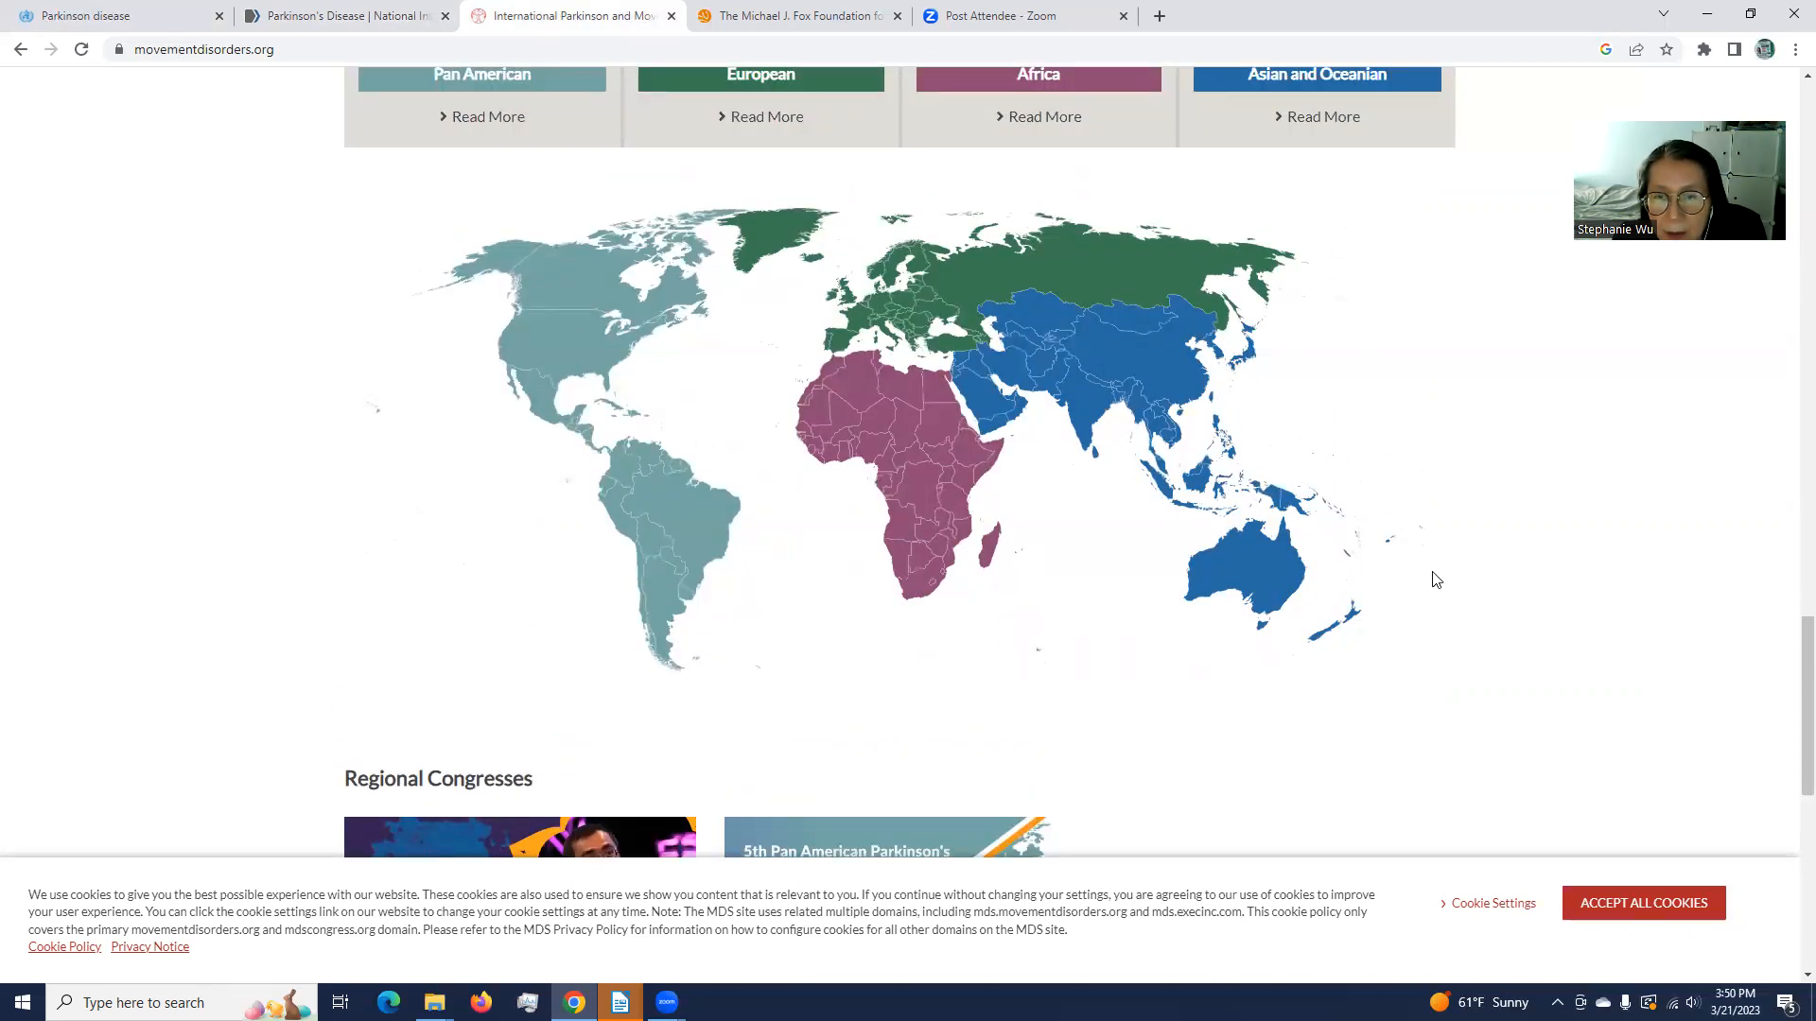
pyautogui.scroll(-3)
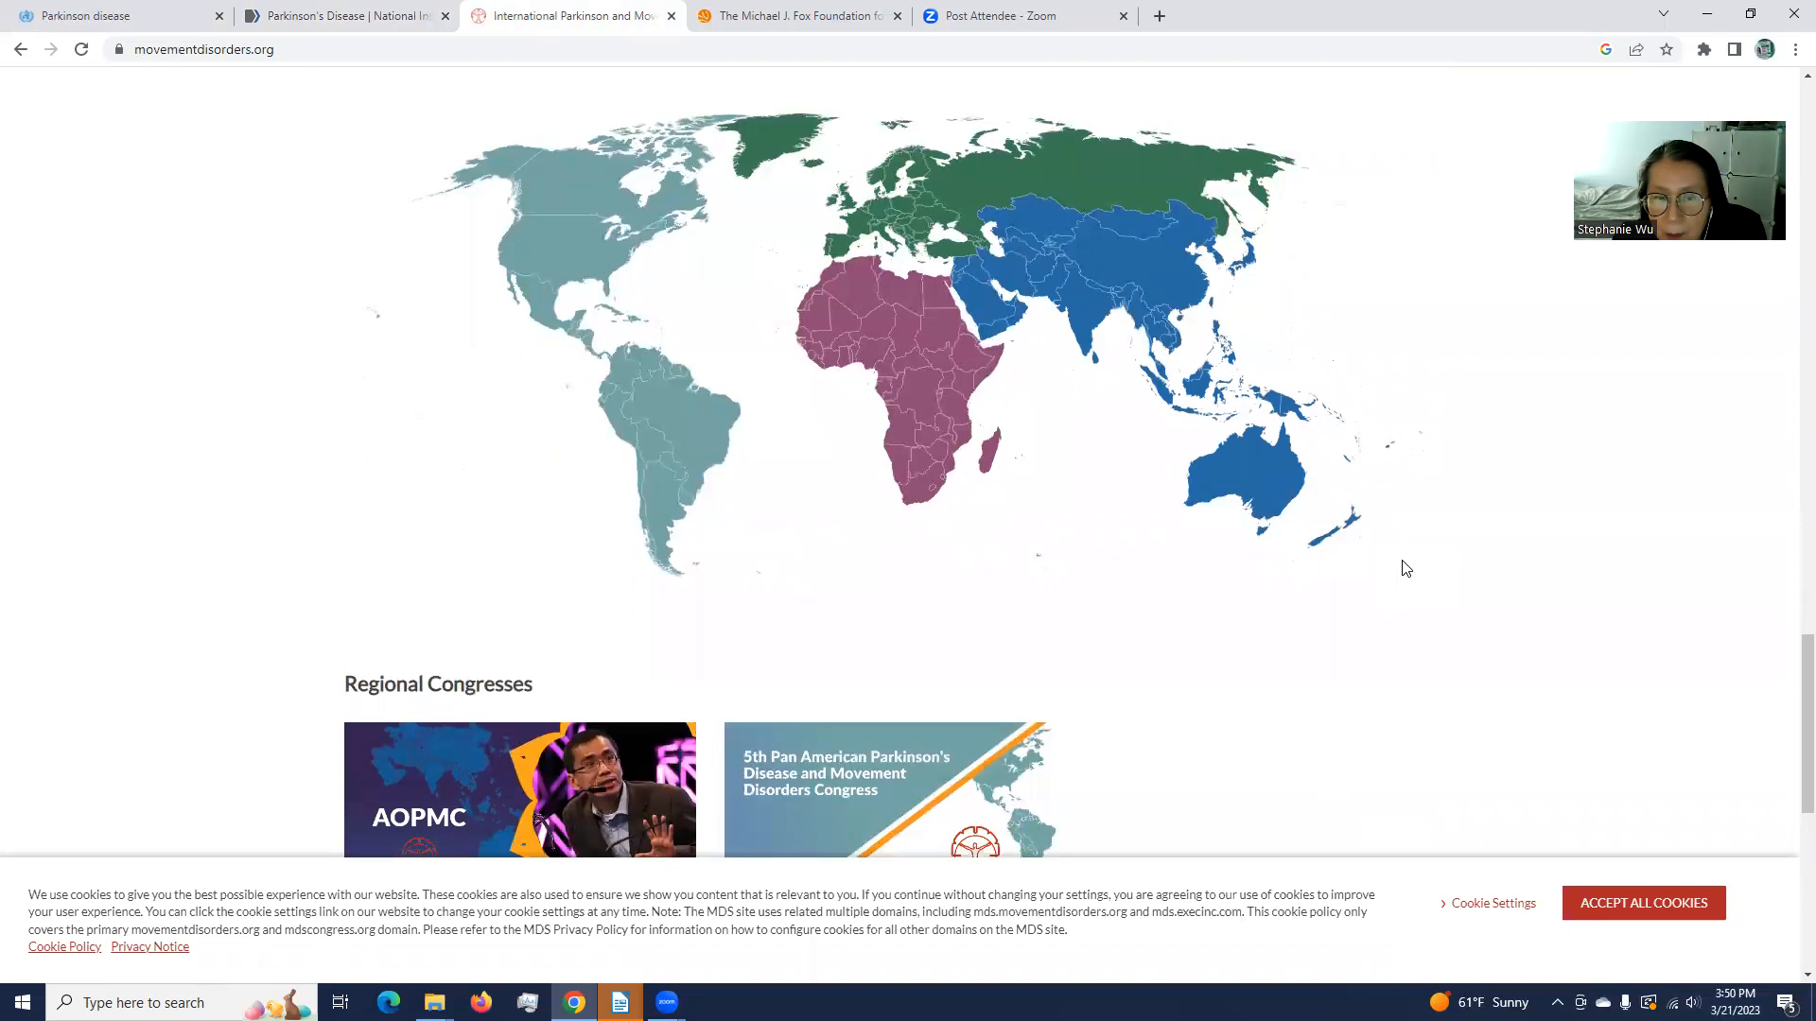
pyautogui.scroll(3)
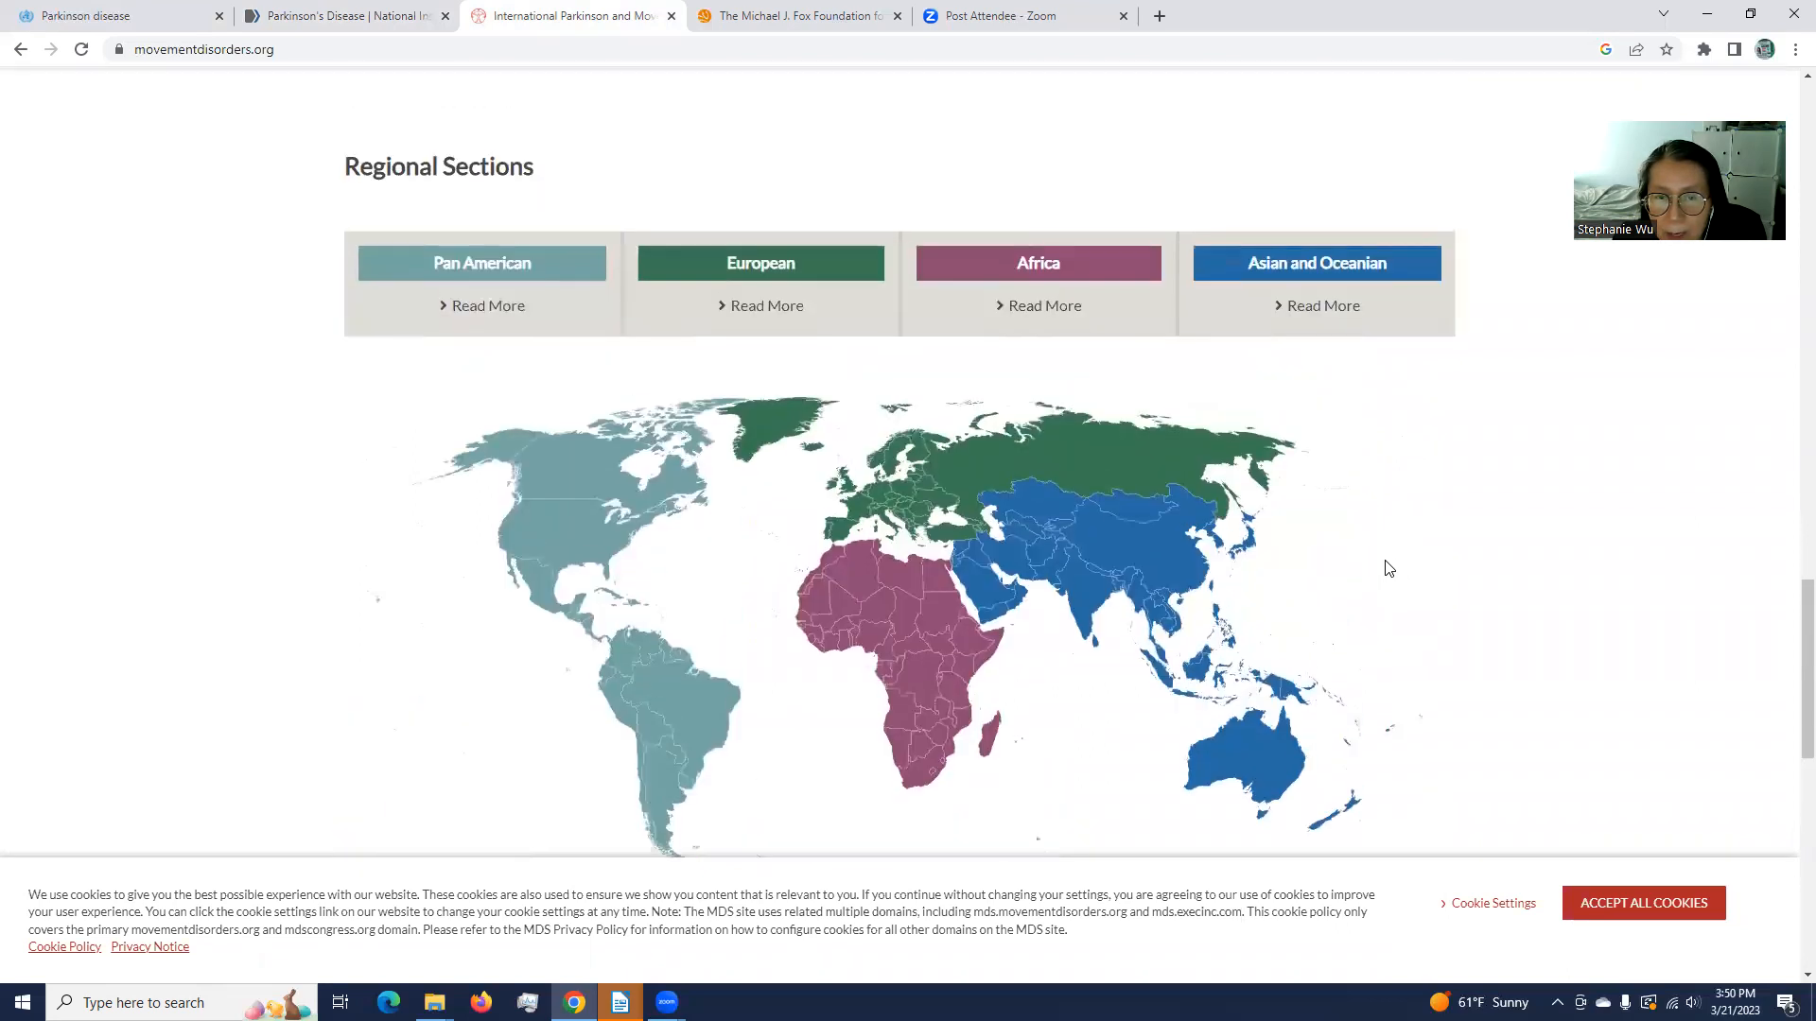
pyautogui.scroll(-3)
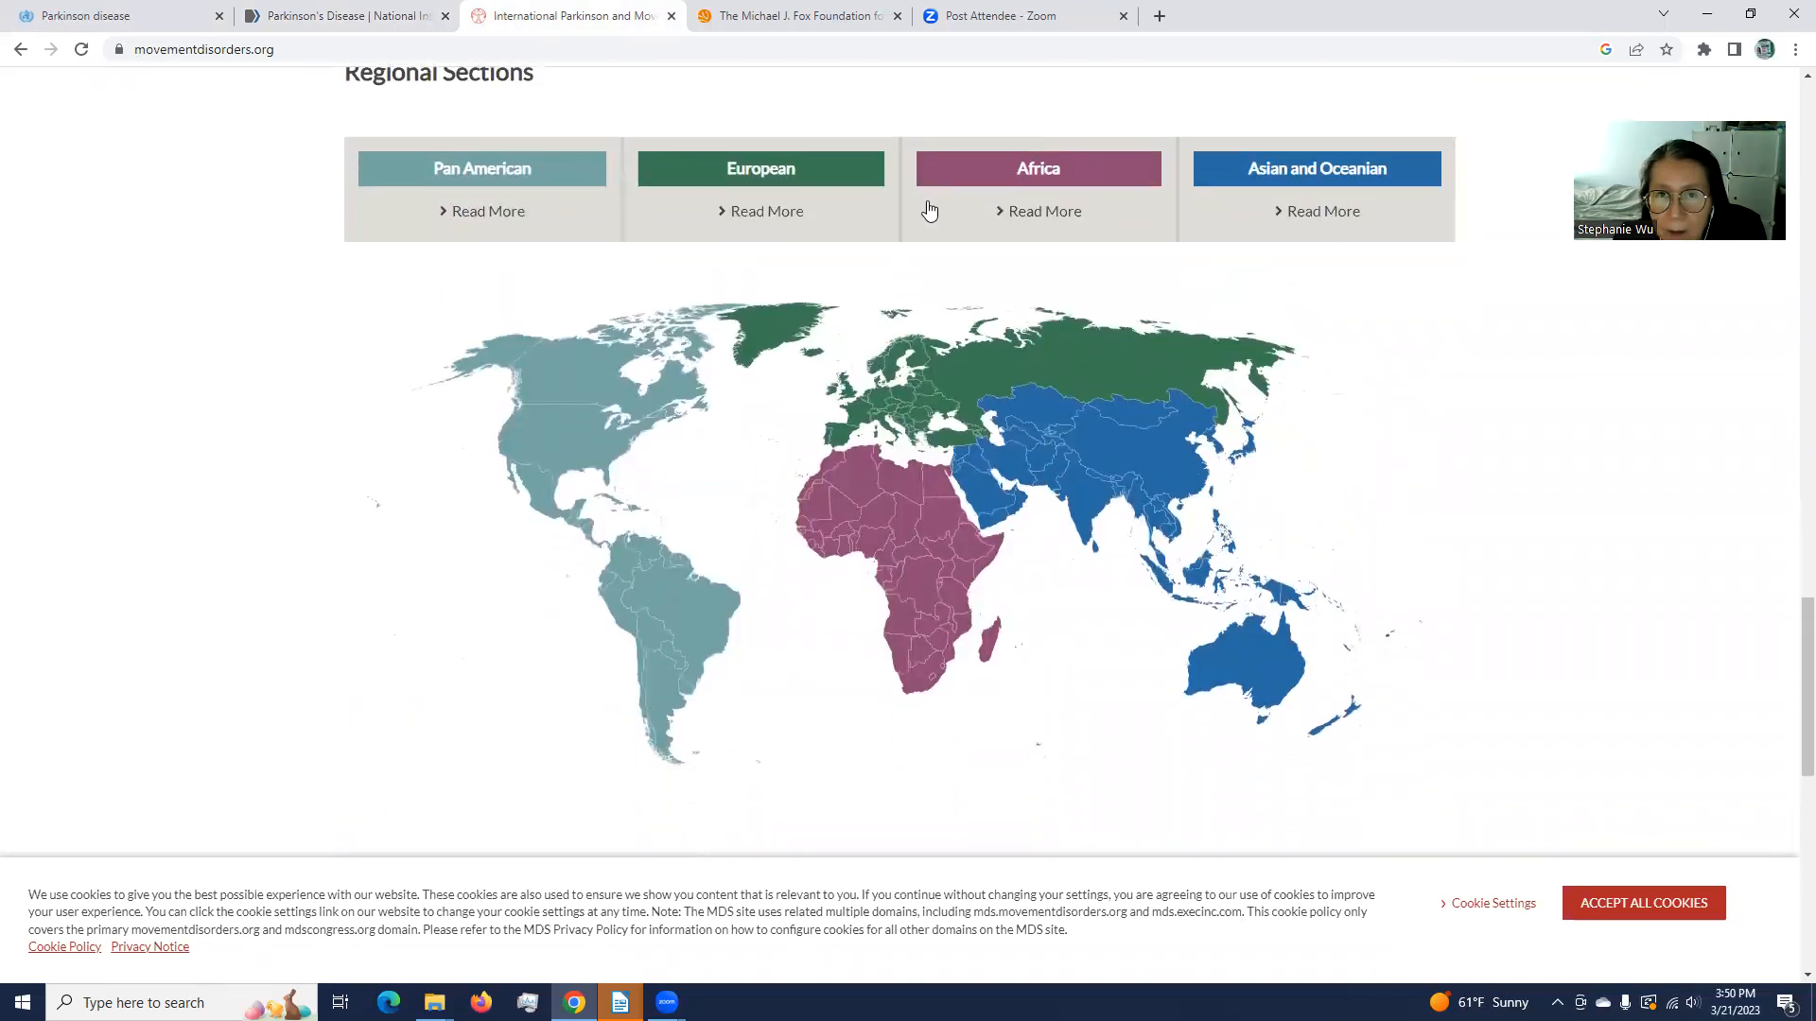
pyautogui.moveTo(1422, 565)
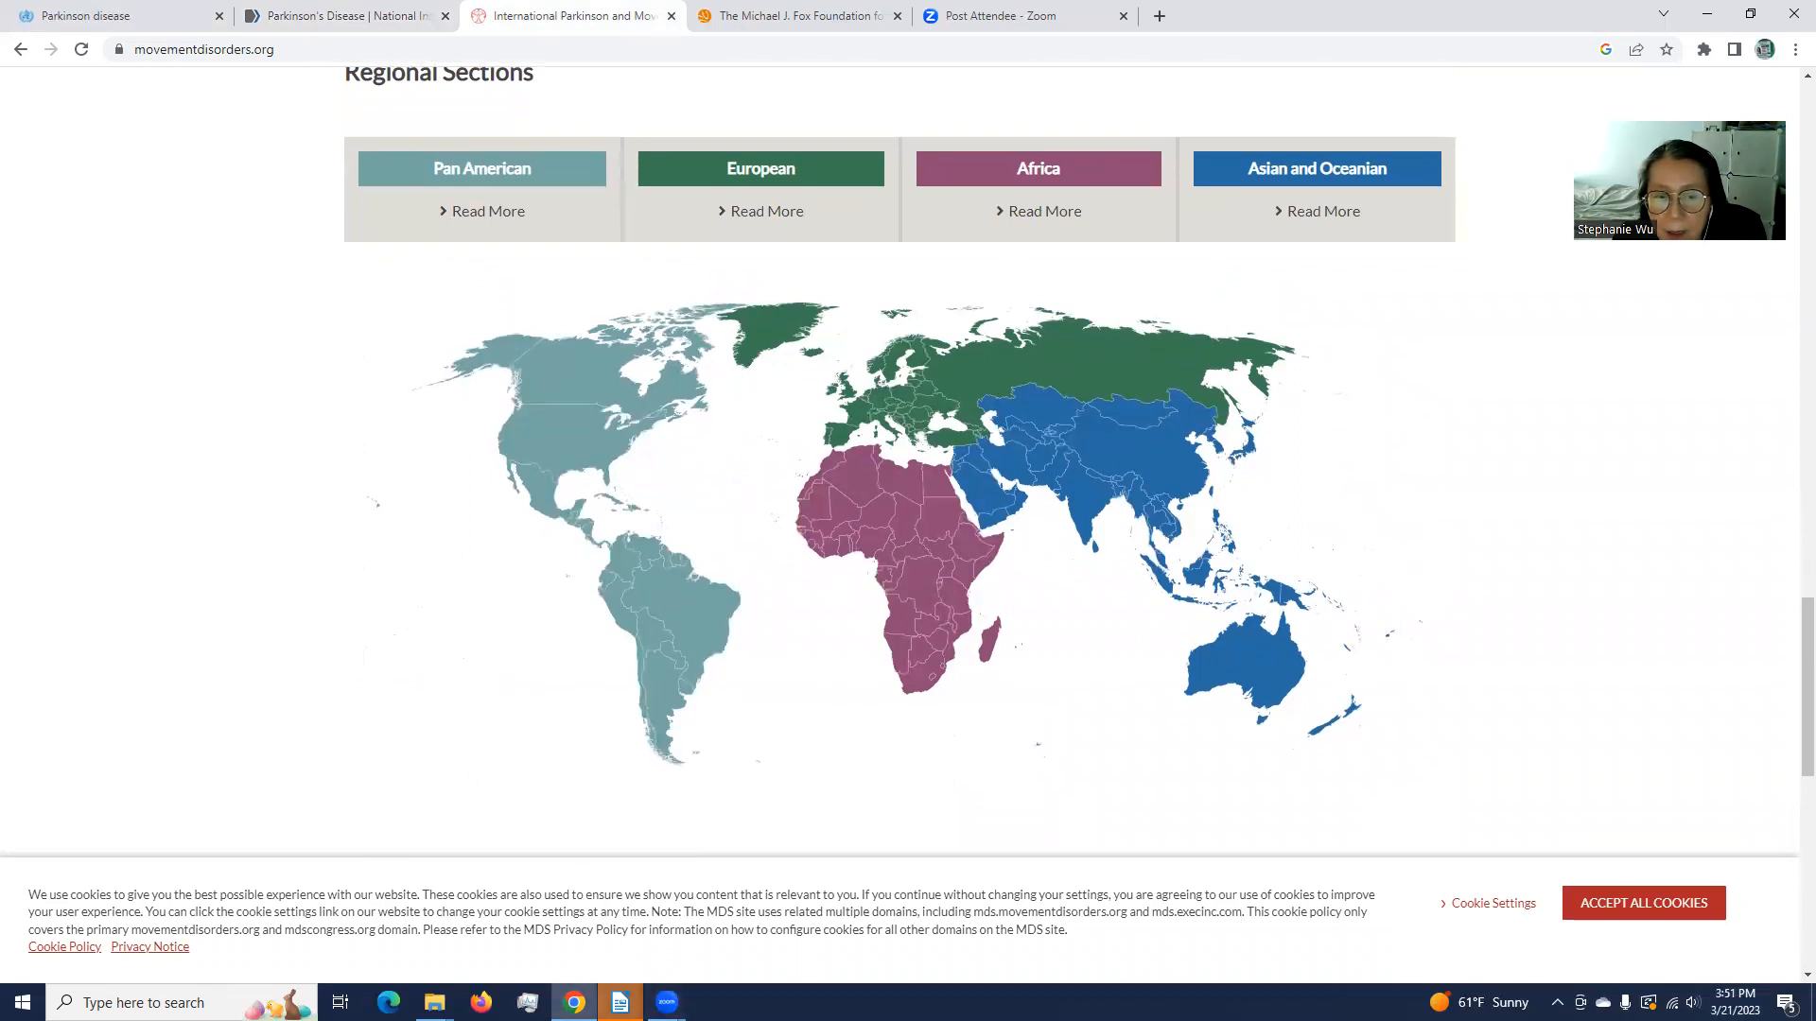
pyautogui.moveTo(620, 1003)
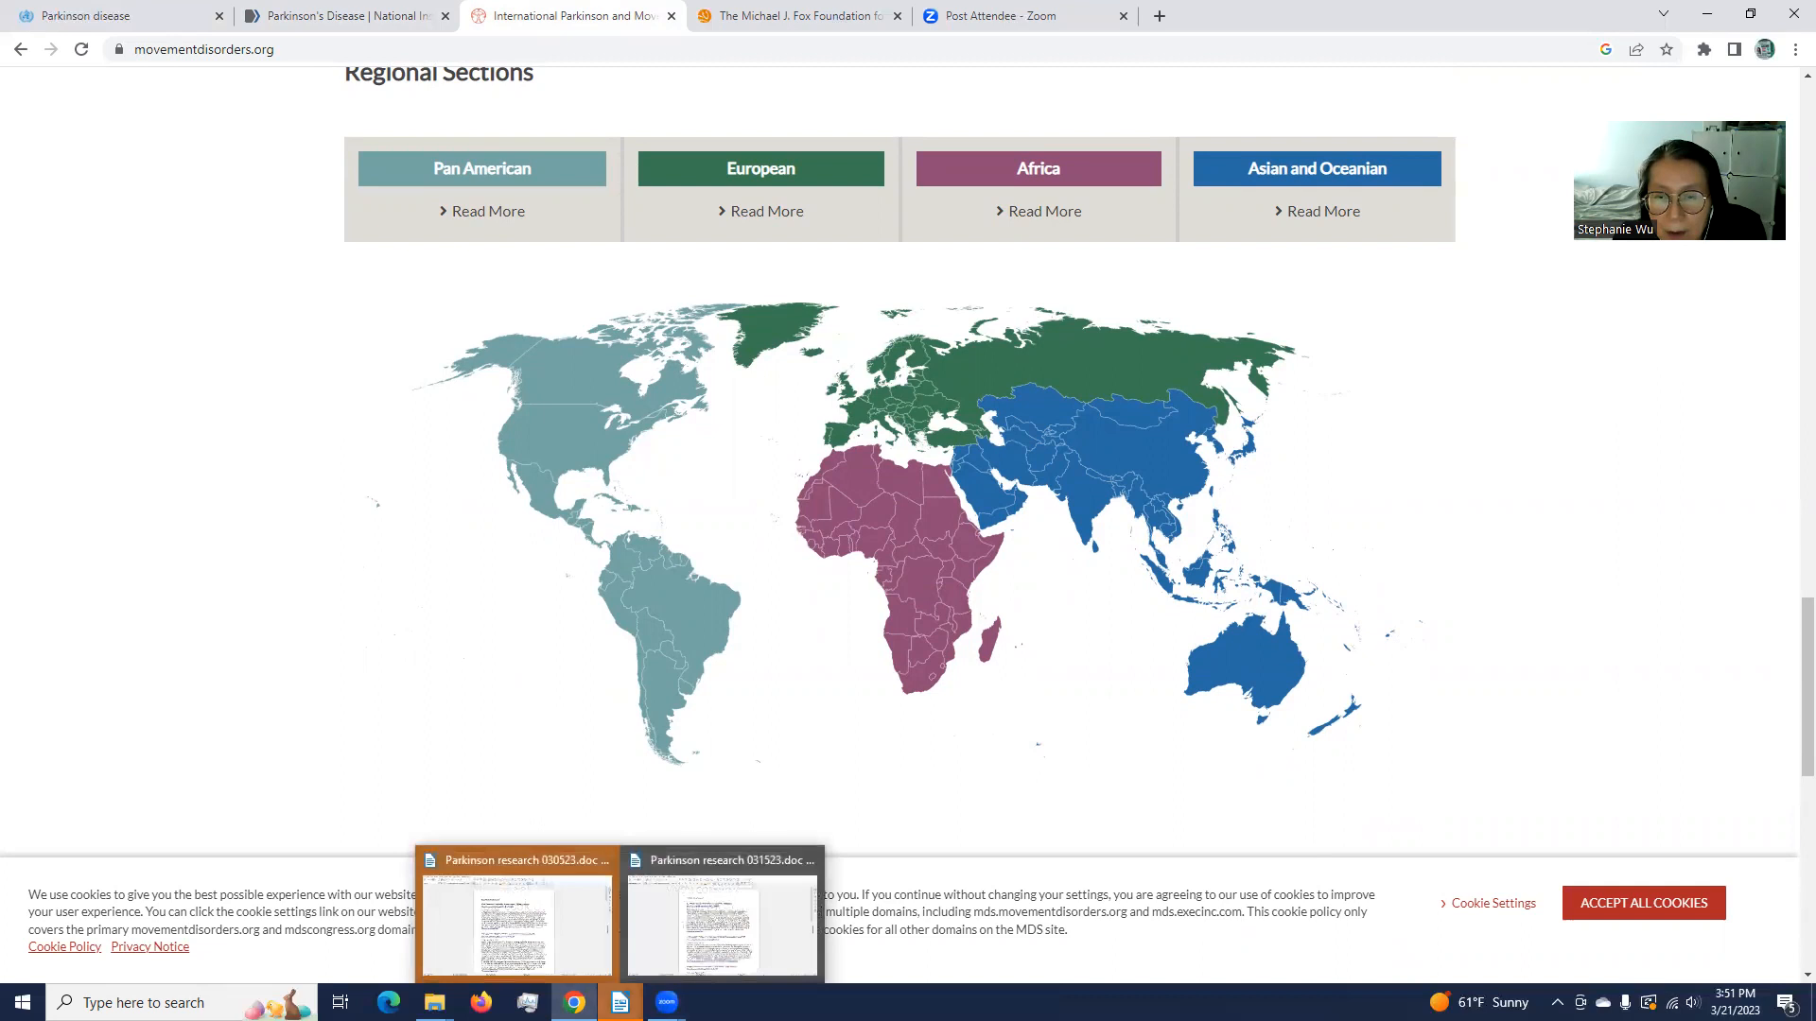
pyautogui.moveTo(571, 1003)
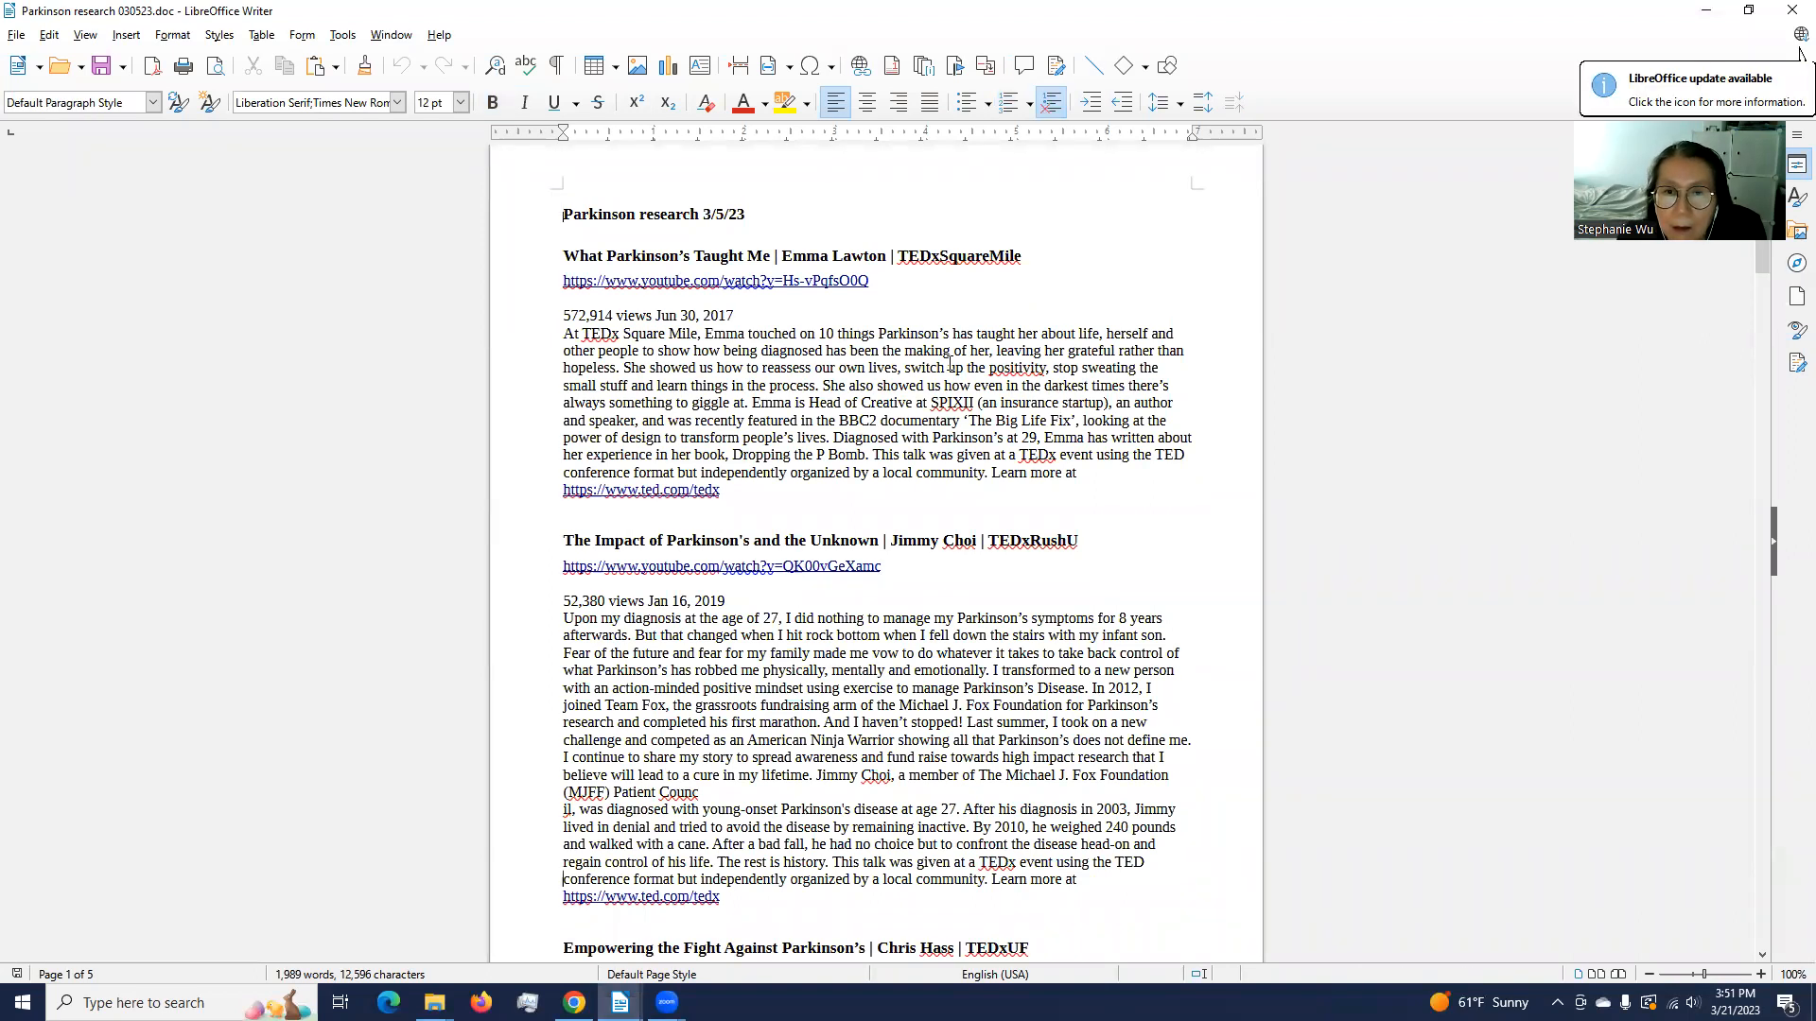
# Step: Scroll through the Parkinson research 3/5/23 document's TEDx talk summaries and return to the top
pyautogui.scroll(3)
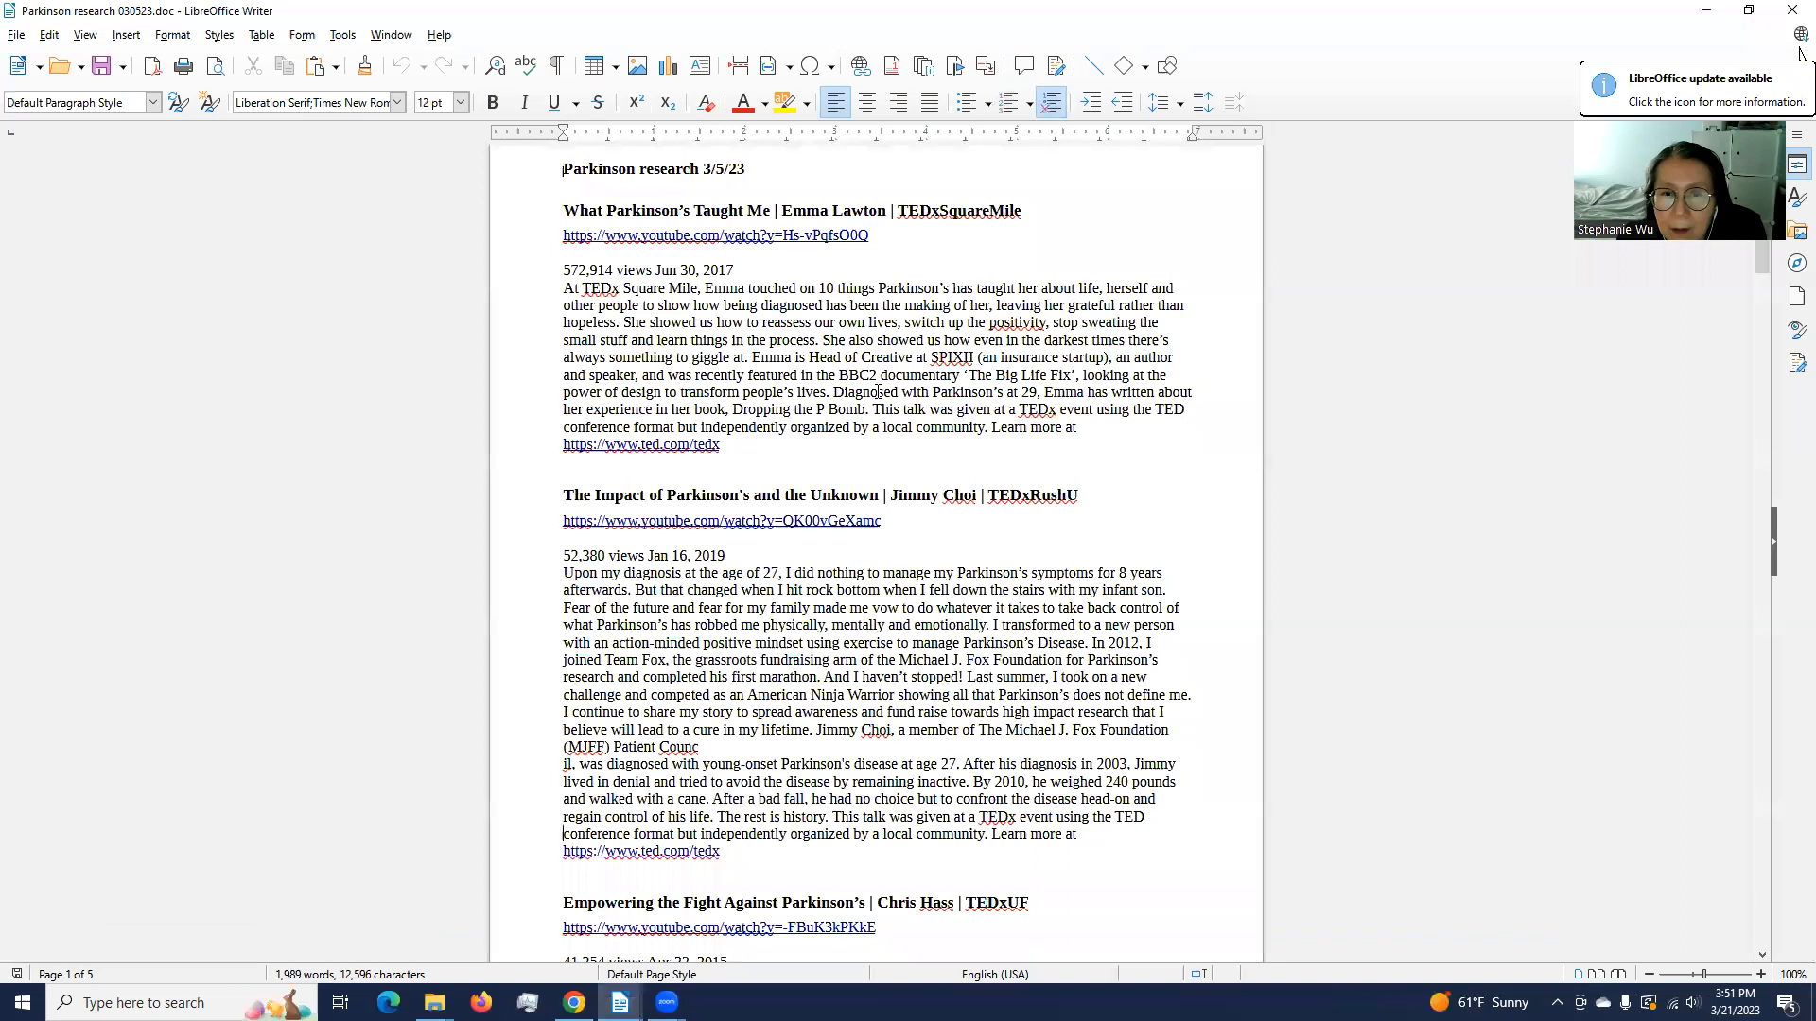
pyautogui.scroll(-3)
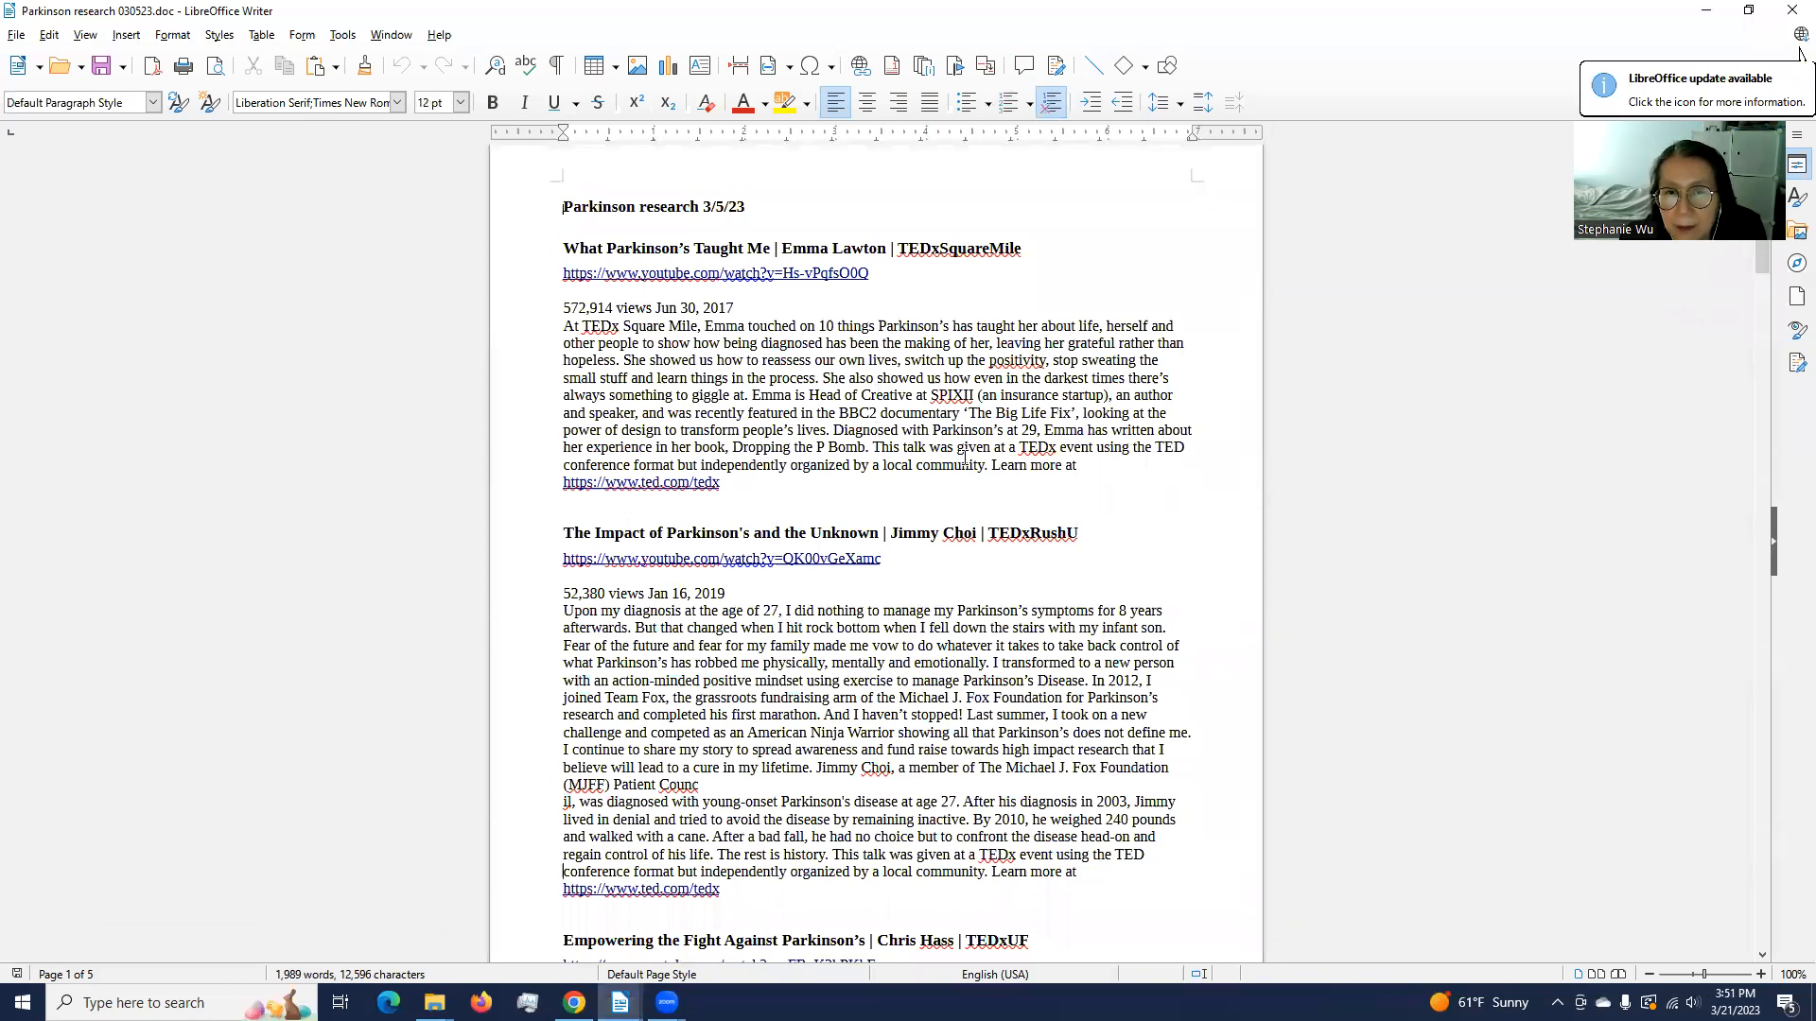
pyautogui.scroll(-3)
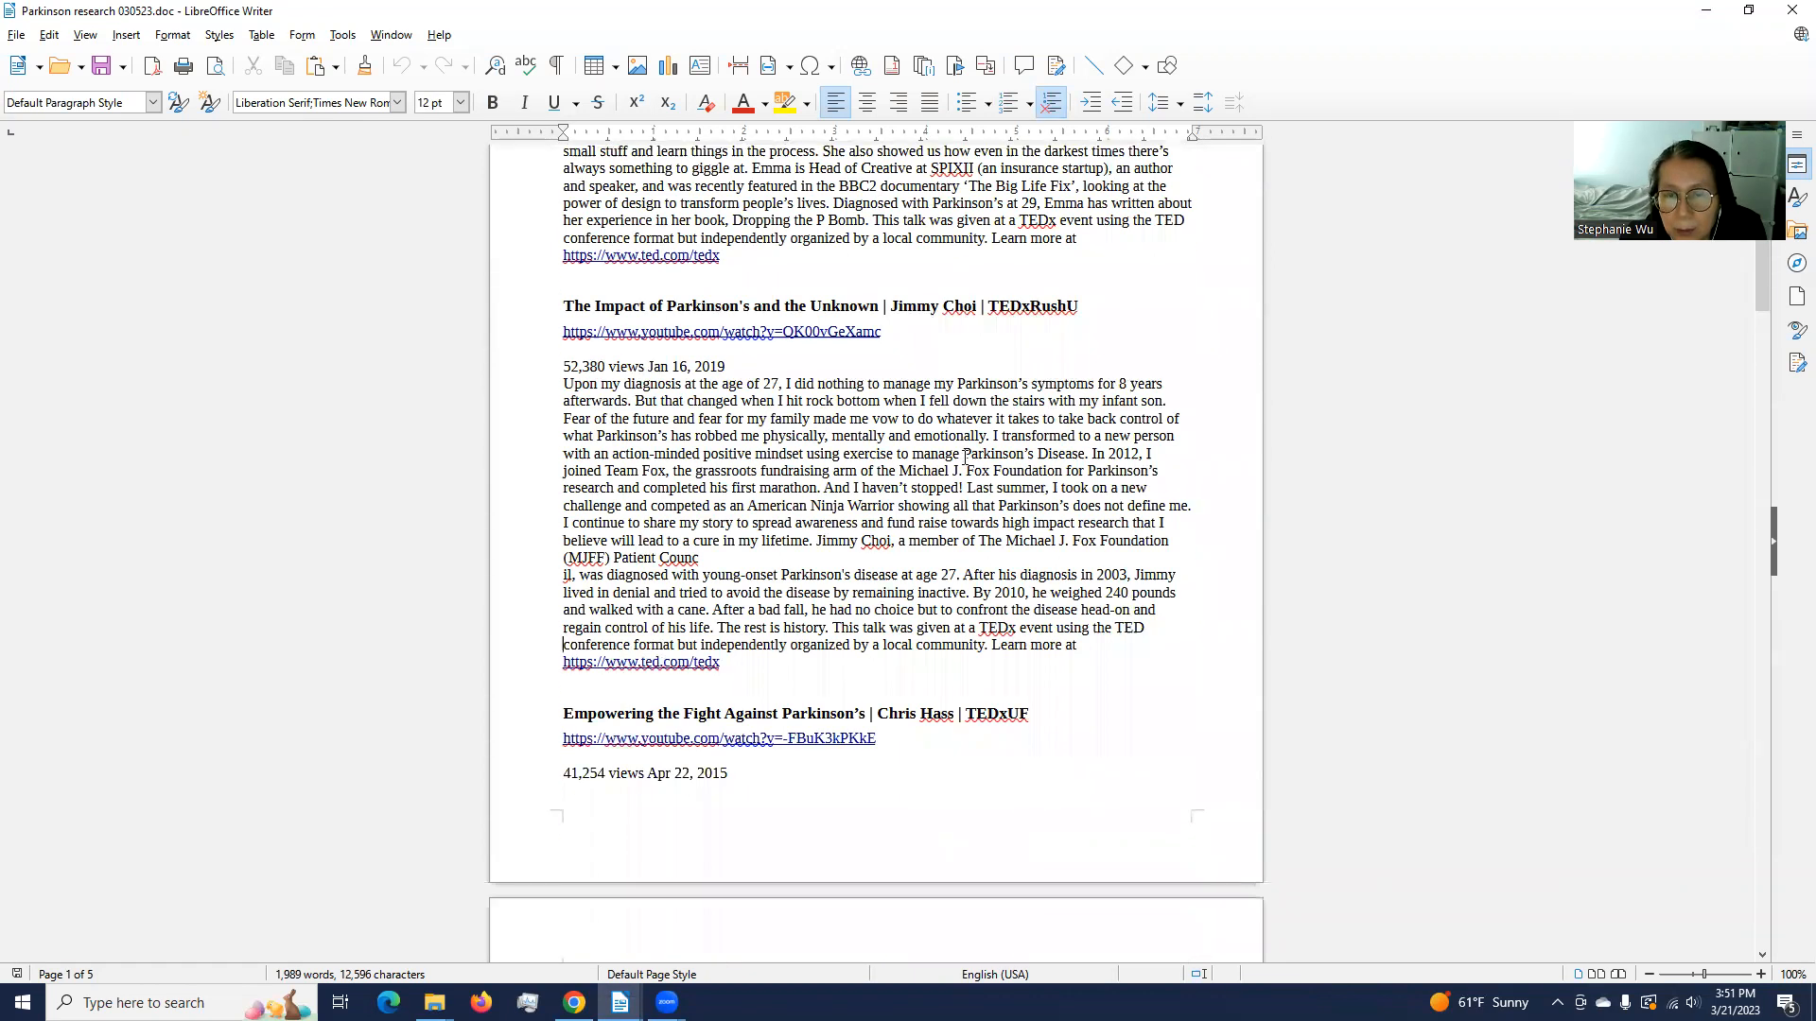
pyautogui.scroll(-3)
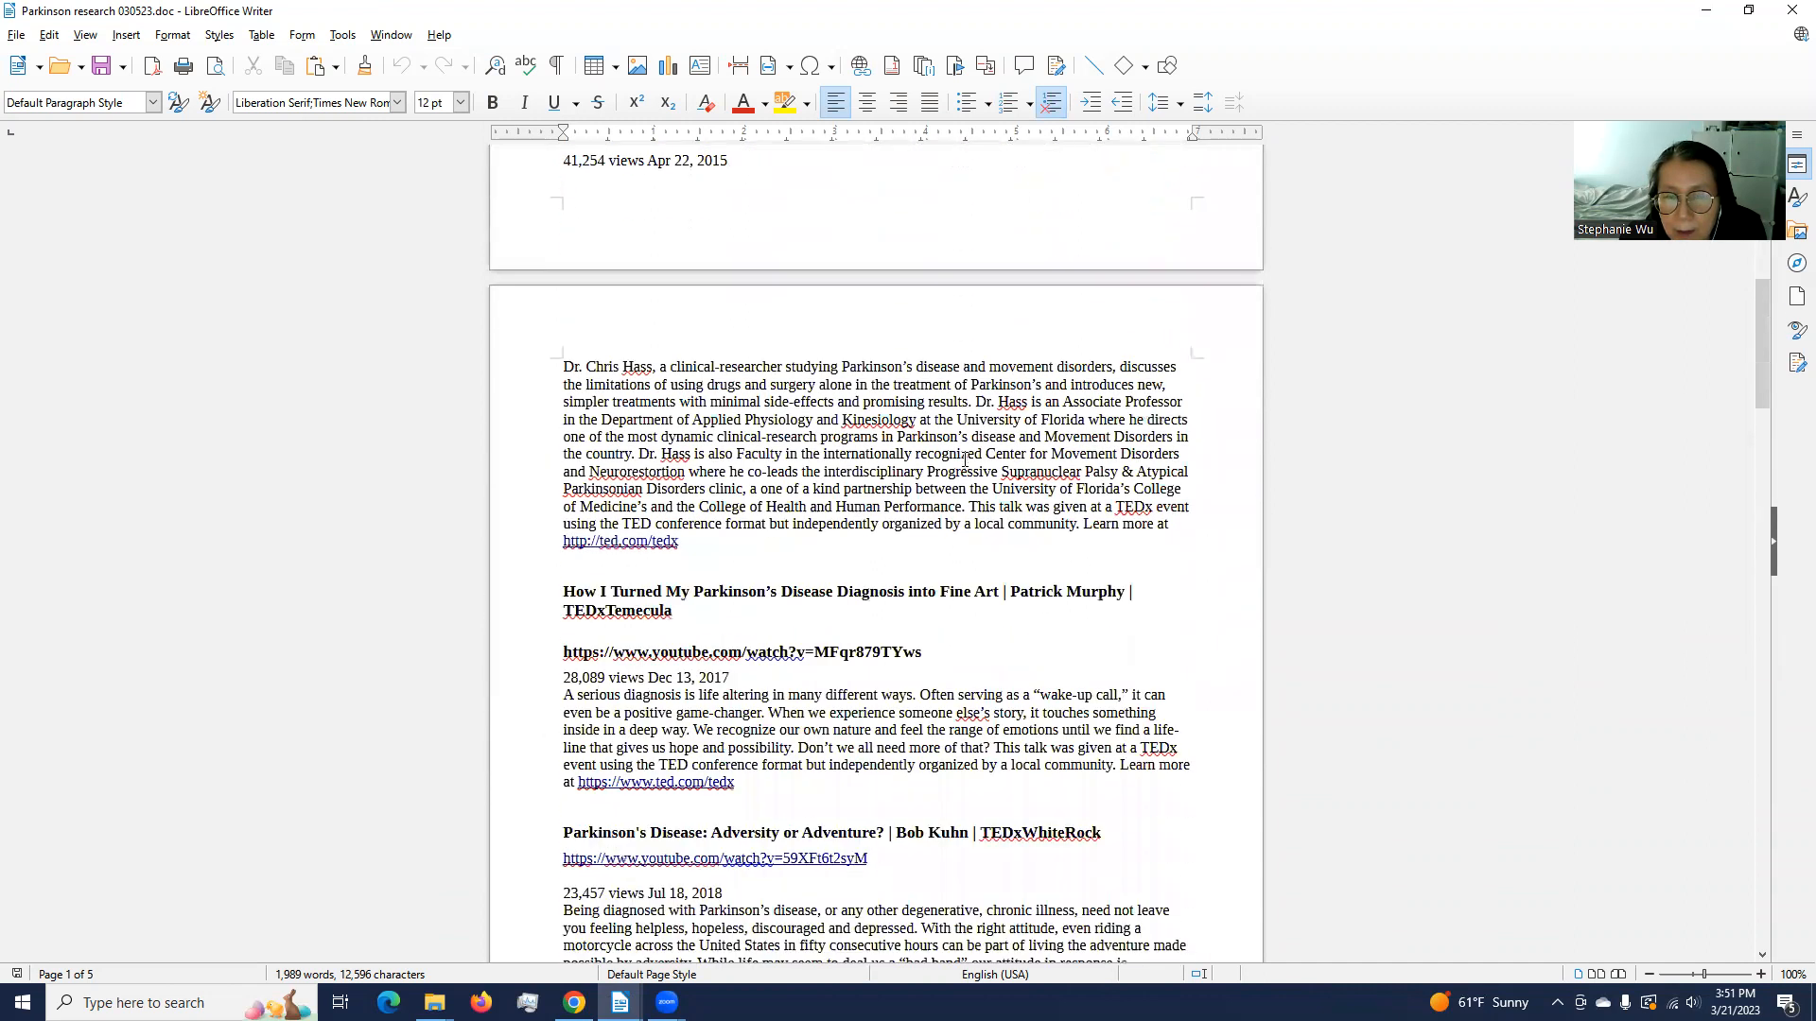
pyautogui.scroll(-3)
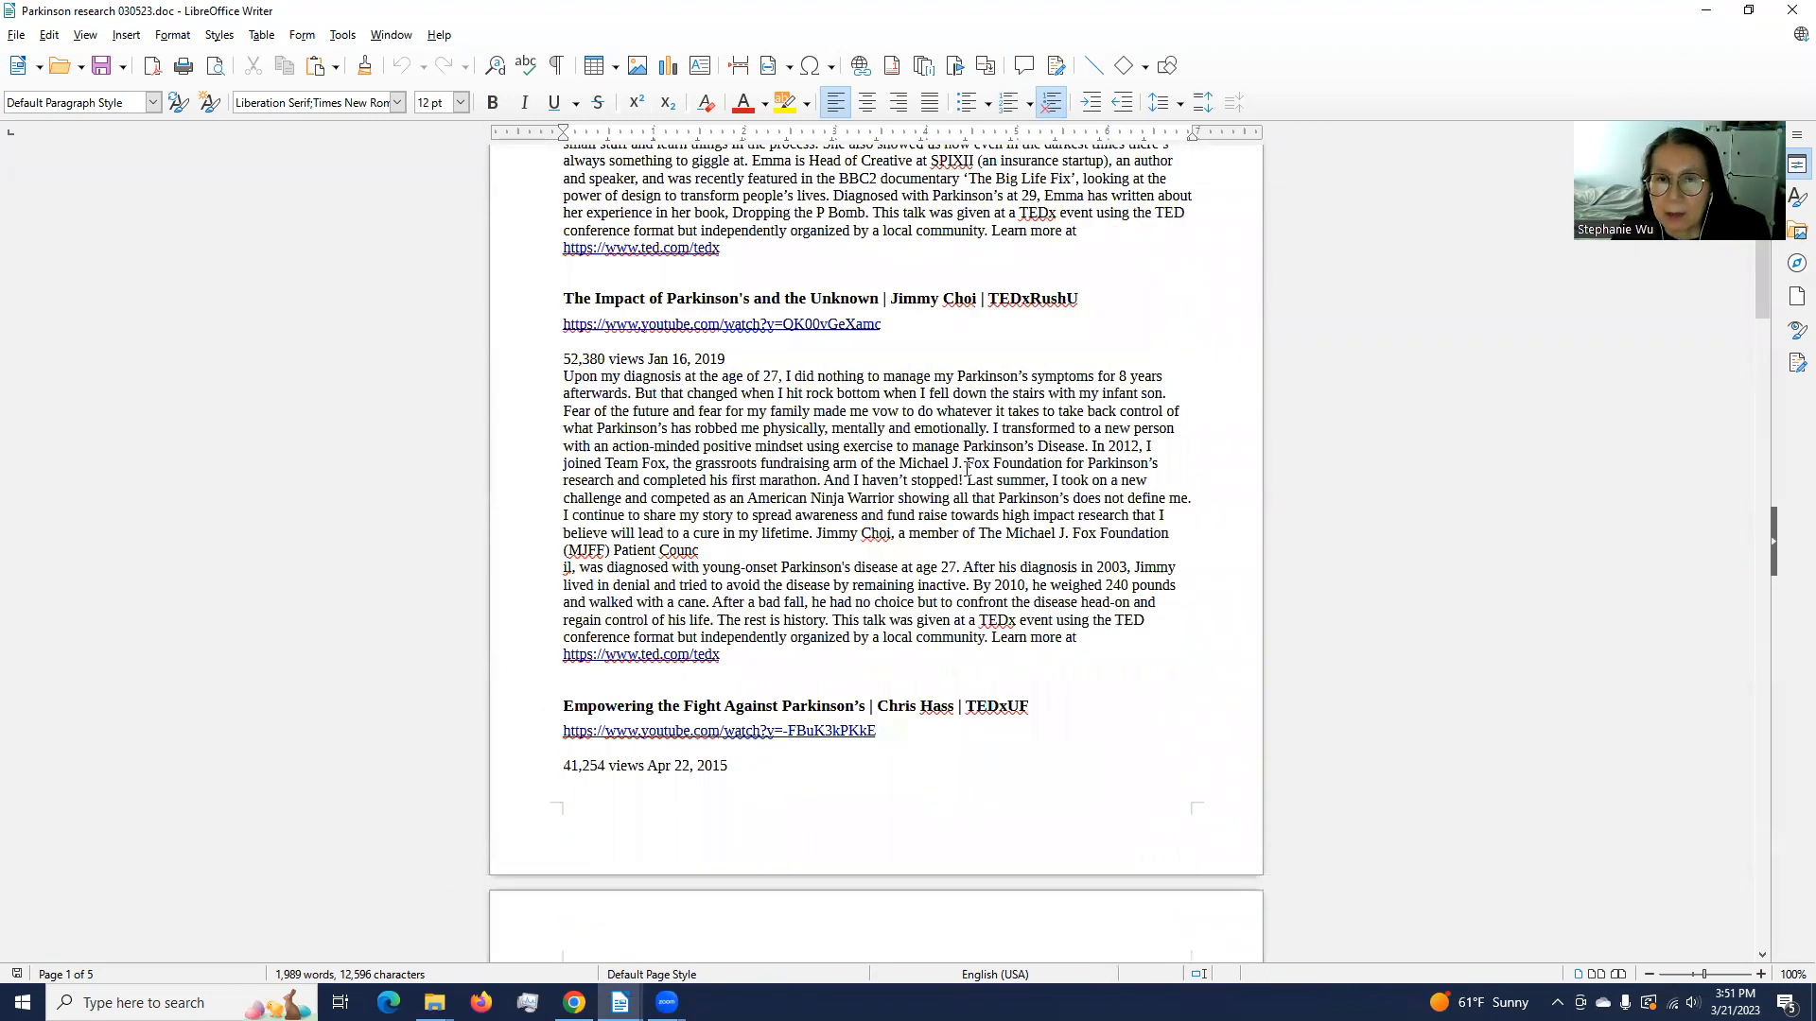
pyautogui.scroll(3)
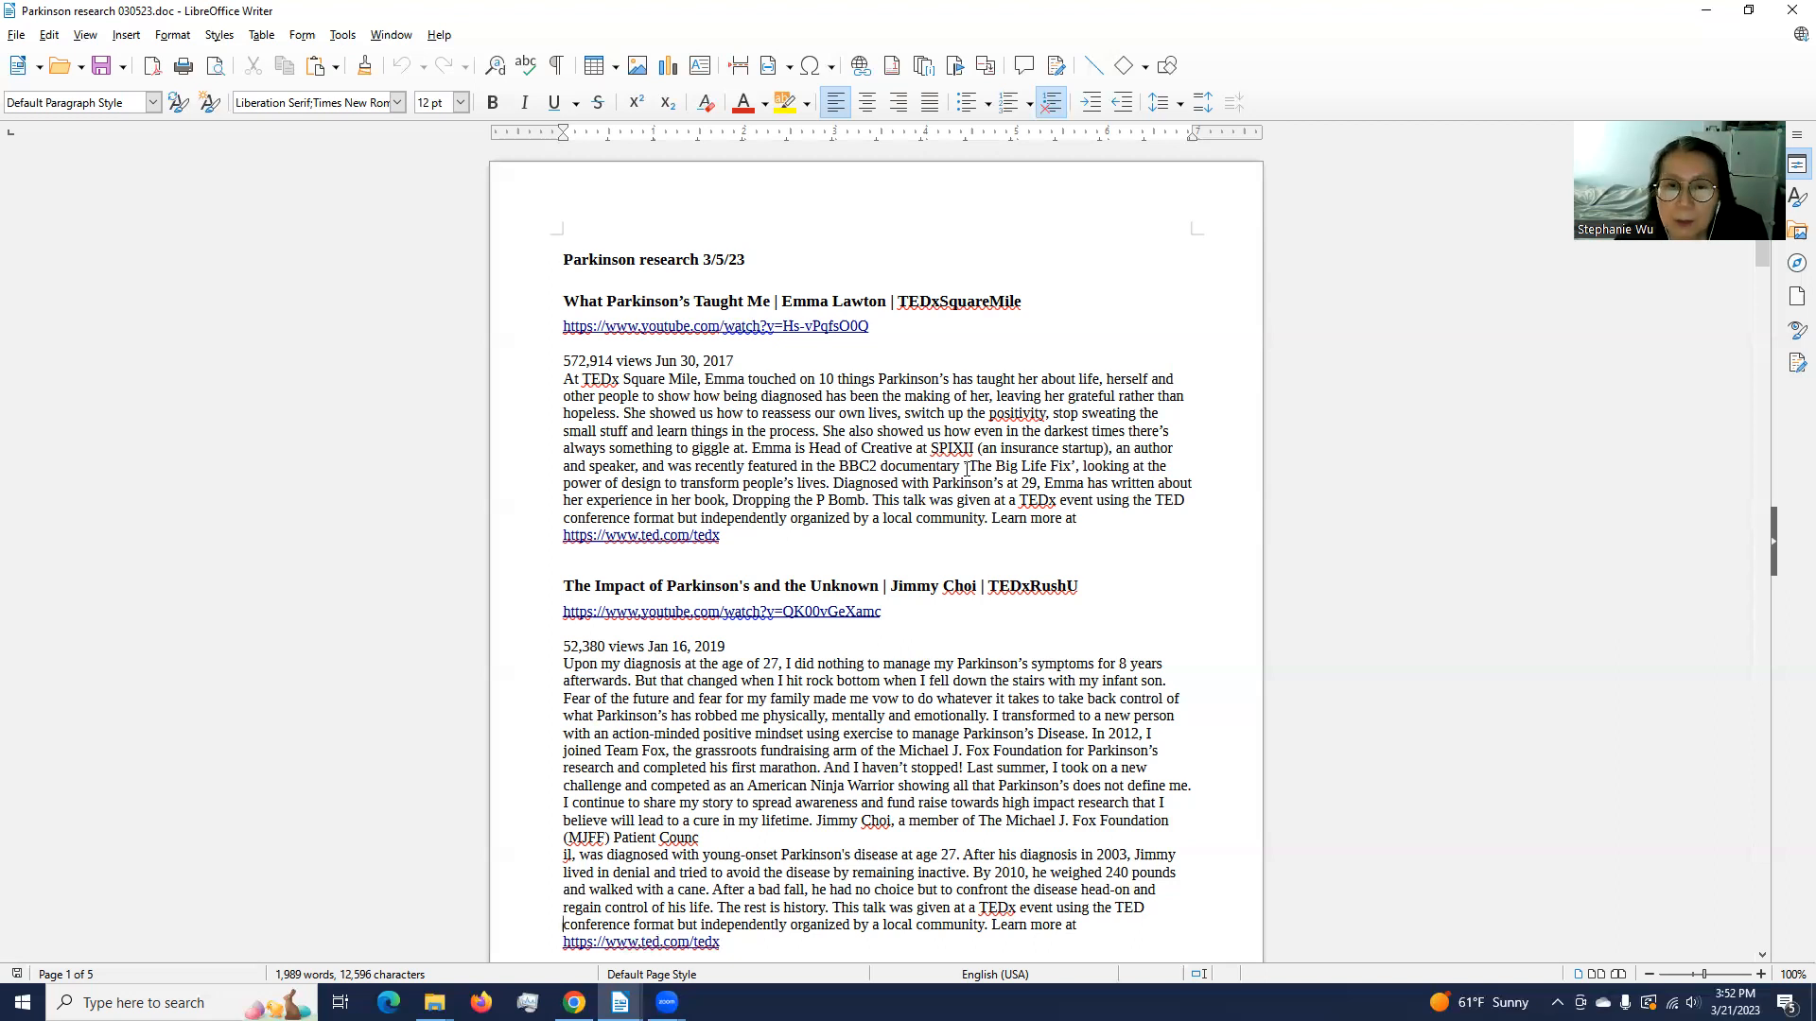
pyautogui.scroll(-3)
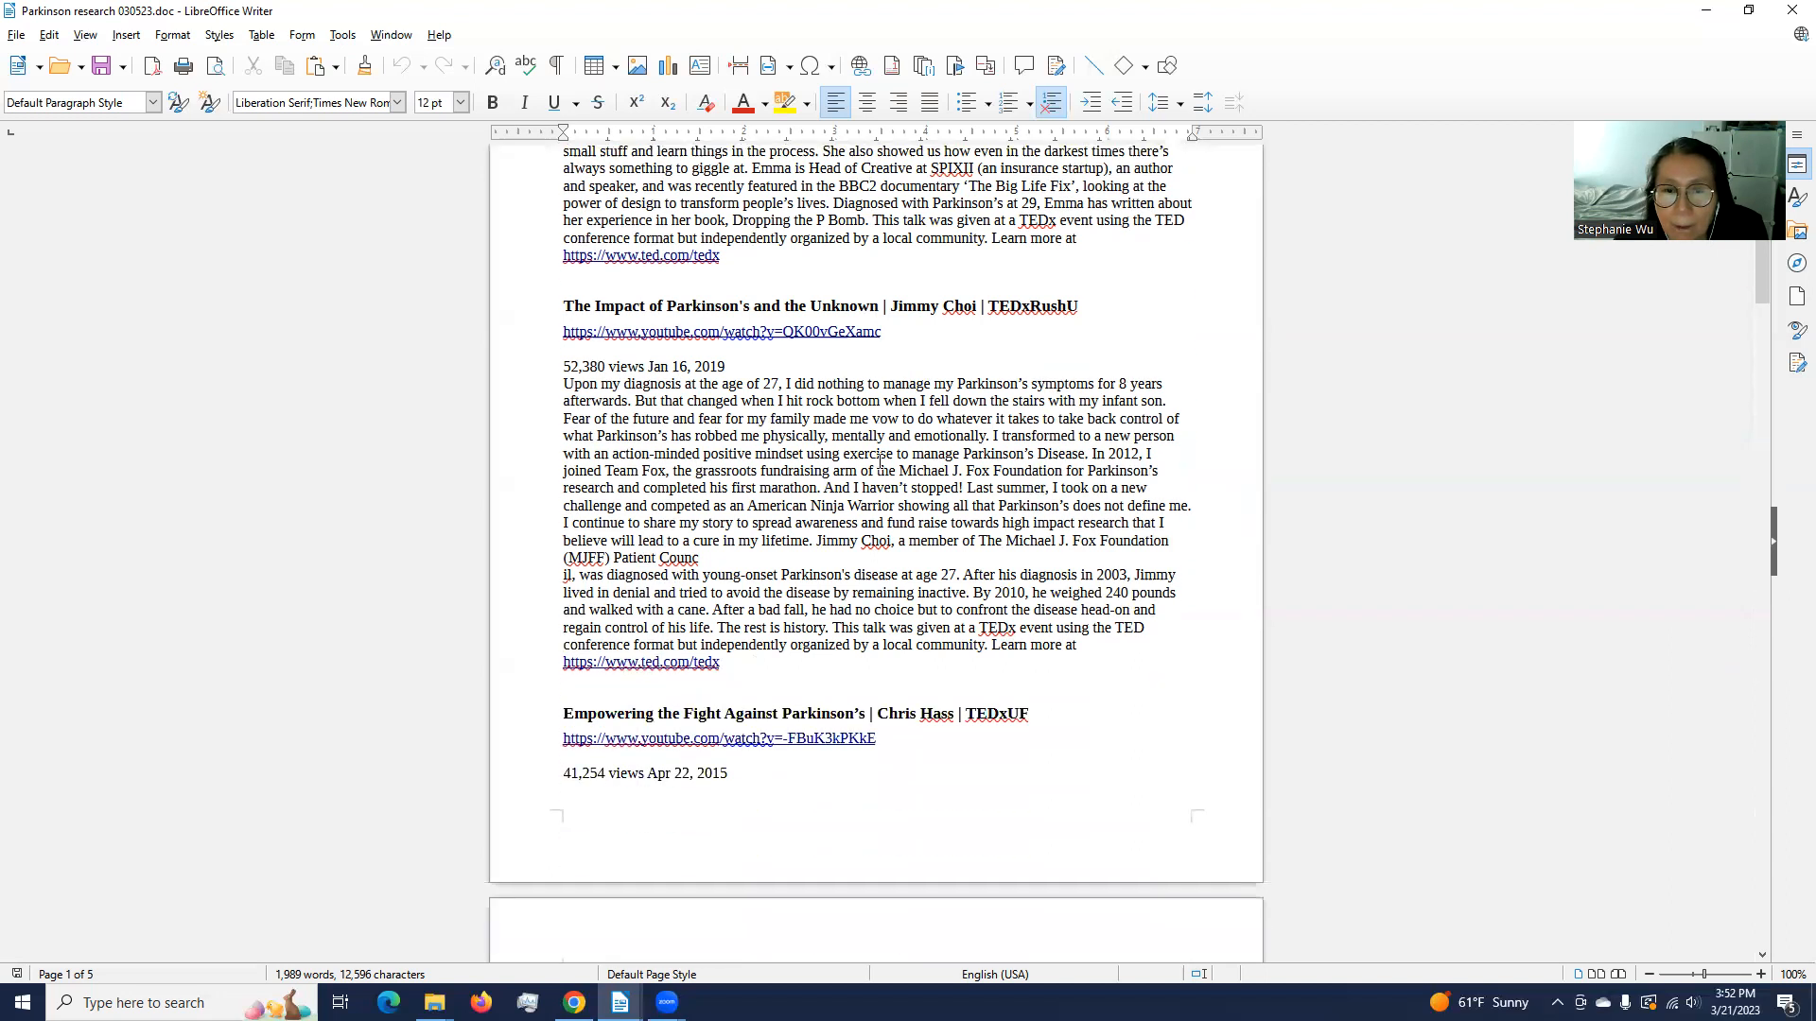
pyautogui.scroll(-3)
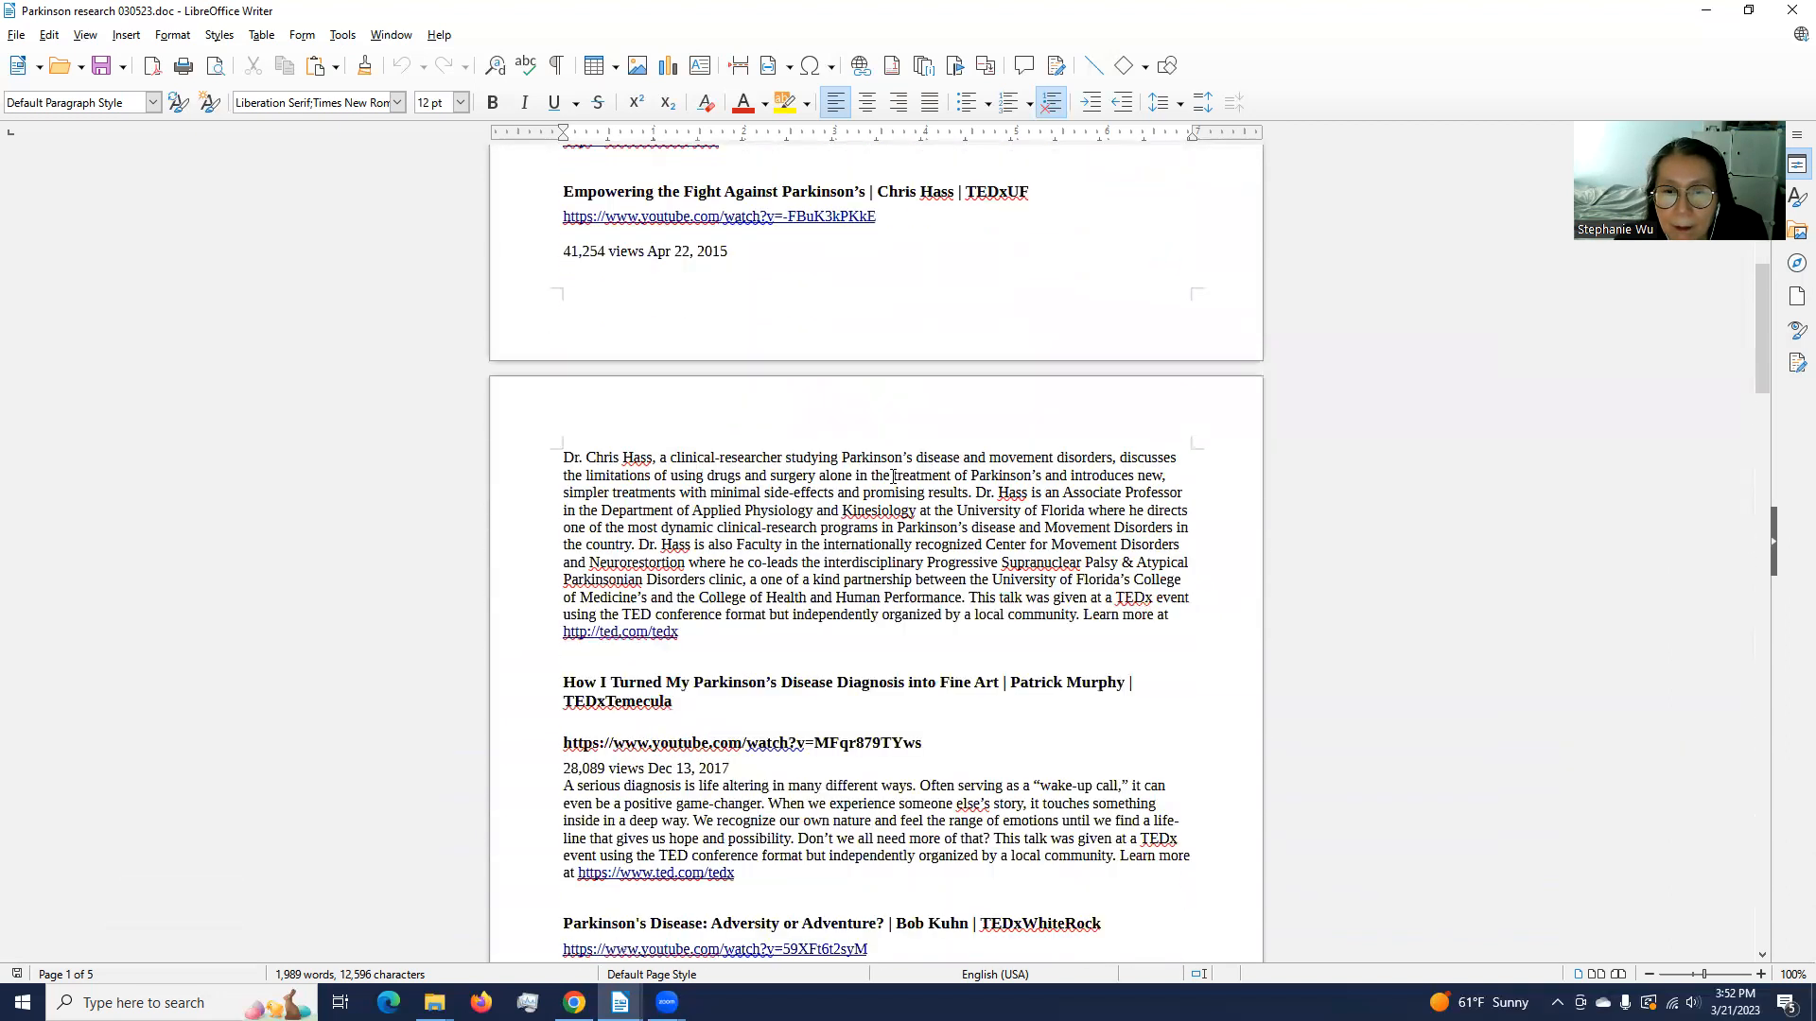
# Step: Scroll to page 4, then switch to the Parkinson research 3/15/23 document from the taskbar
pyautogui.scroll(-3)
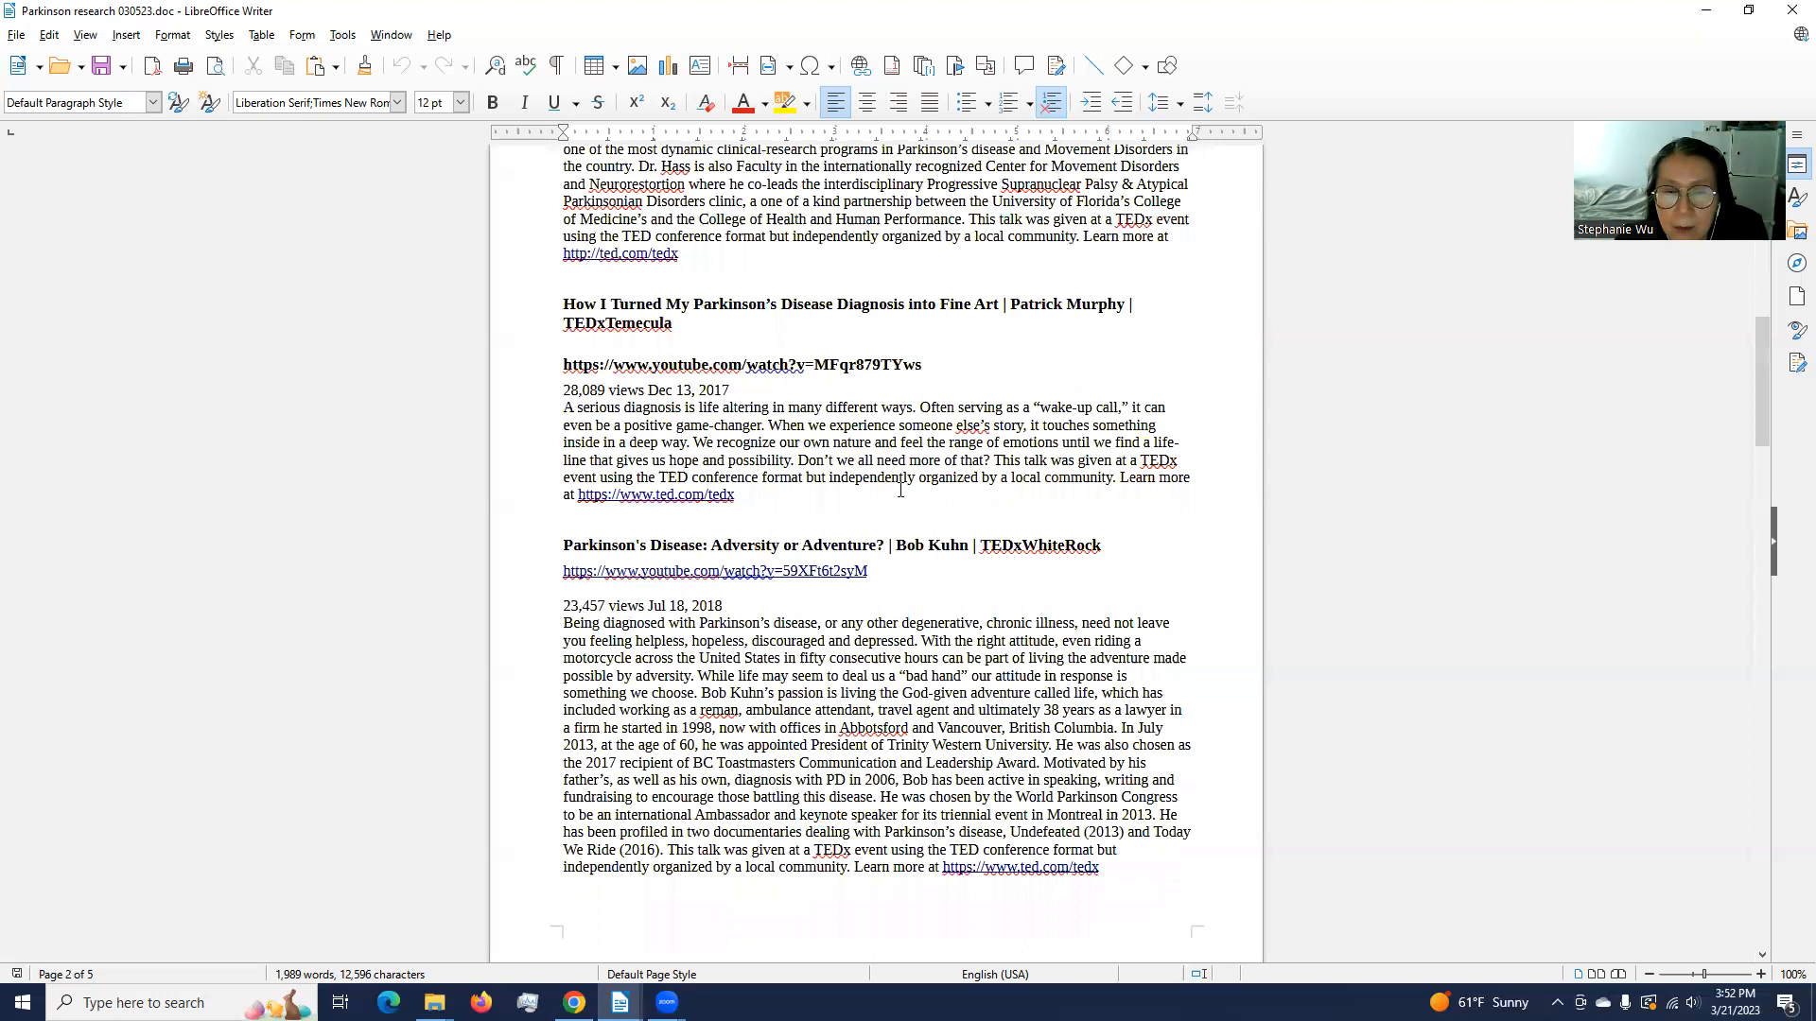
pyautogui.scroll(-3)
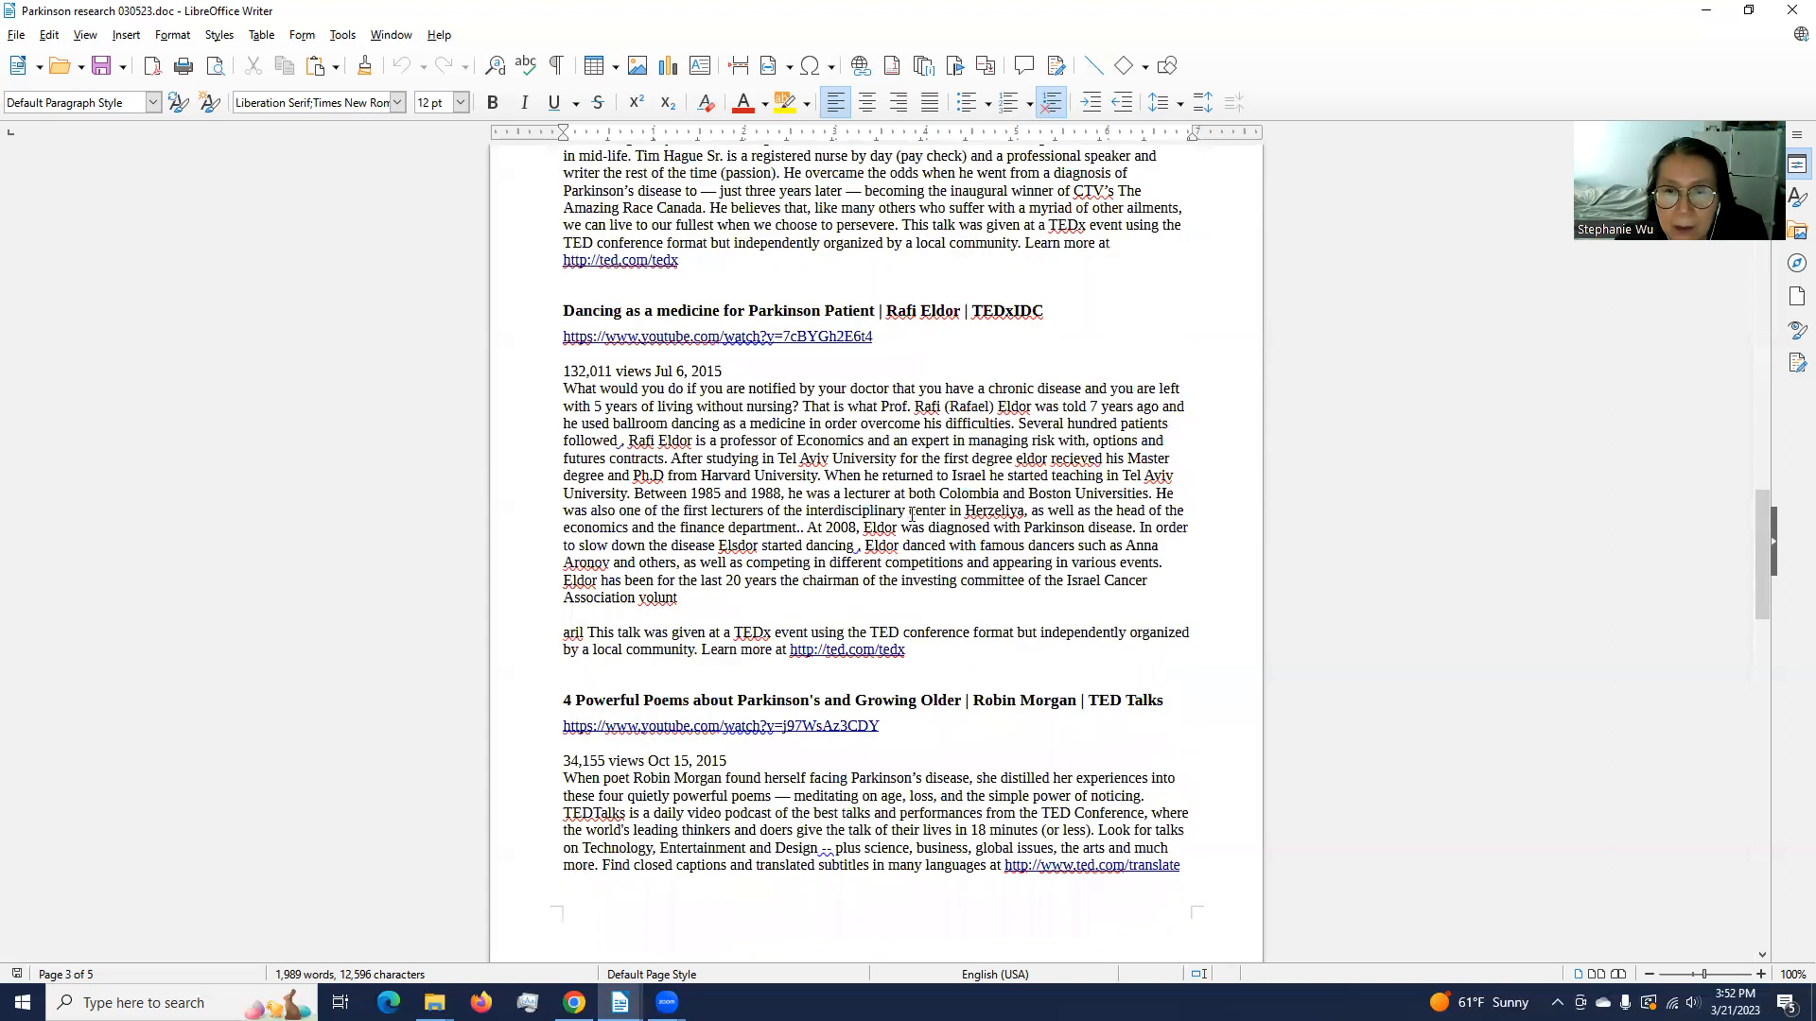
pyautogui.scroll(-3)
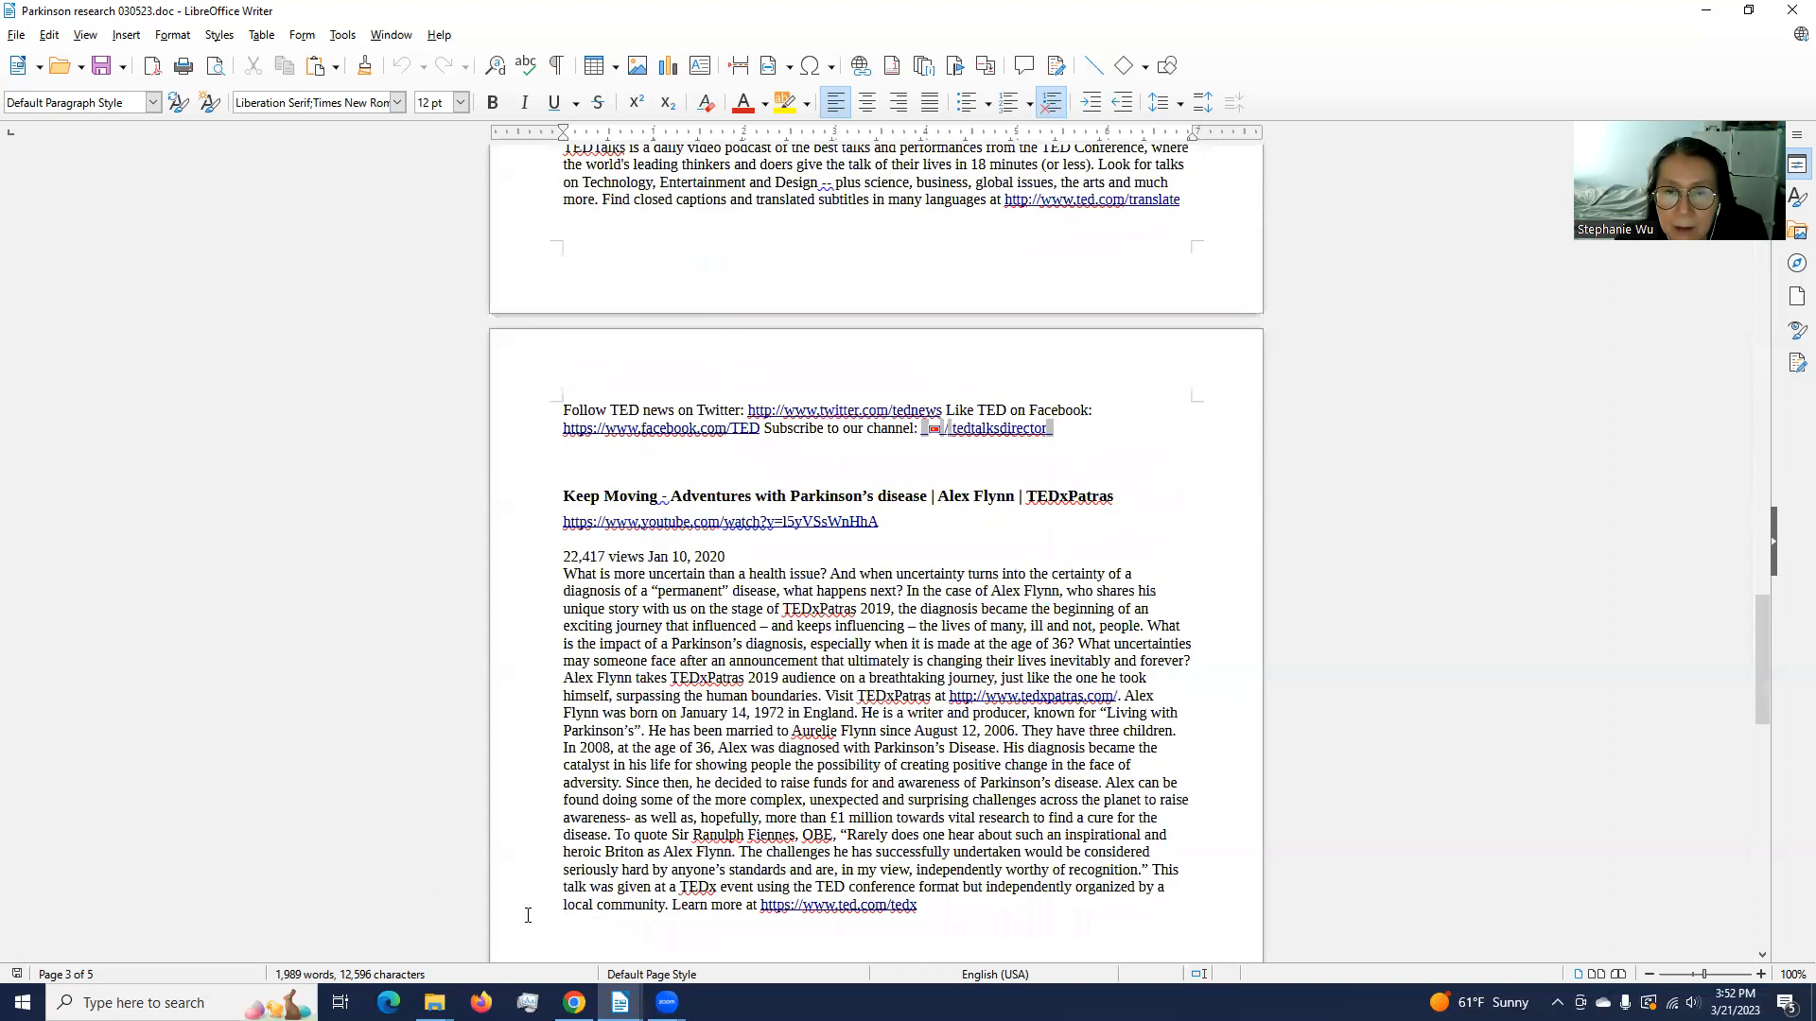
pyautogui.moveTo(621, 1003)
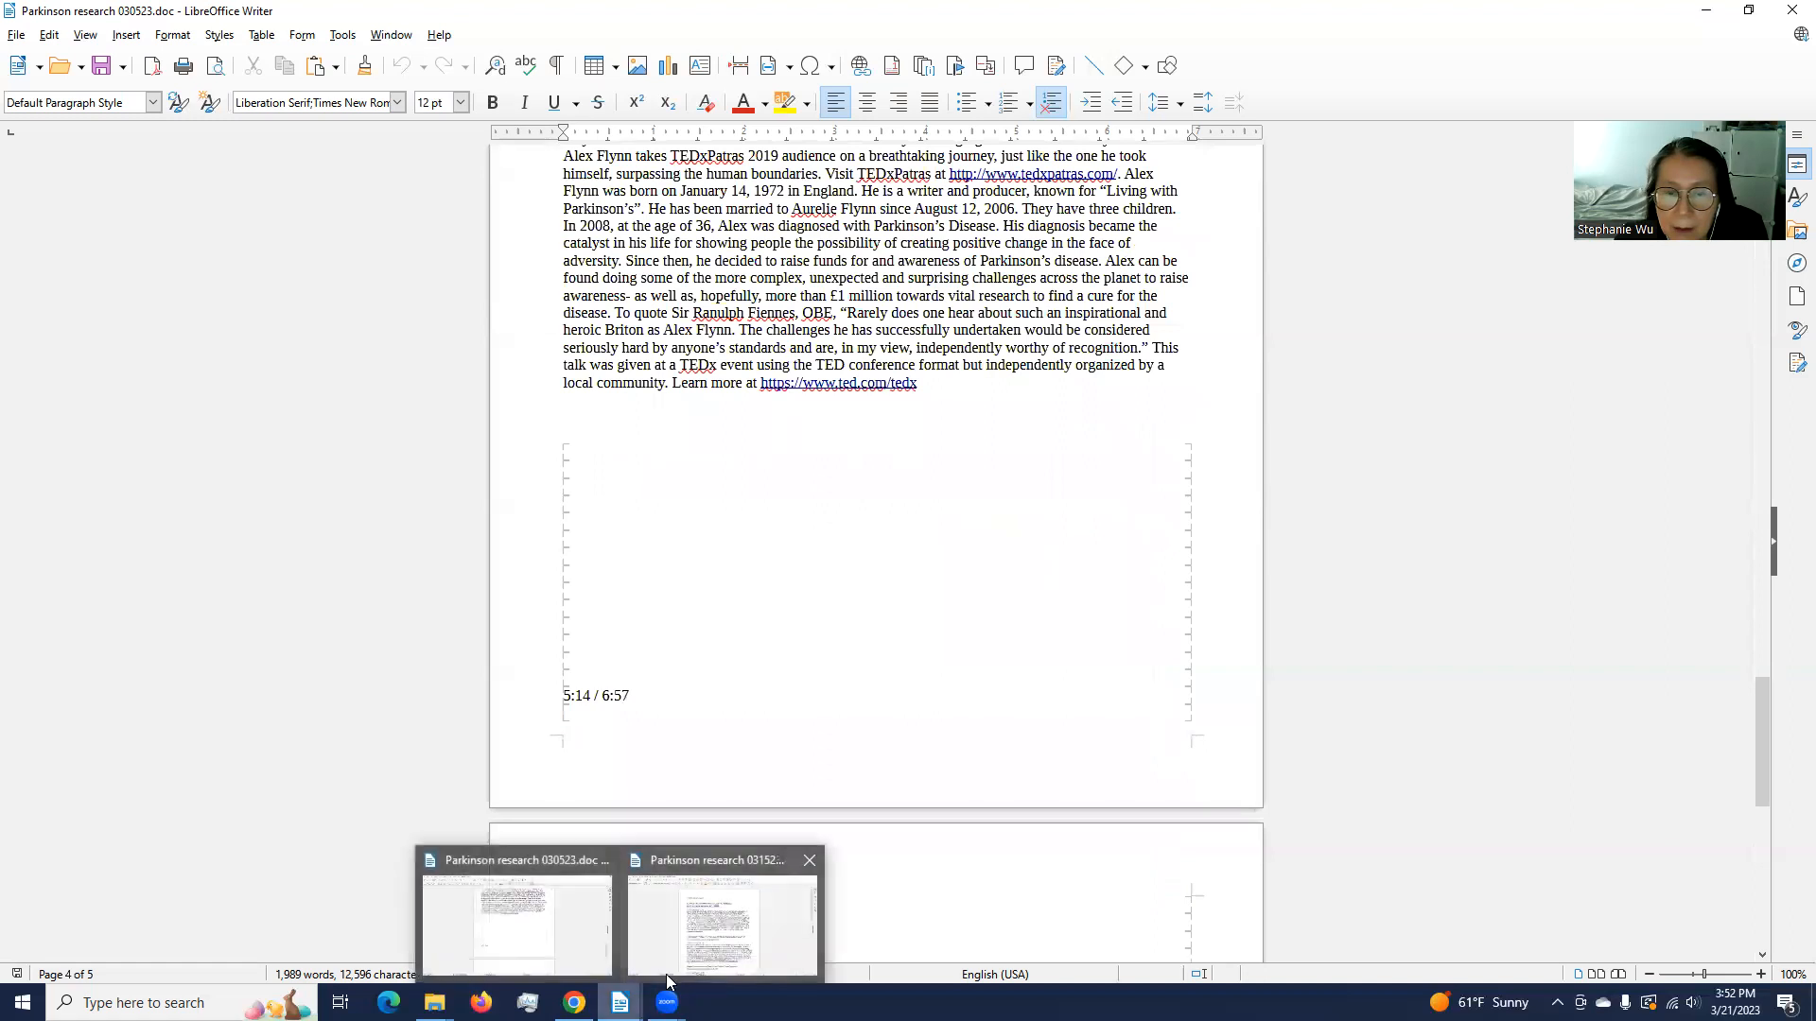
pyautogui.click(721, 926)
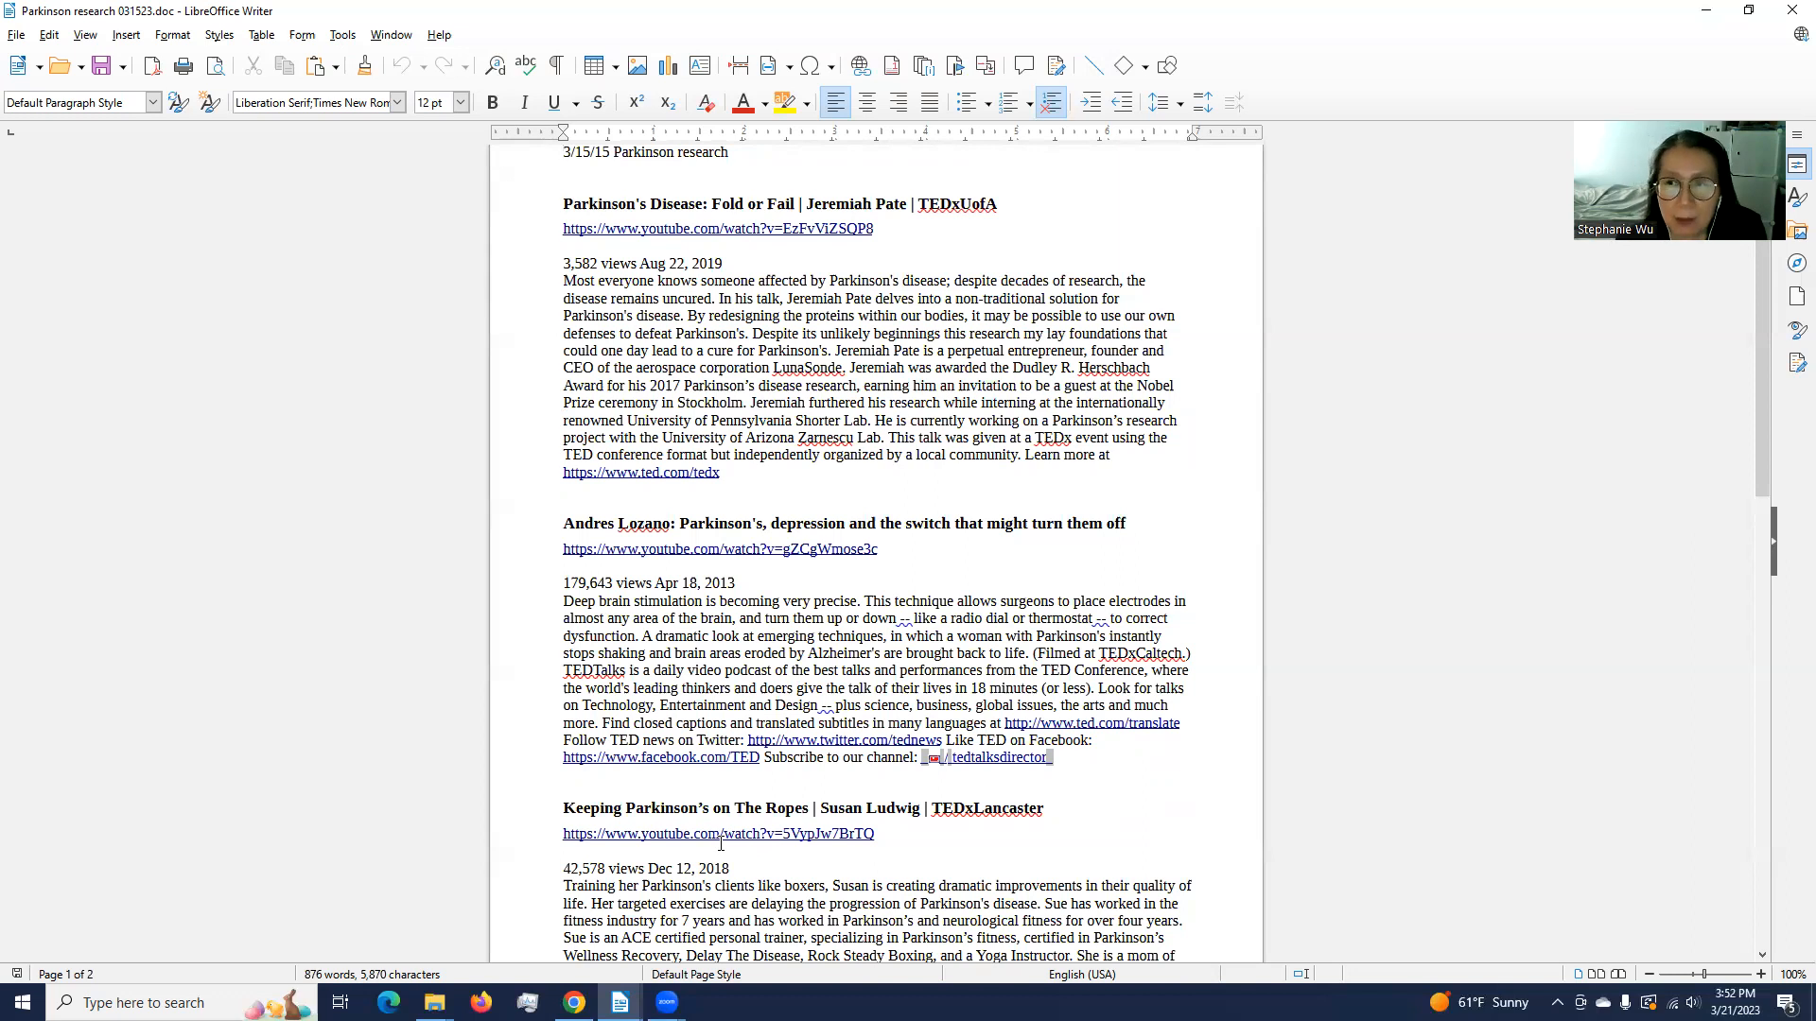
pyautogui.click(564, 151)
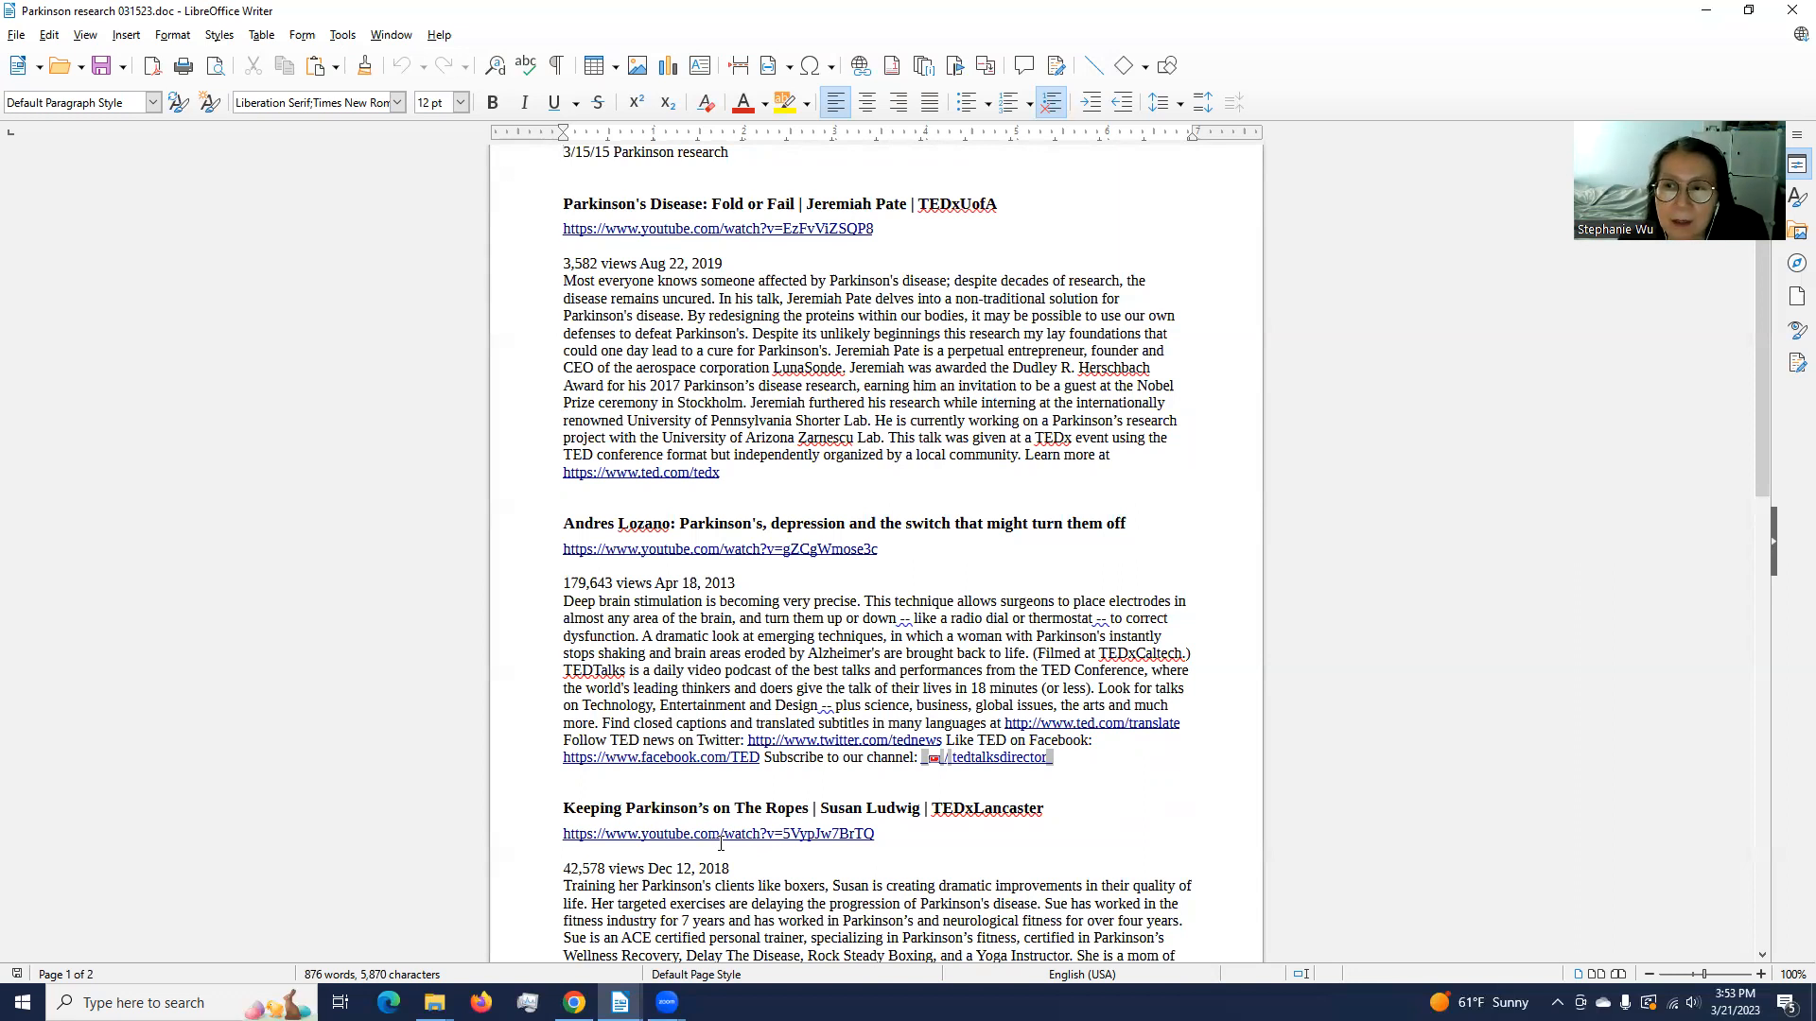
pyautogui.click(566, 151)
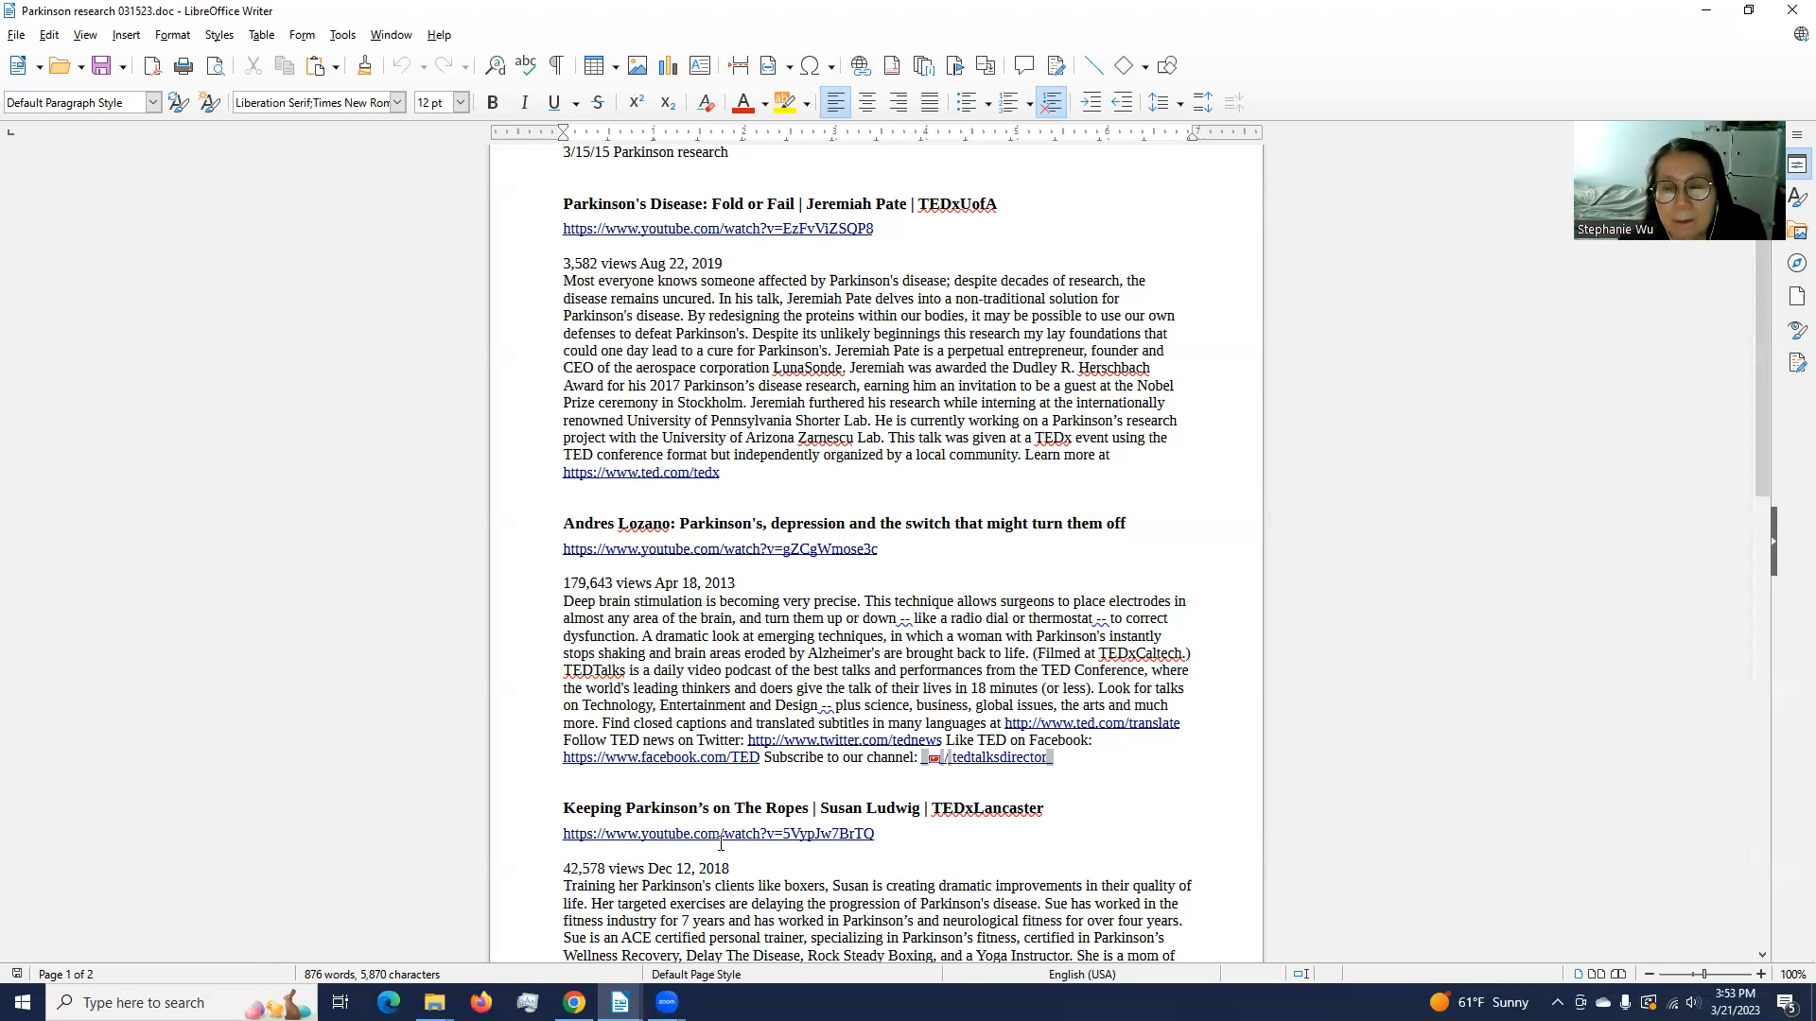
pyautogui.click(563, 151)
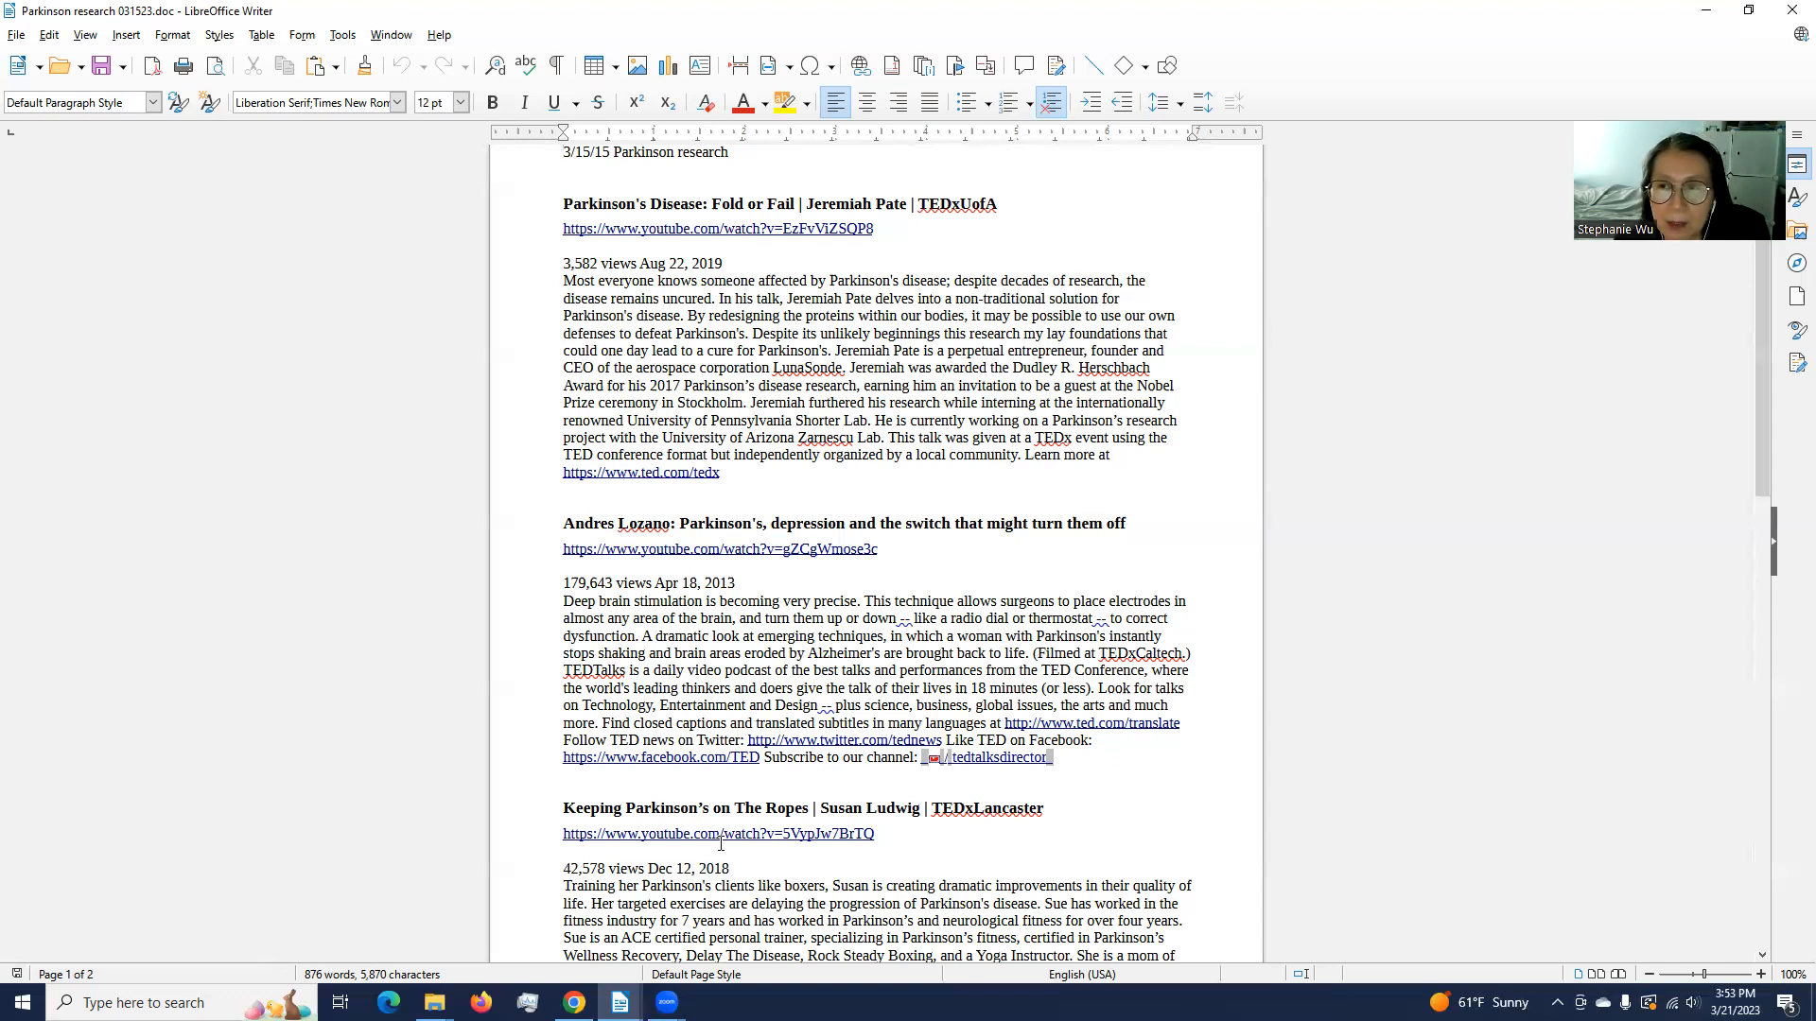
pyautogui.click(564, 151)
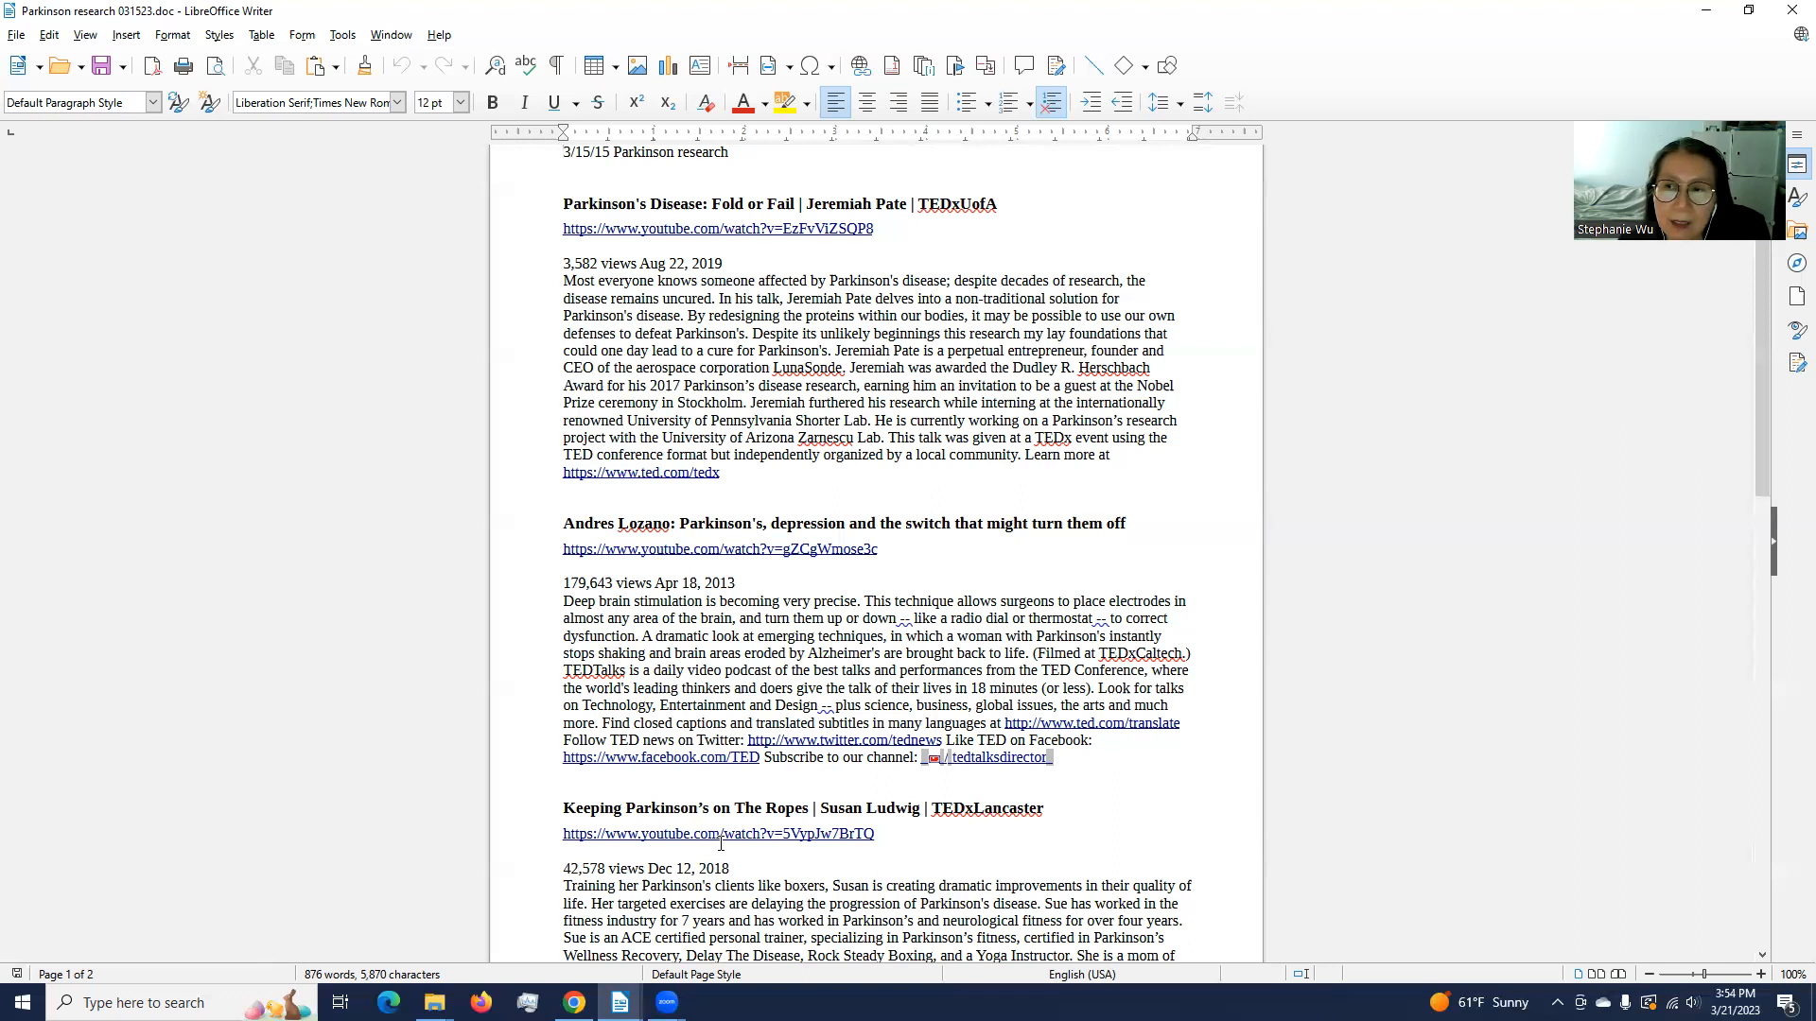
pyautogui.click(566, 151)
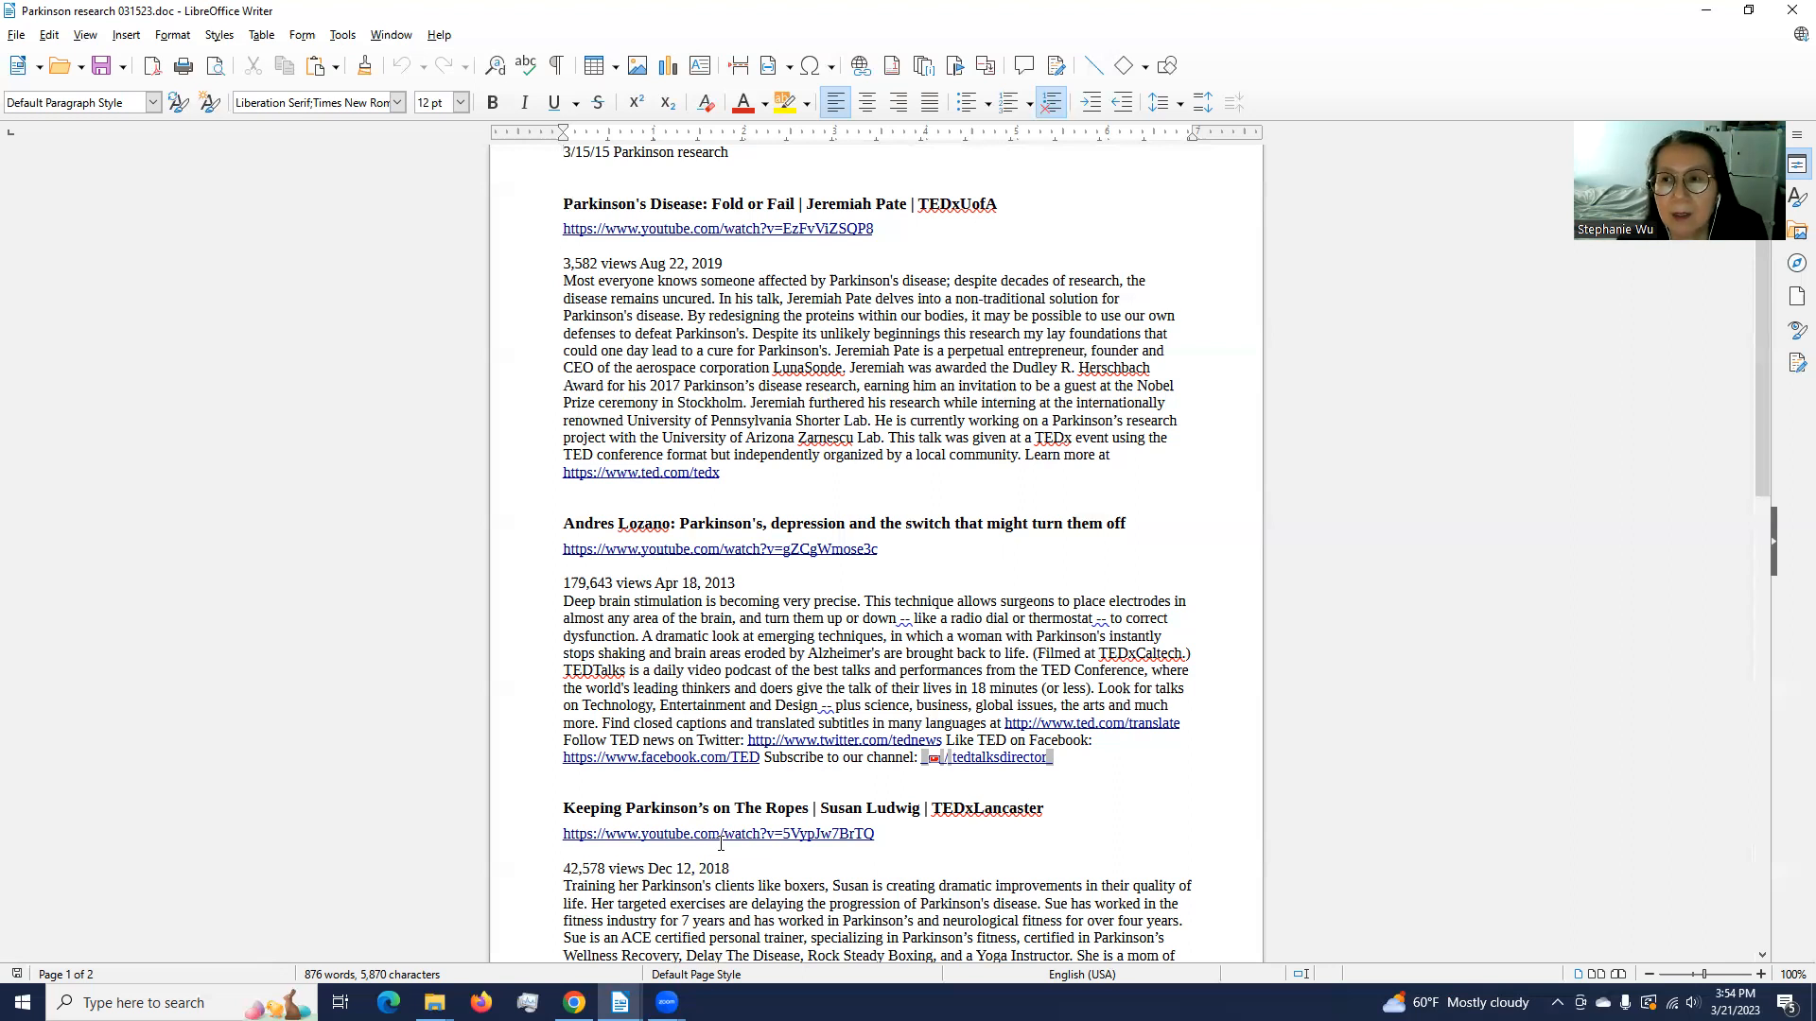
pyautogui.click(564, 152)
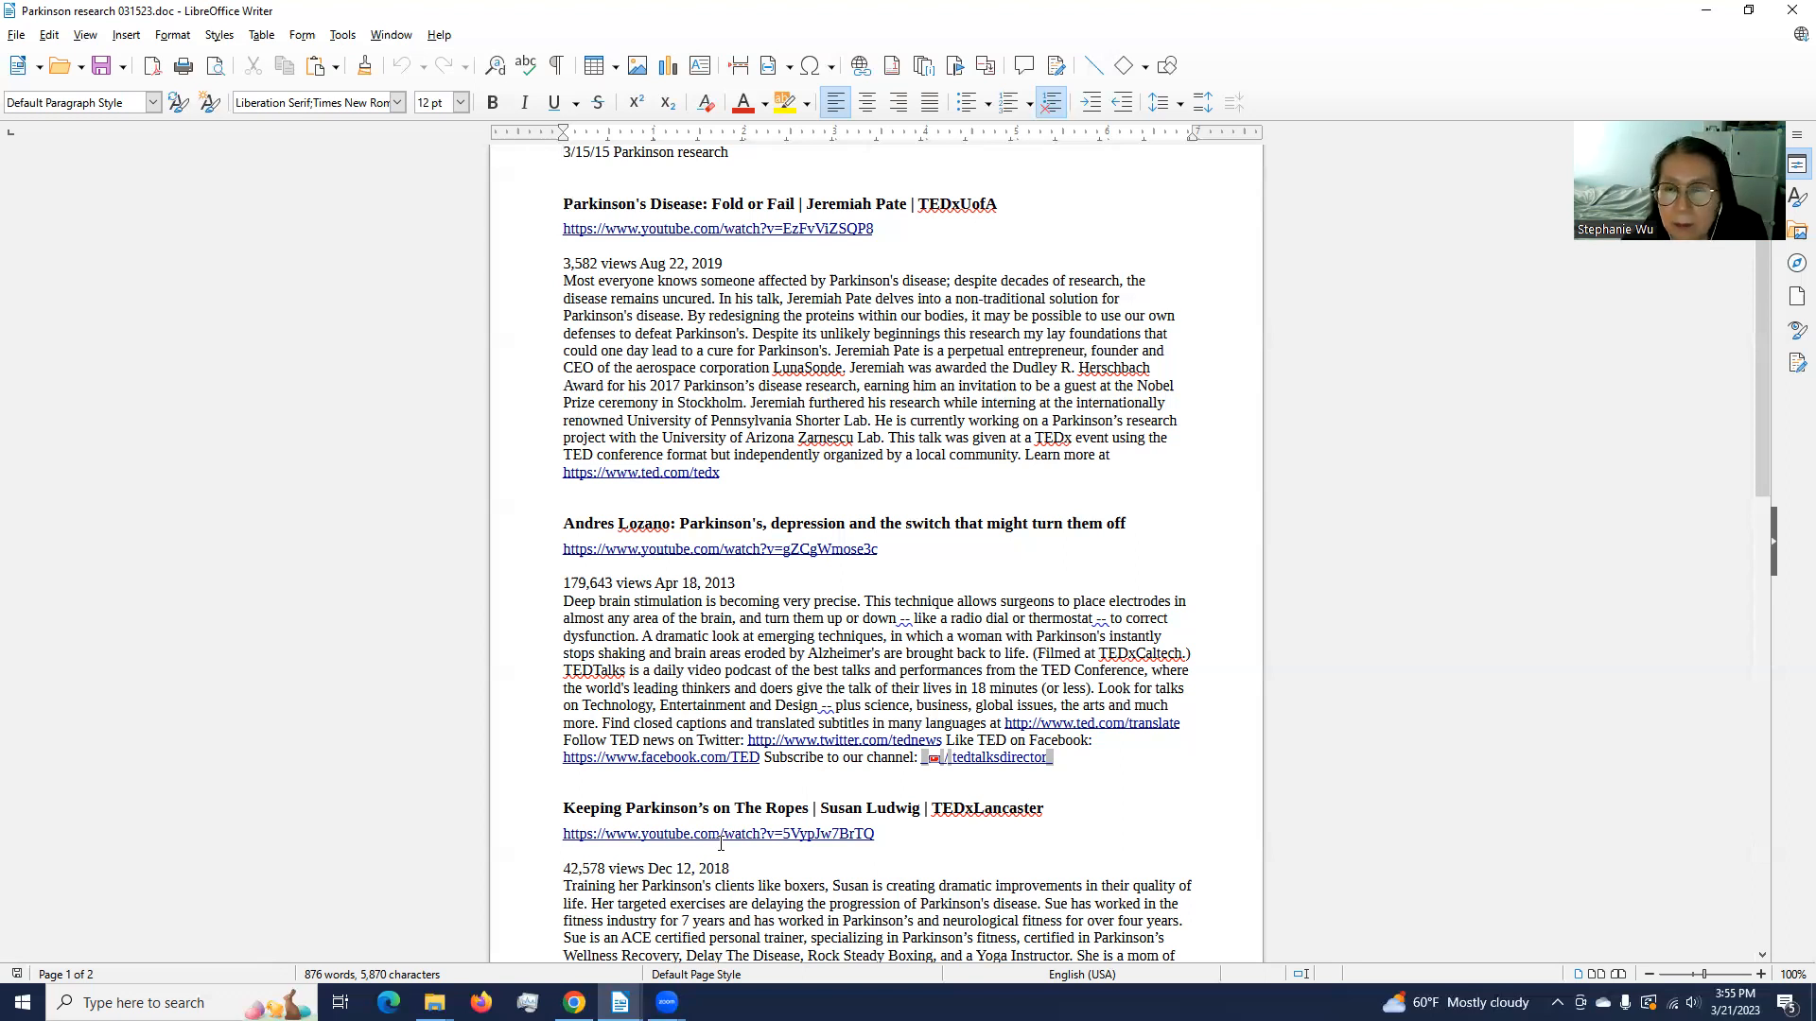
pyautogui.click(564, 152)
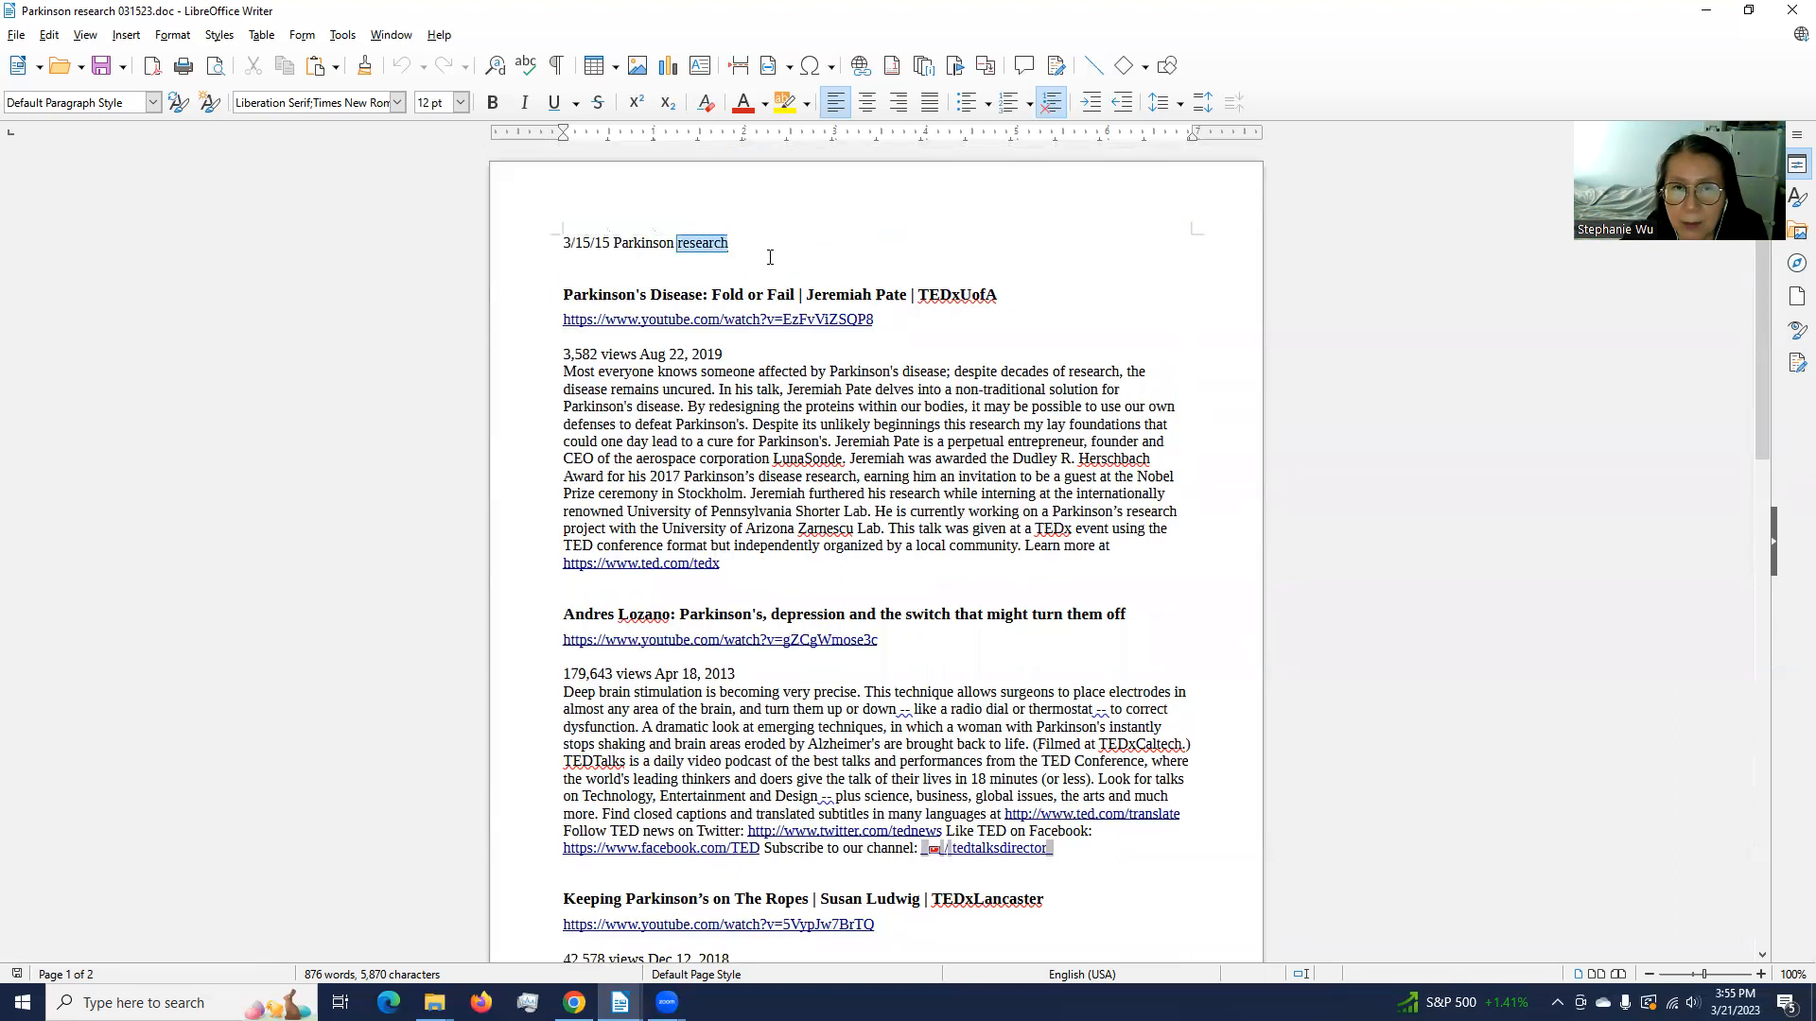
pyautogui.click(770, 252)
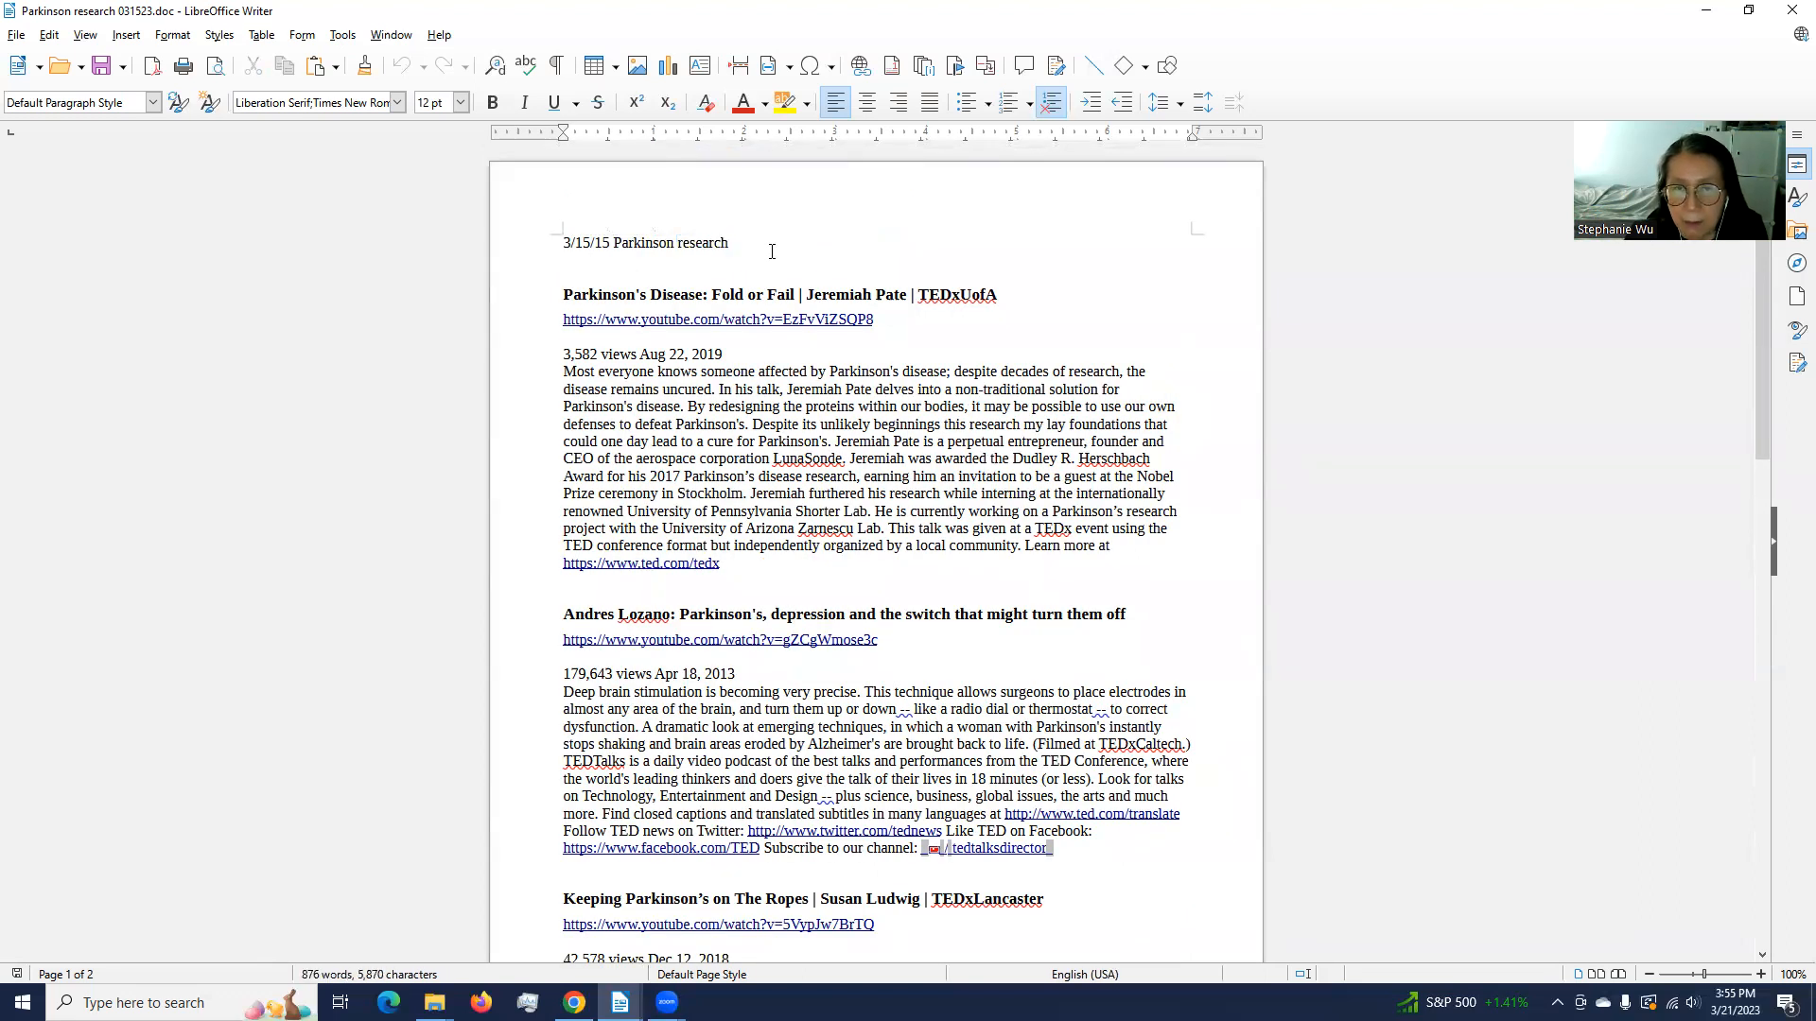
pyautogui.write('k')
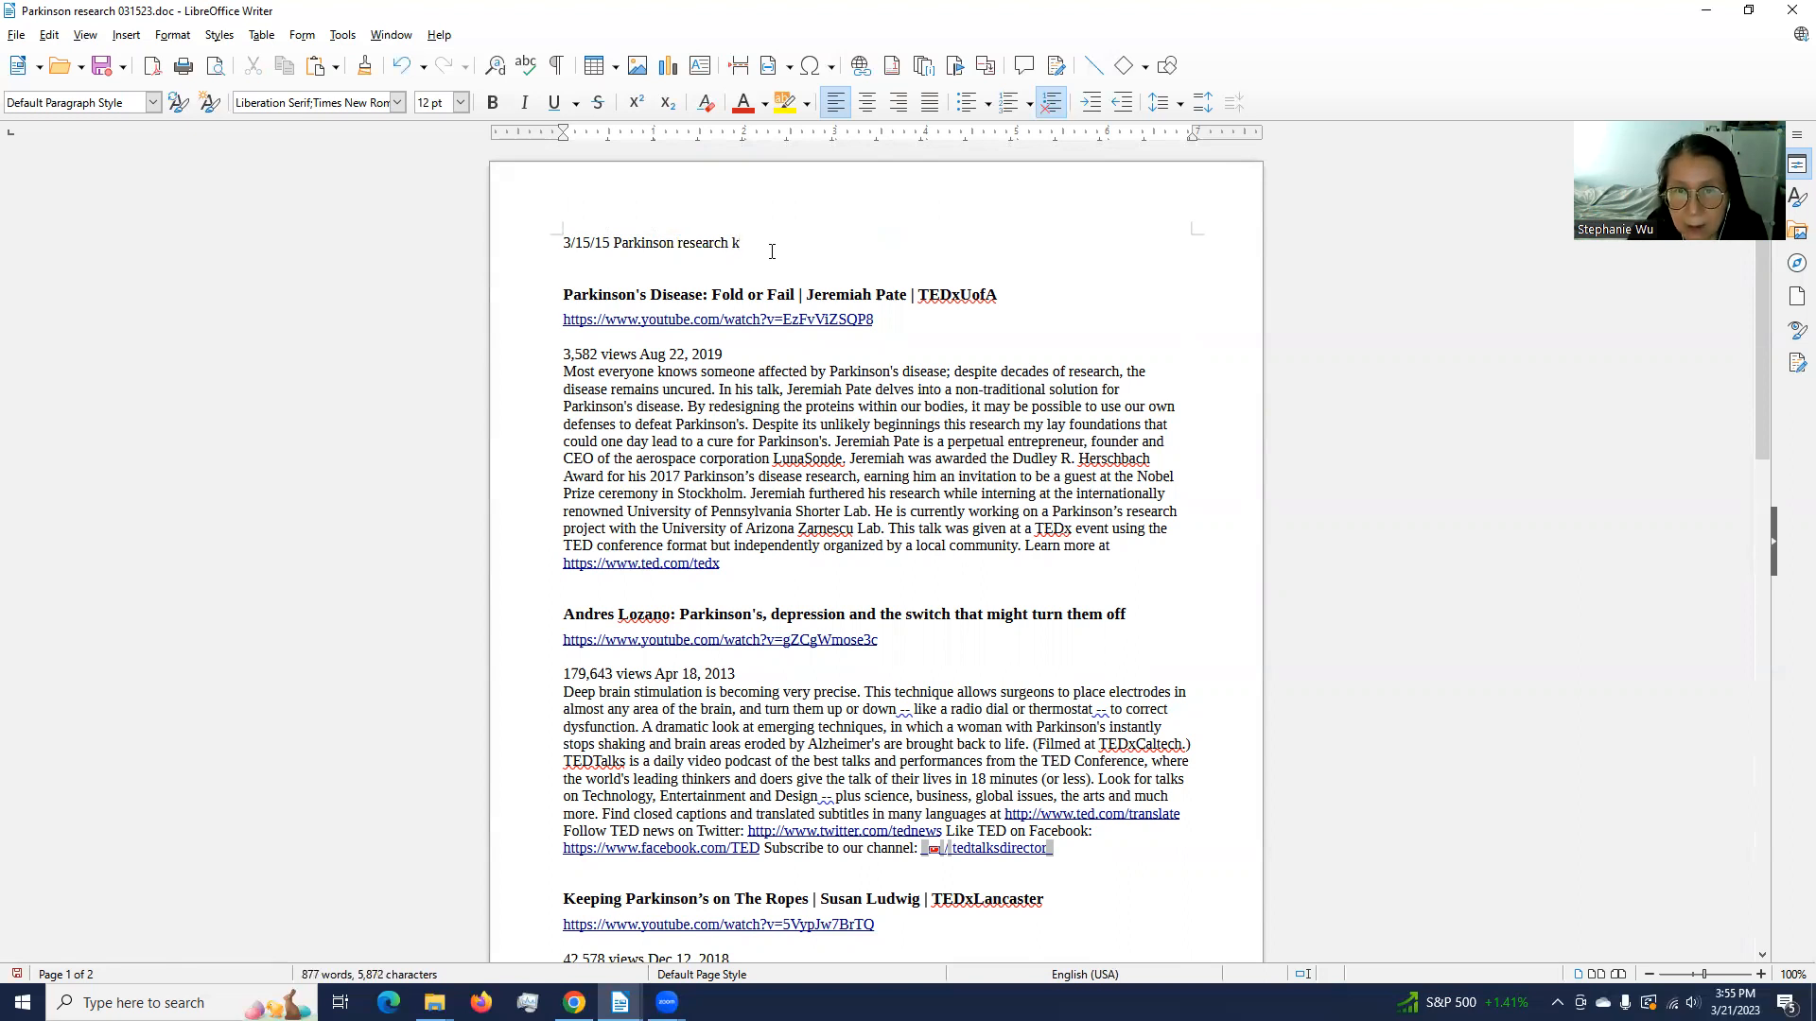
pyautogui.write('kk')
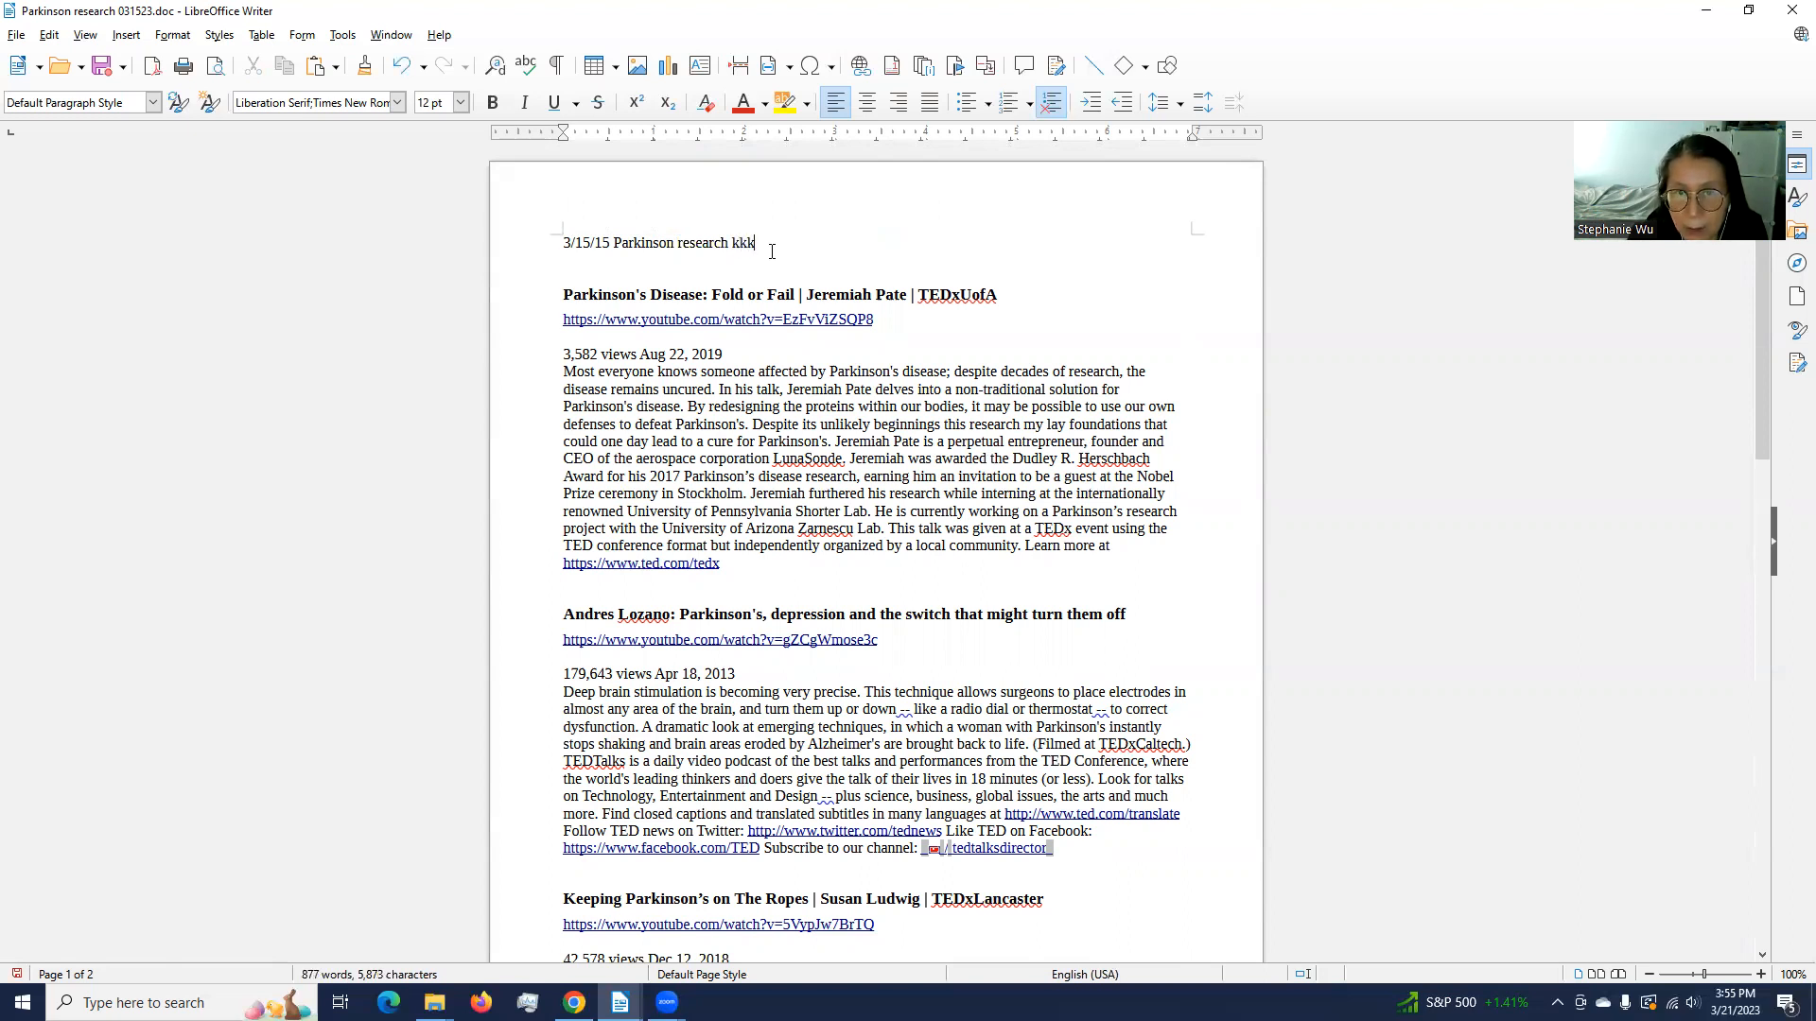
pyautogui.write('kk')
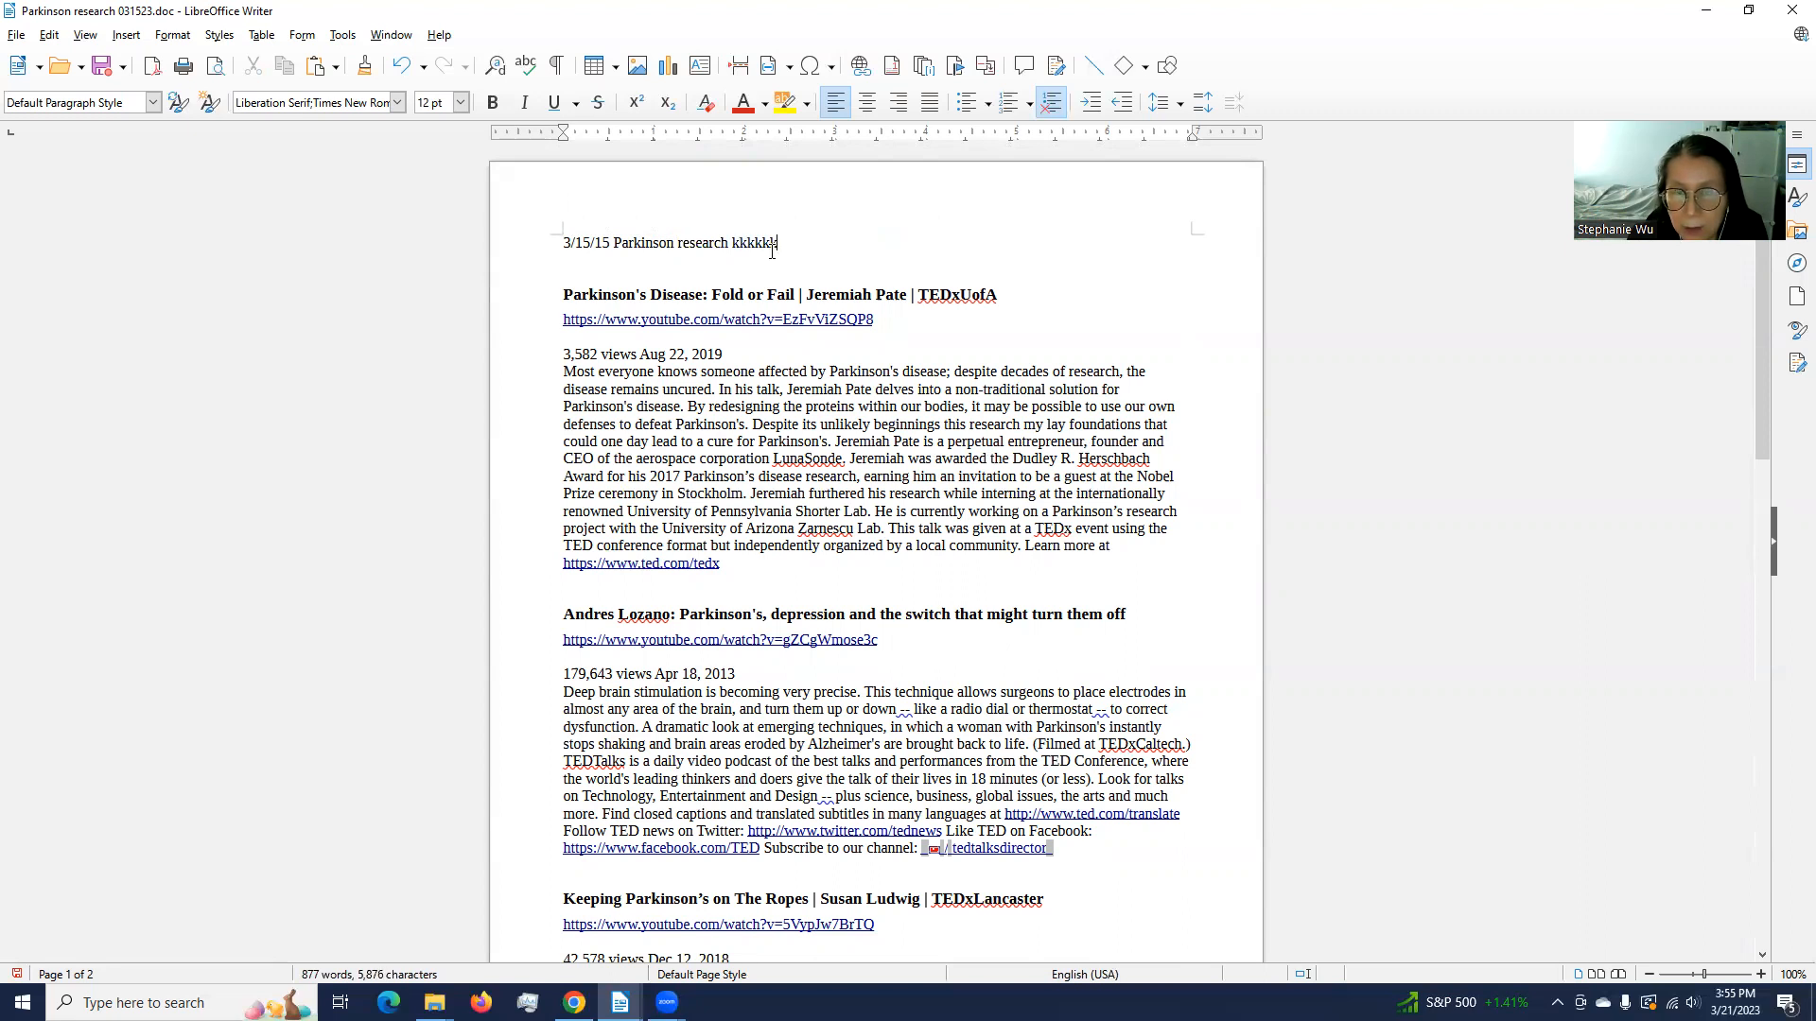
pyautogui.write('kk')
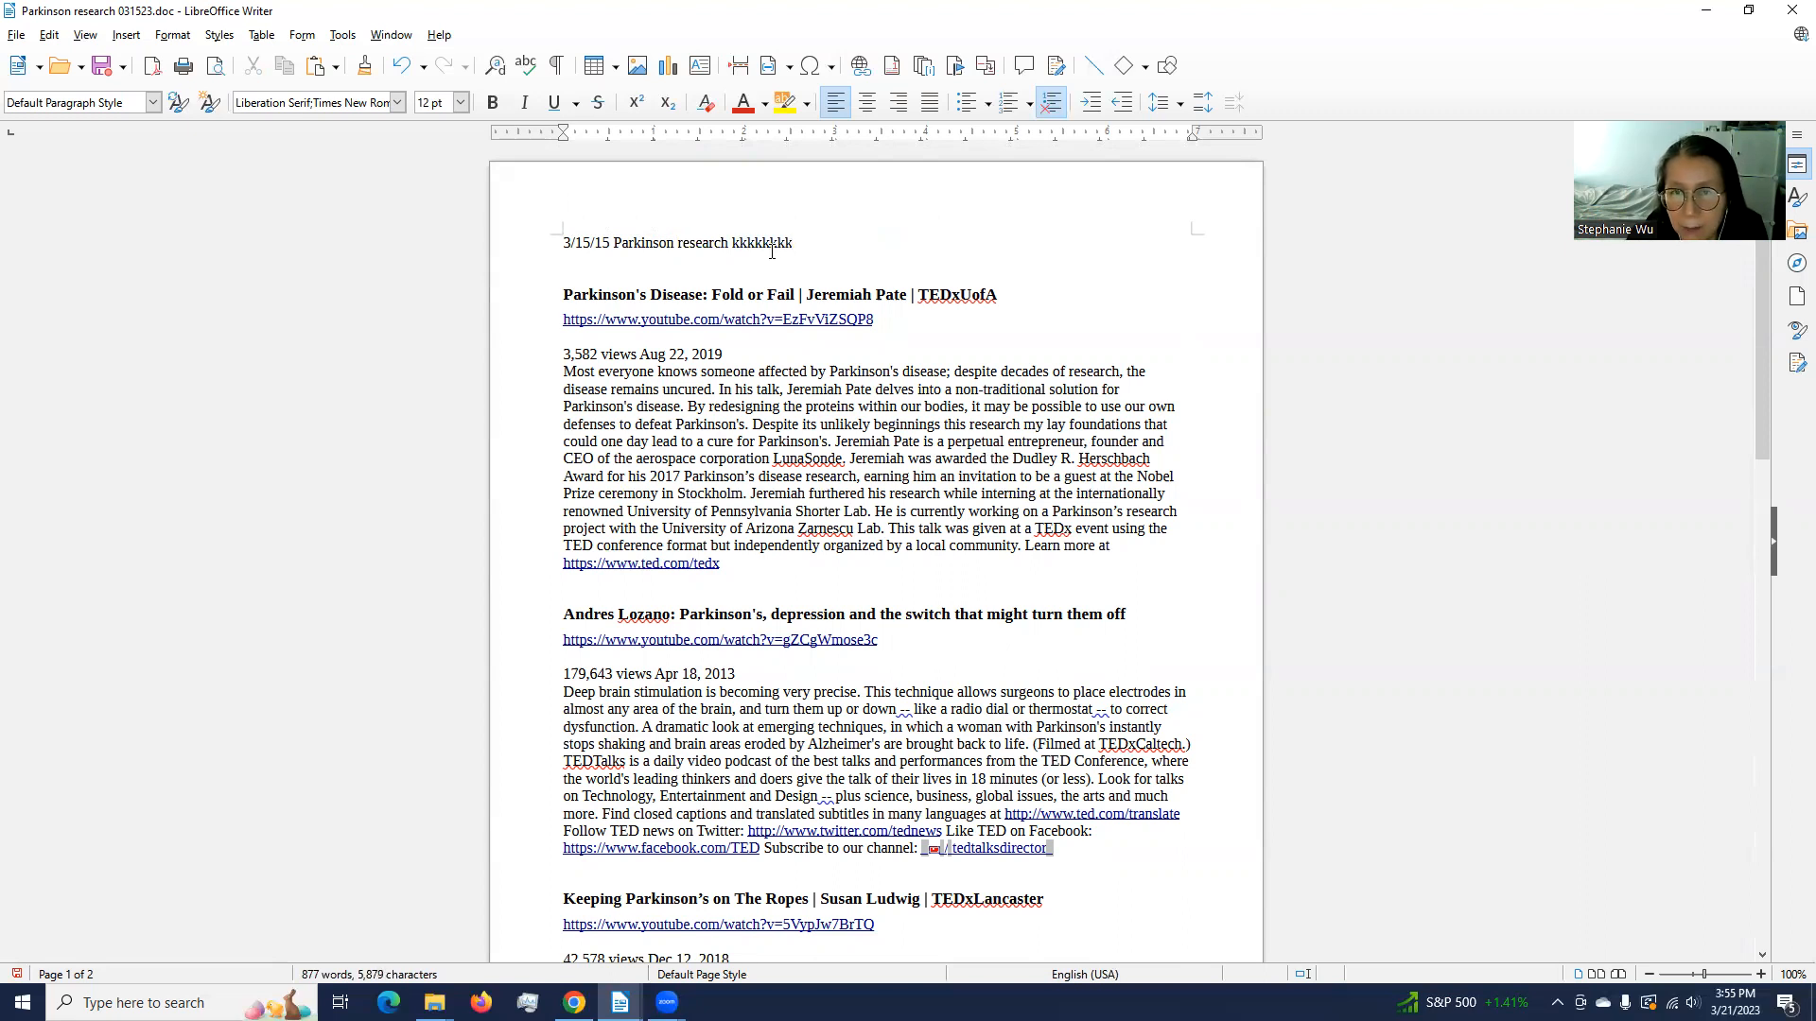
pyautogui.write('k')
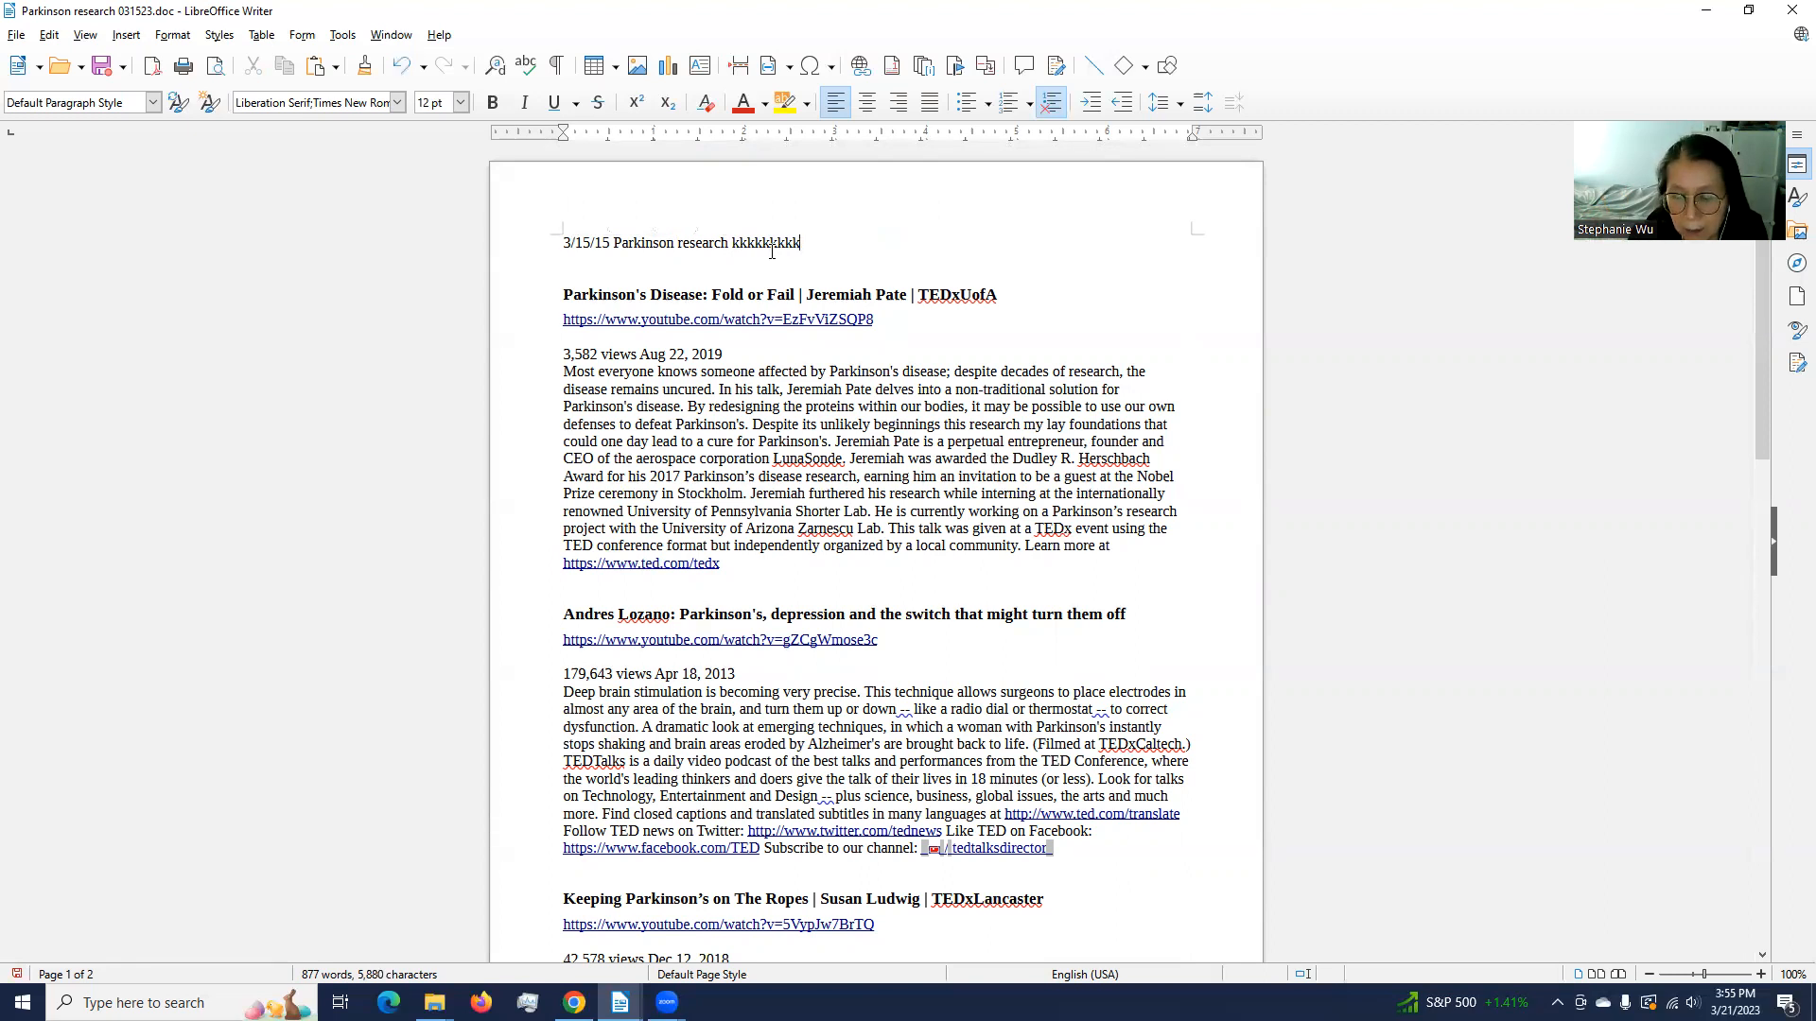
pyautogui.write('kk')
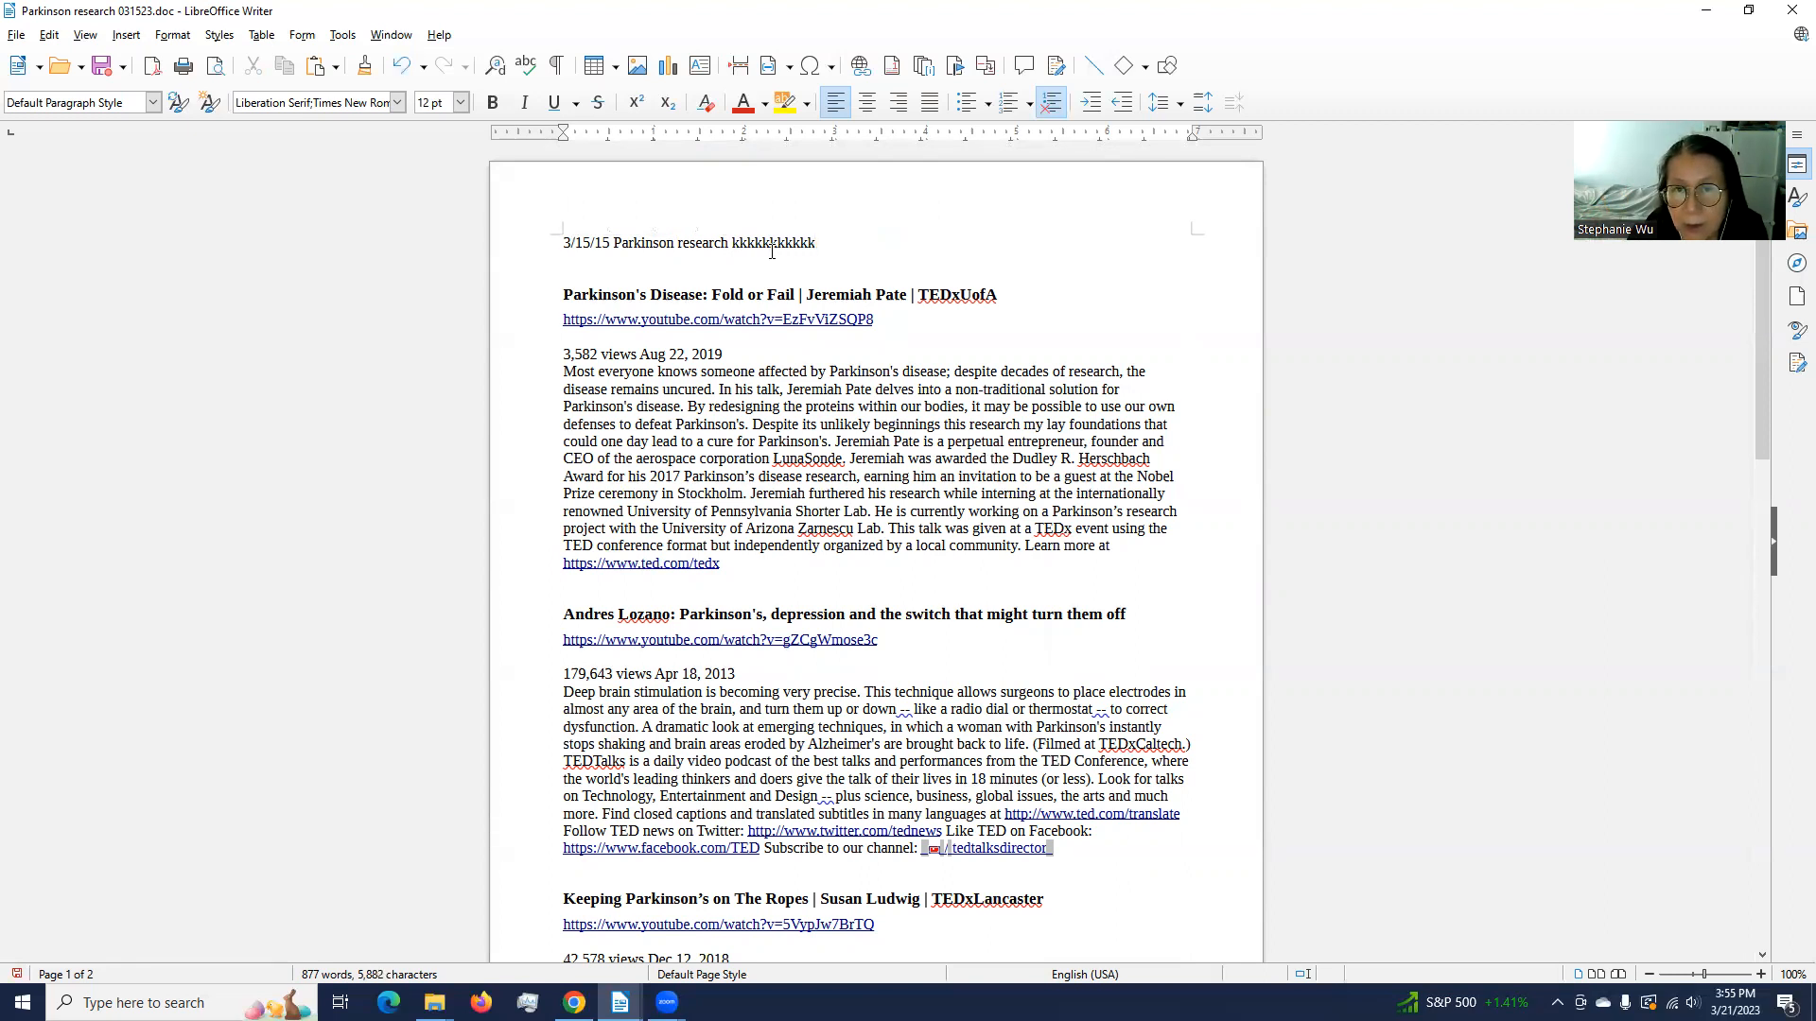
pyautogui.write('kkk')
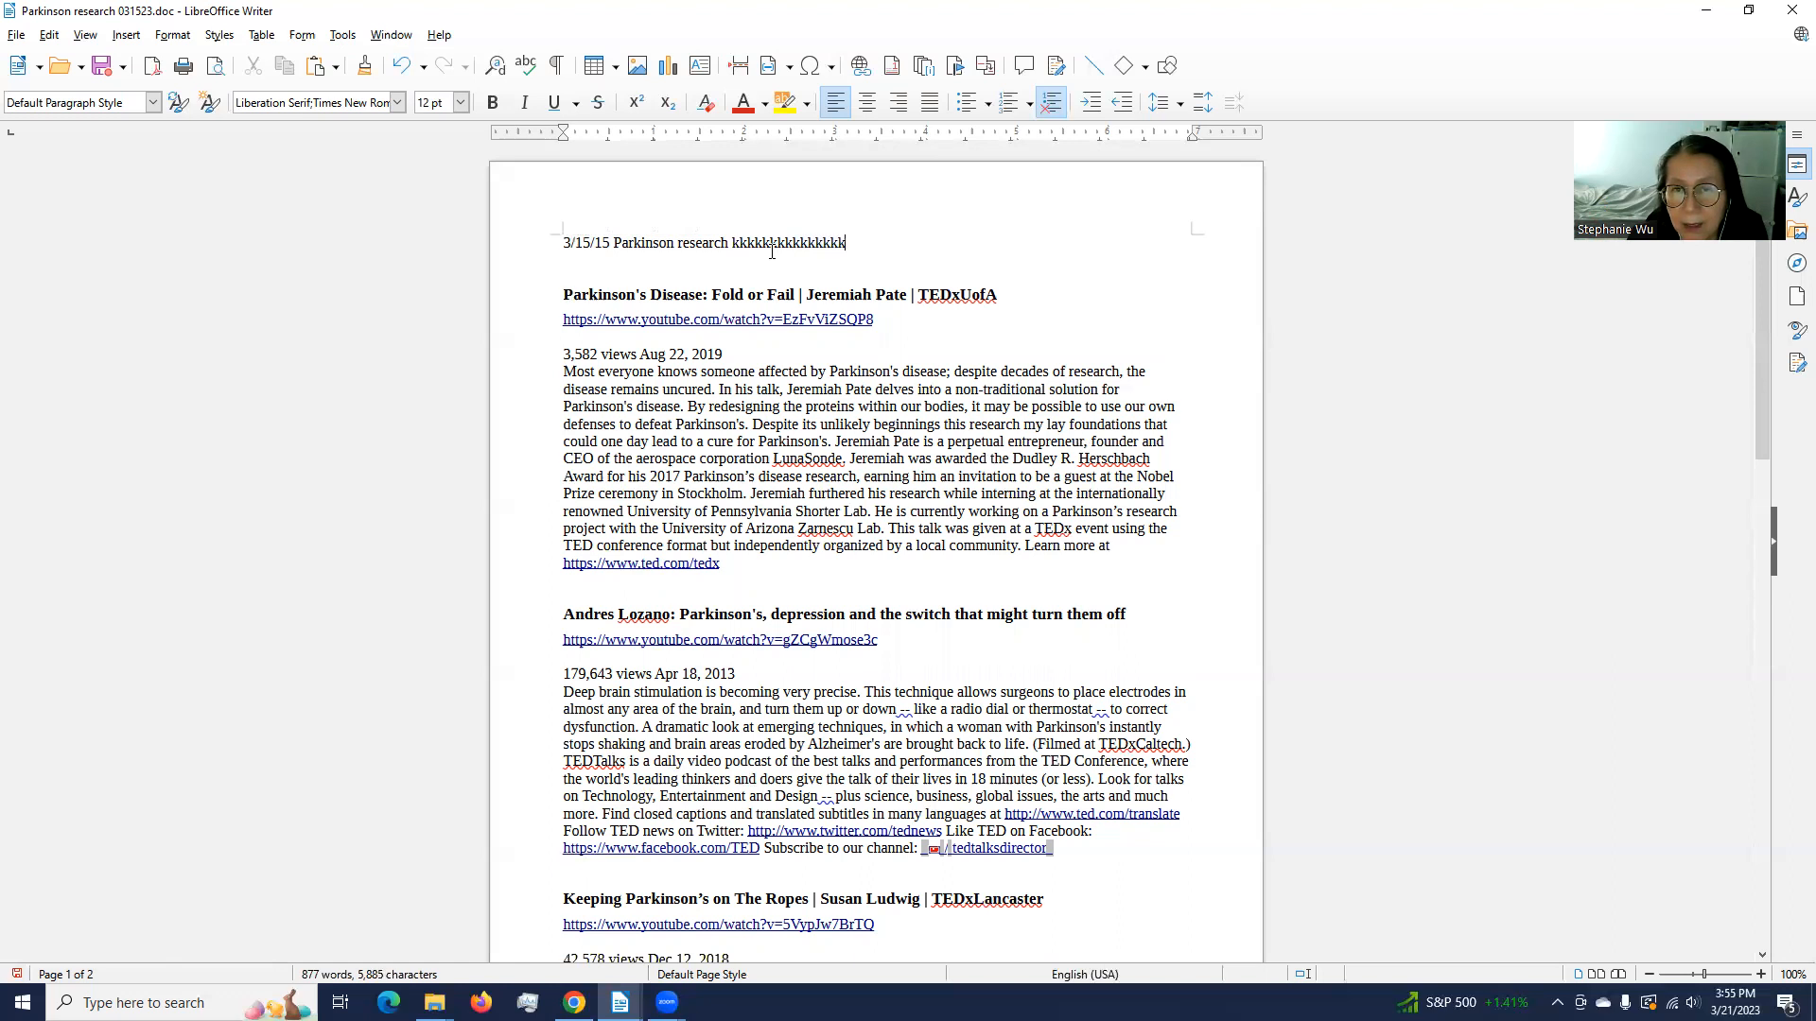
pyautogui.write('kk')
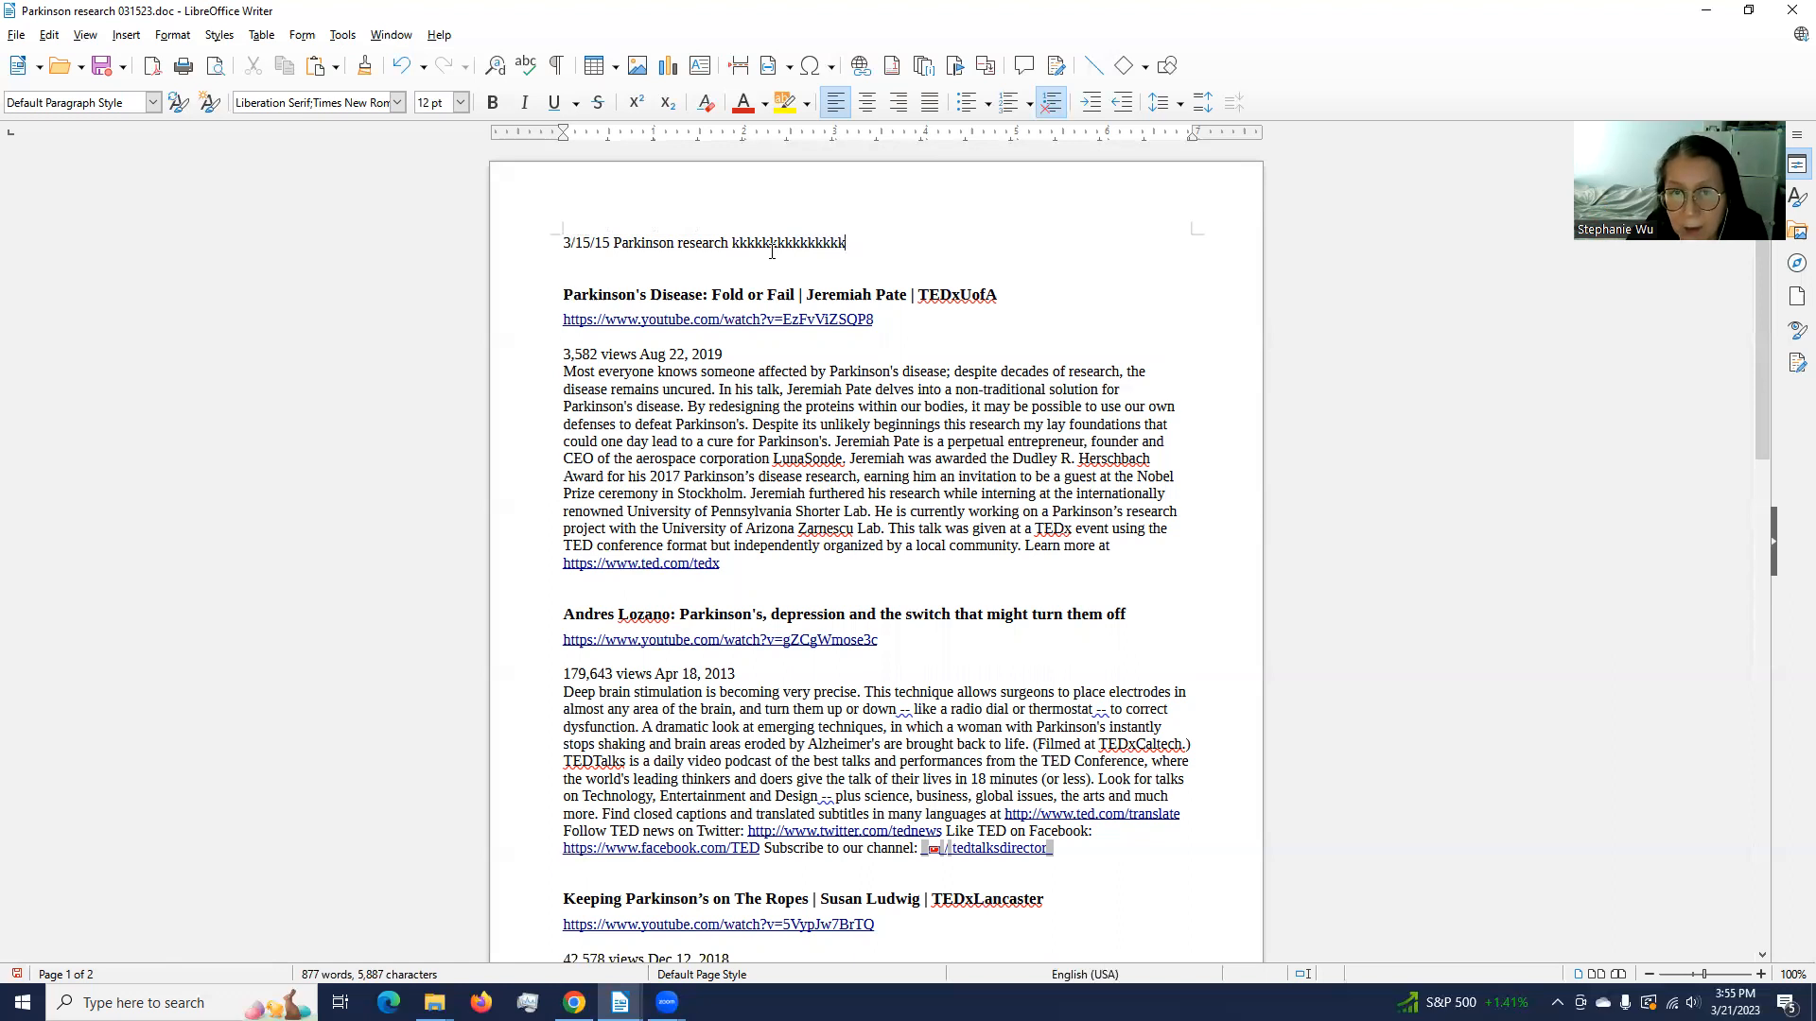
pyautogui.press('BackSpace')
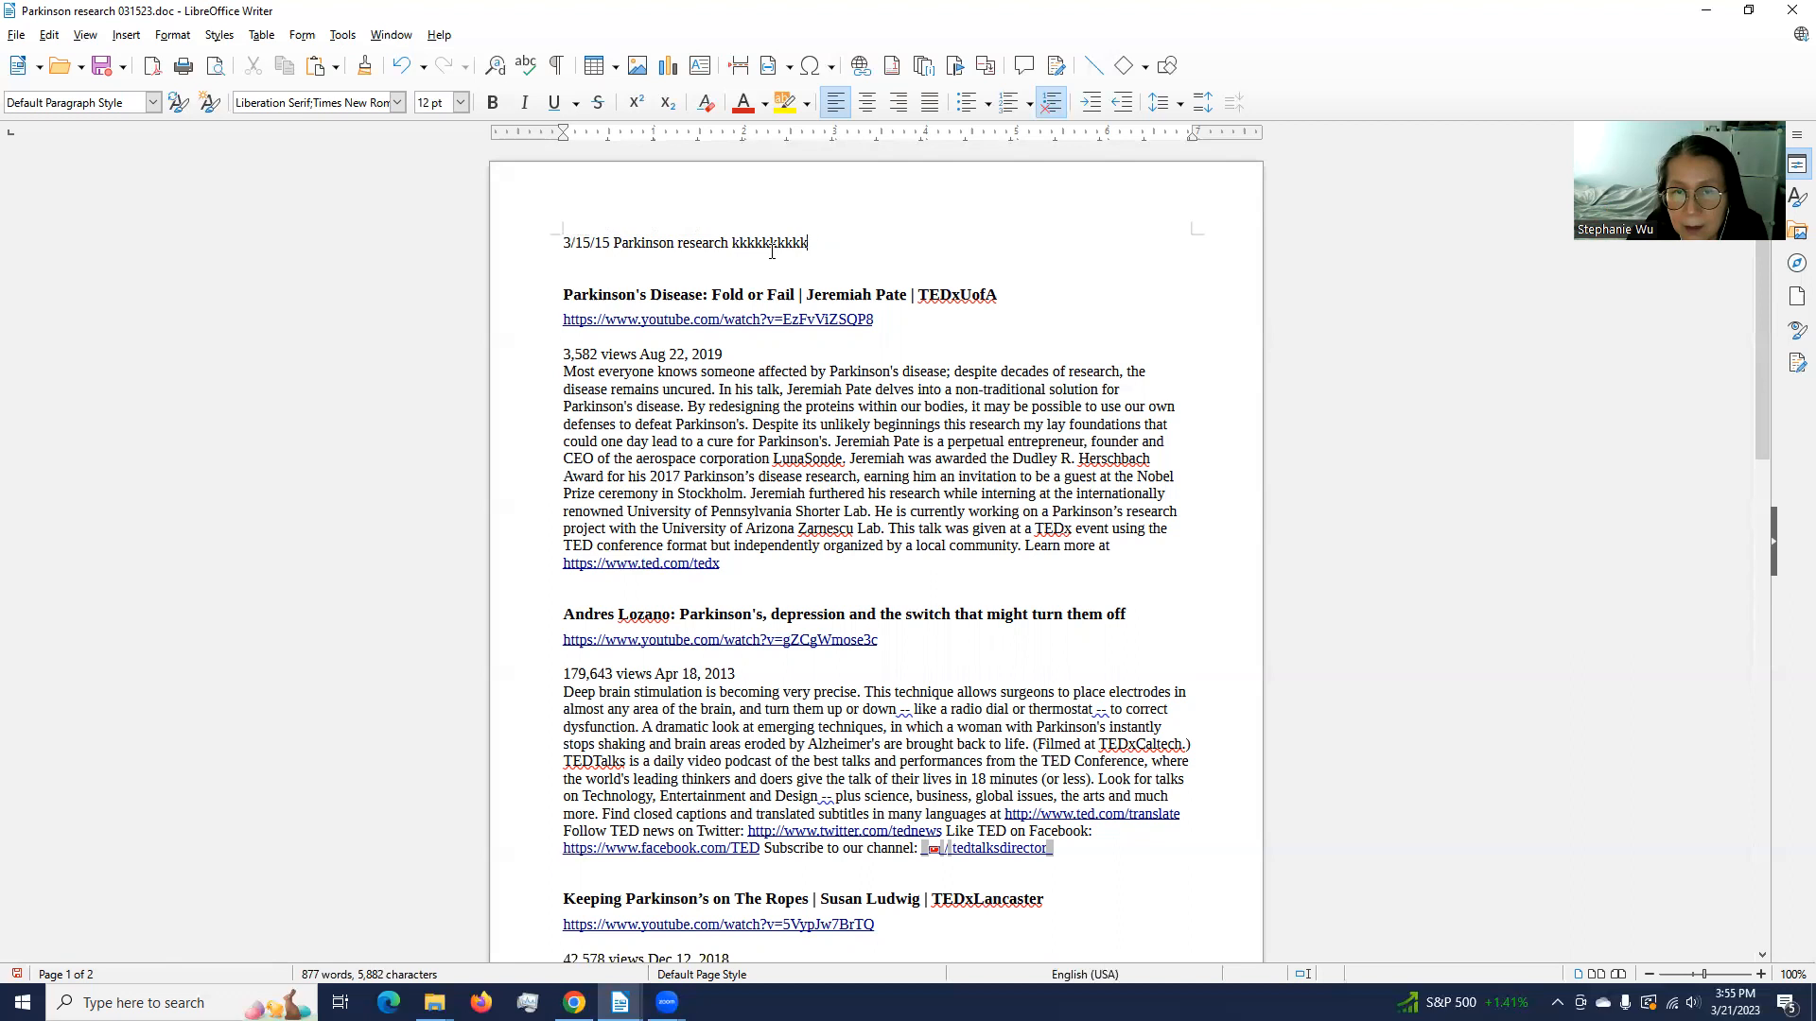
pyautogui.press('Backspace')
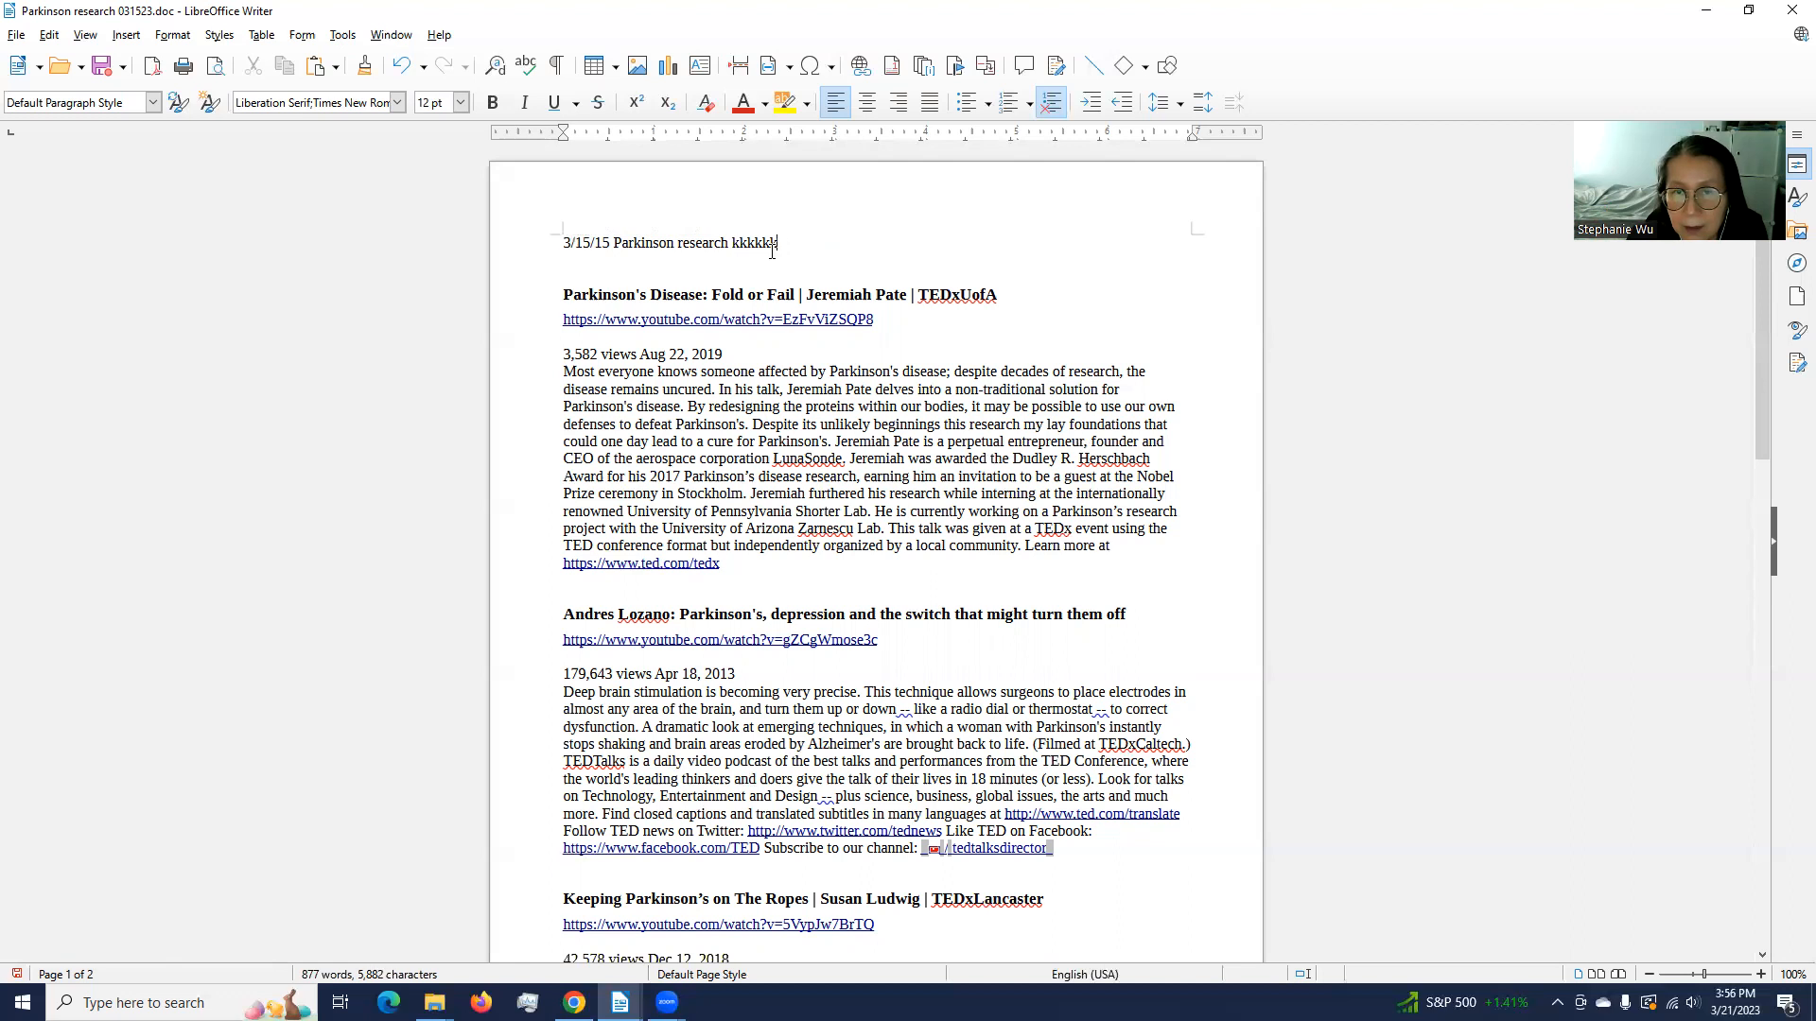
pyautogui.press('BackSpace')
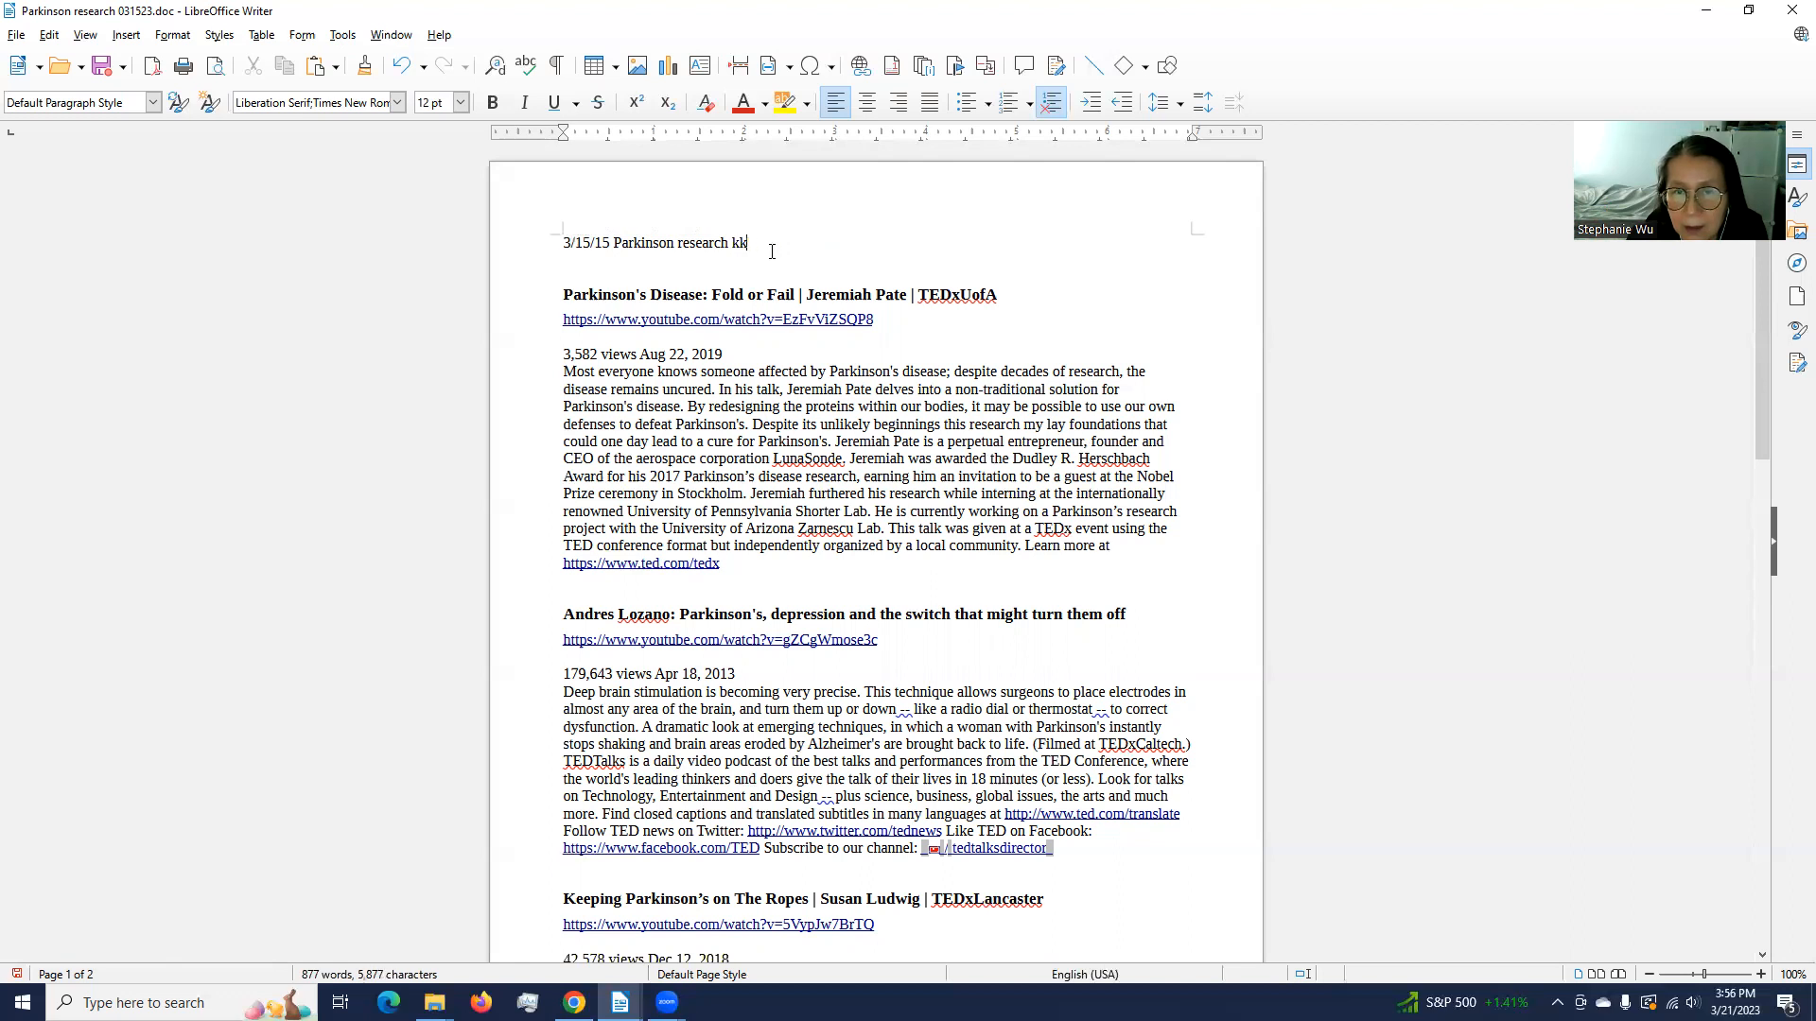
pyautogui.press('Backspace')
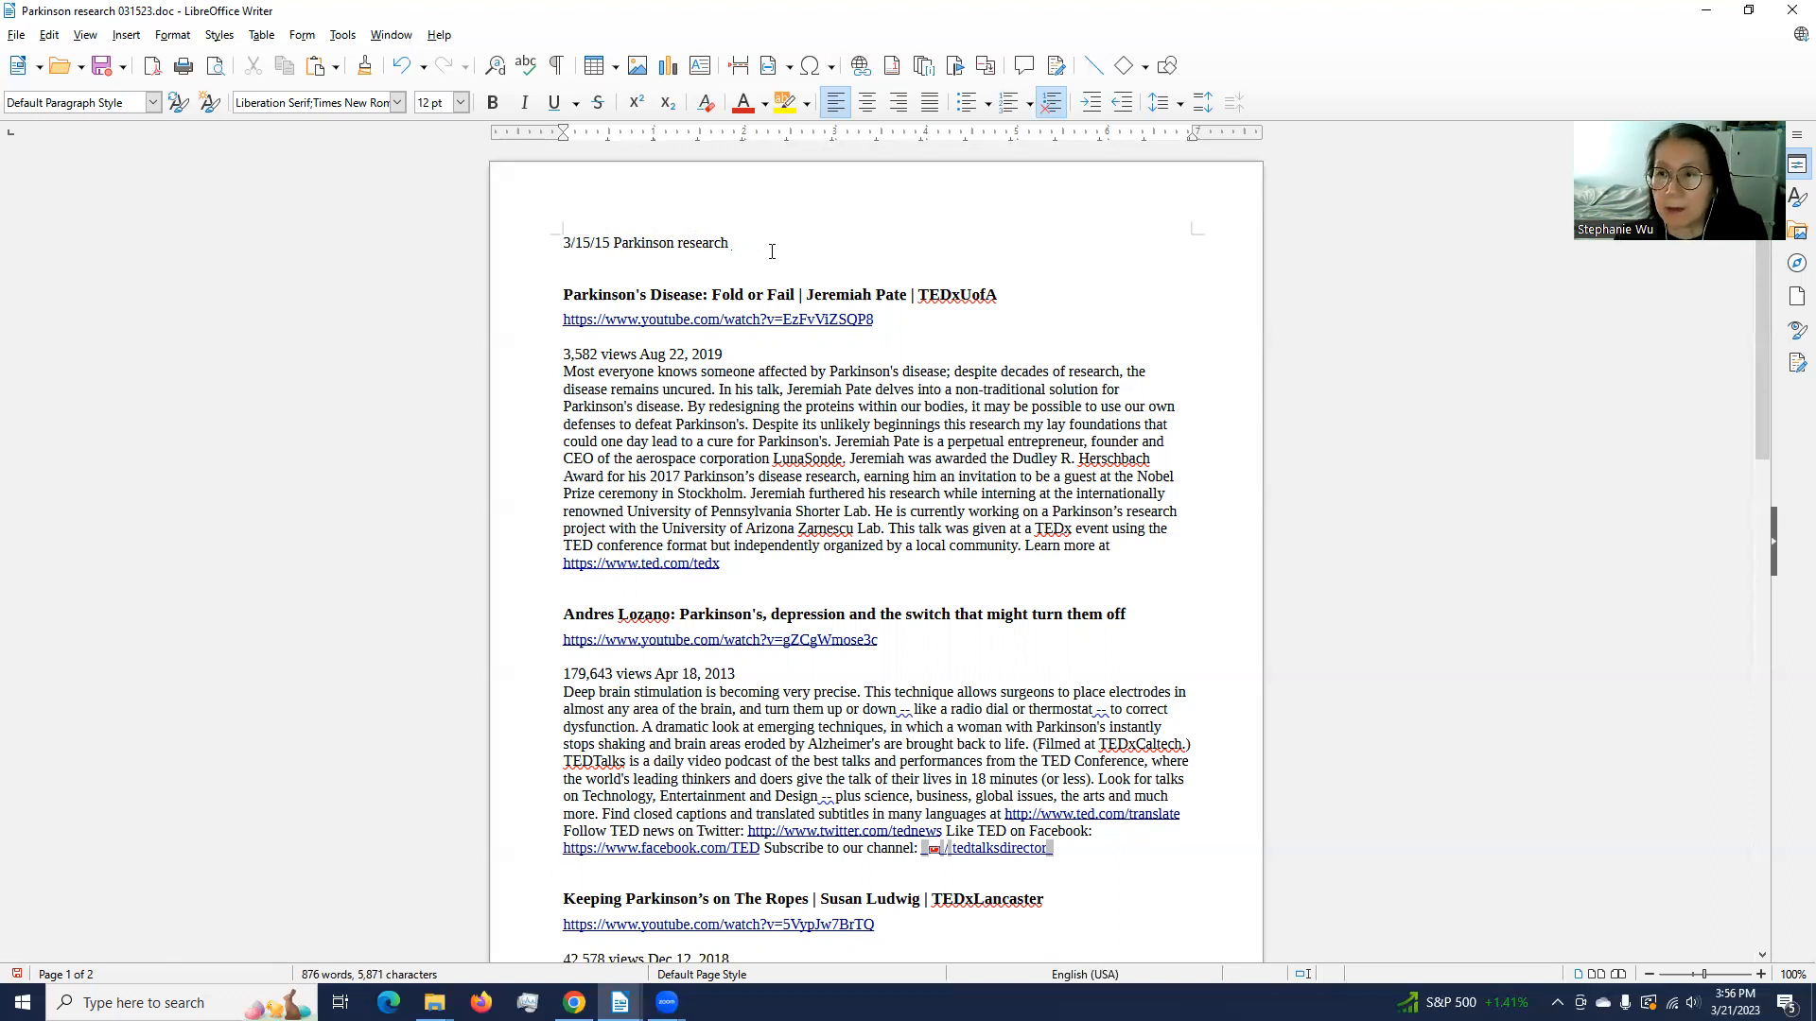
pyautogui.click(732, 242)
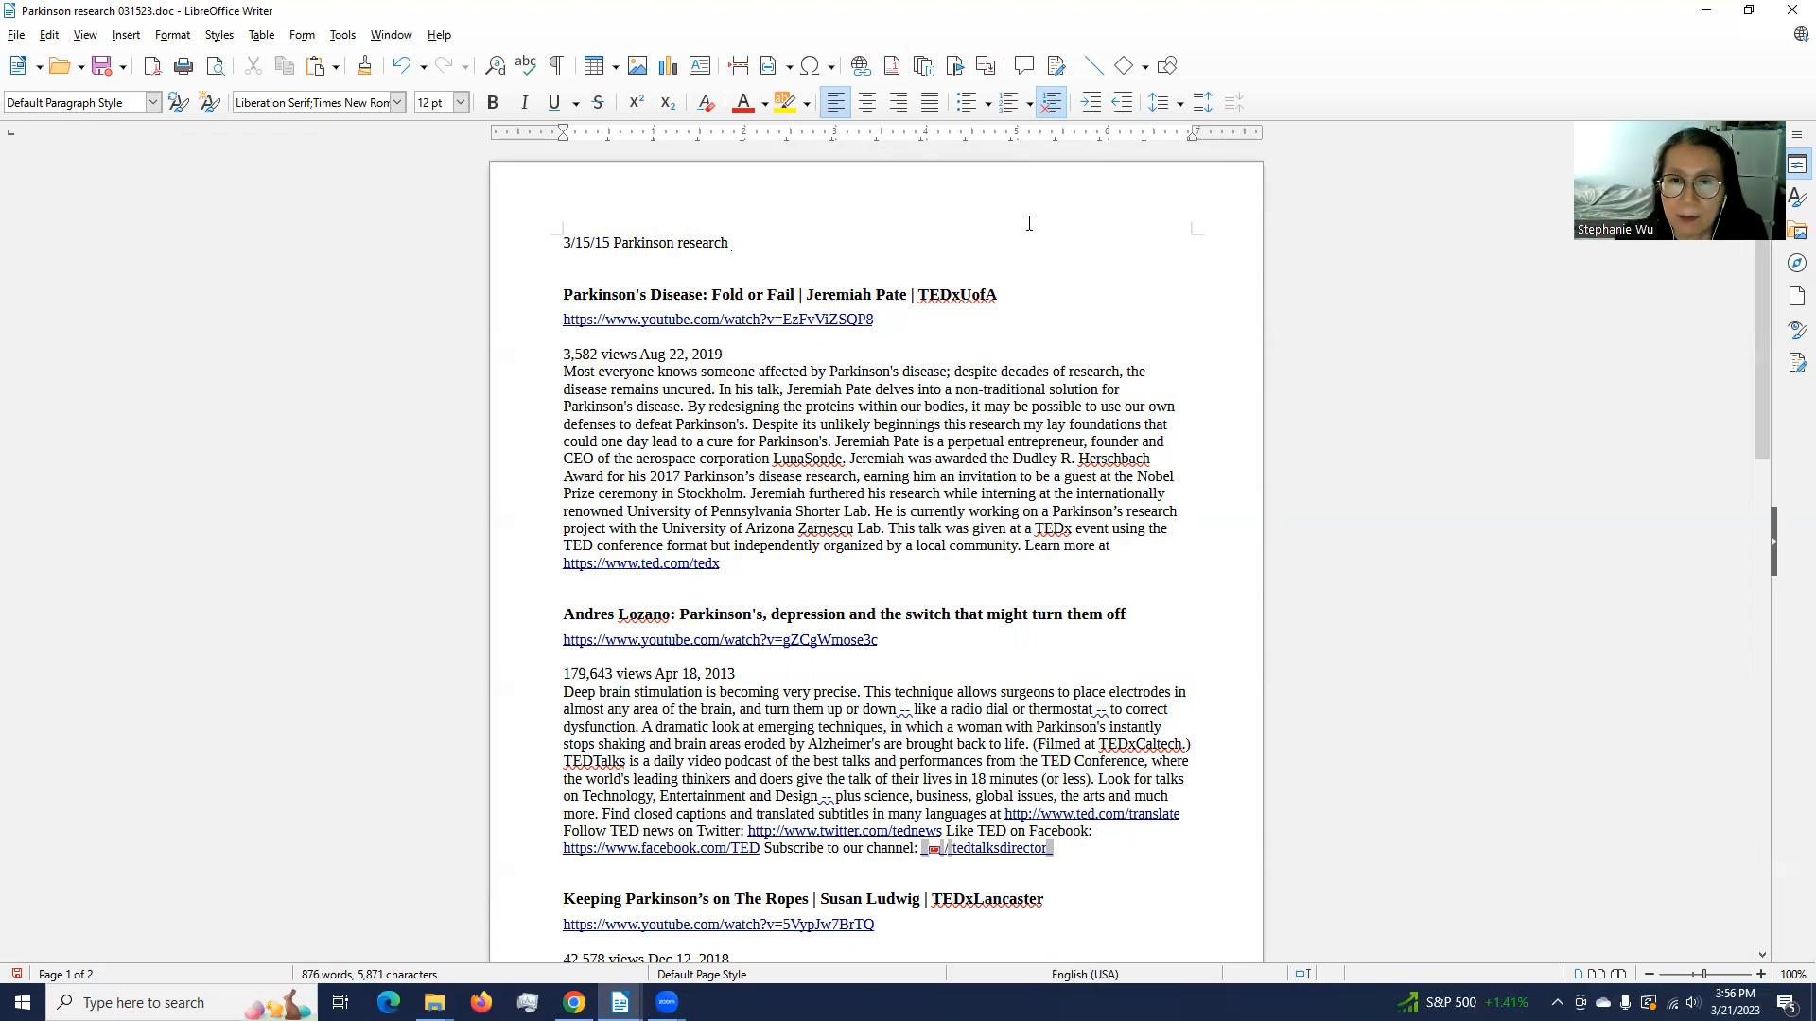
pyautogui.click(730, 242)
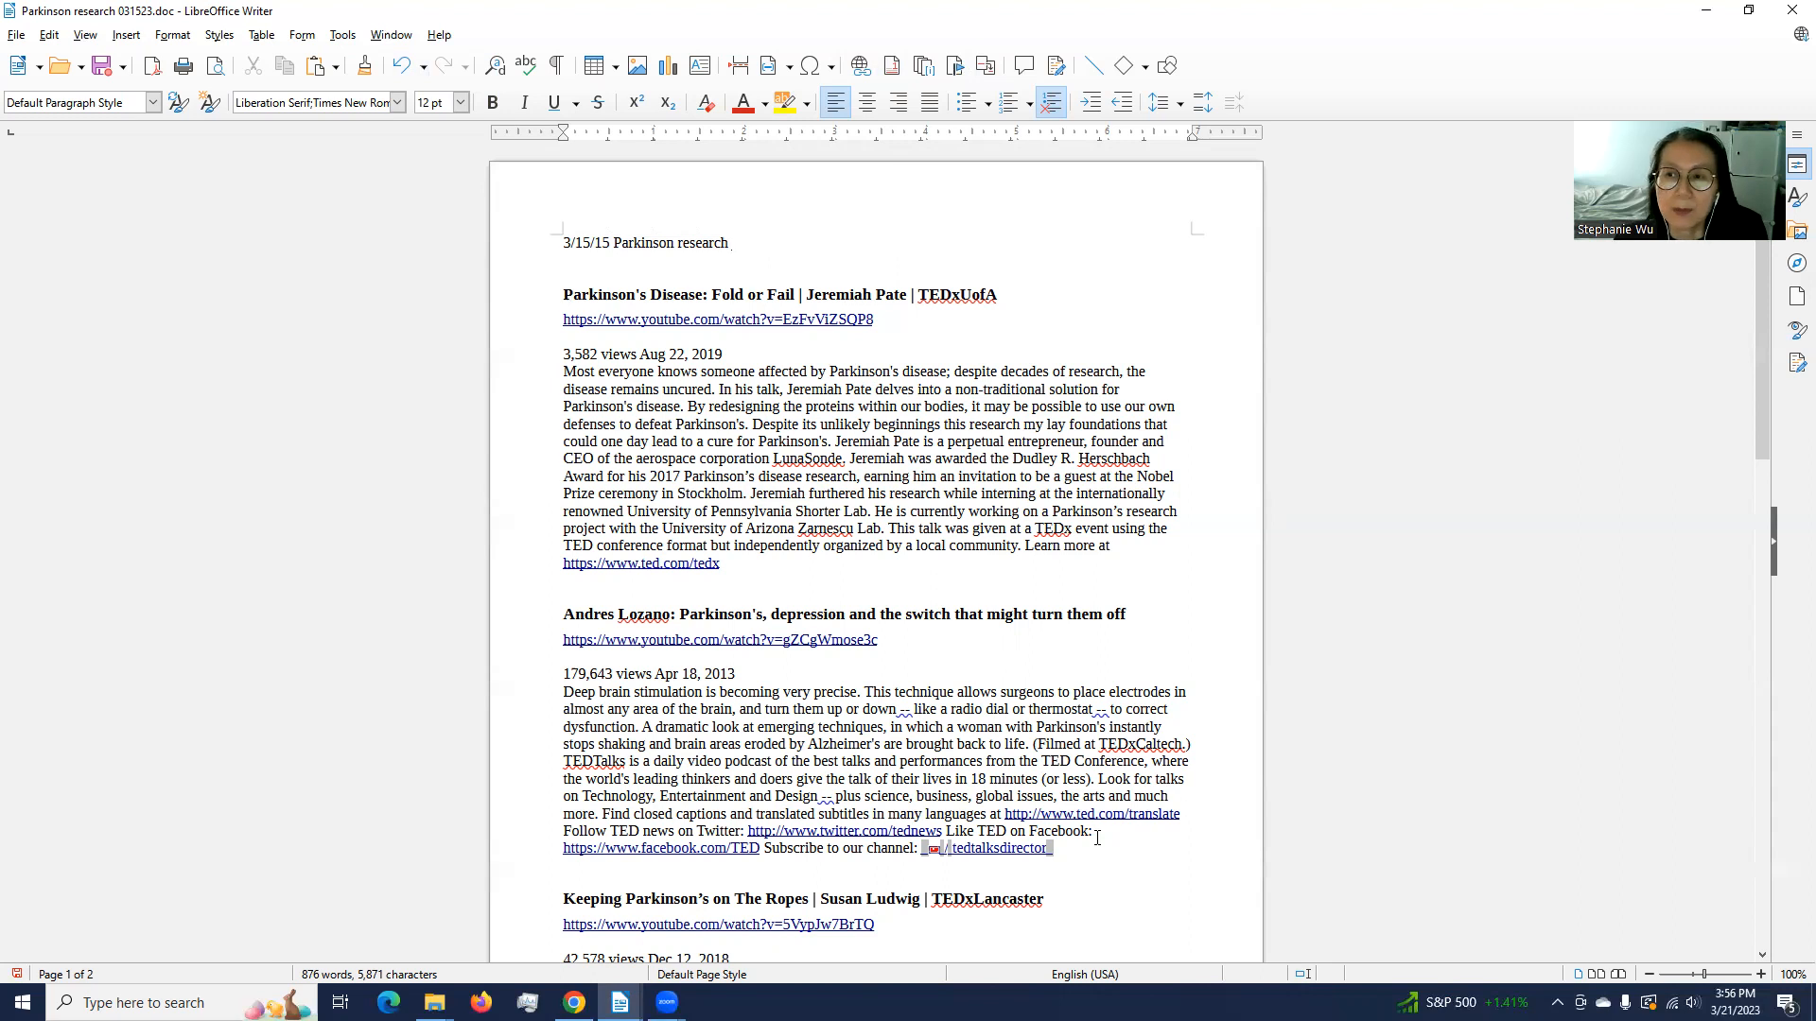
pyautogui.click(732, 243)
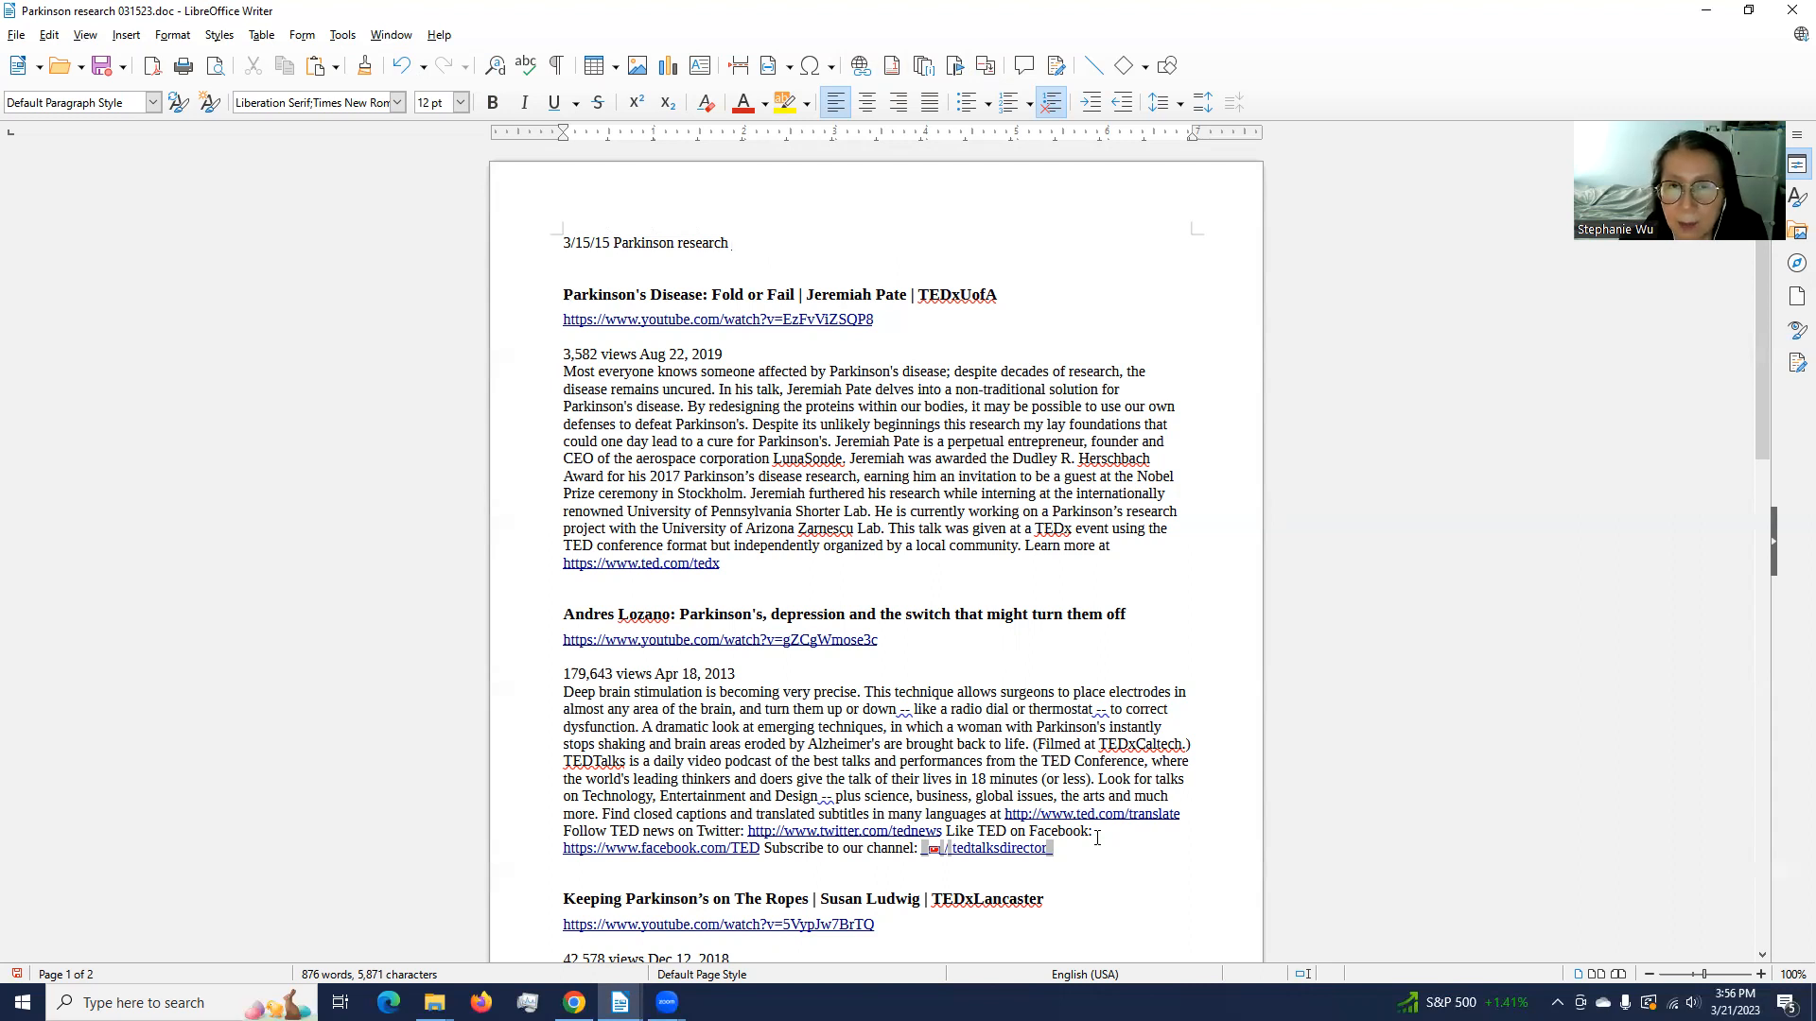
pyautogui.click(730, 242)
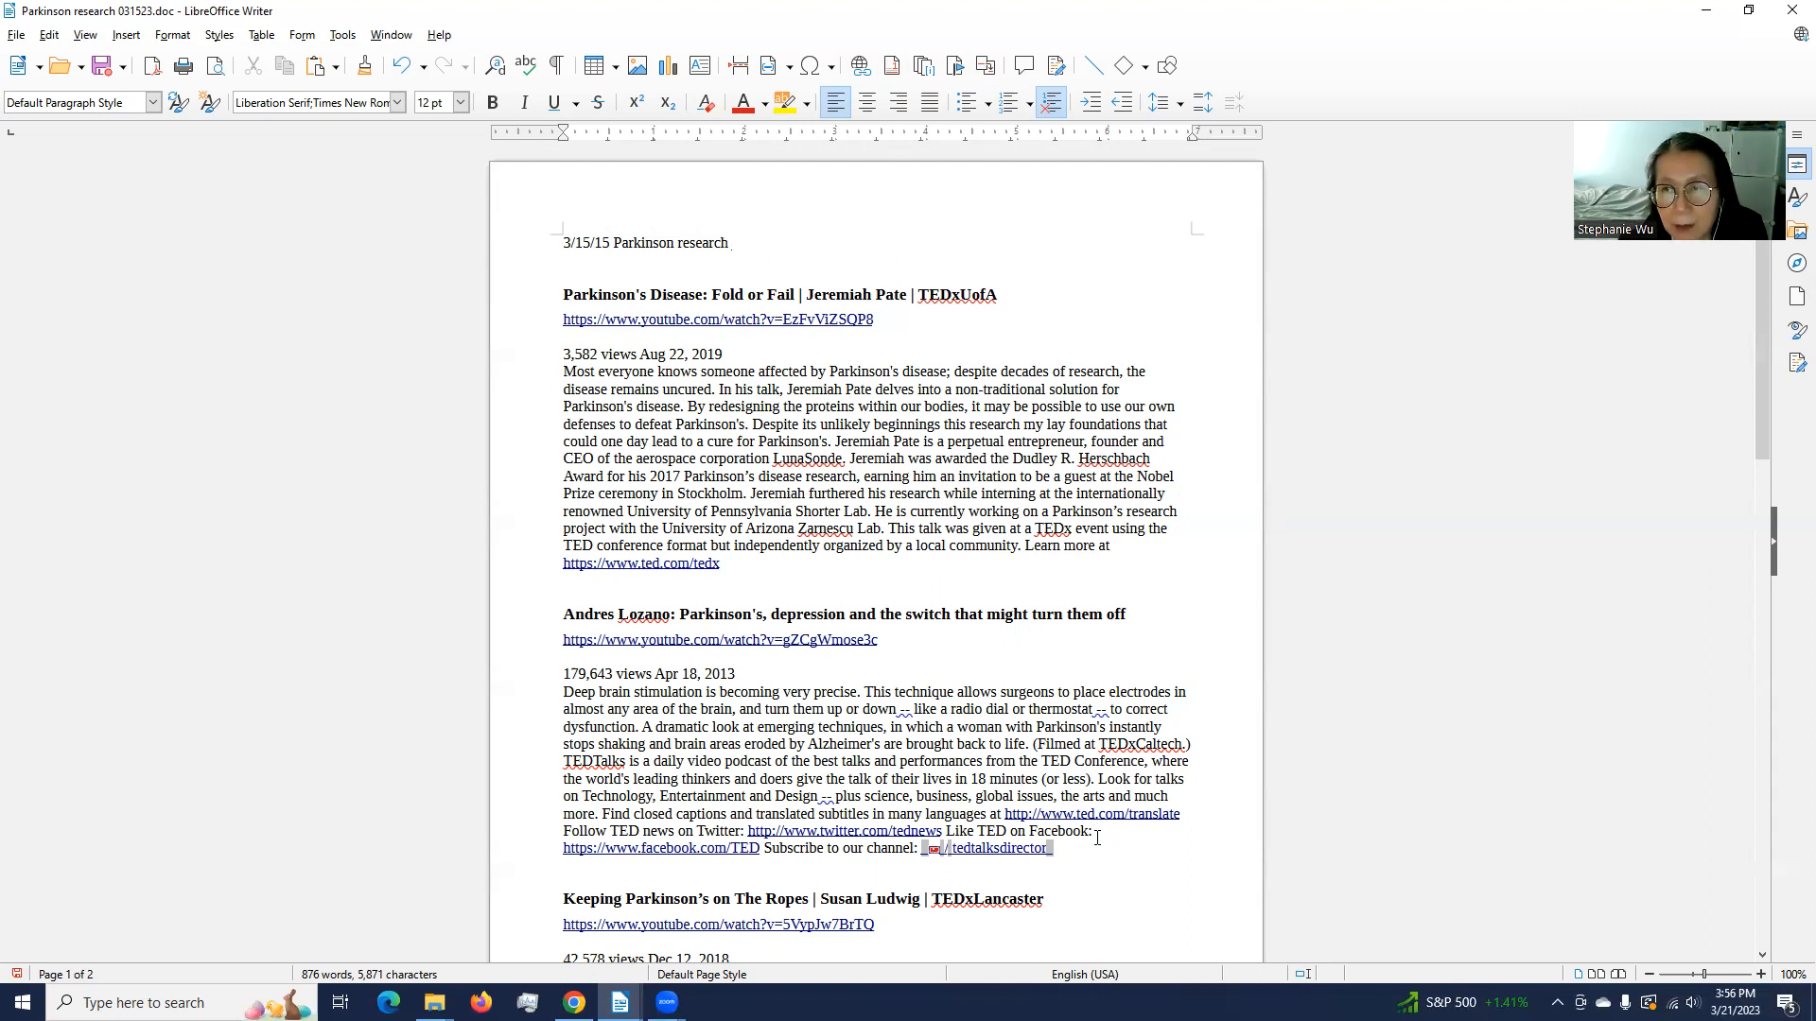
pyautogui.click(730, 242)
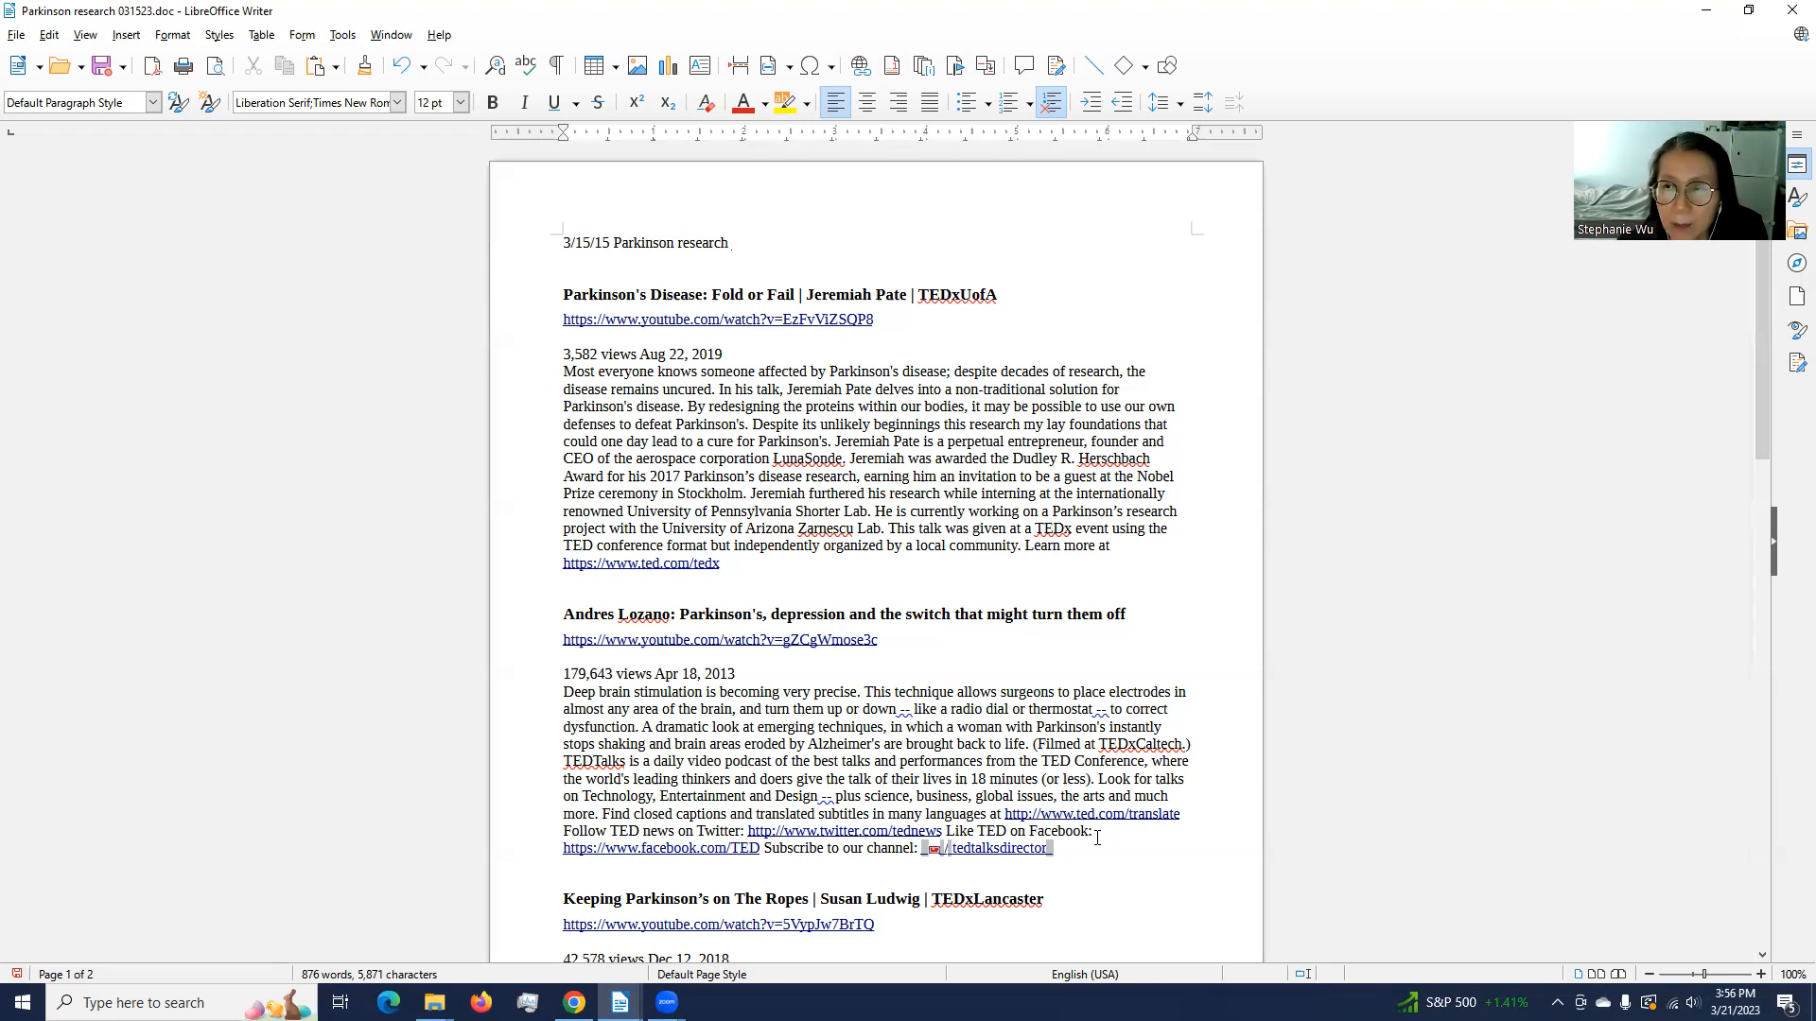
pyautogui.click(730, 242)
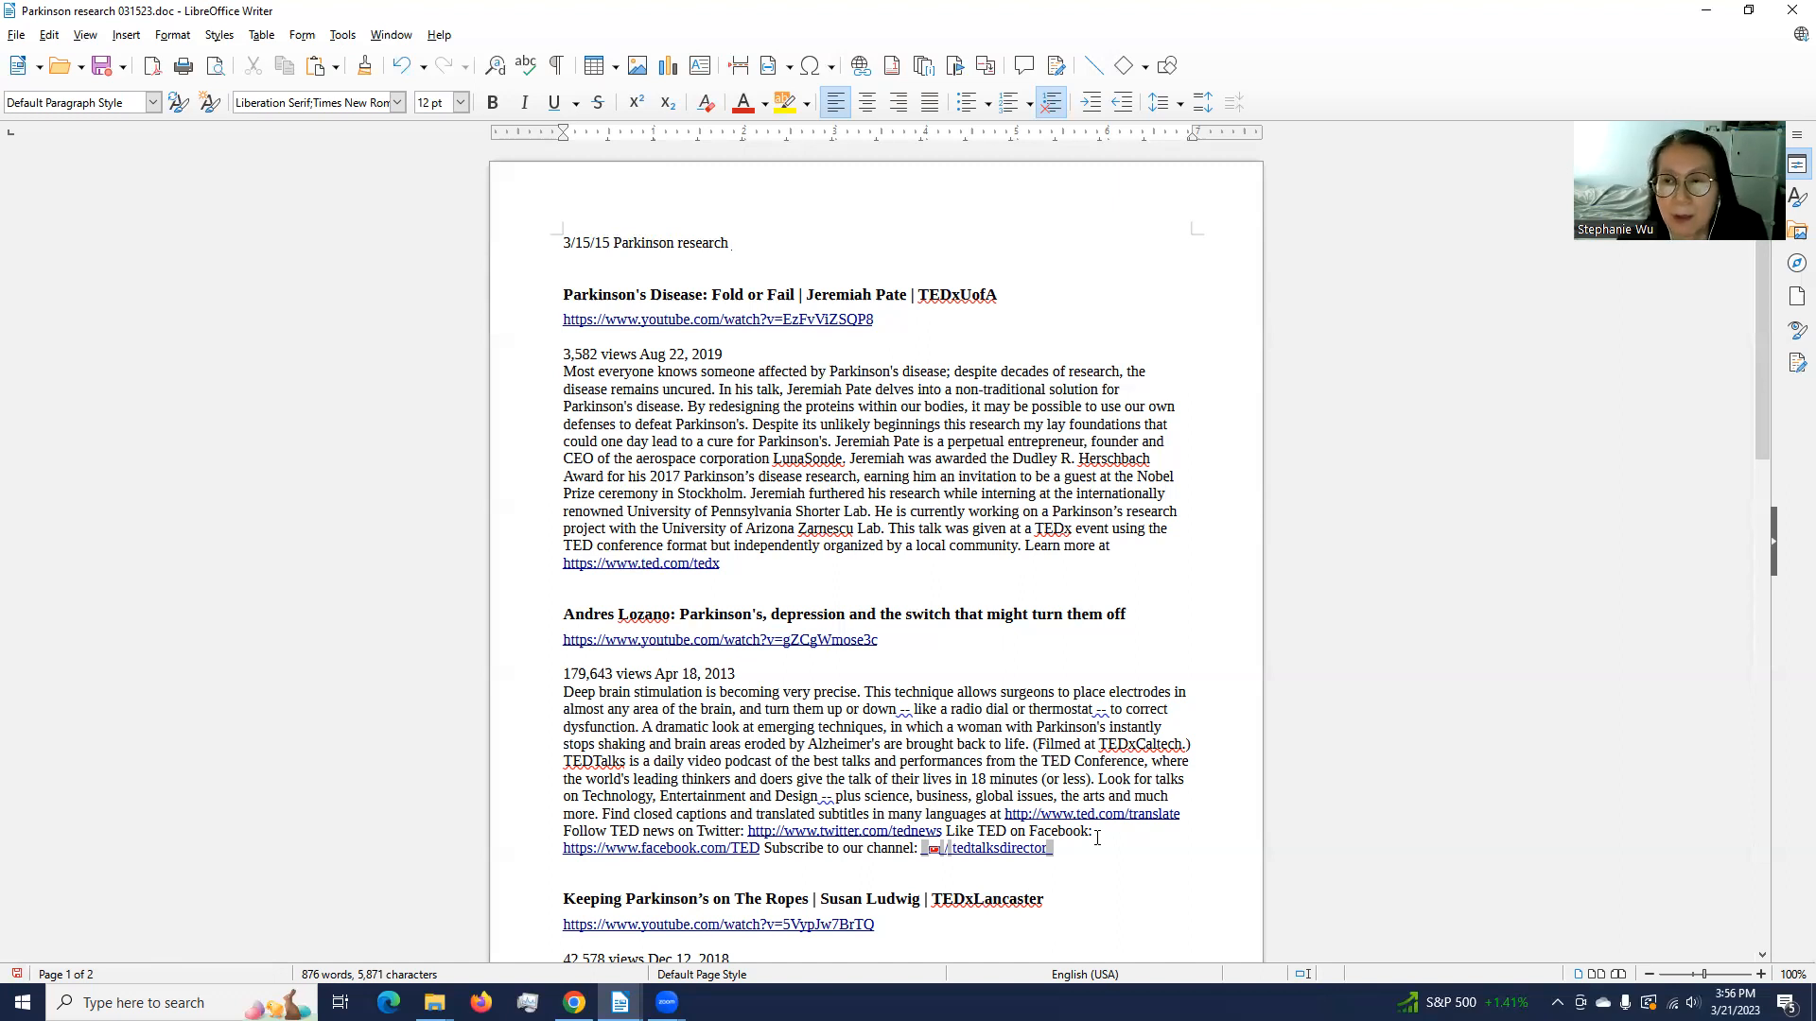
pyautogui.click(730, 242)
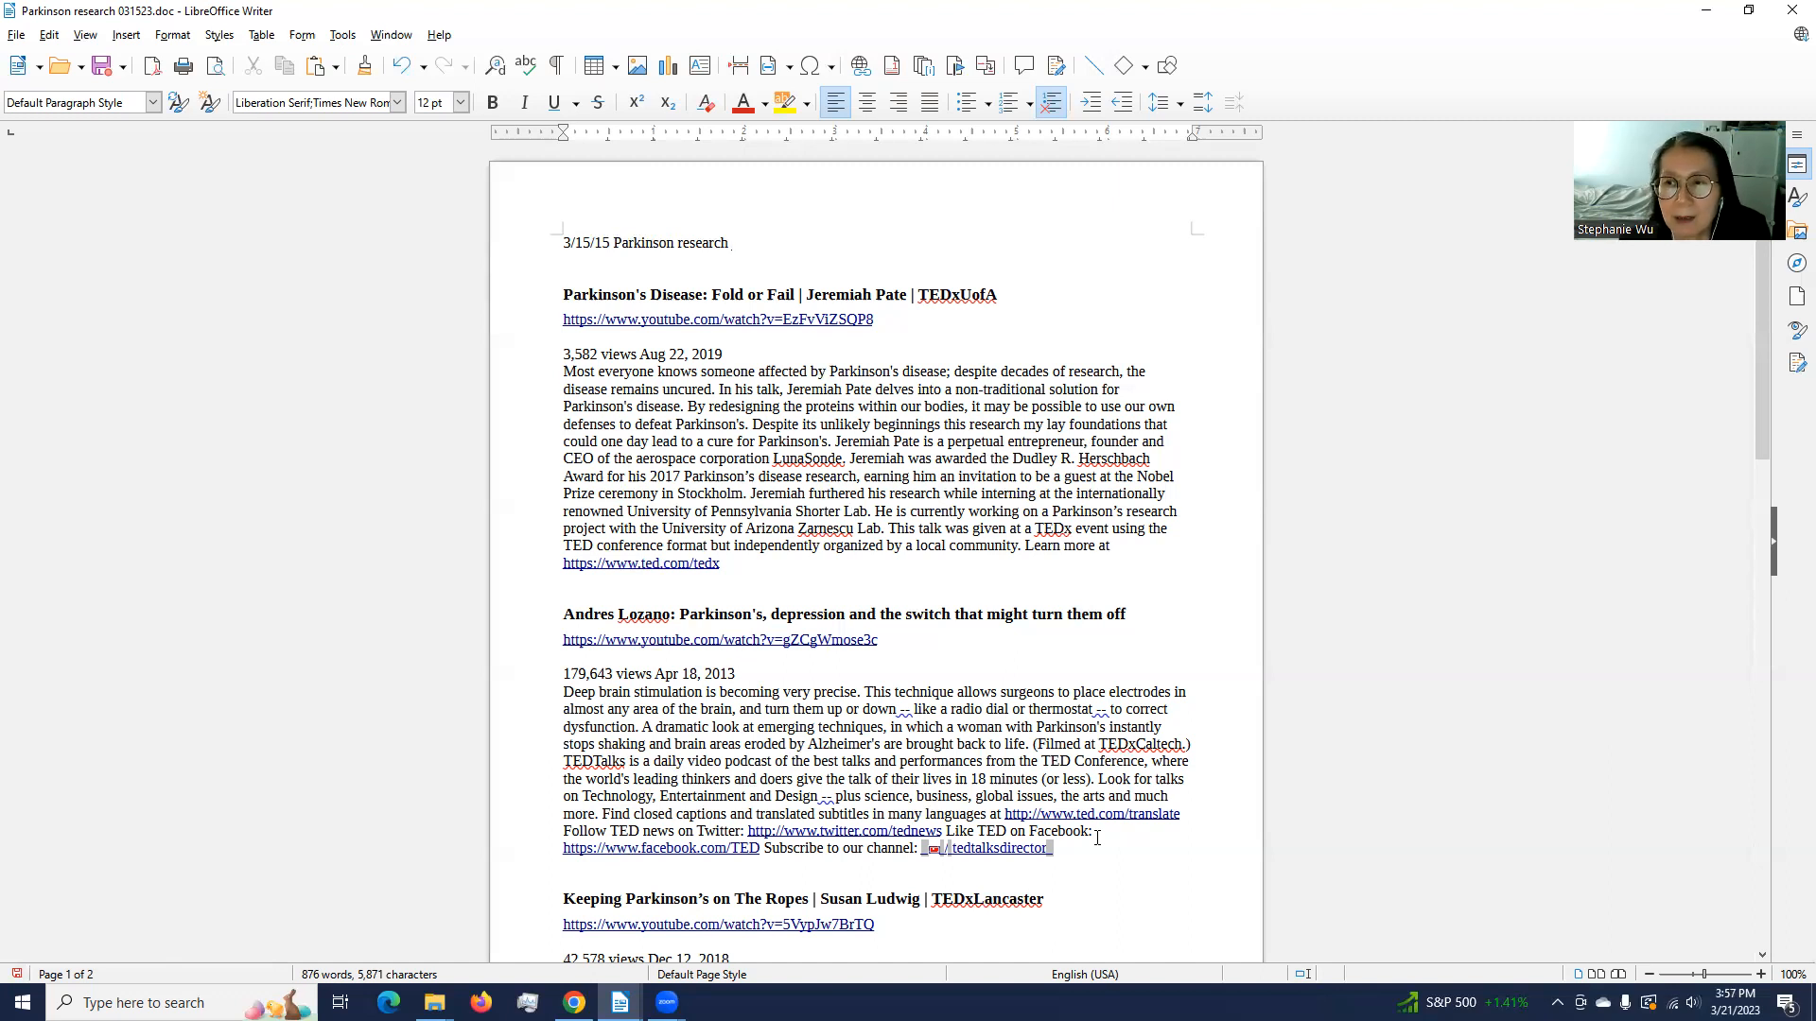
pyautogui.click(730, 243)
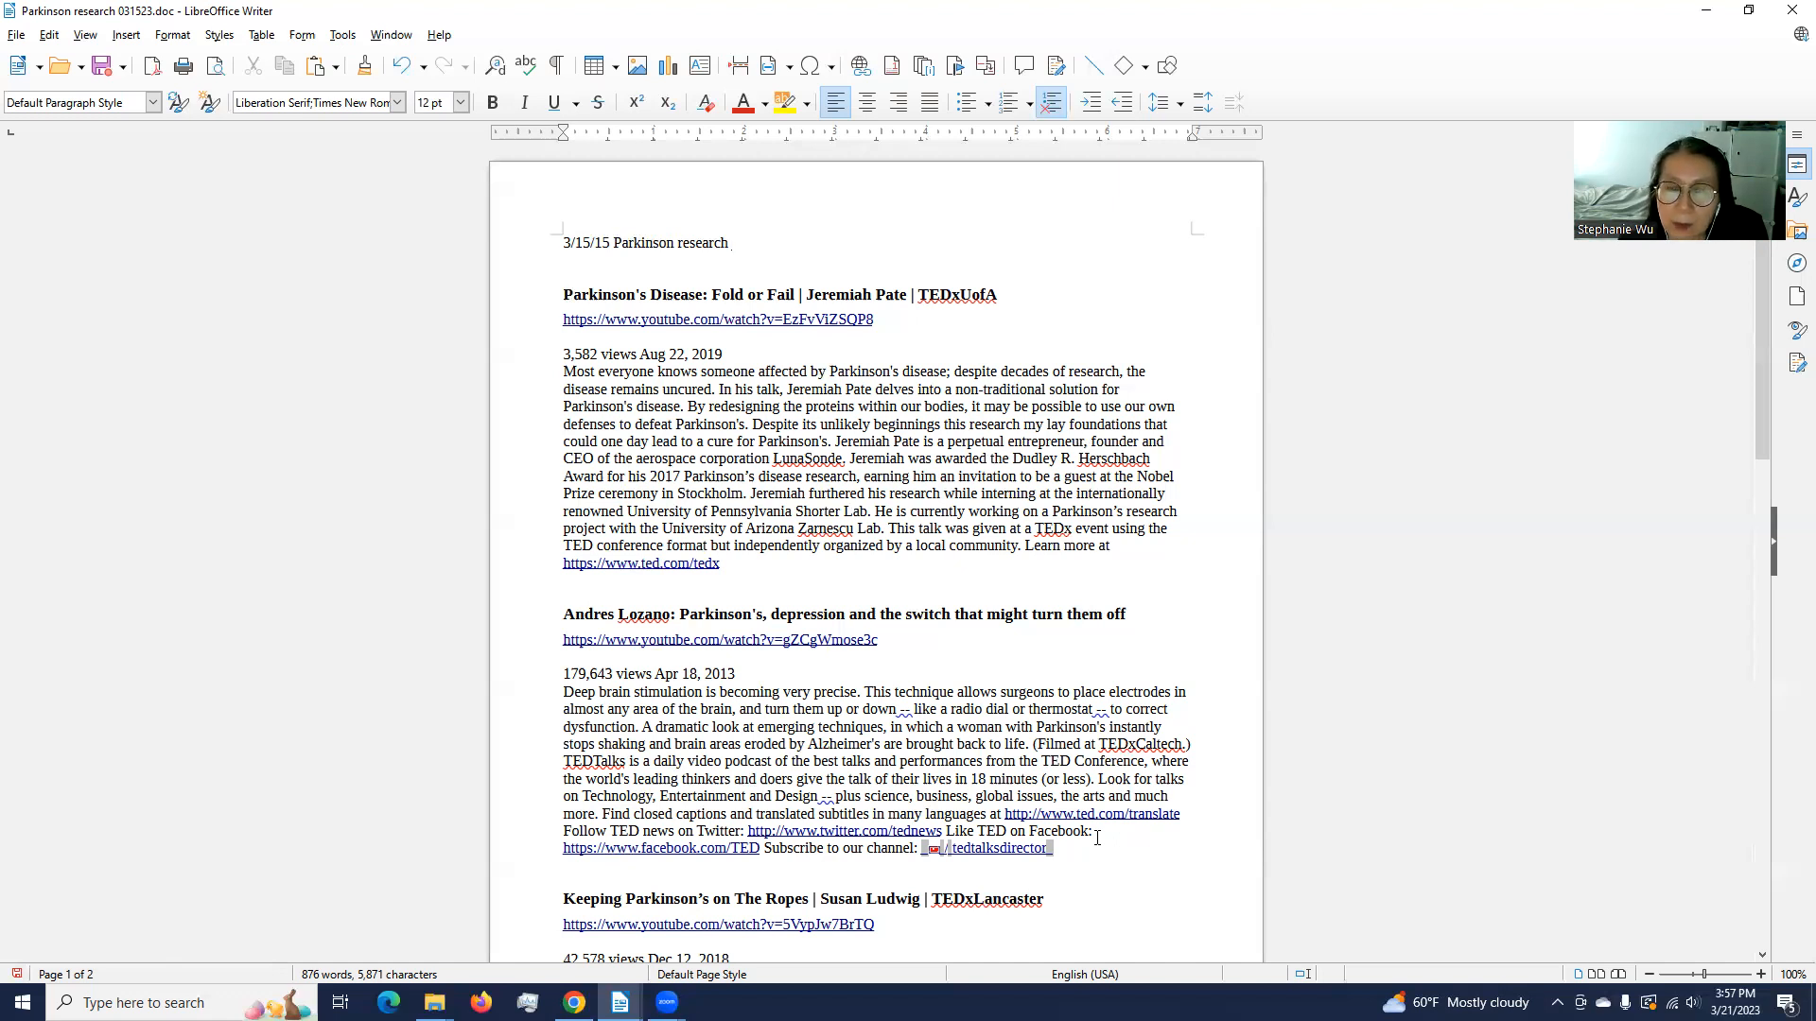
pyautogui.click(730, 242)
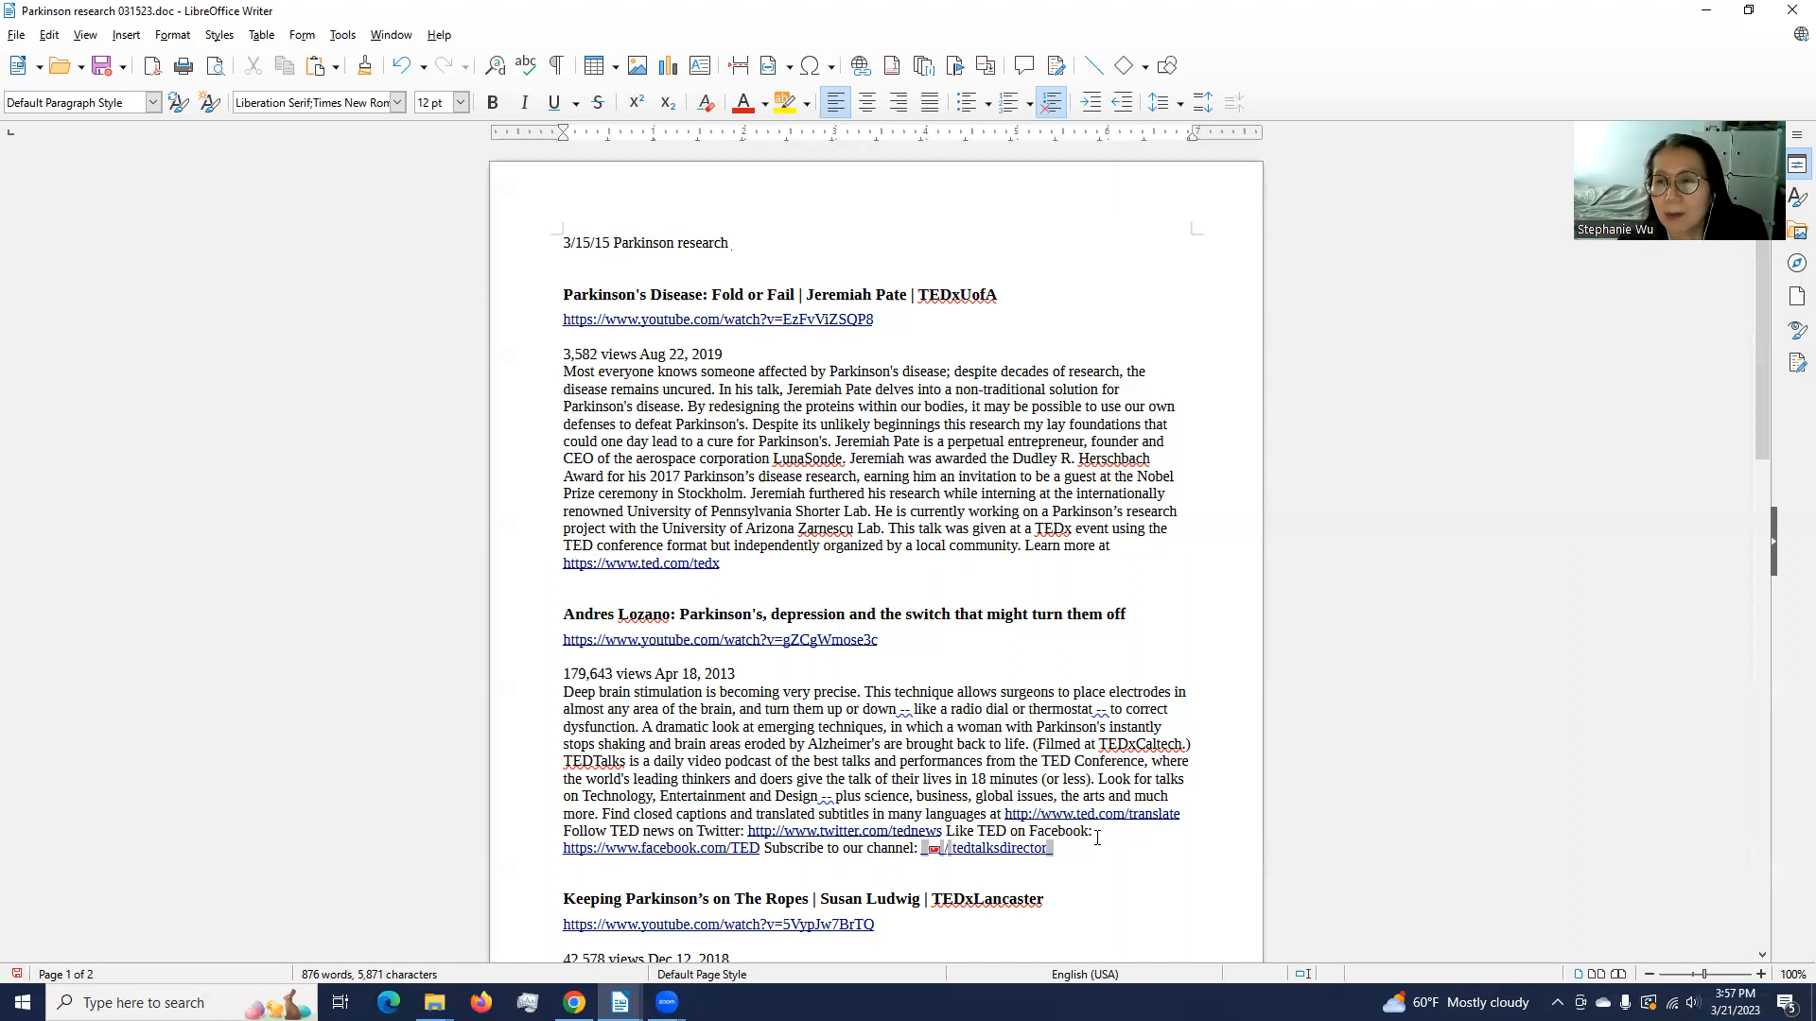
pyautogui.click(730, 242)
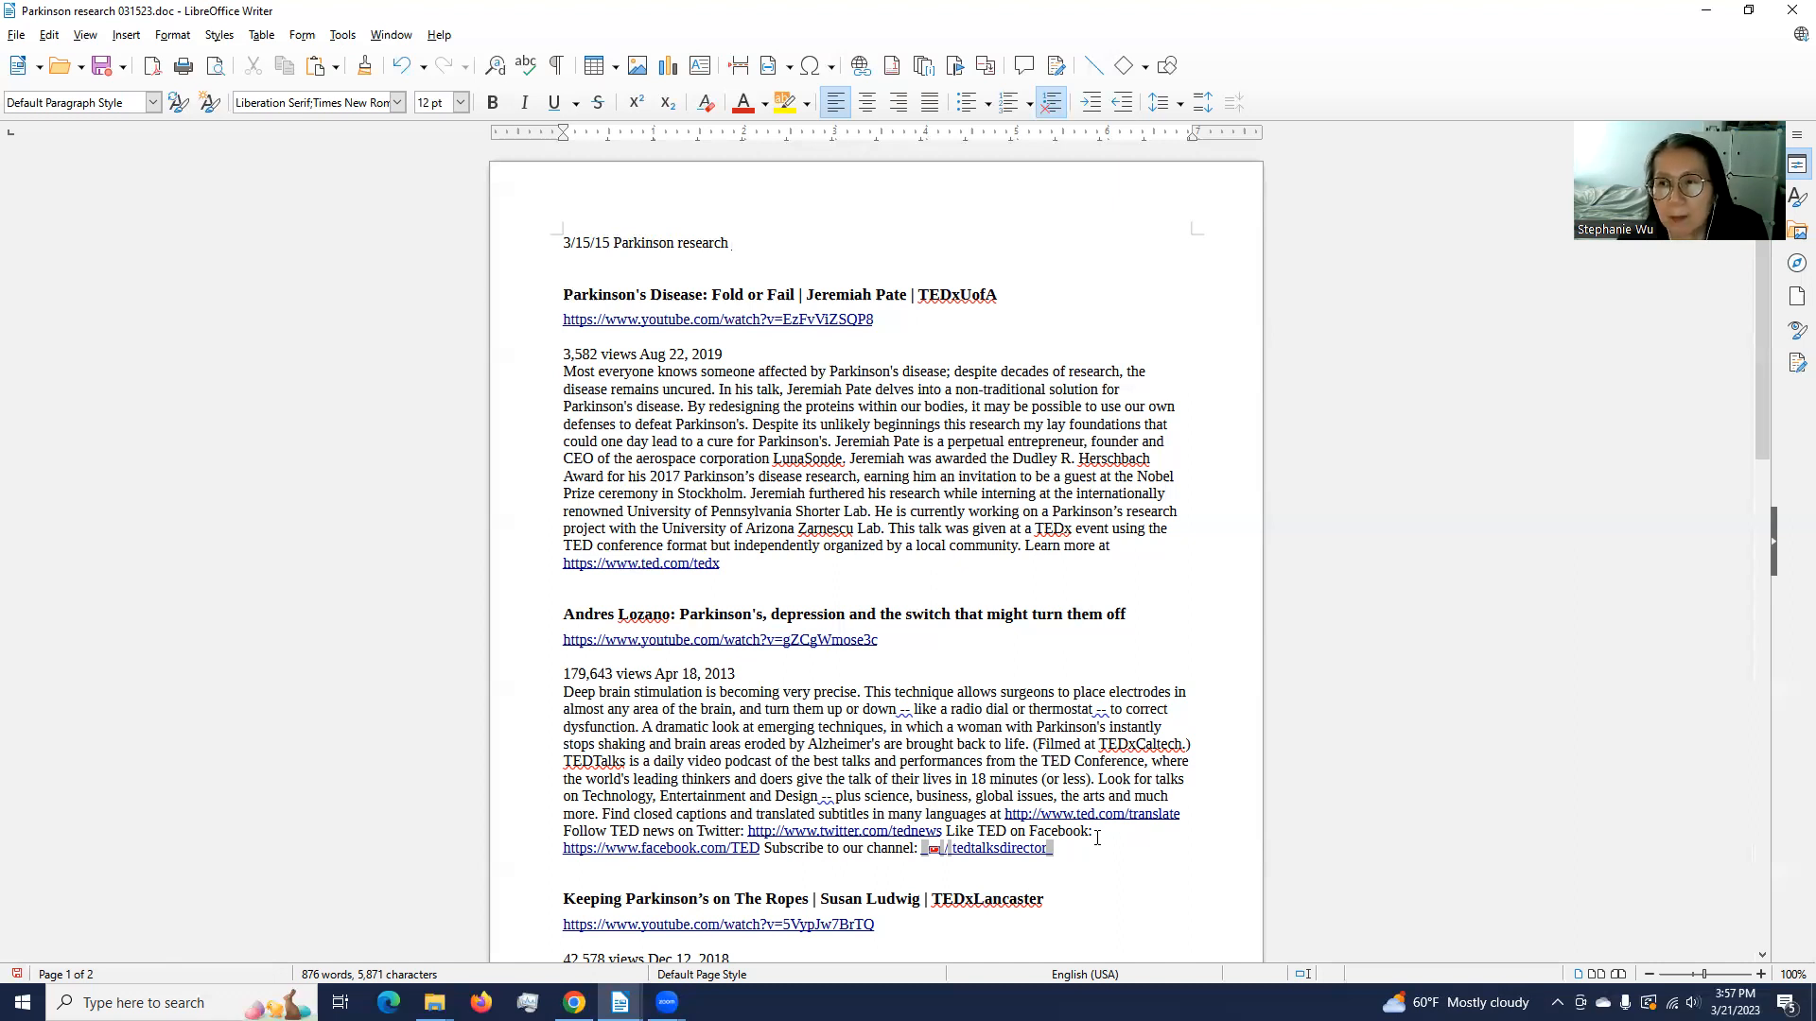
pyautogui.click(730, 242)
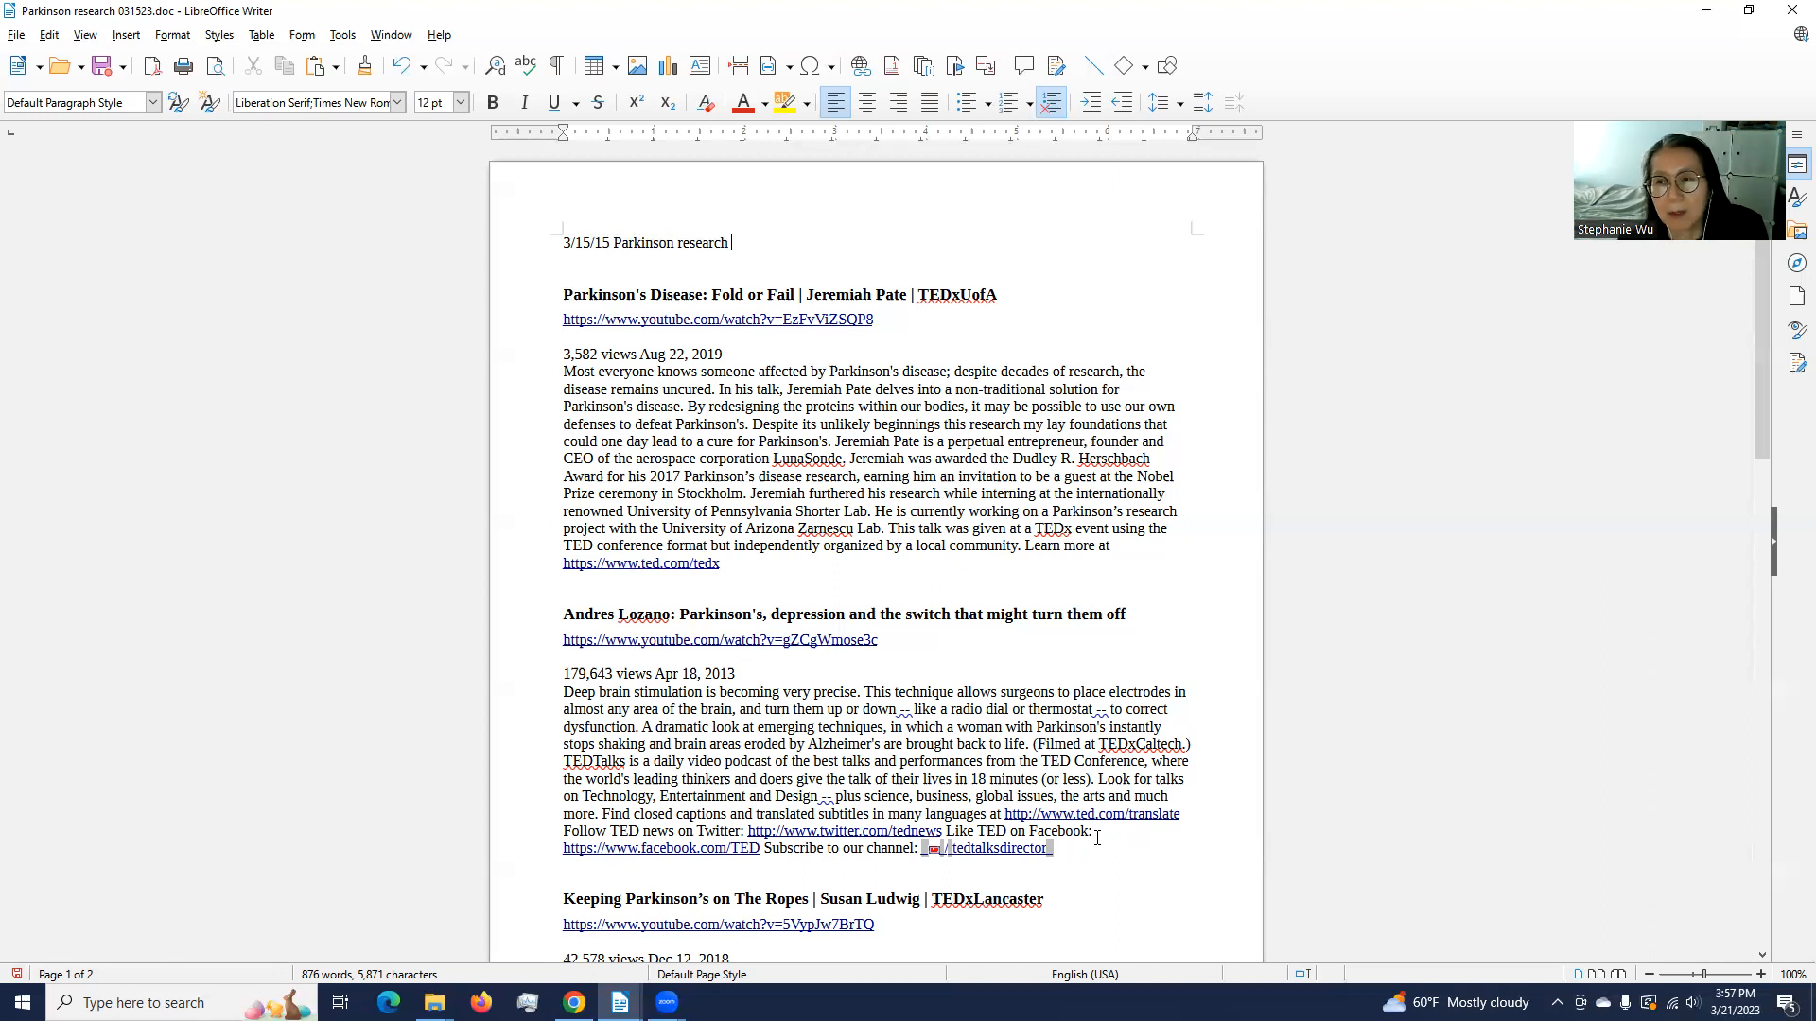